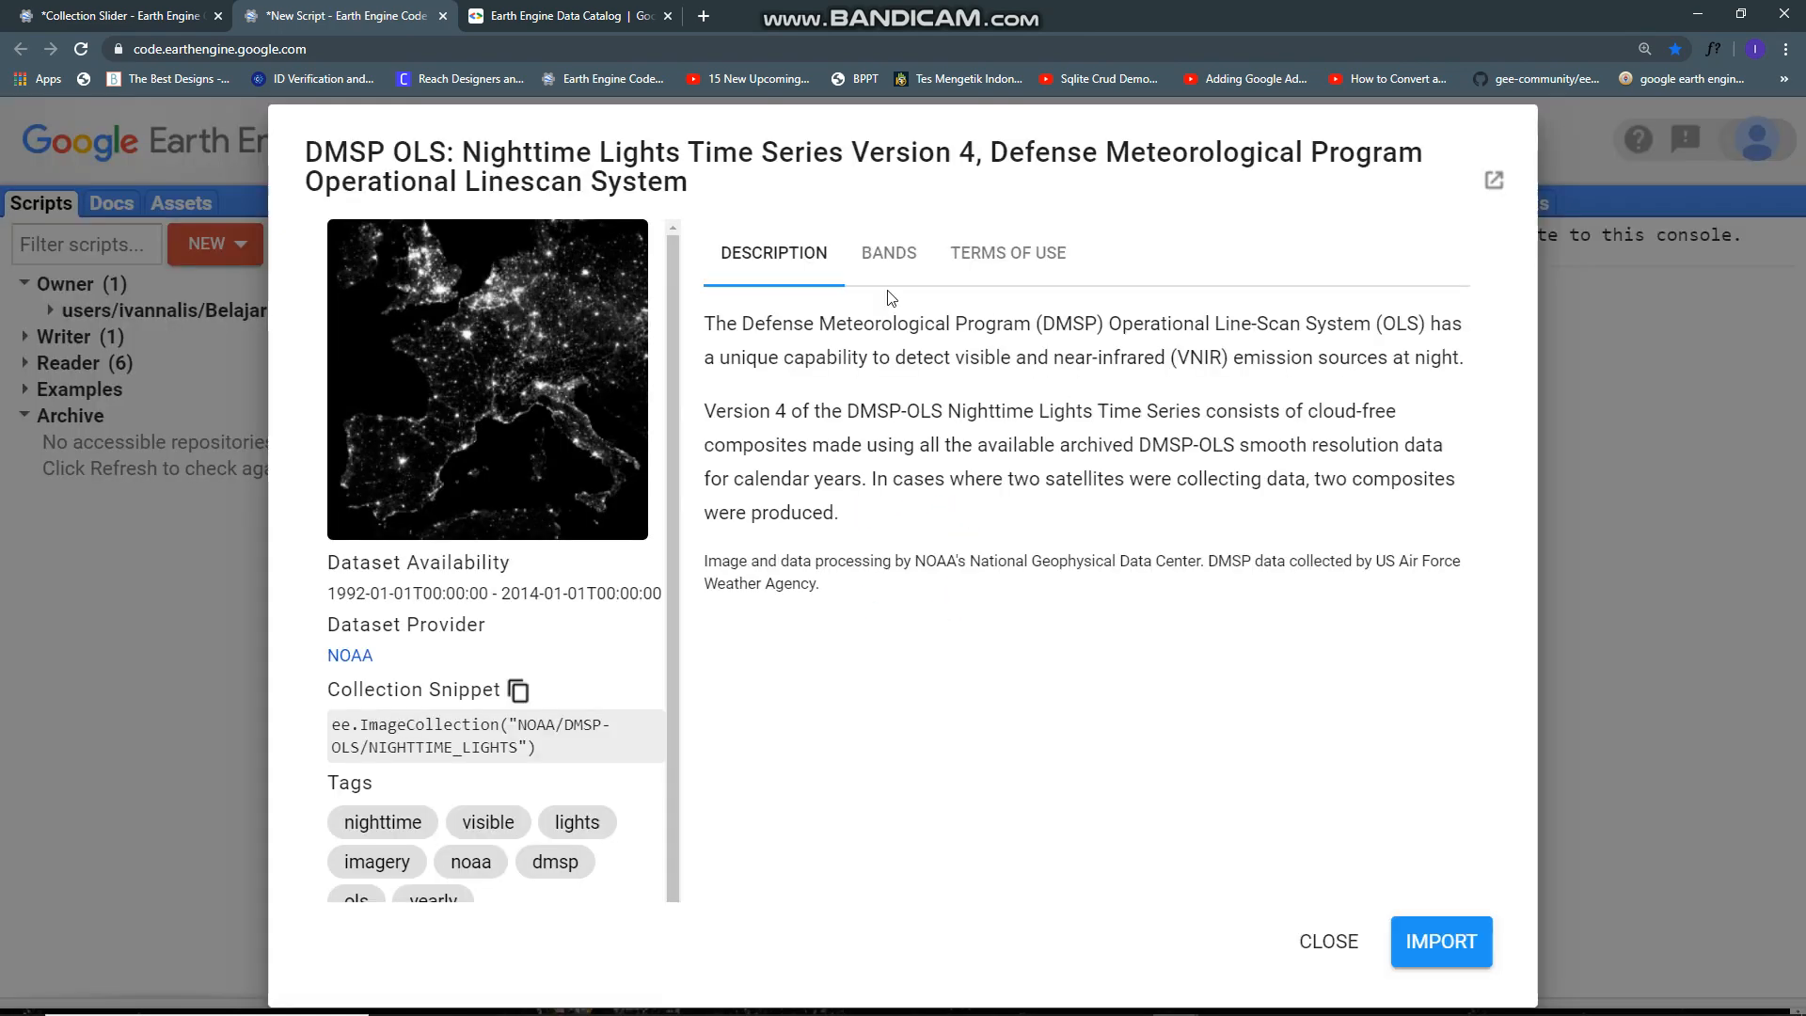
pyautogui.moveTo(943, 622)
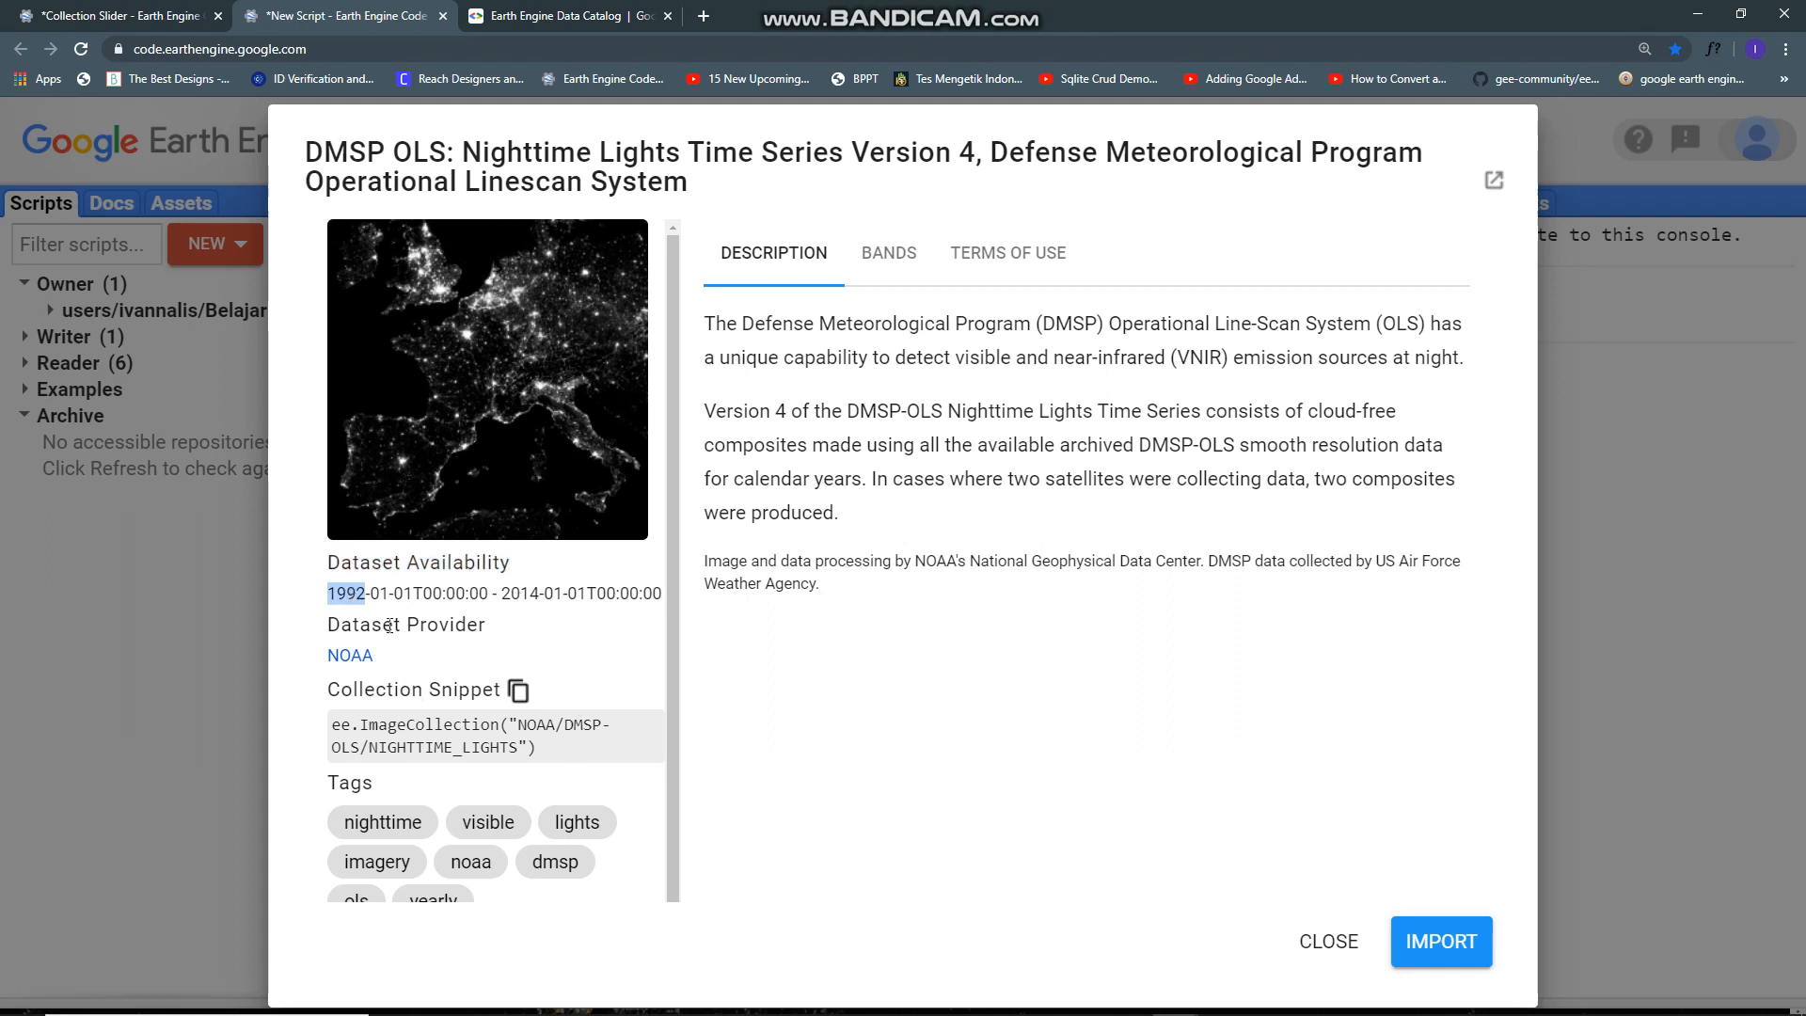
# Step: Confirm the DMSP-OLS dataset runs 1992–2014, review its band table, and close the details
pyautogui.doubleClick(519, 593)
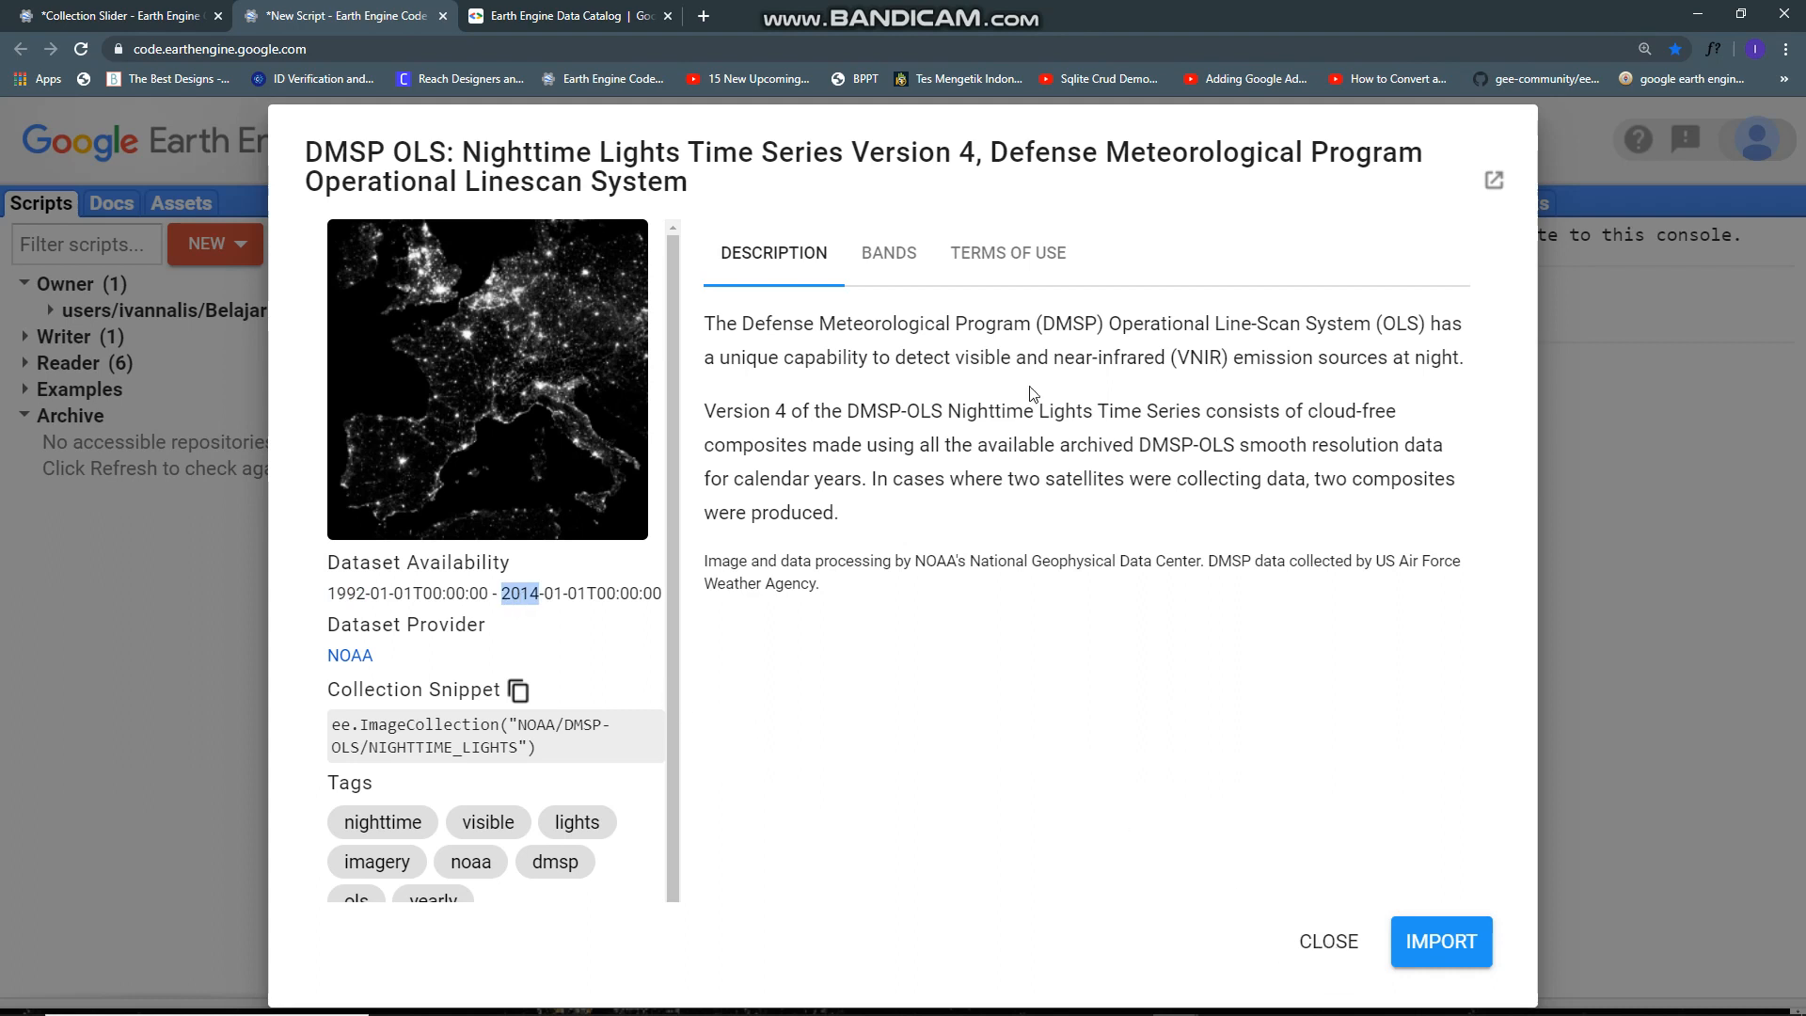
pyautogui.click(888, 252)
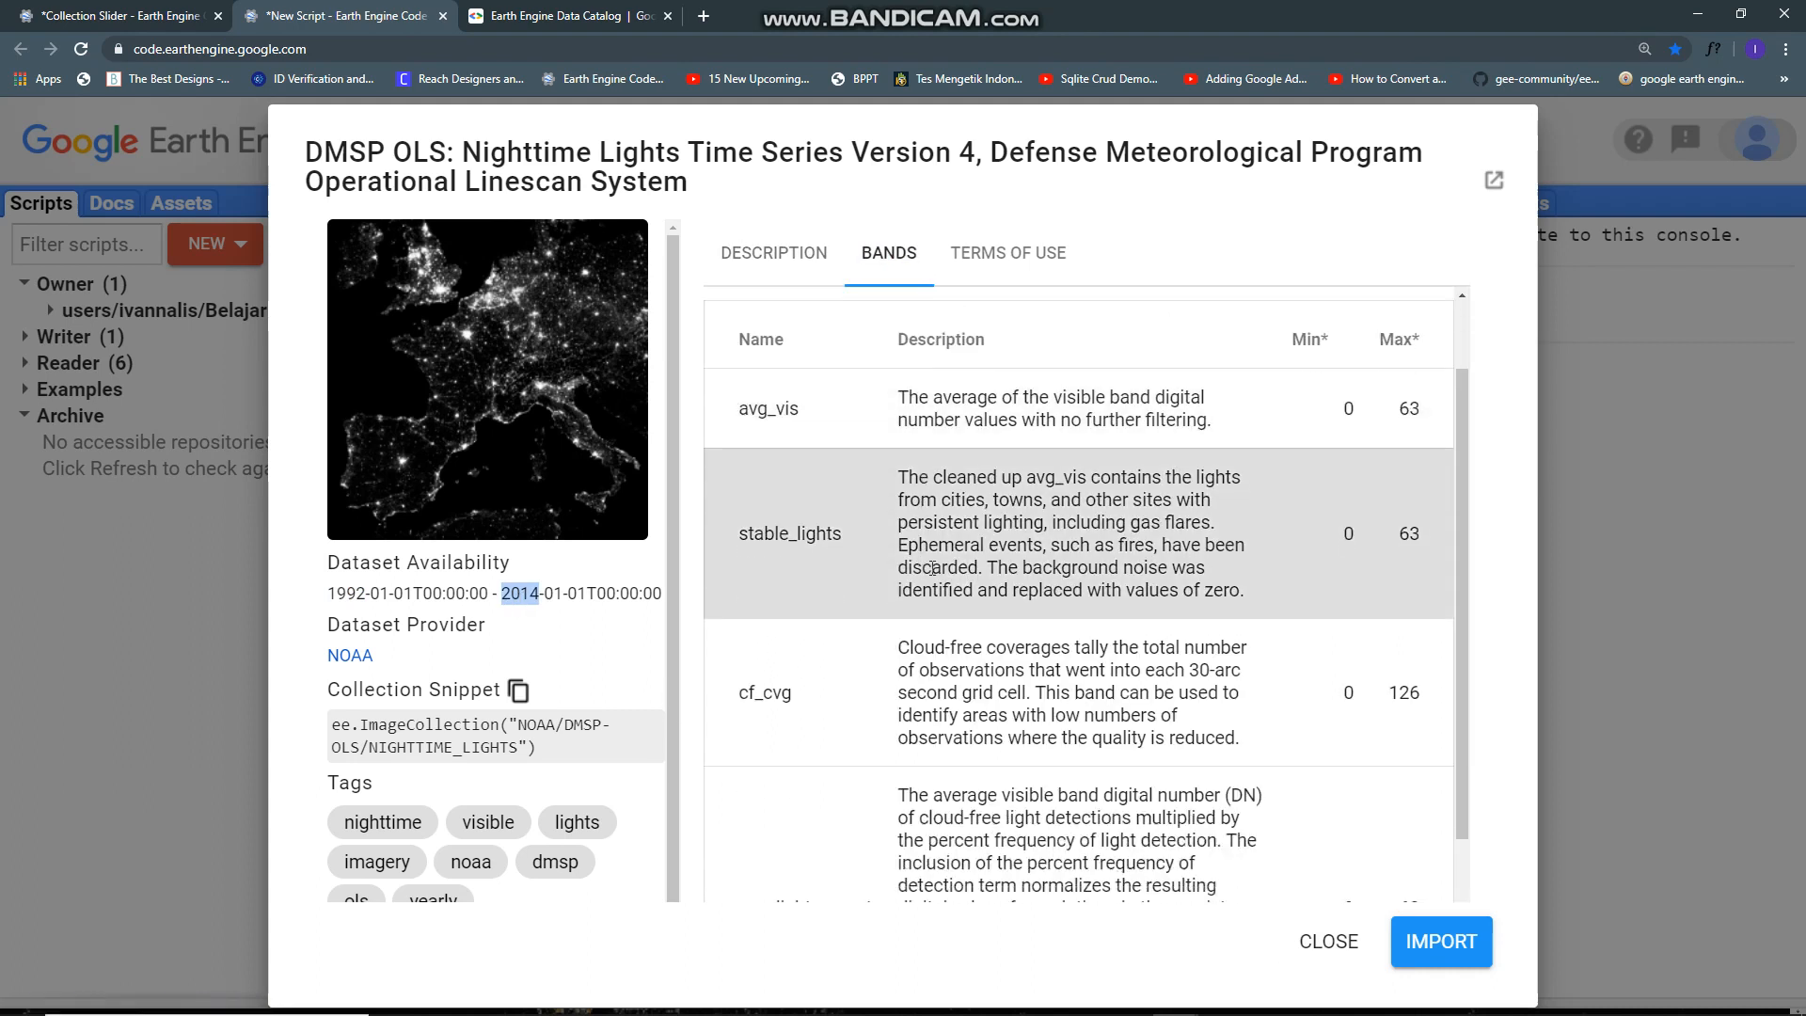
pyautogui.moveTo(847, 562)
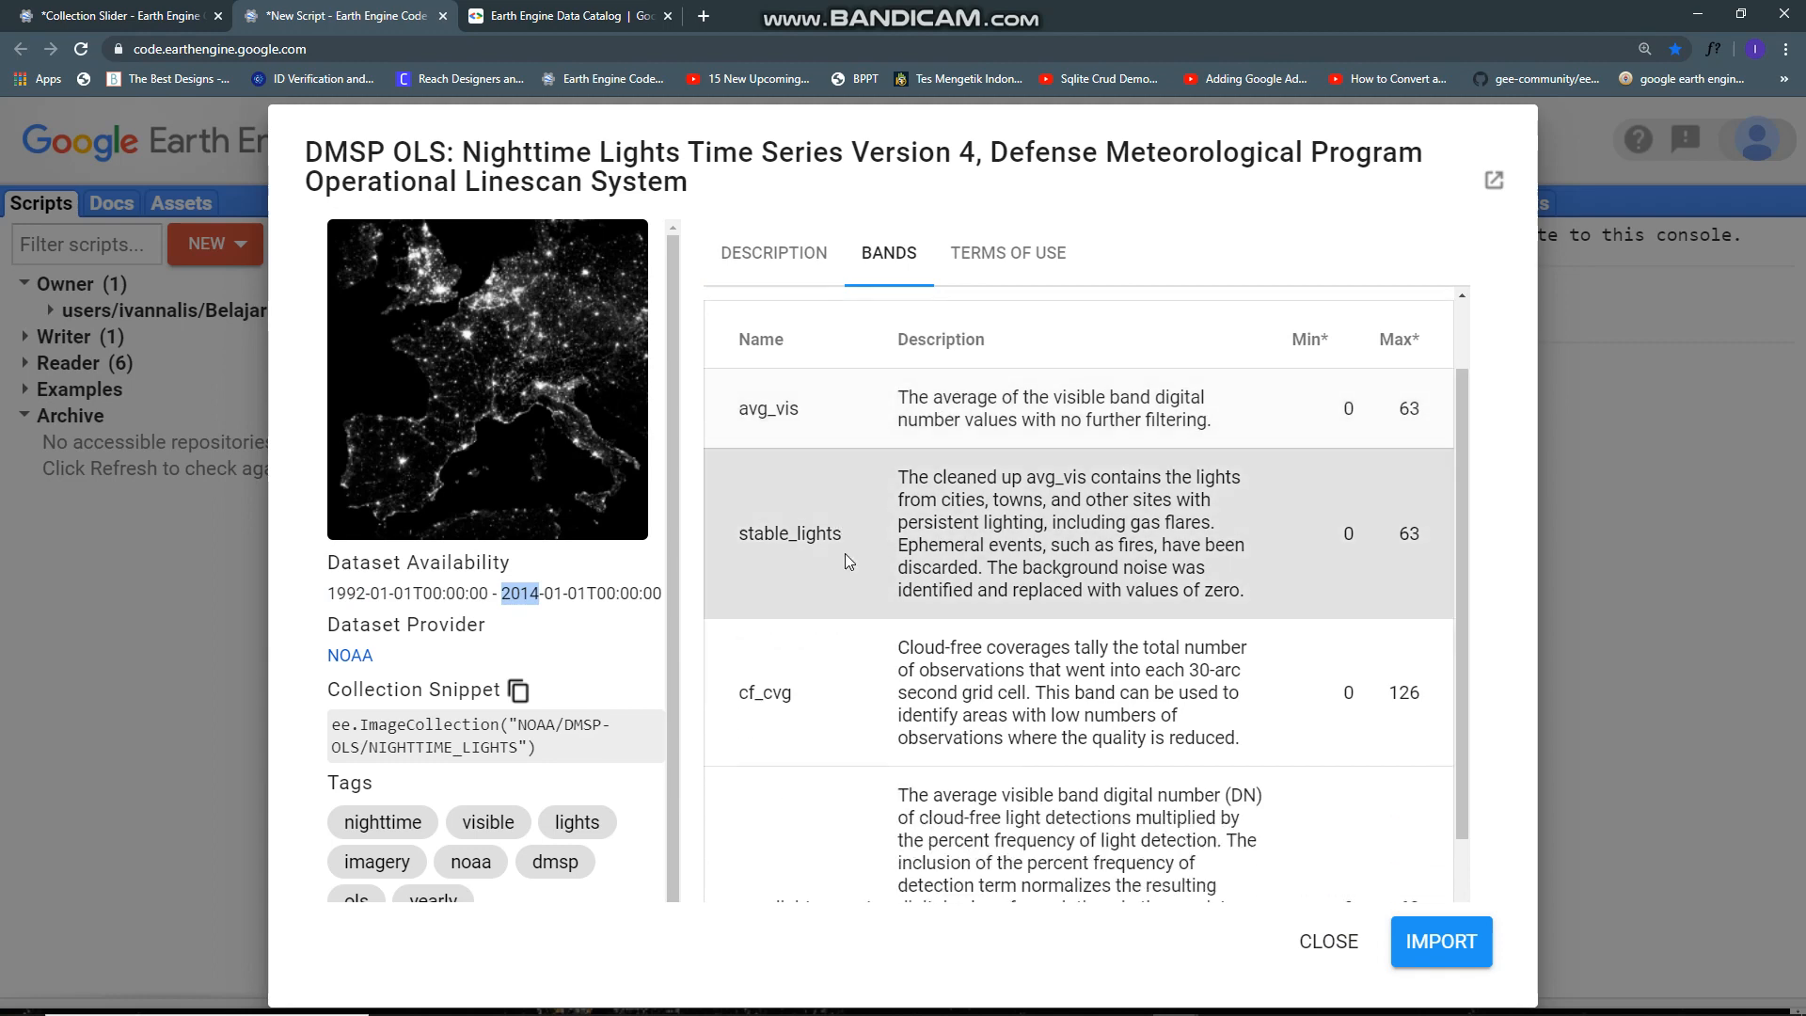
pyautogui.scroll(3)
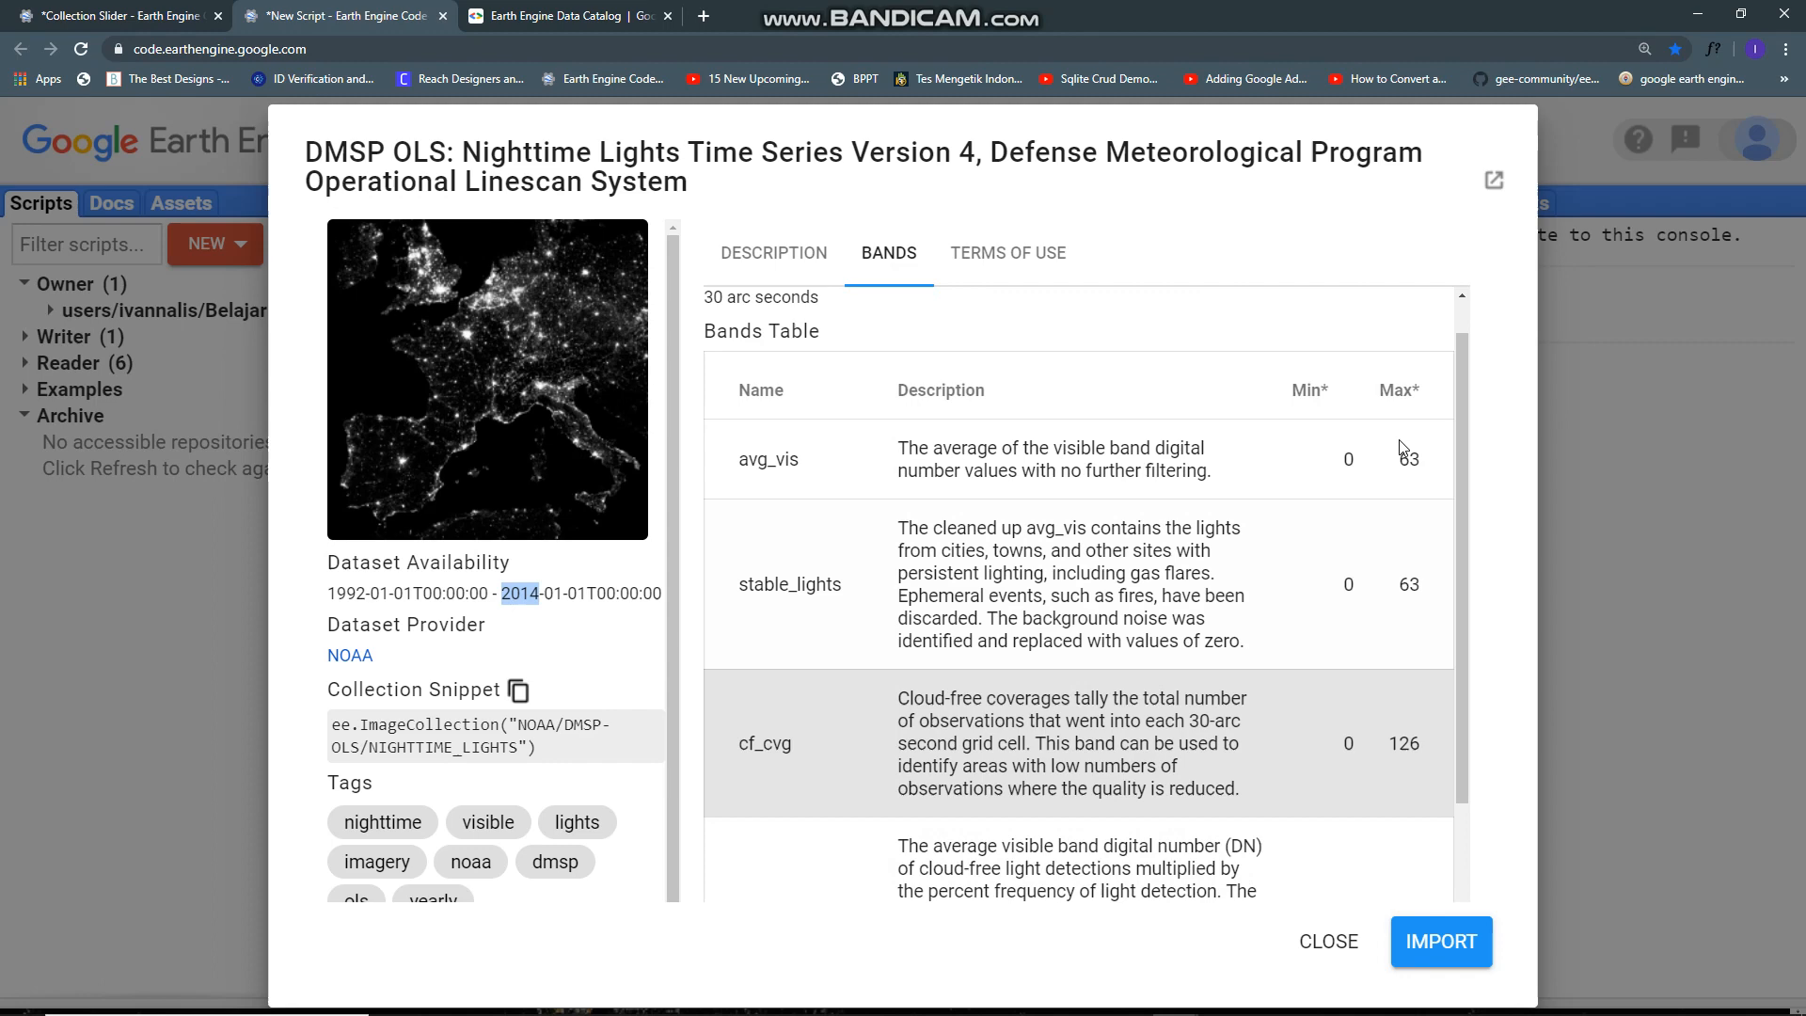
pyautogui.scroll(-3)
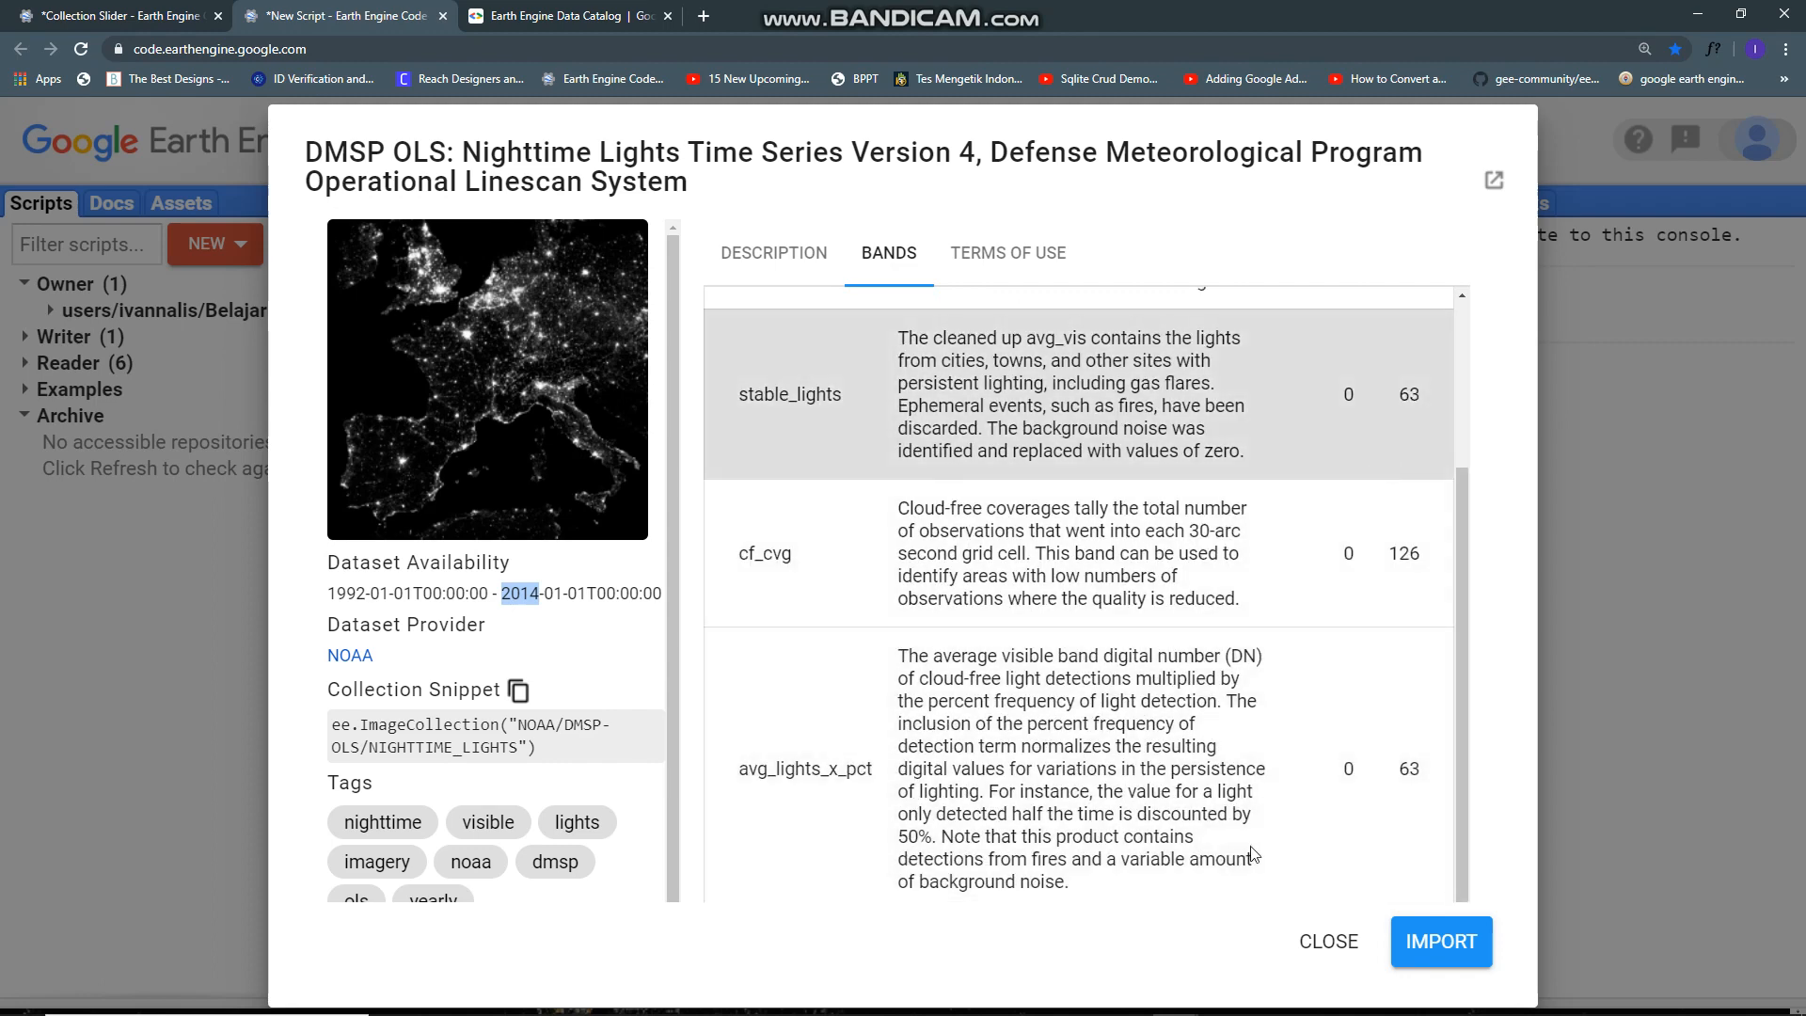
pyautogui.click(1439, 941)
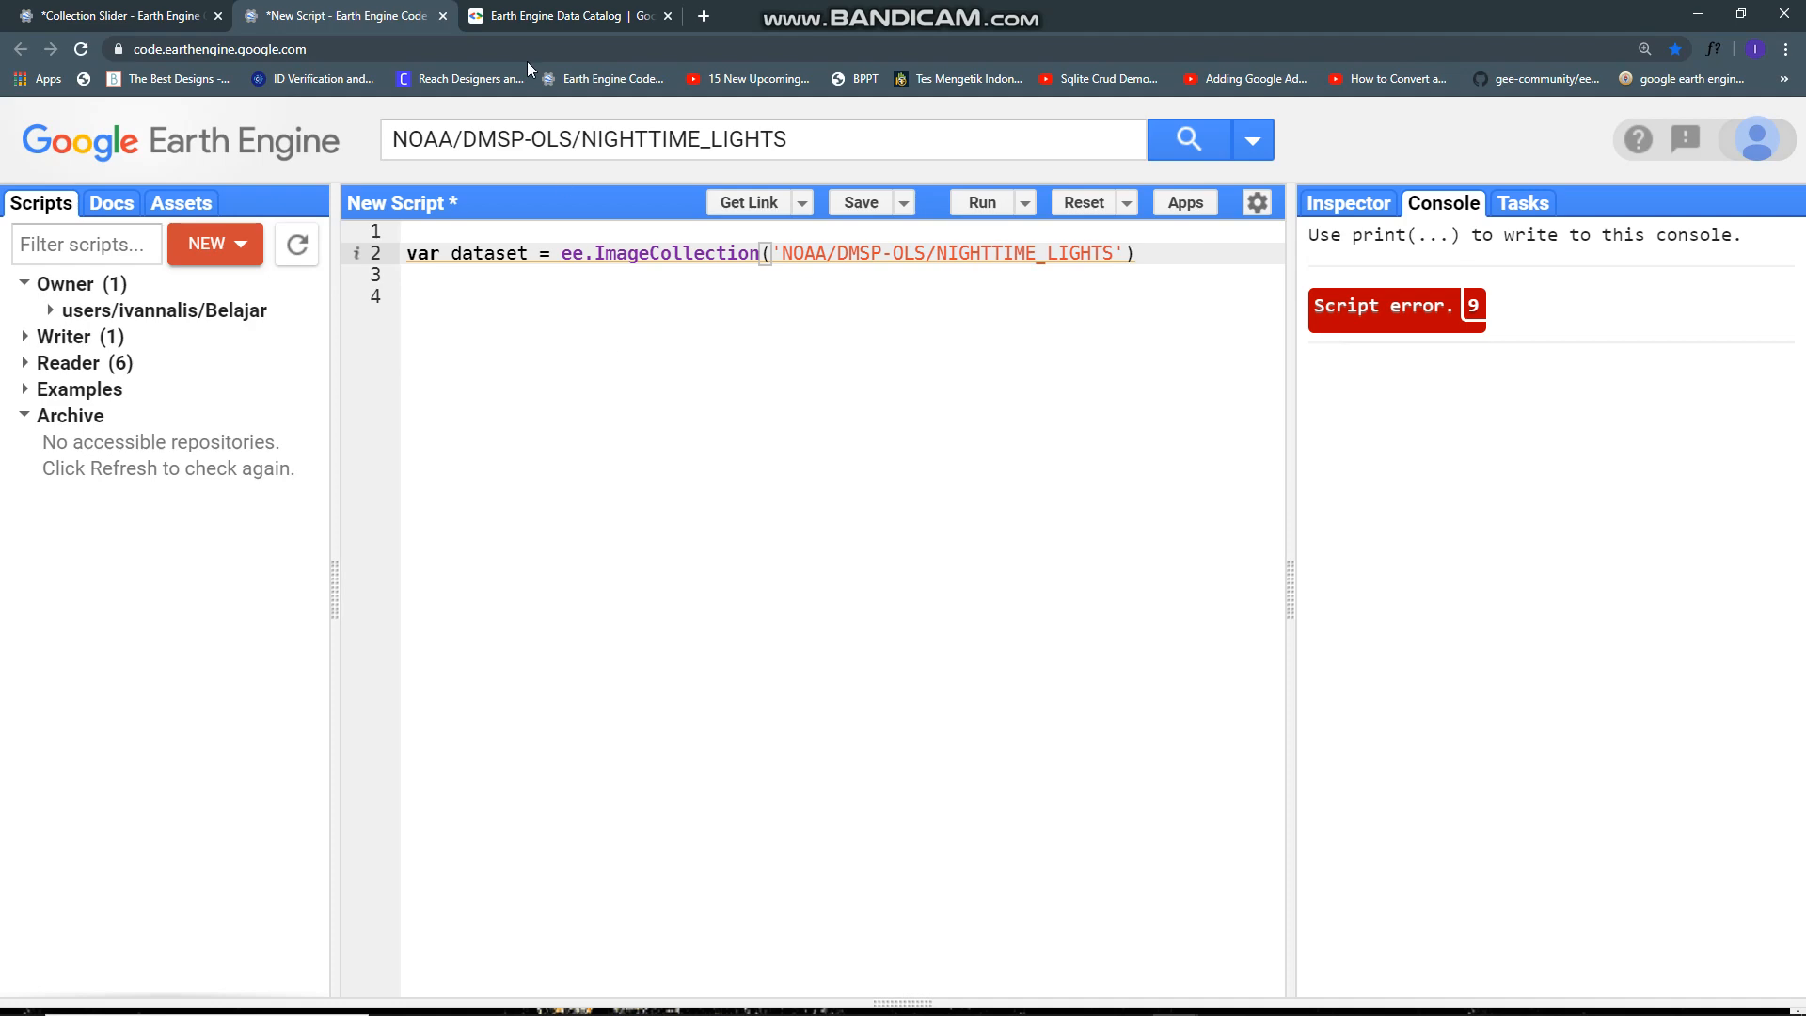
# Step: In the Earth Engine Data Catalog, browse by tags and filter the tag list for 'night'
pyautogui.click(565, 15)
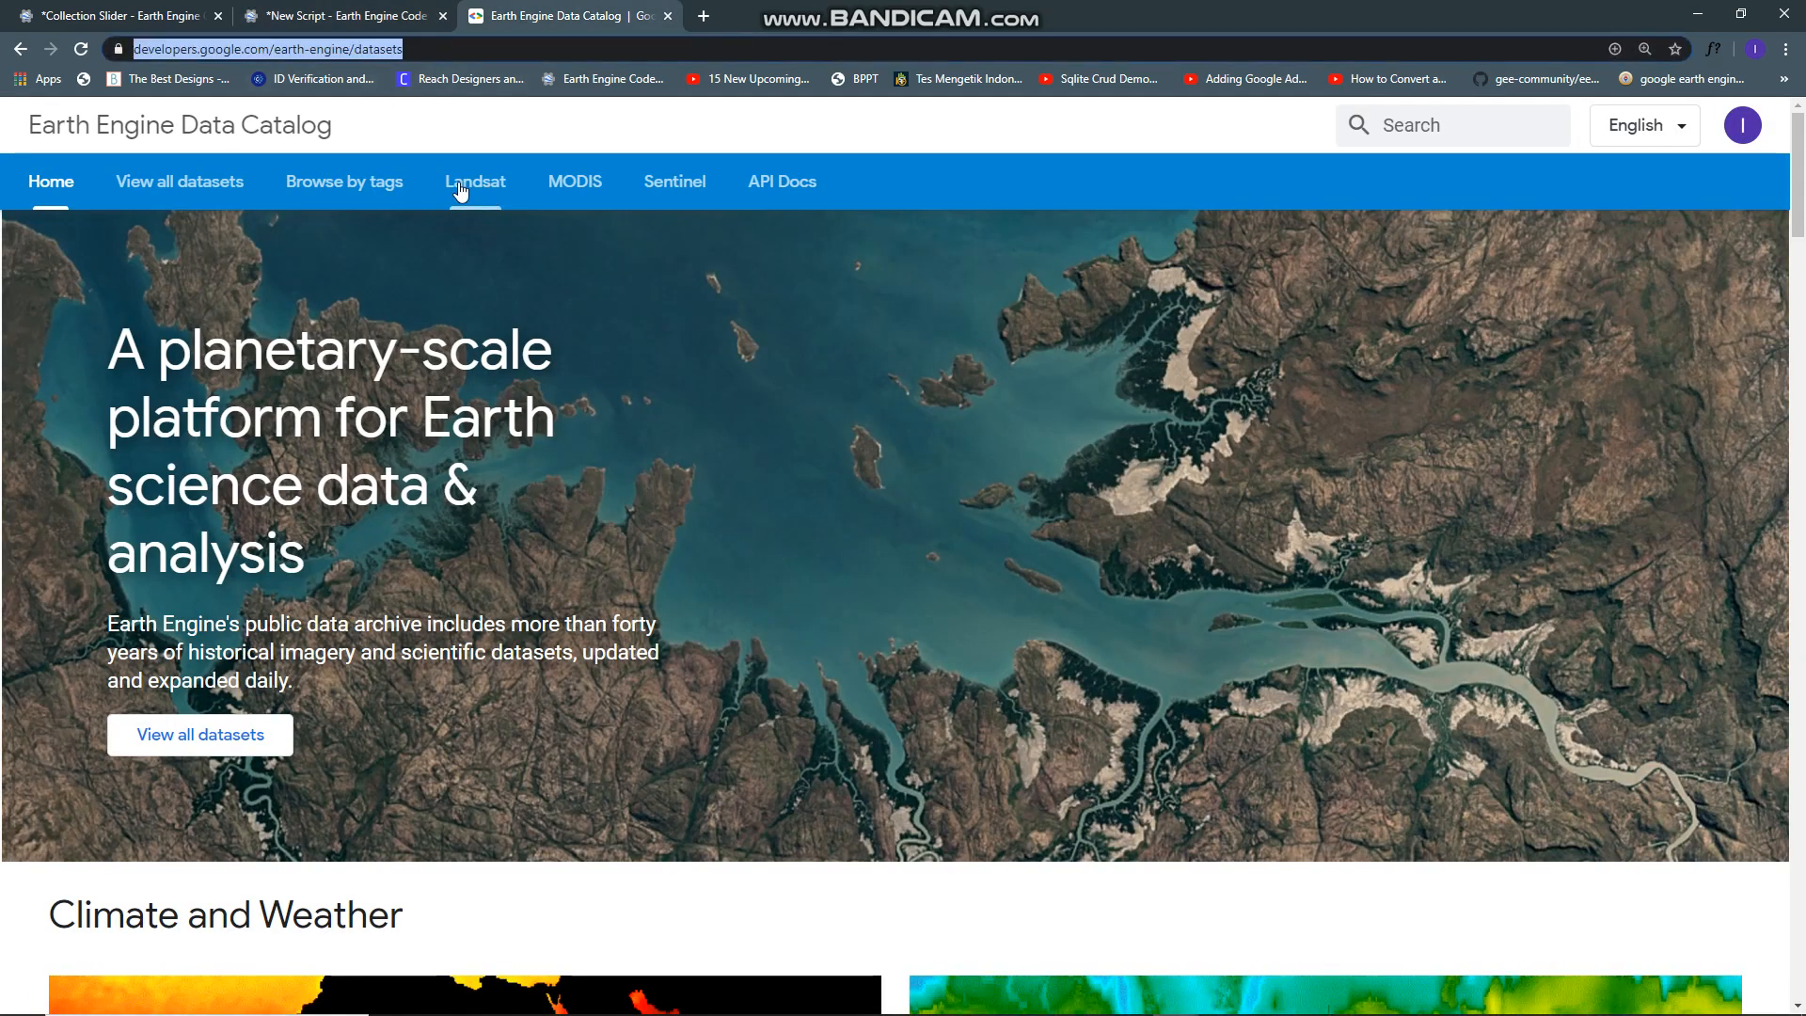
pyautogui.moveTo(177, 69)
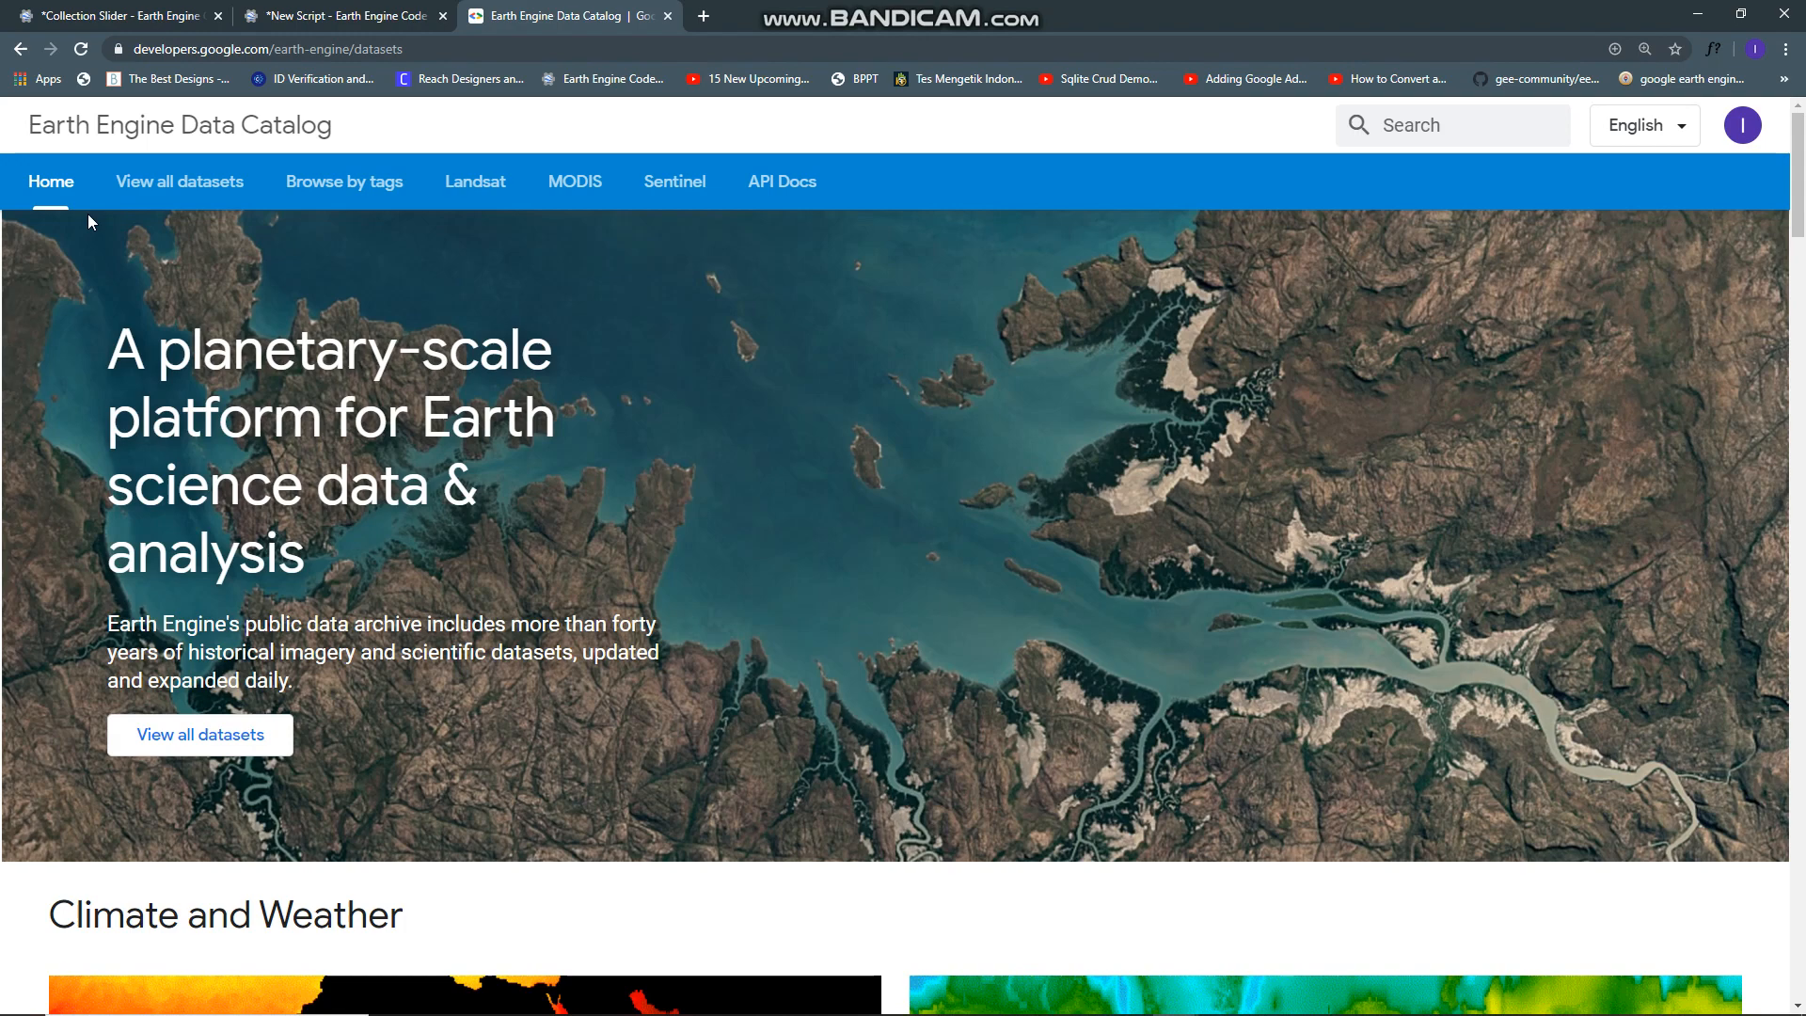
pyautogui.click(342, 180)
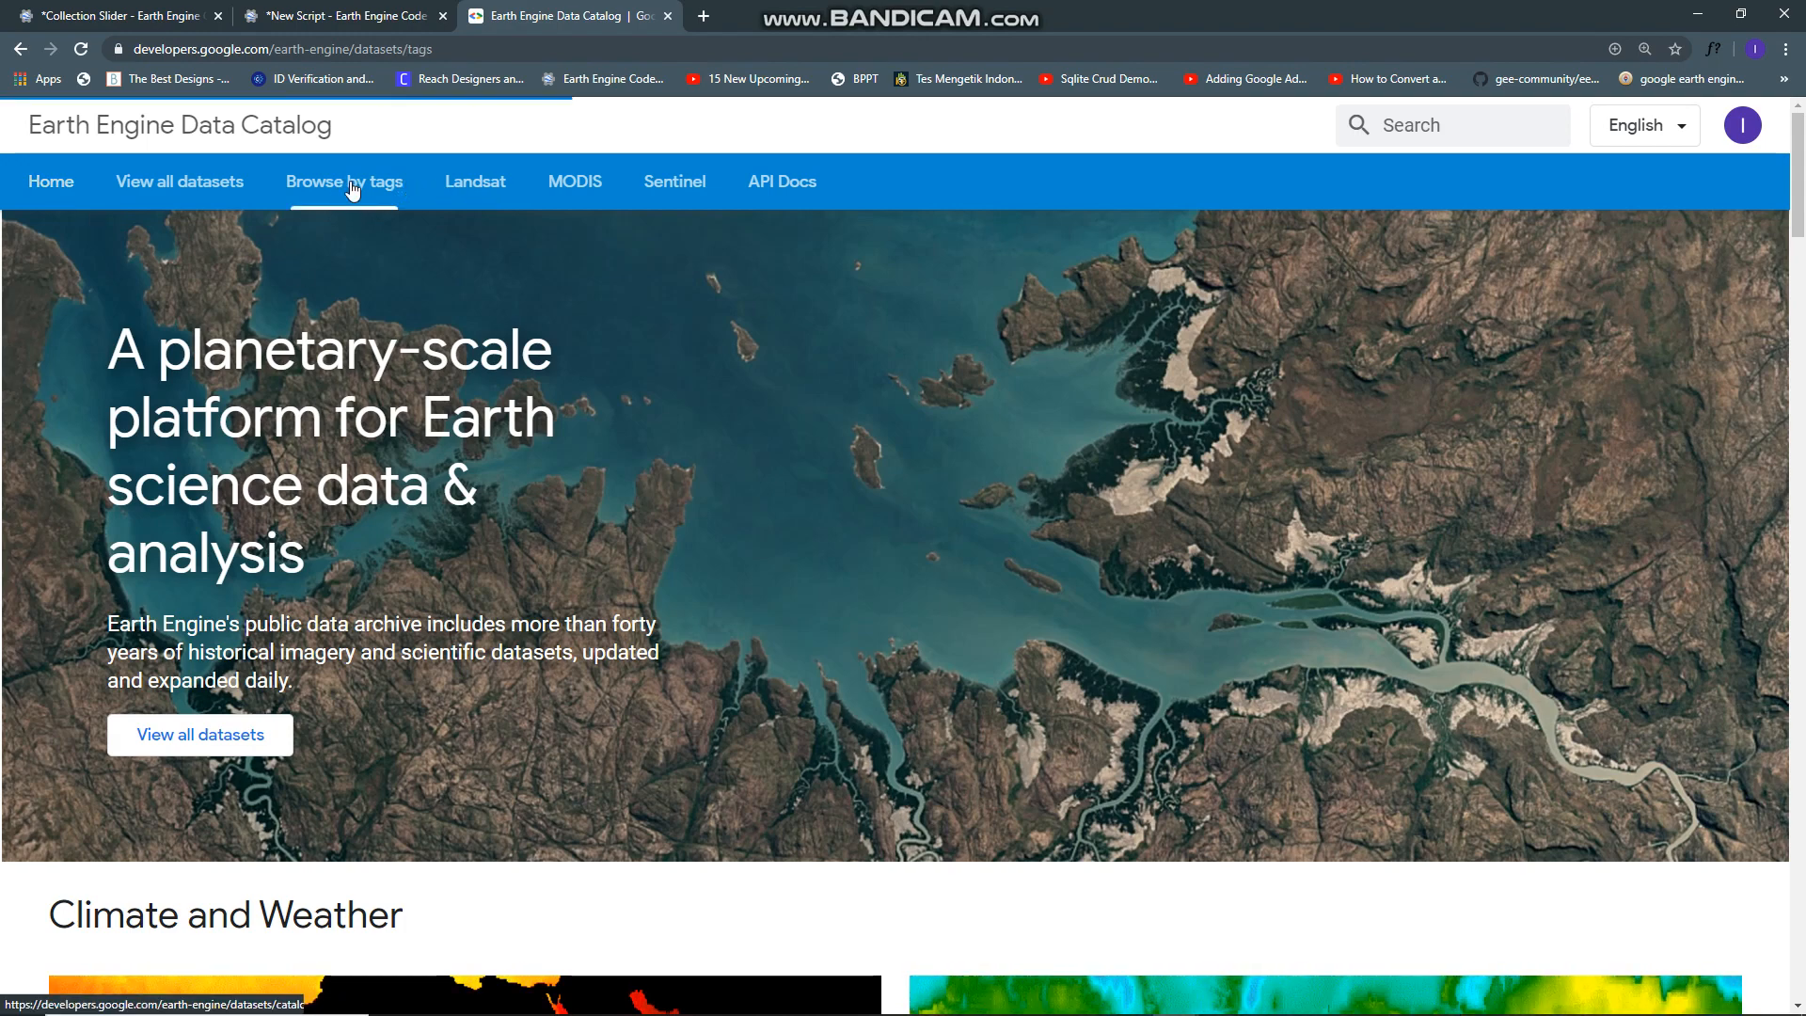
pyautogui.click(342, 180)
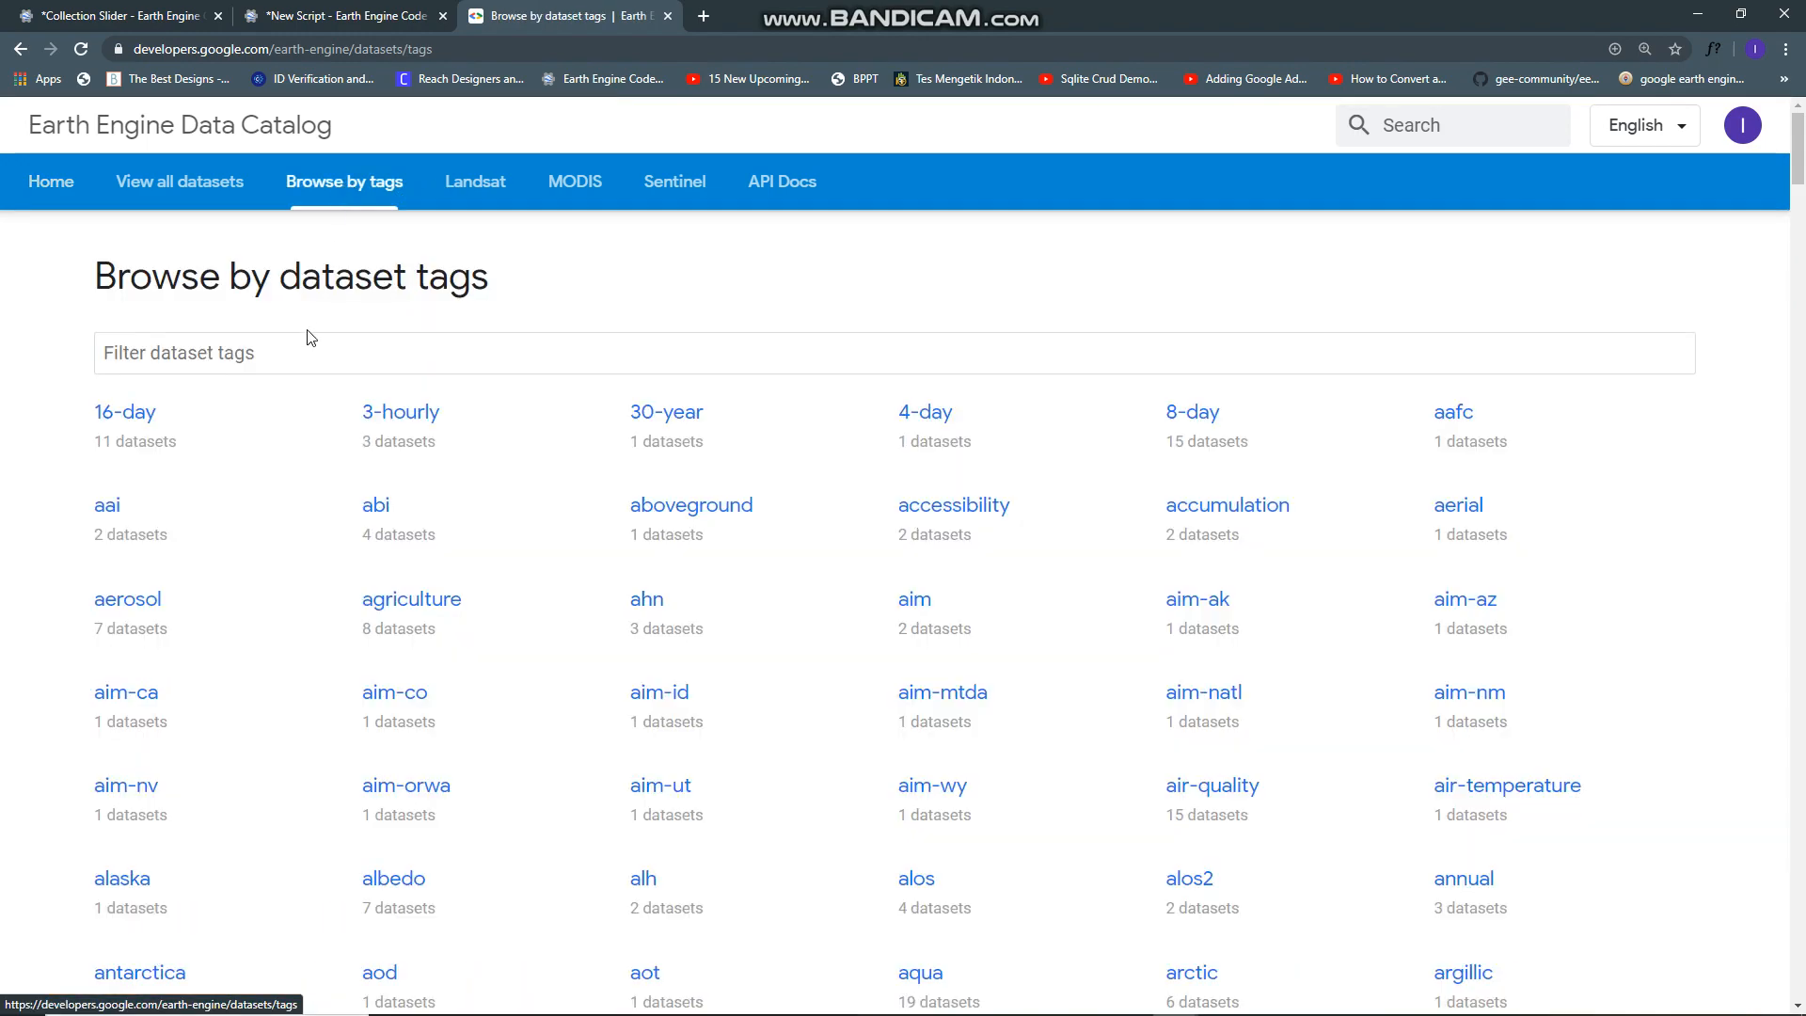
pyautogui.write('ni')
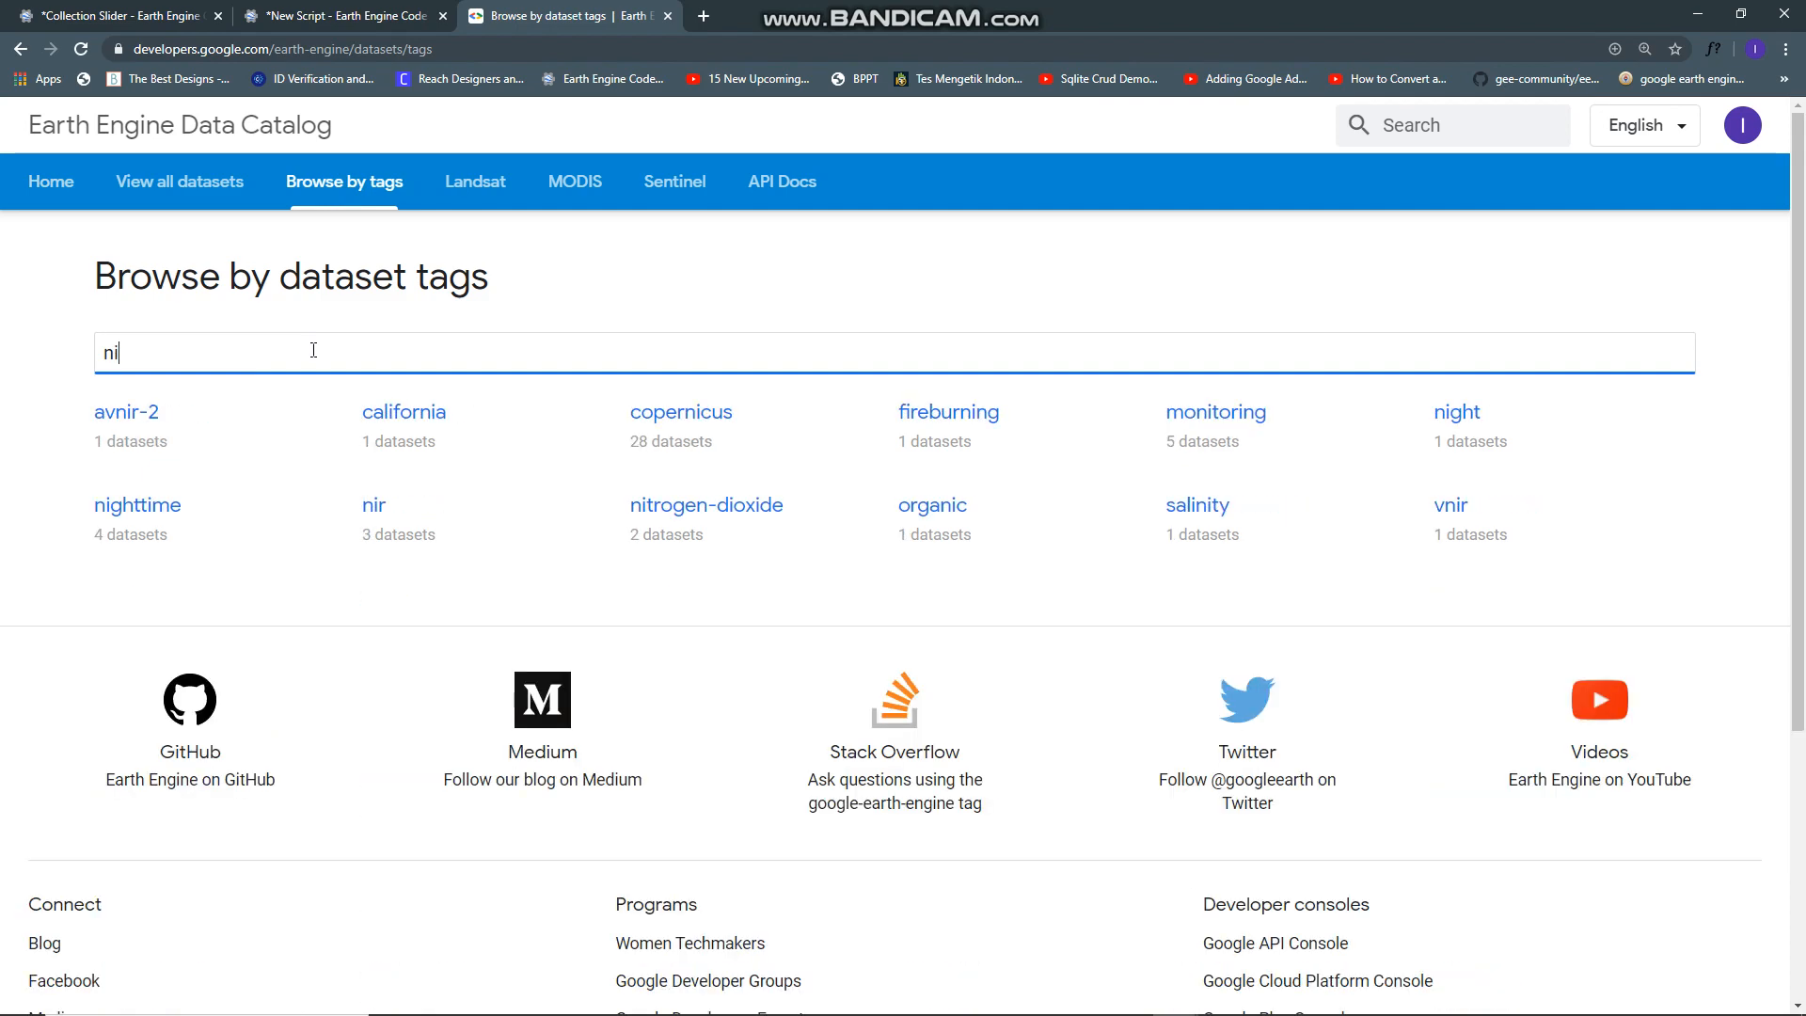
pyautogui.write('ght')
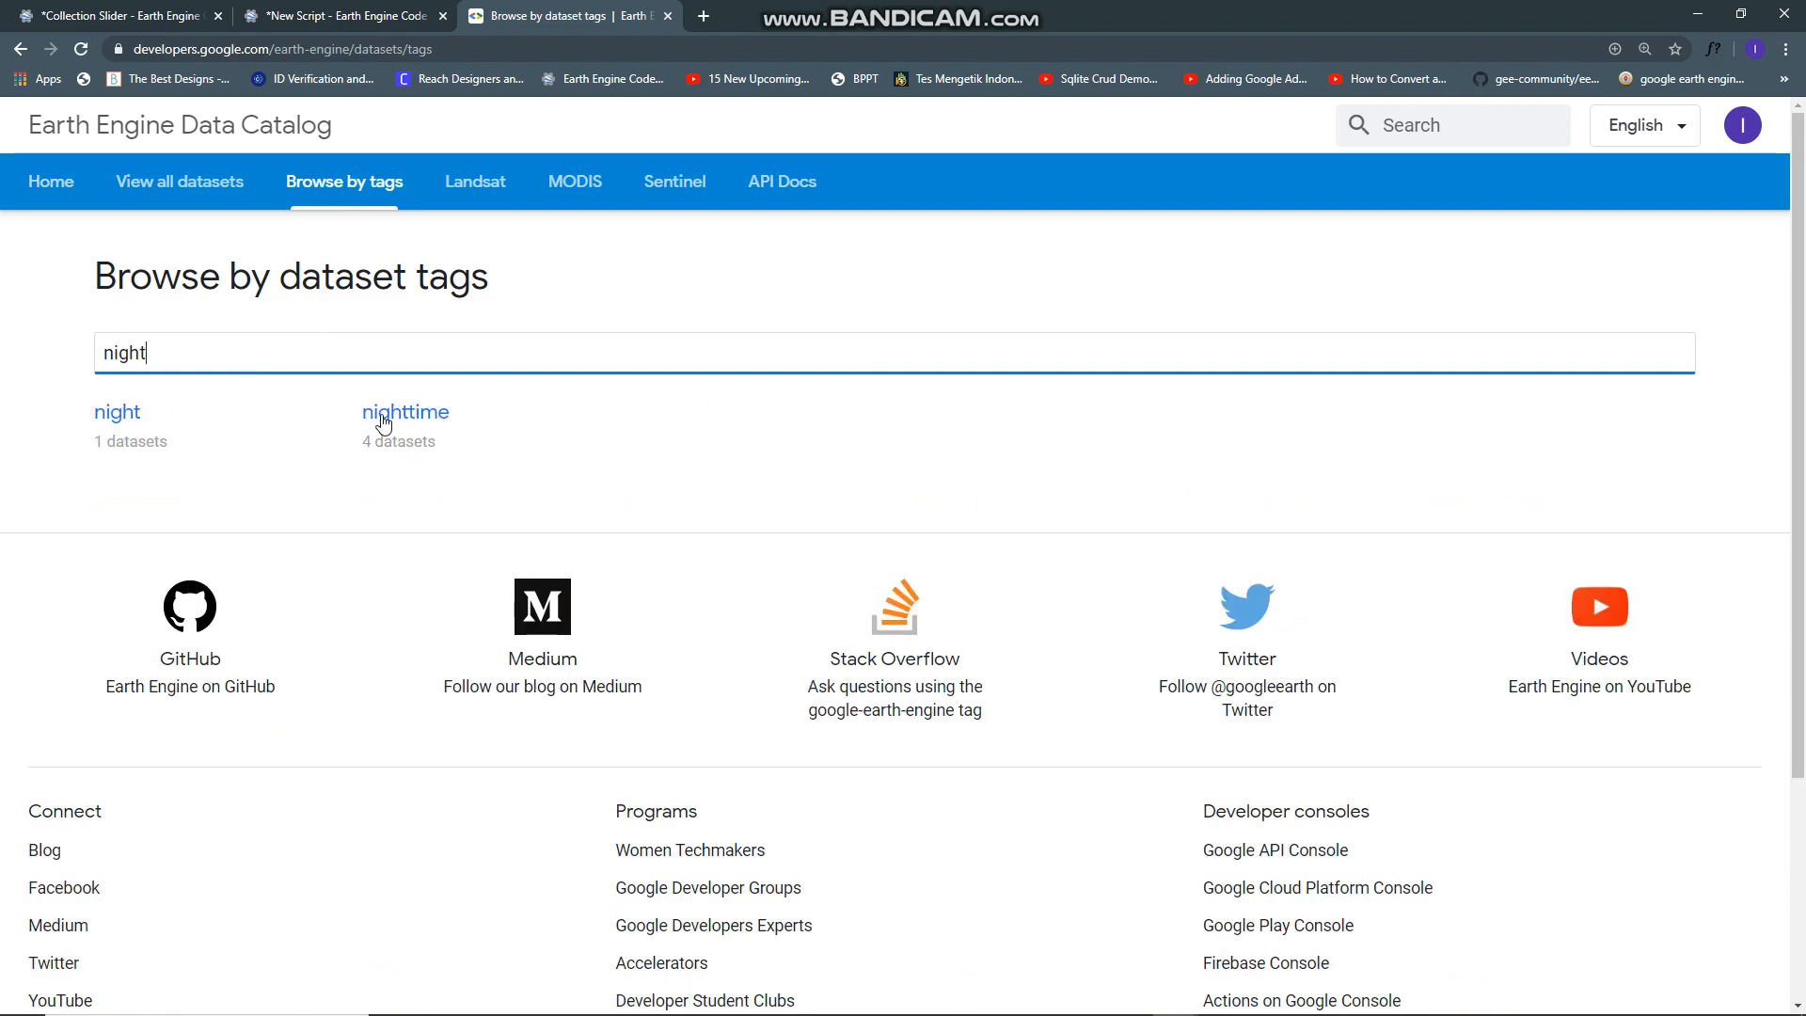
# Step: View the four DMSP and VIIRS collections tagged nighttime, then return to the script
pyautogui.click(406, 412)
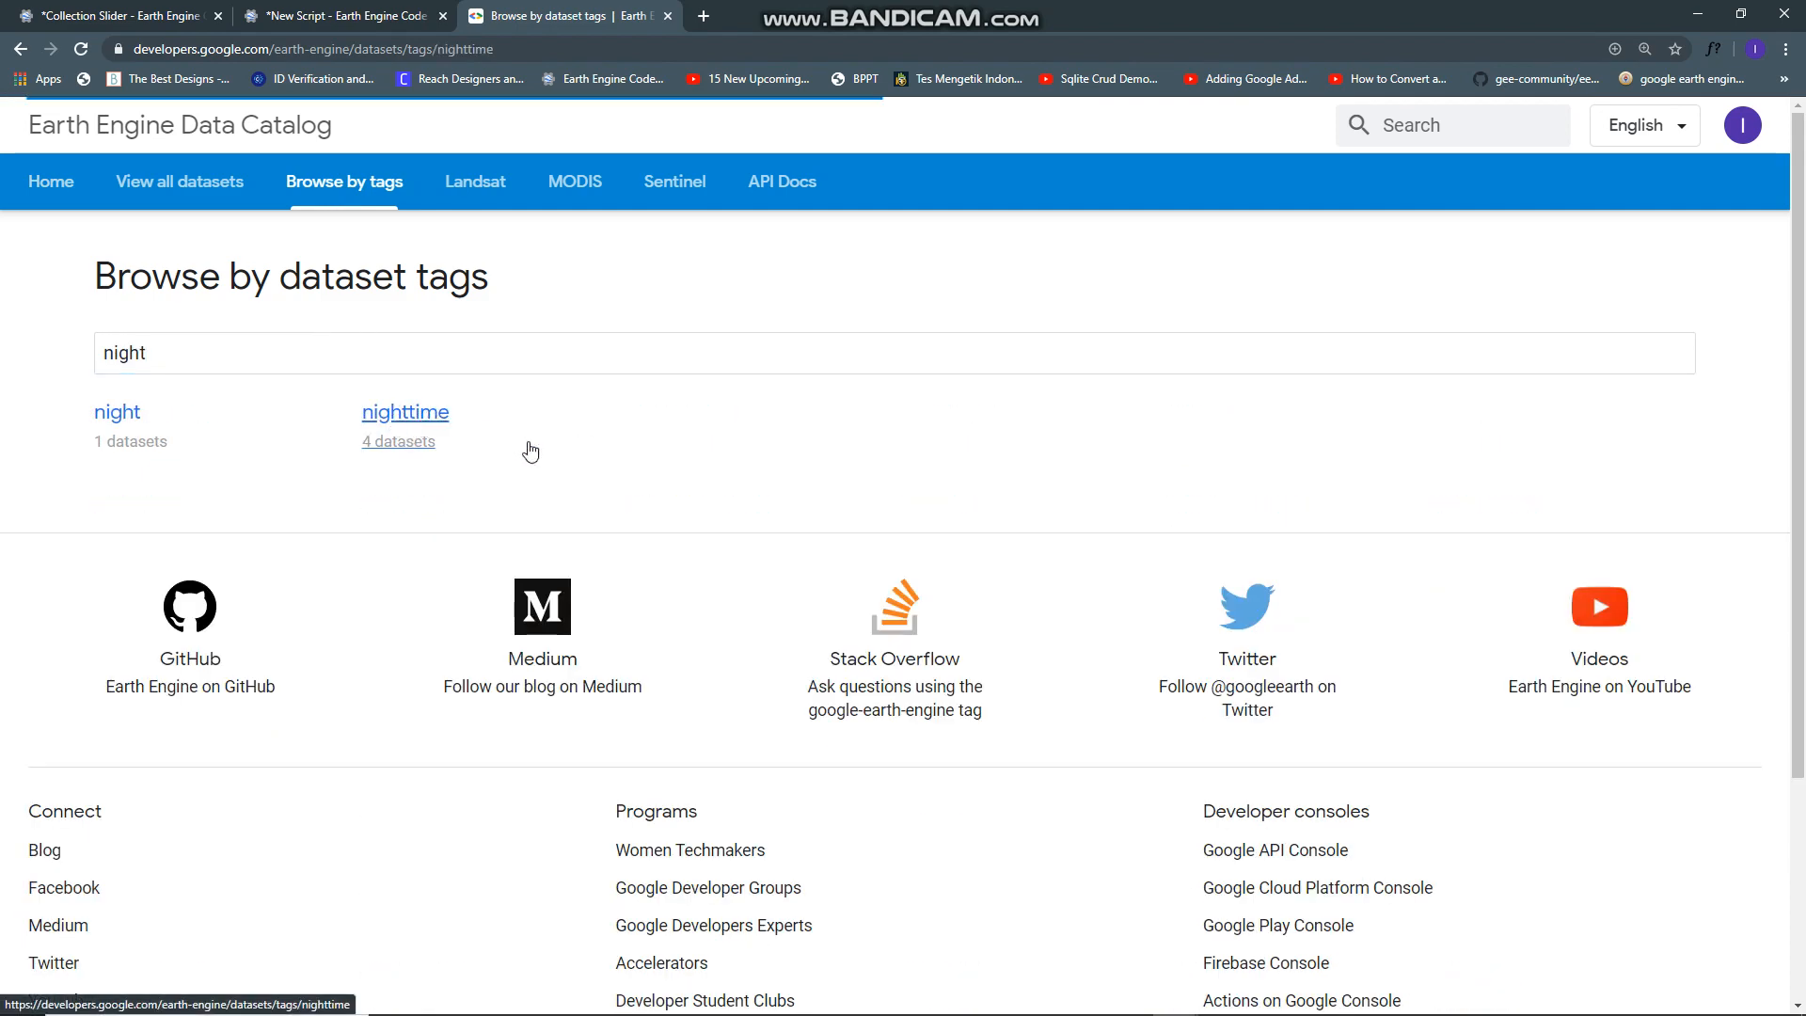
pyautogui.click(404, 412)
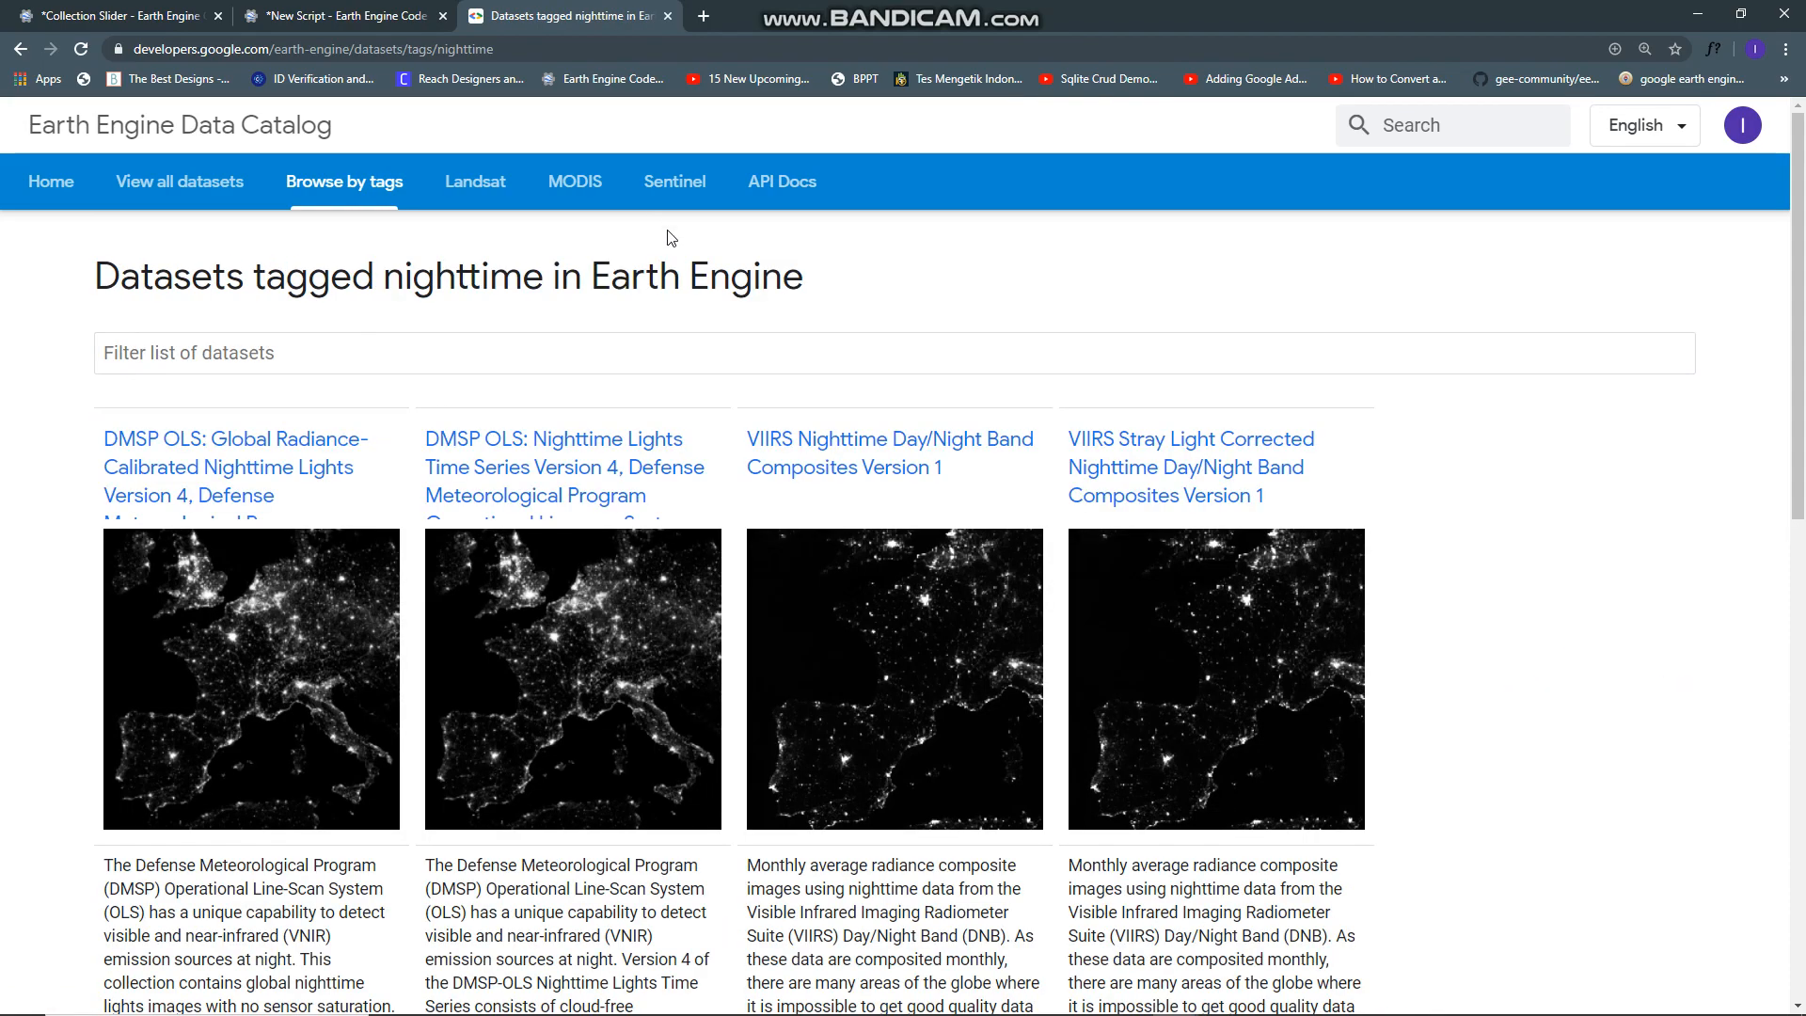
pyautogui.scroll(-3)
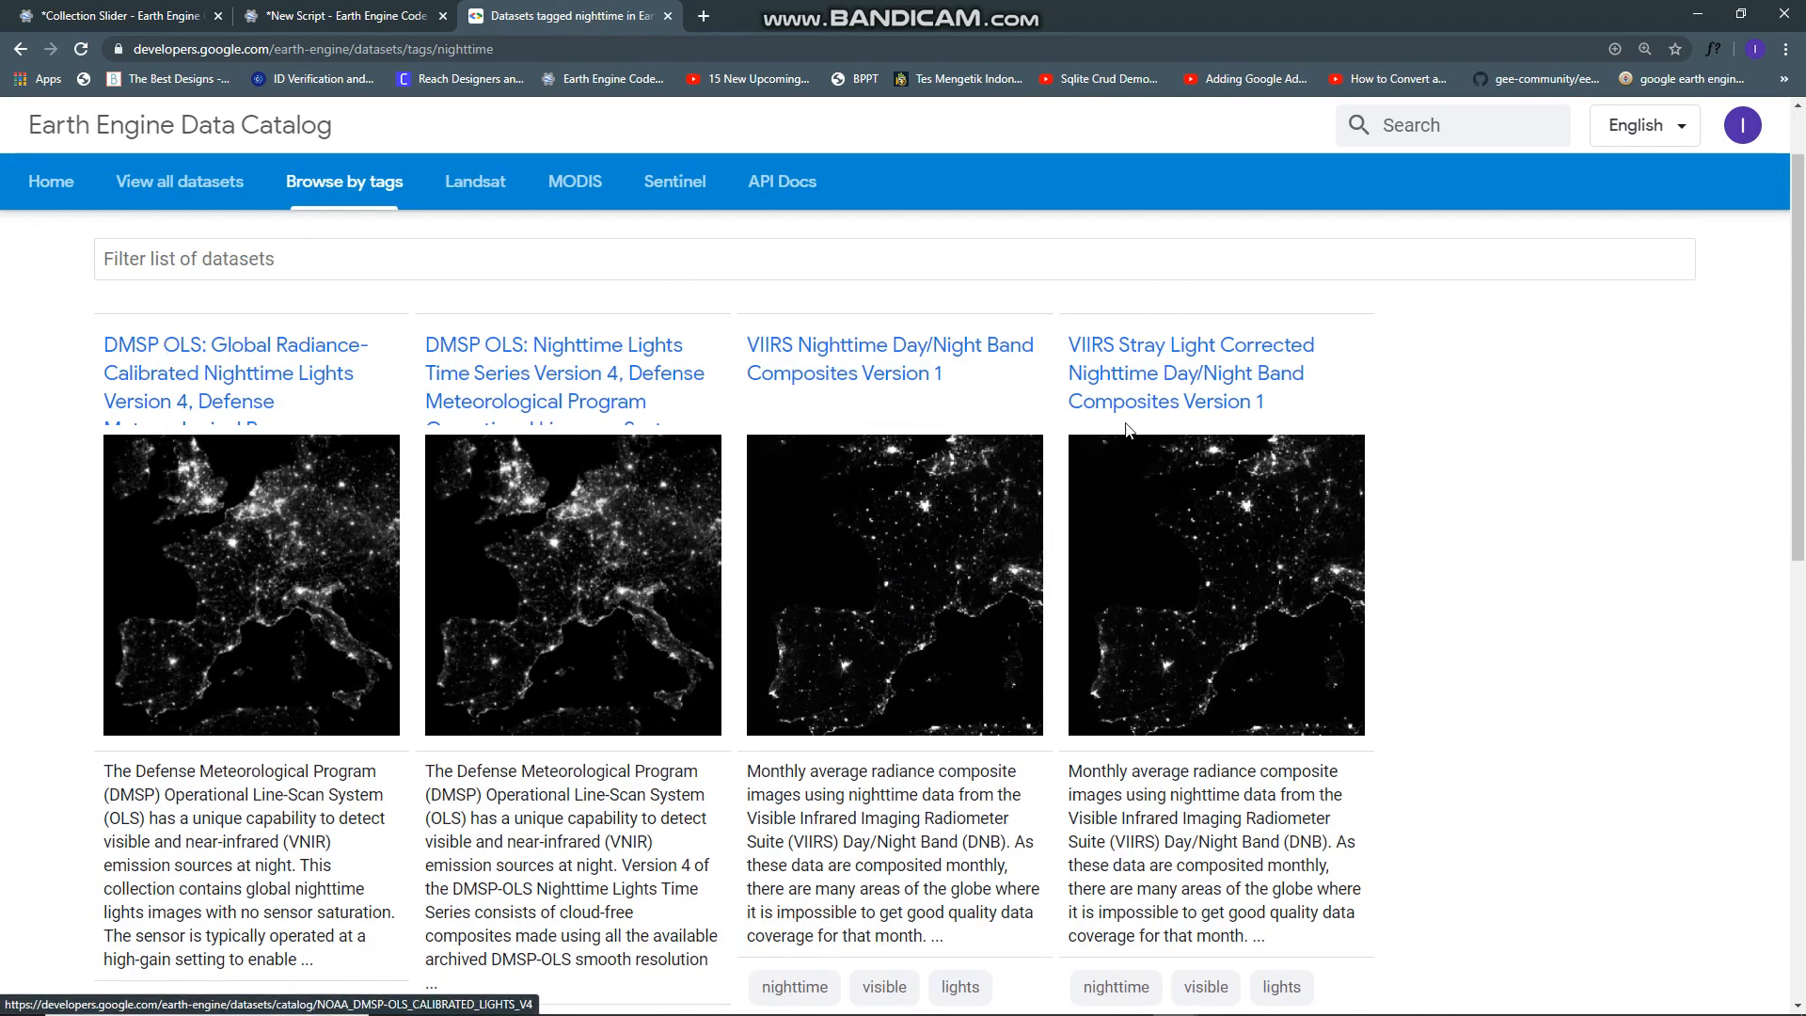
pyautogui.click(341, 15)
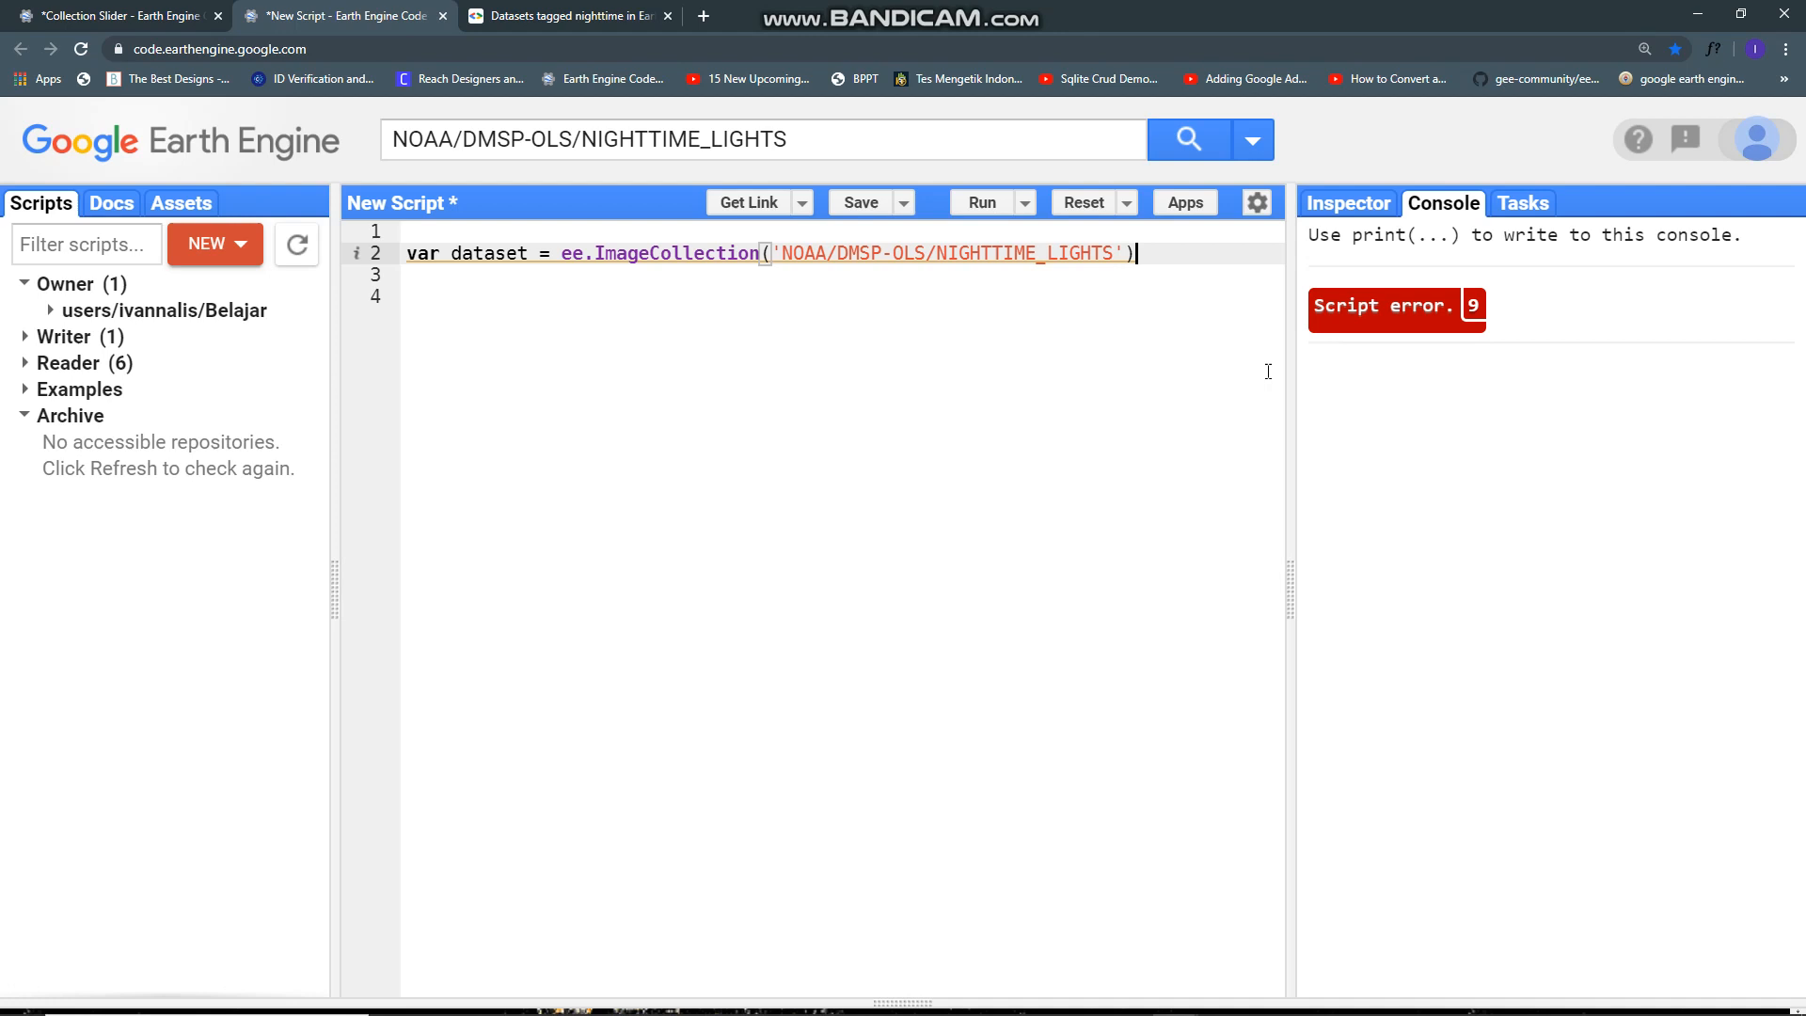
# Step: Chain .select('stable_lights') onto the DMSP-OLS nighttime lights collection
pyautogui.press('enter')
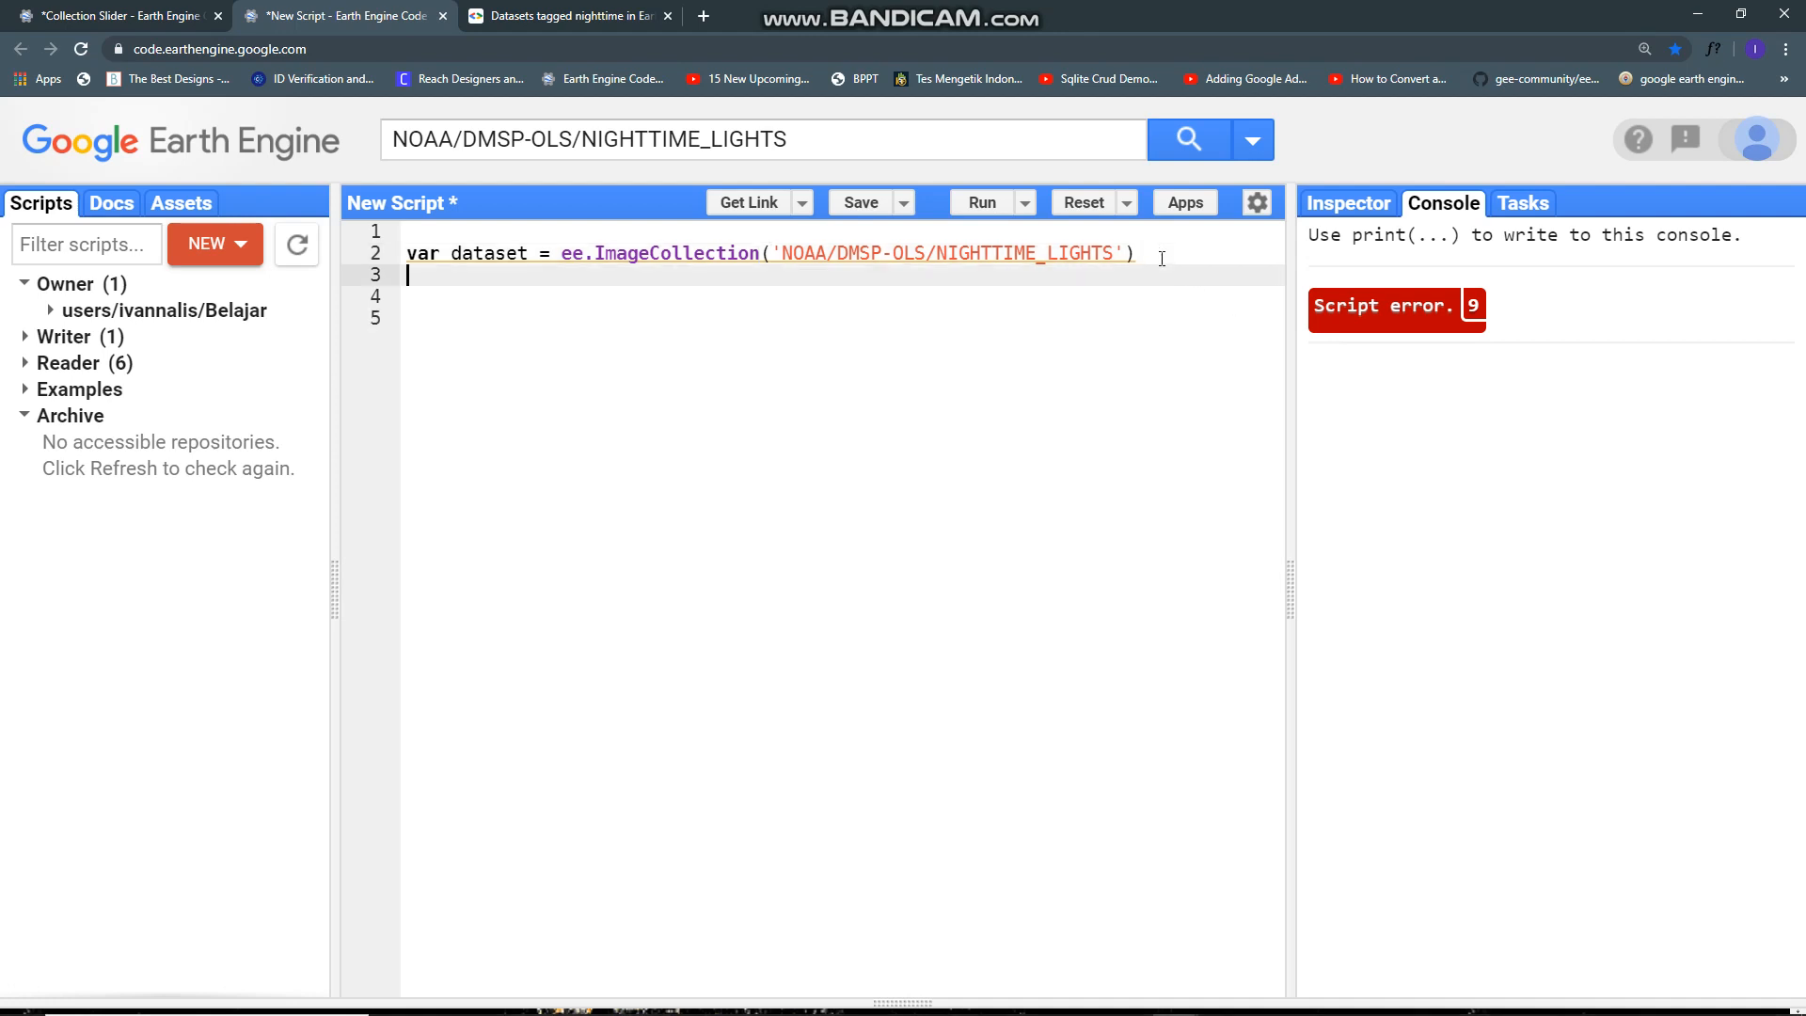
pyautogui.write('s')
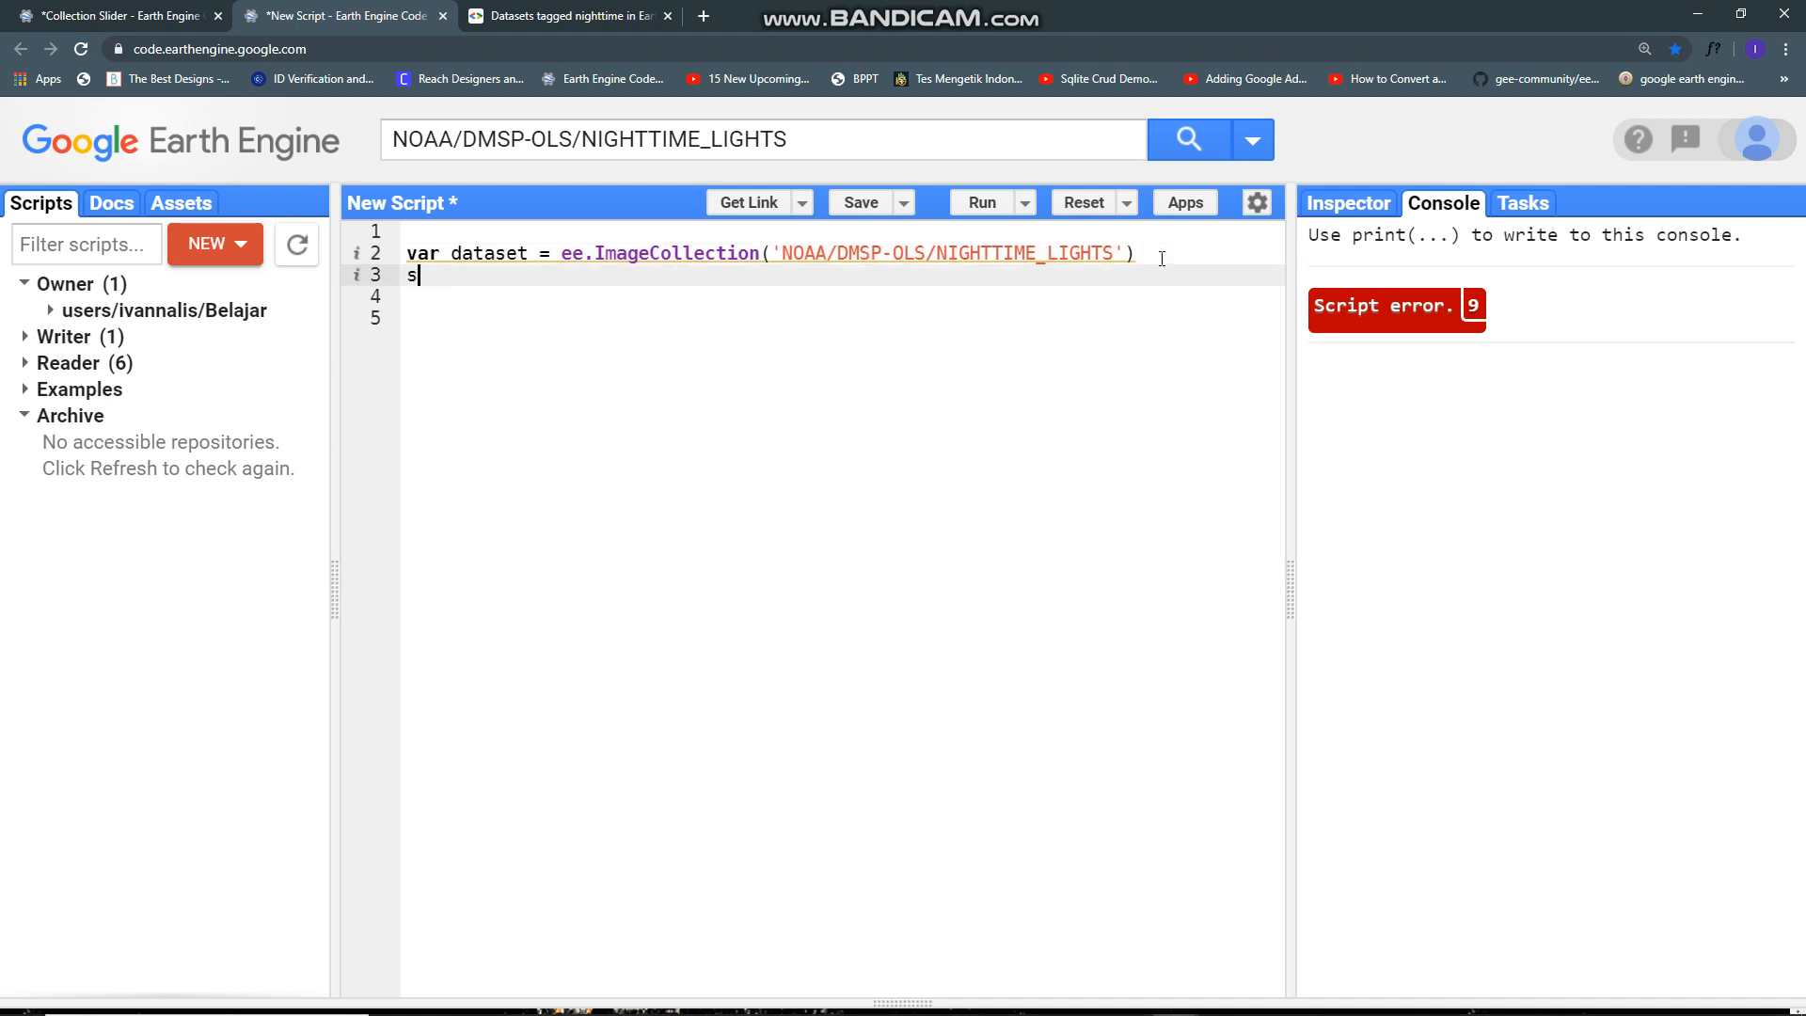
pyautogui.write('elect')
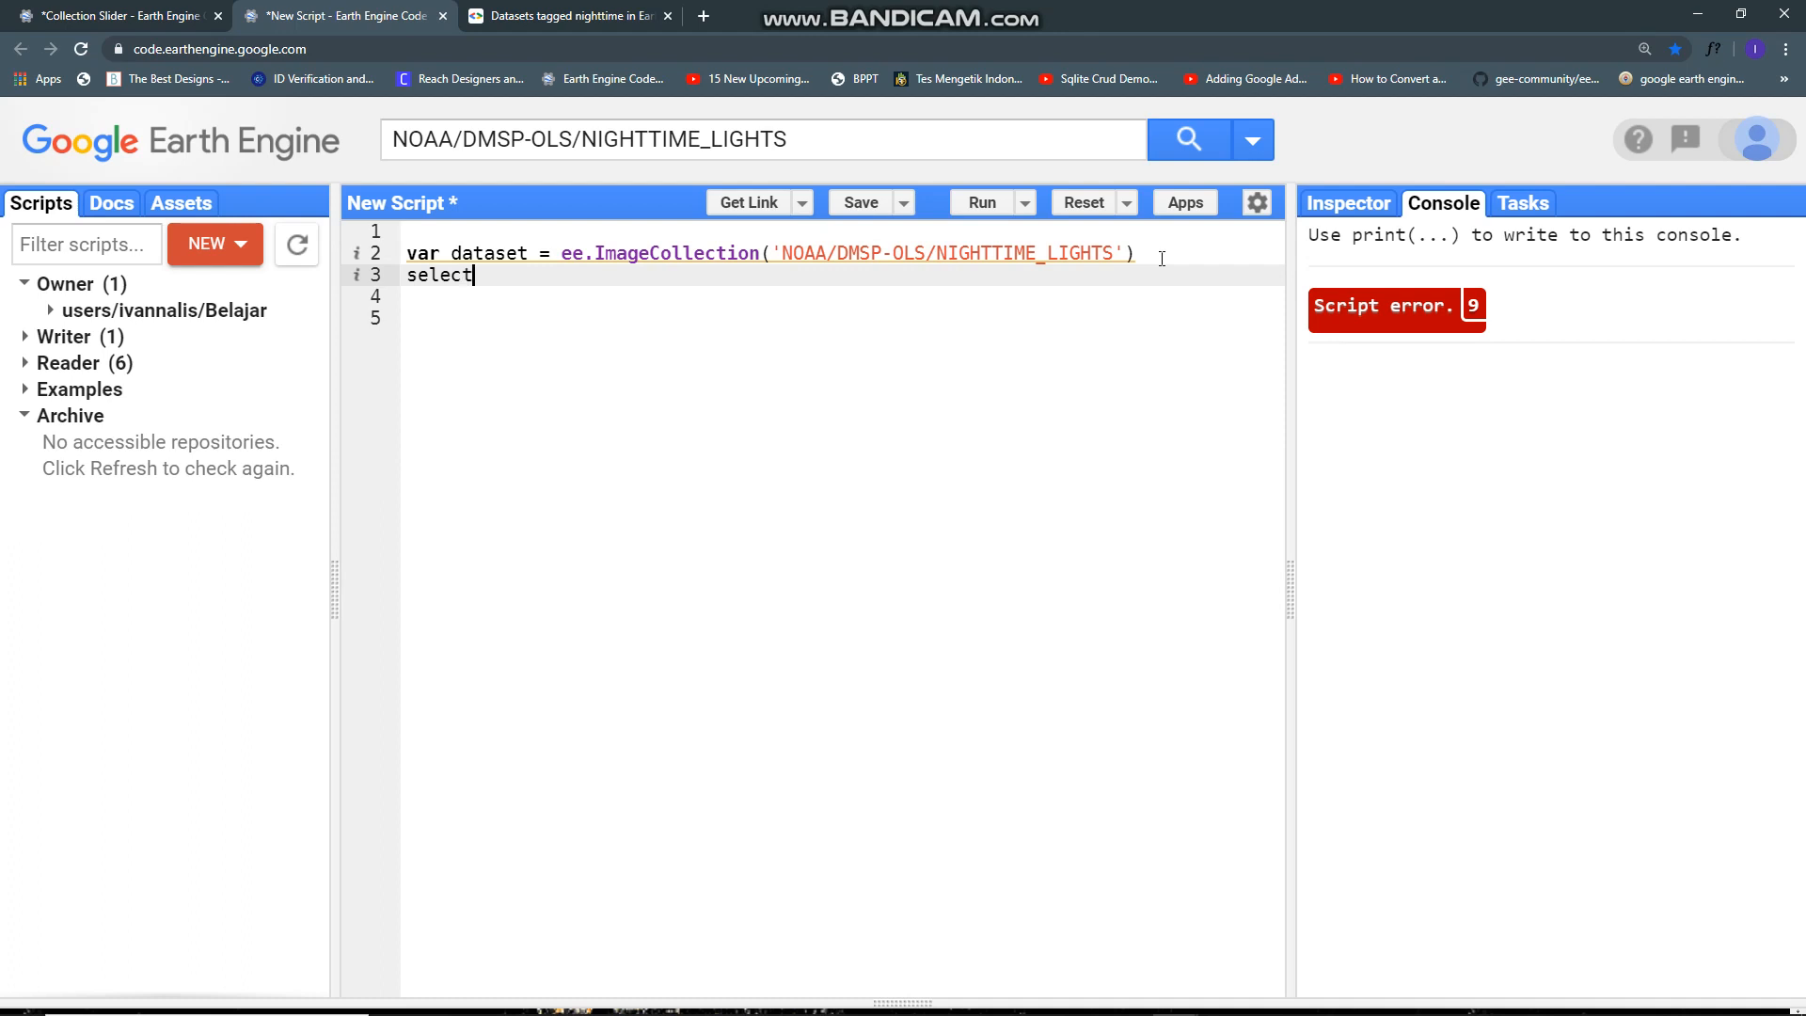
pyautogui.write('()')
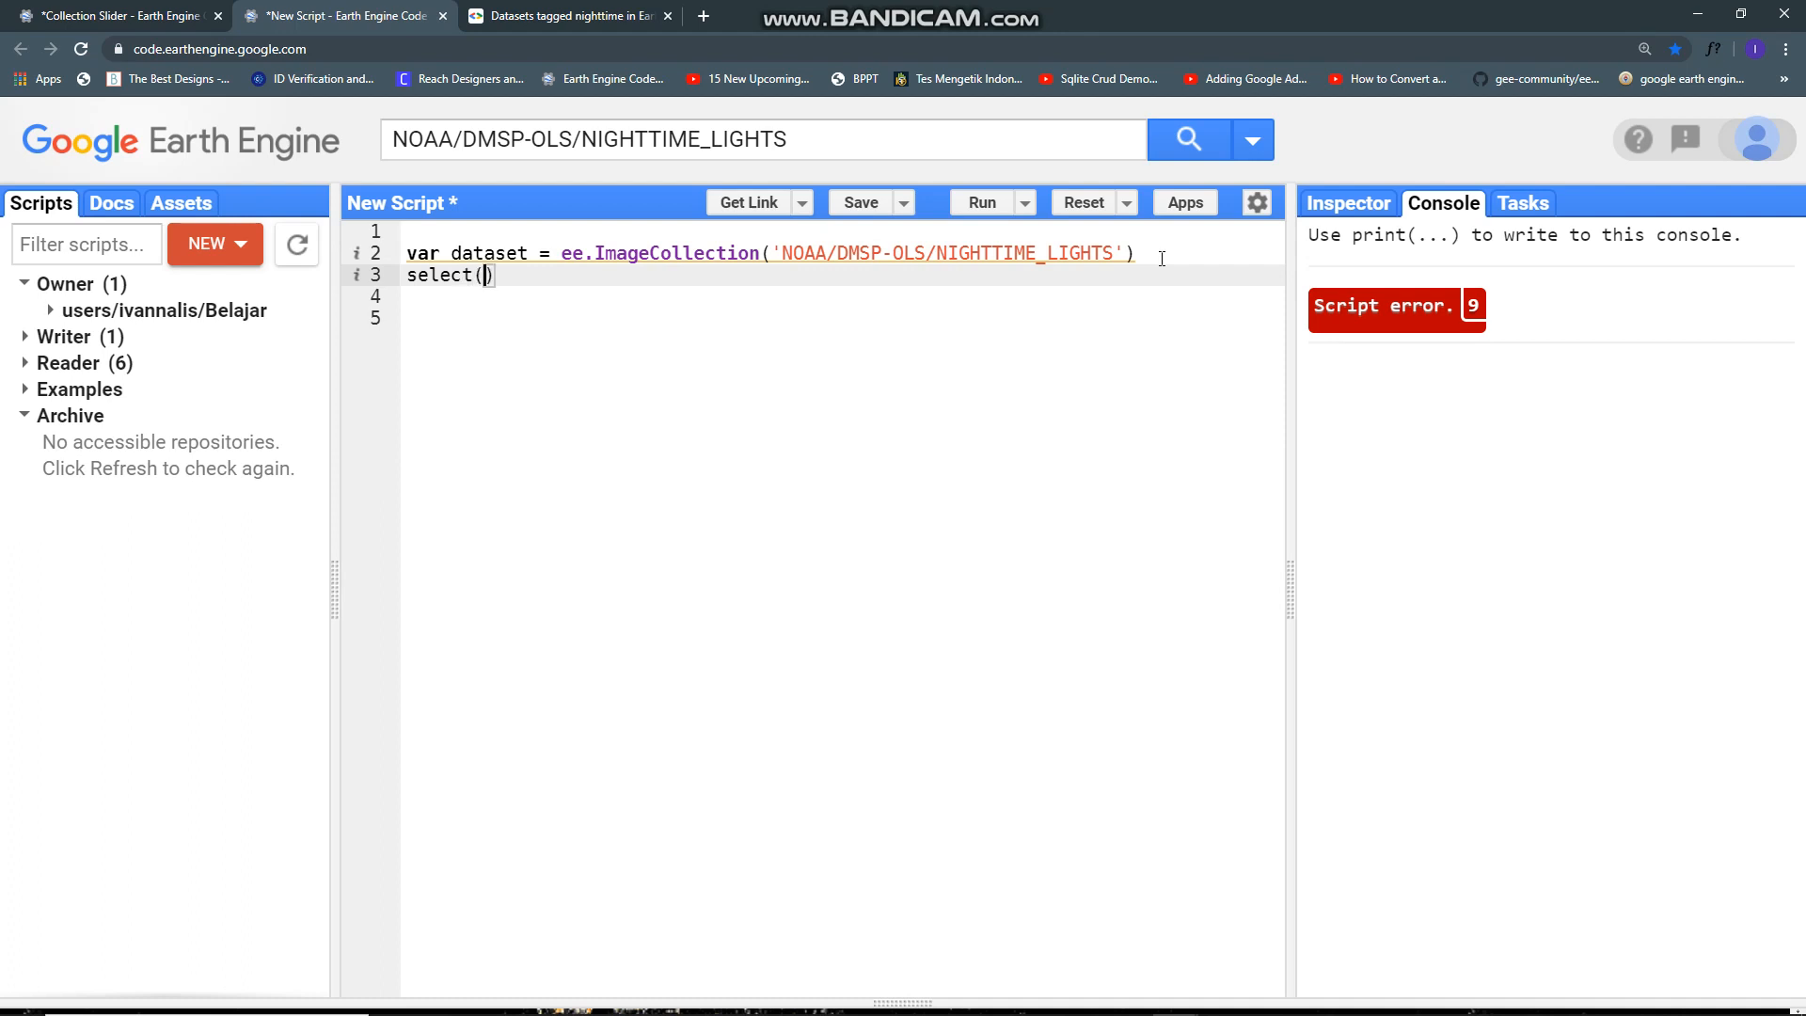
pyautogui.write('.')
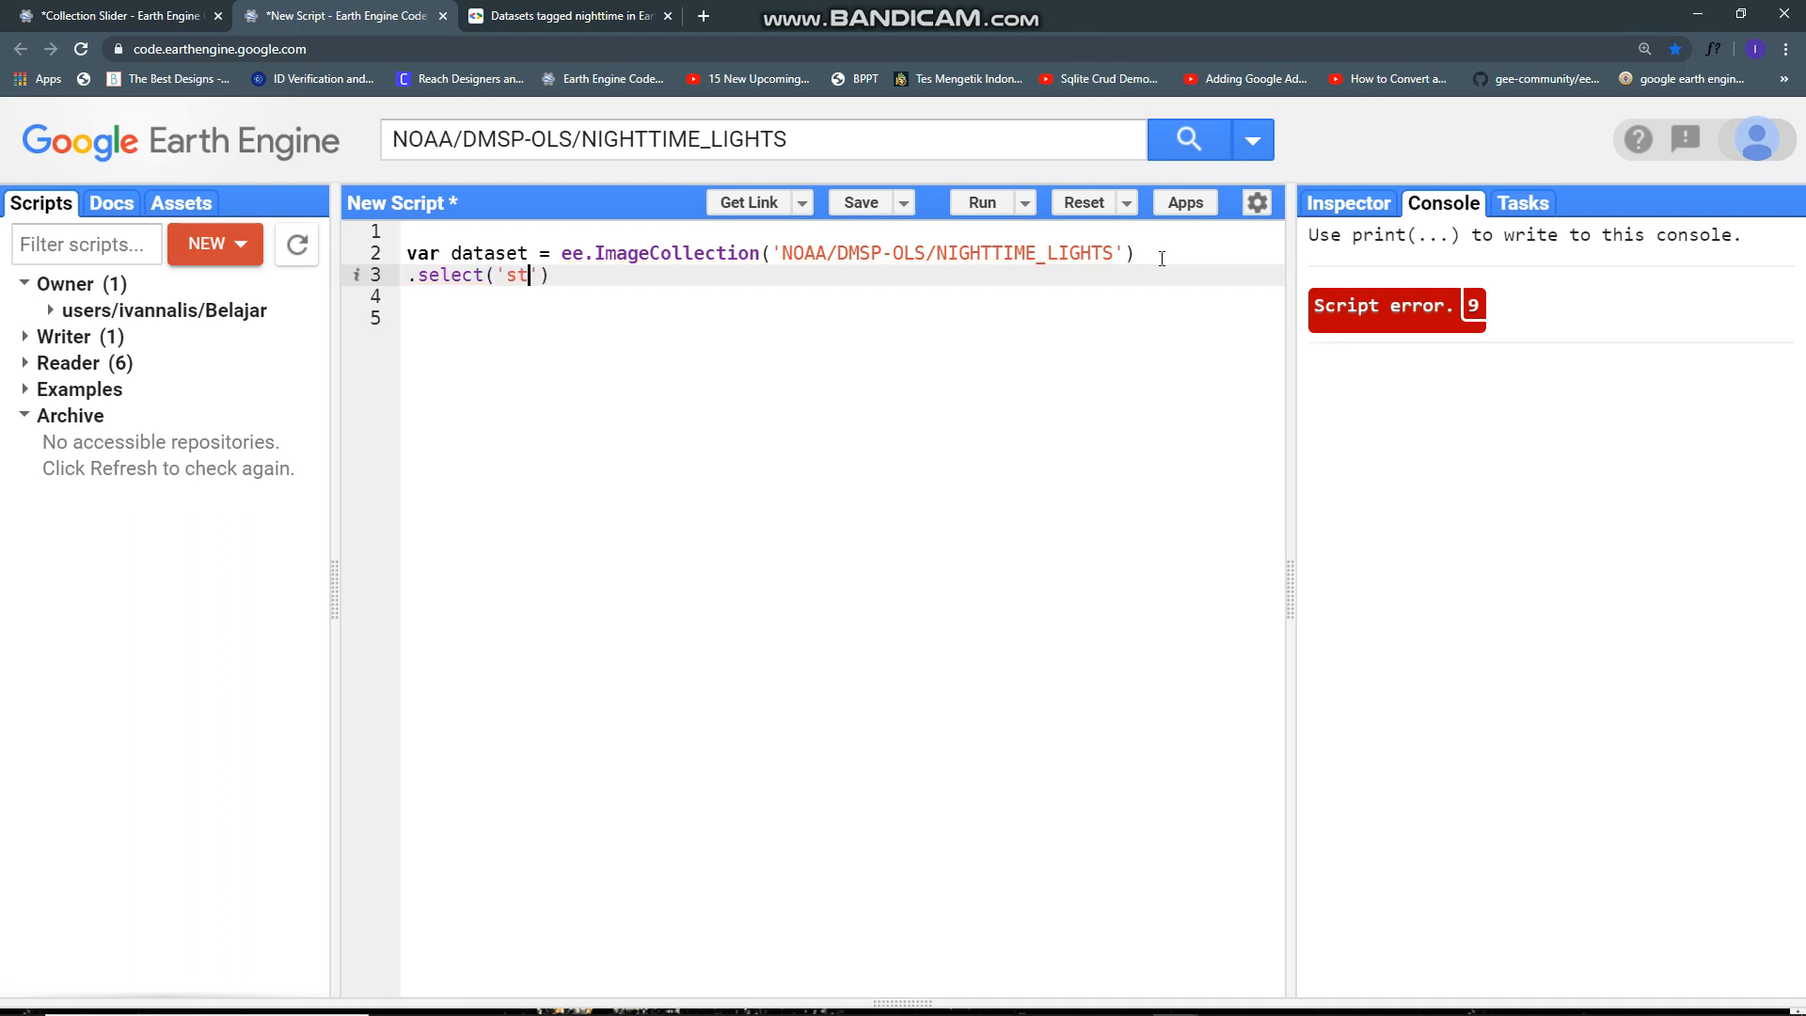
pyautogui.write('able_')
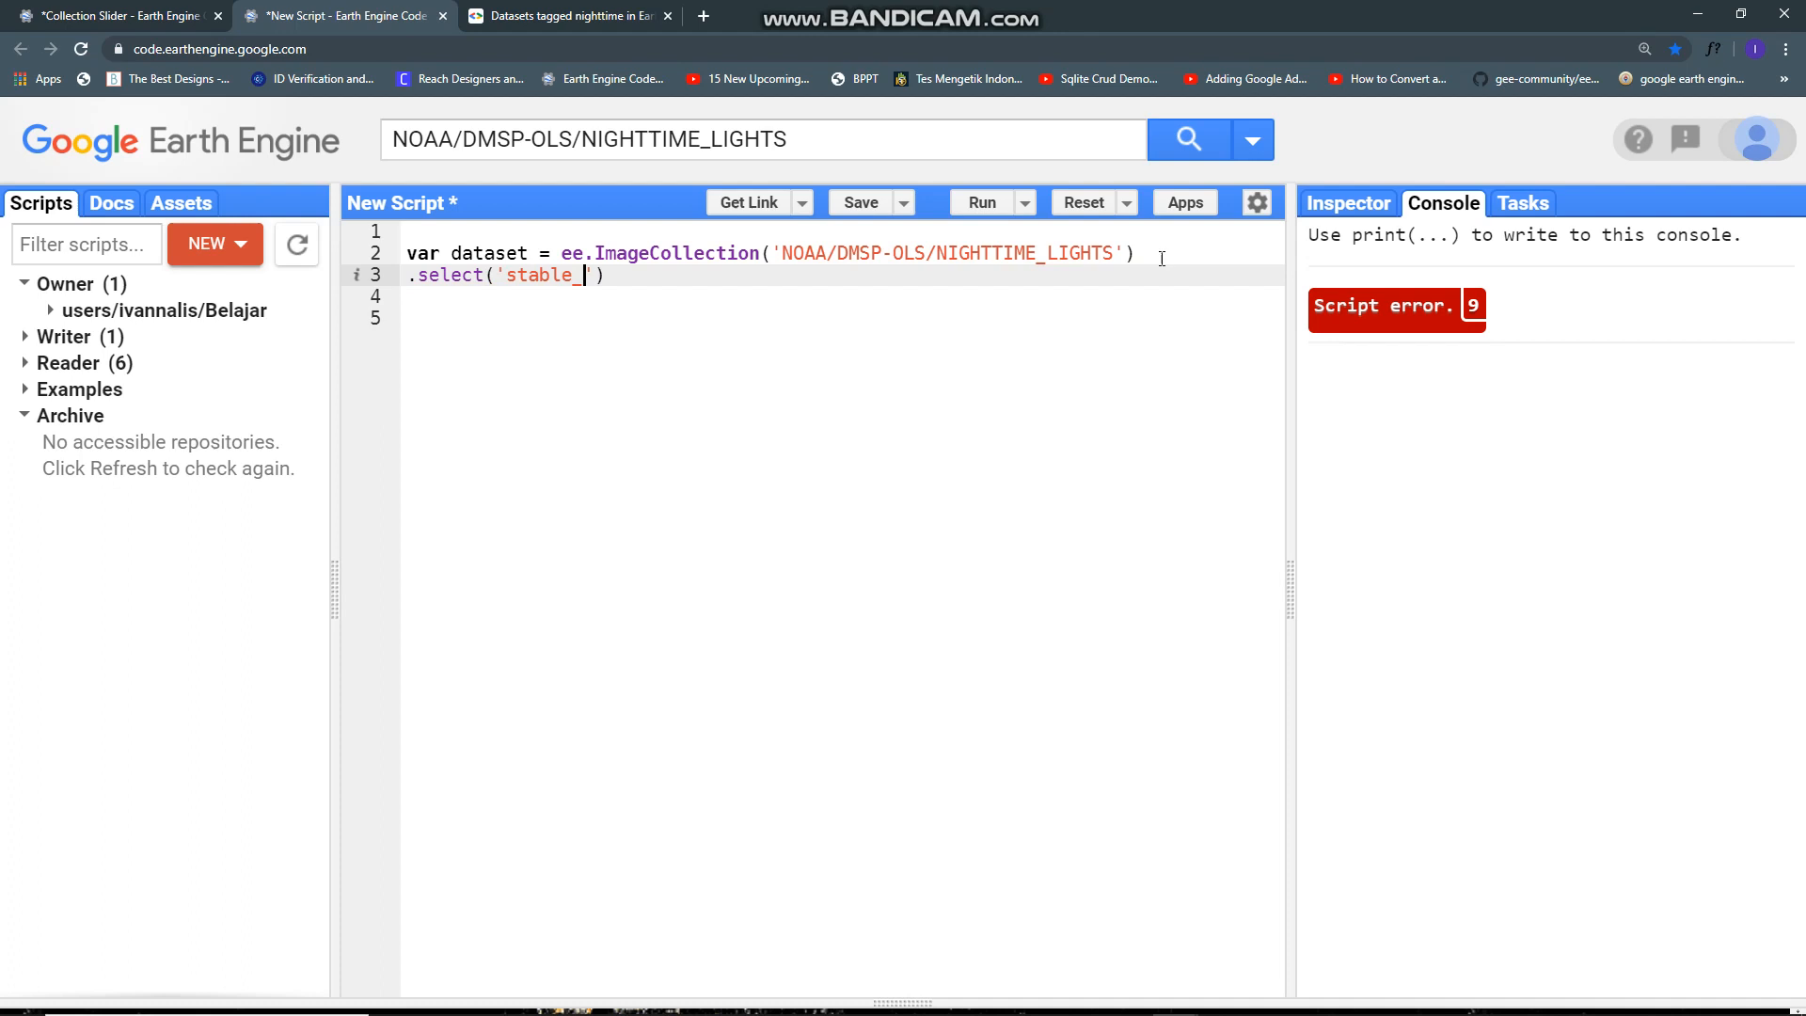
pyautogui.write("lights'")
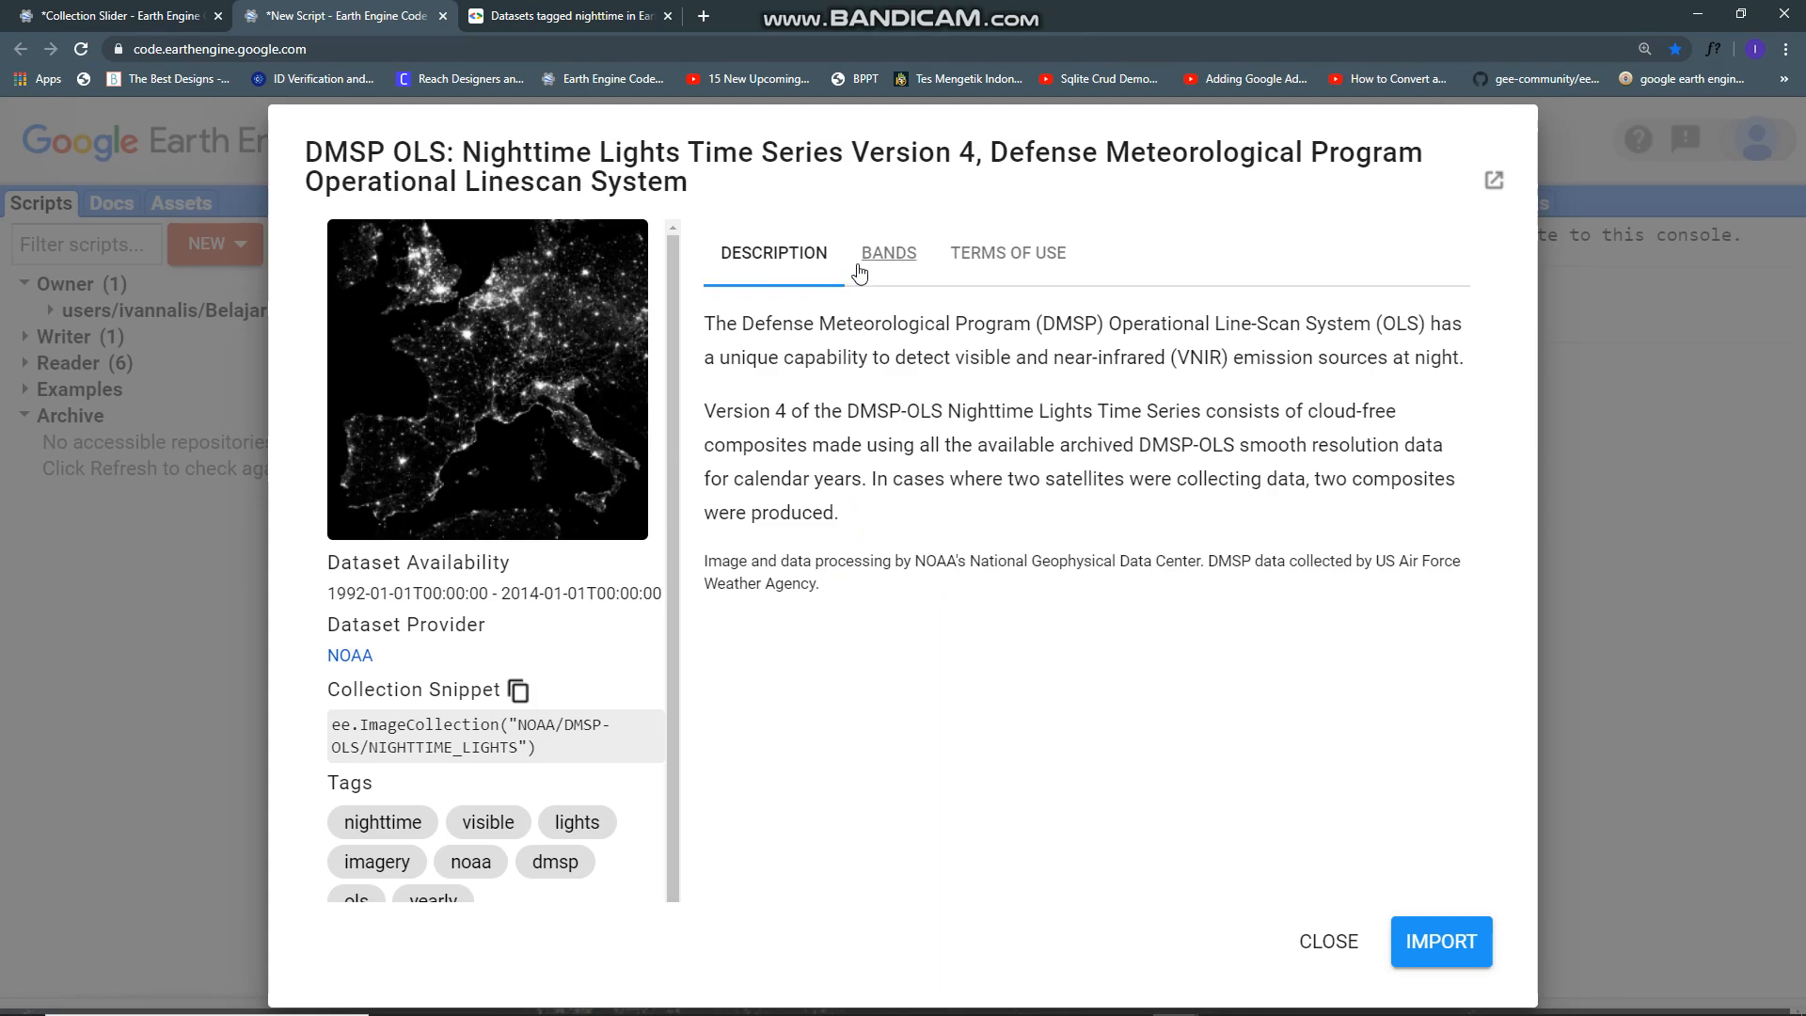
# Step: Recheck the dataset's band table, then close the details and the search results popup
pyautogui.click(888, 252)
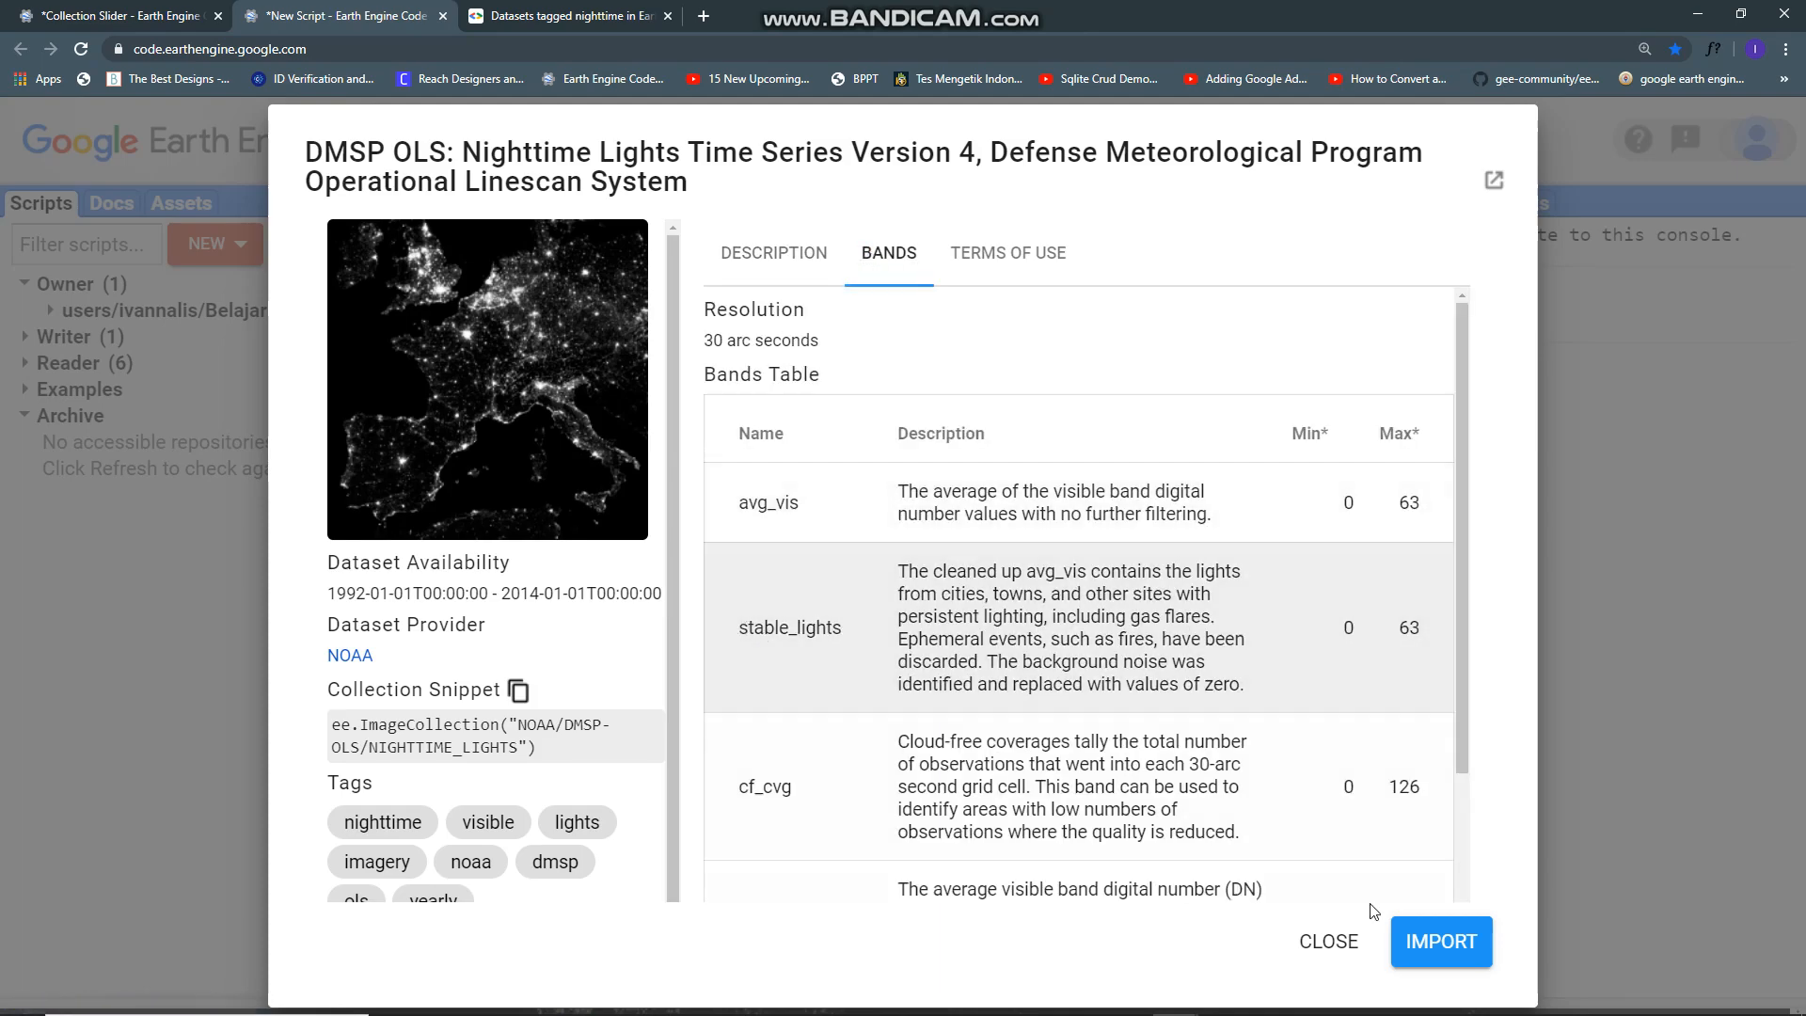
pyautogui.click(1327, 940)
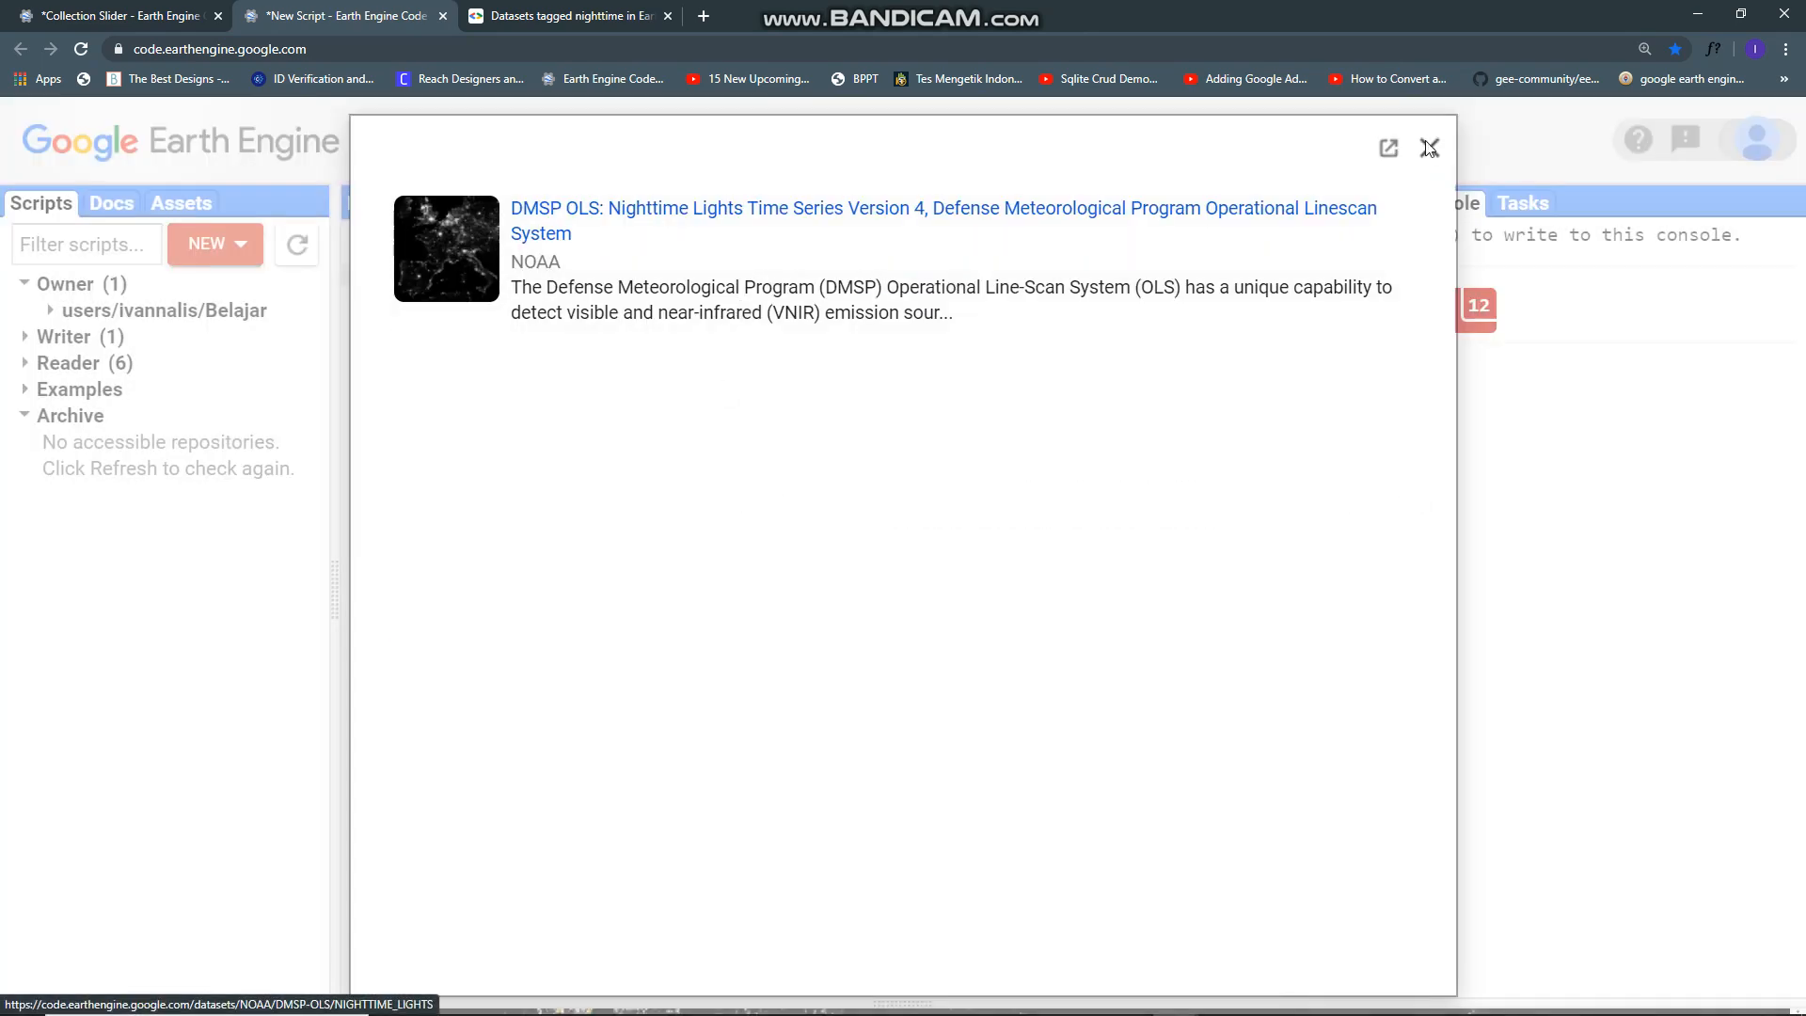
pyautogui.click(1428, 149)
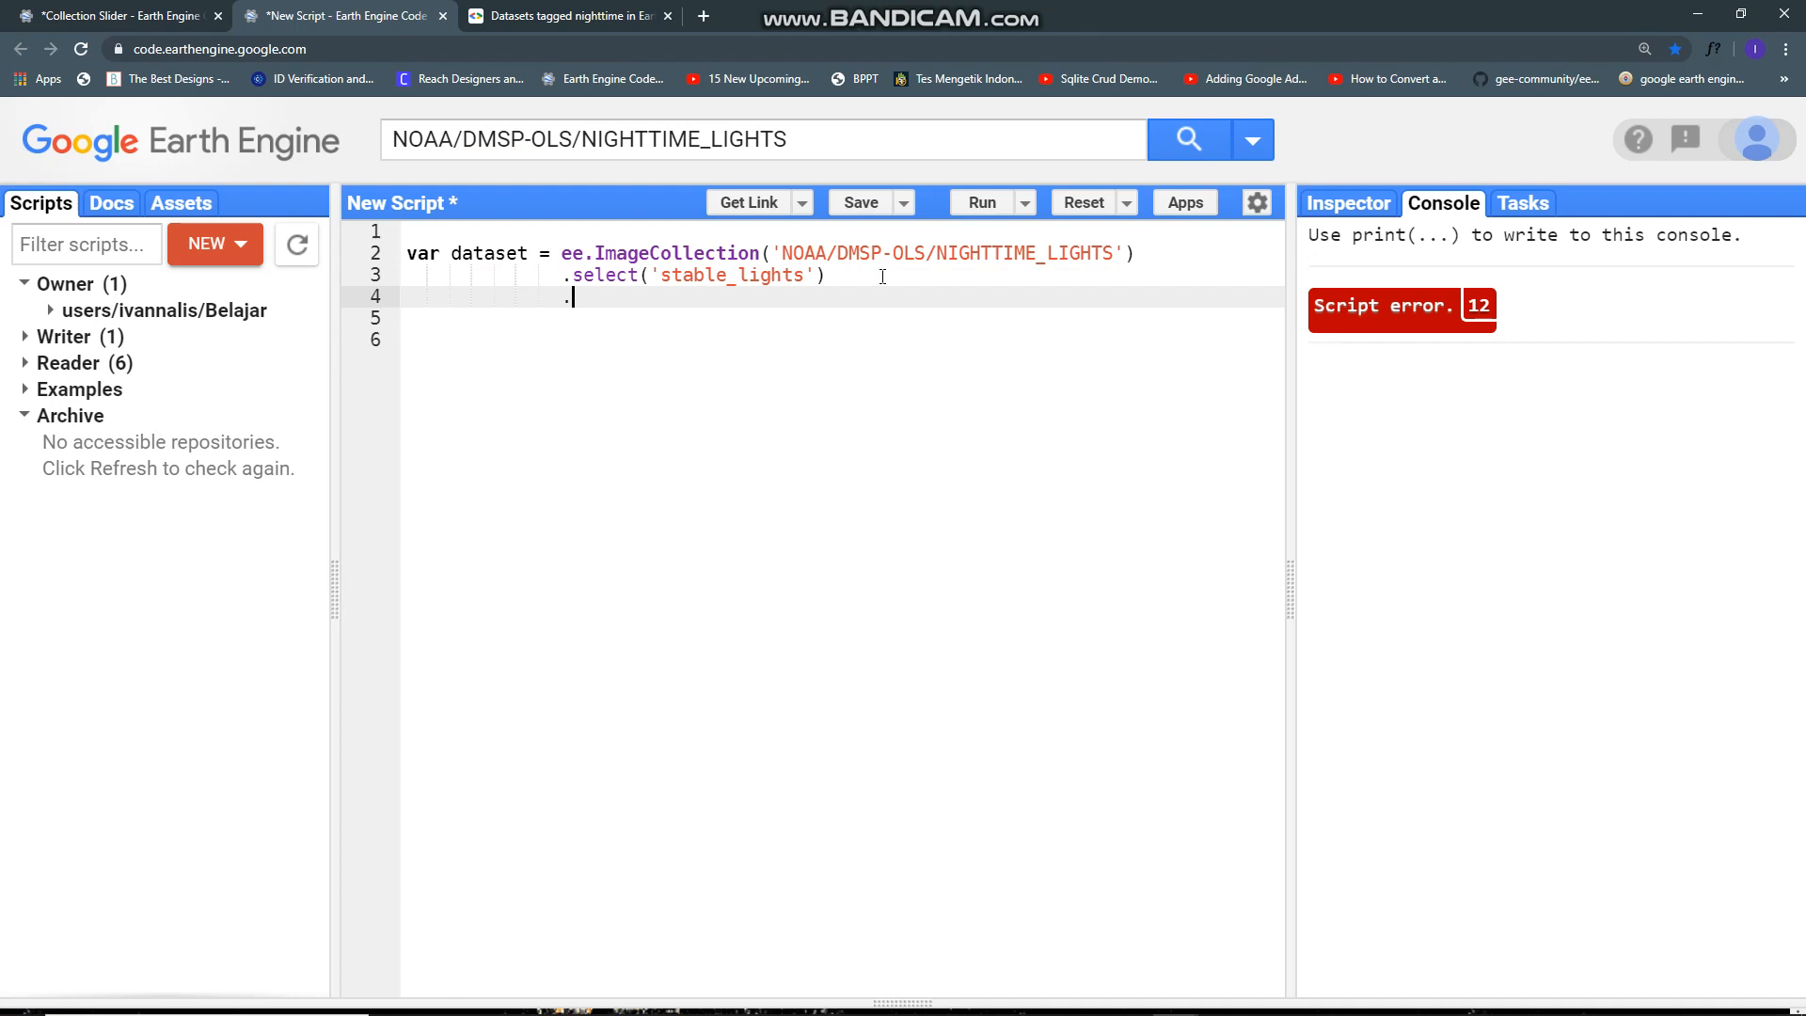
# Step: Start a .map(function(img){ ... }) call over the nighttime lights collection
pyautogui.write('map(')
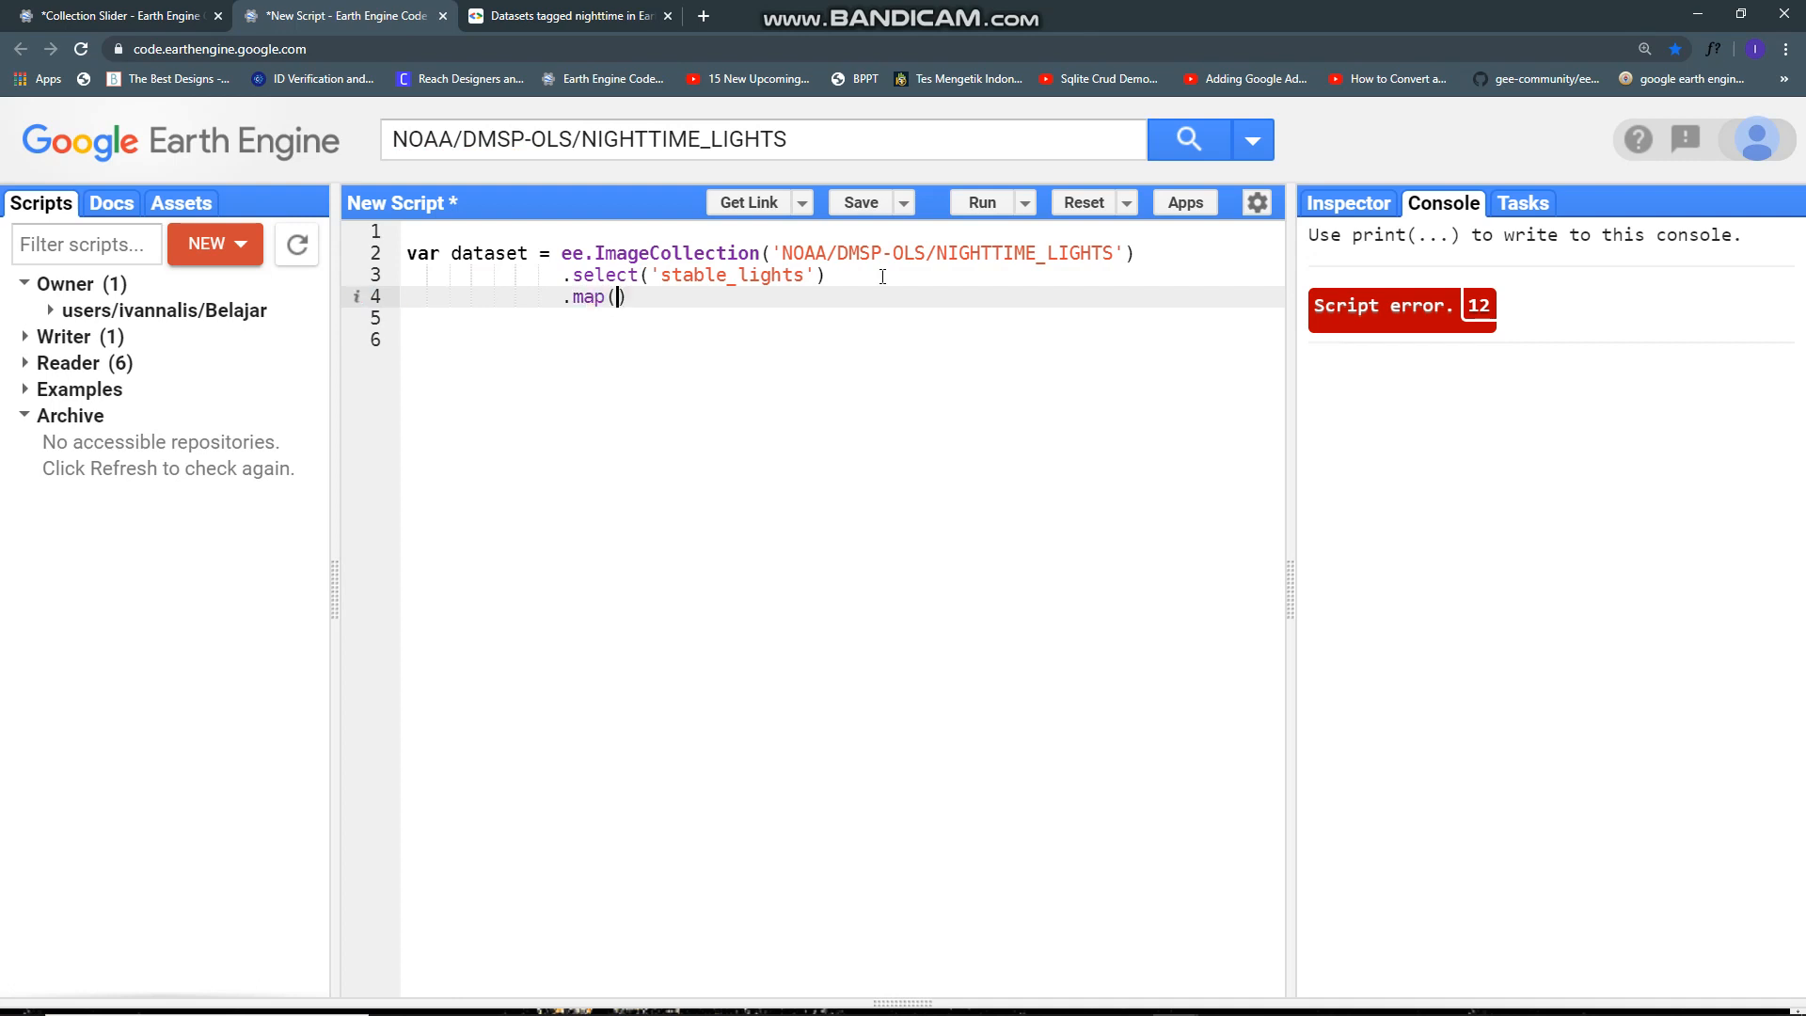
pyautogui.write('function')
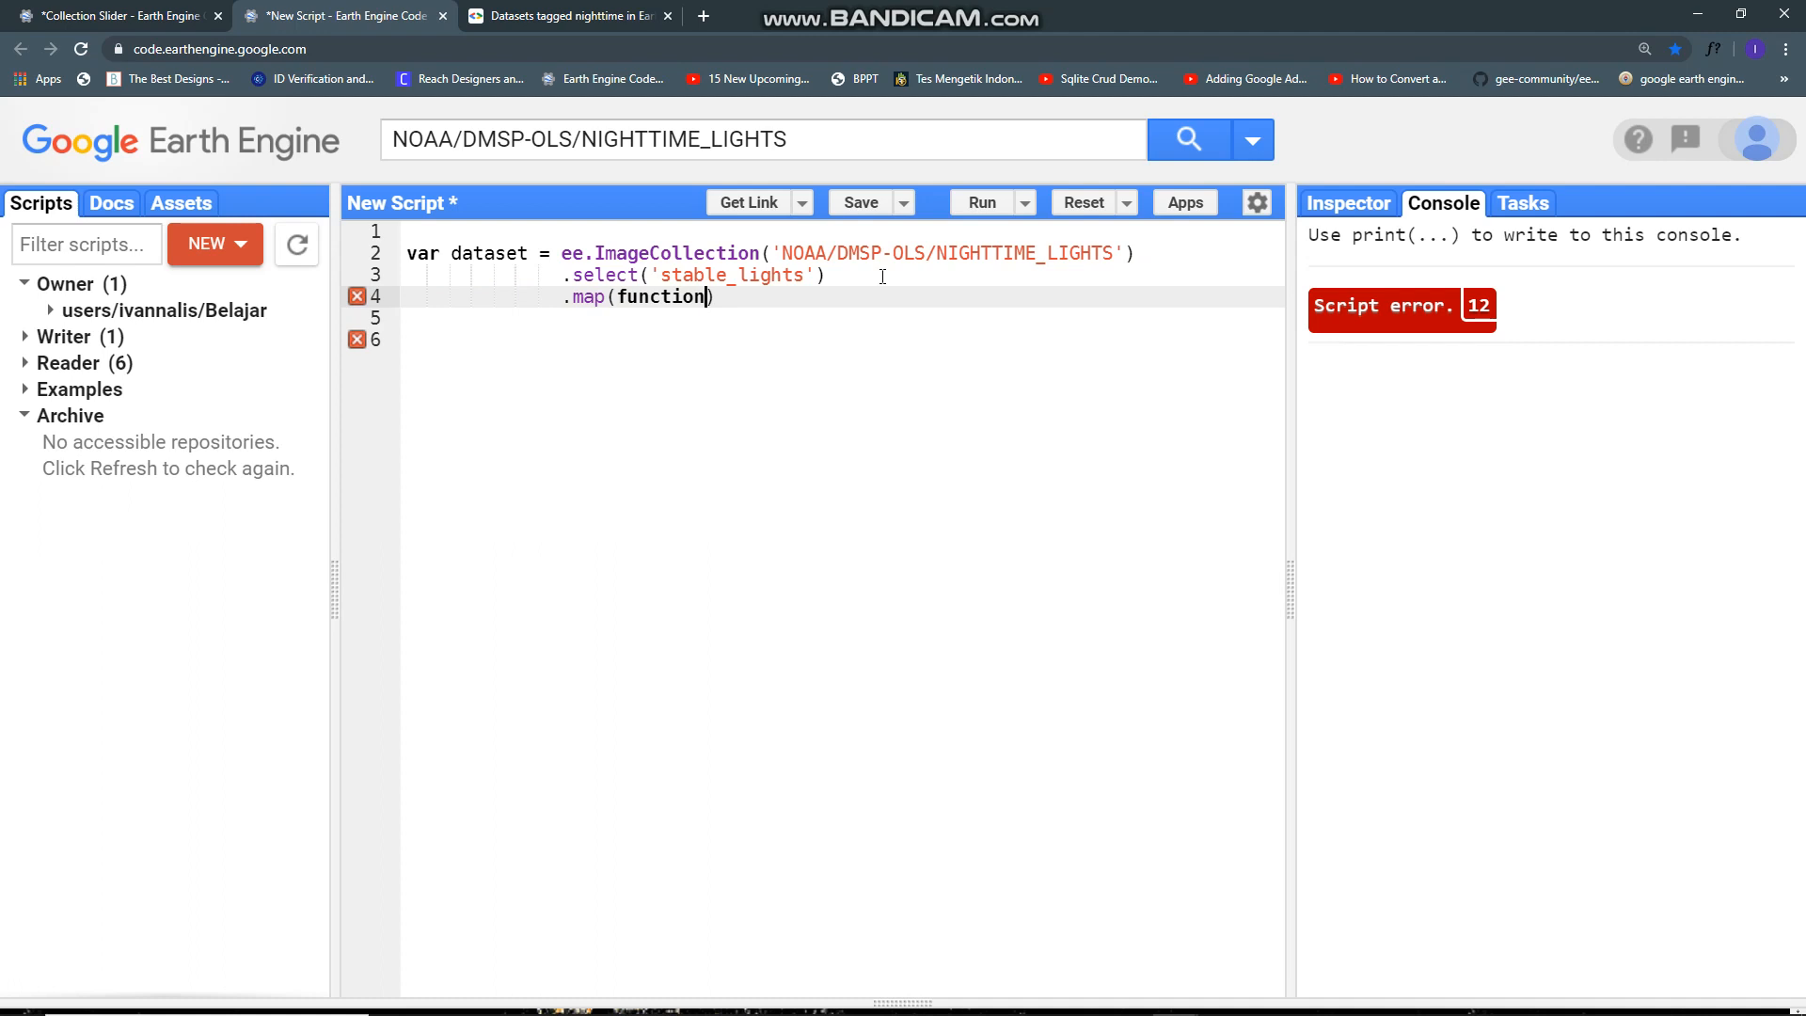
pyautogui.write('img)')
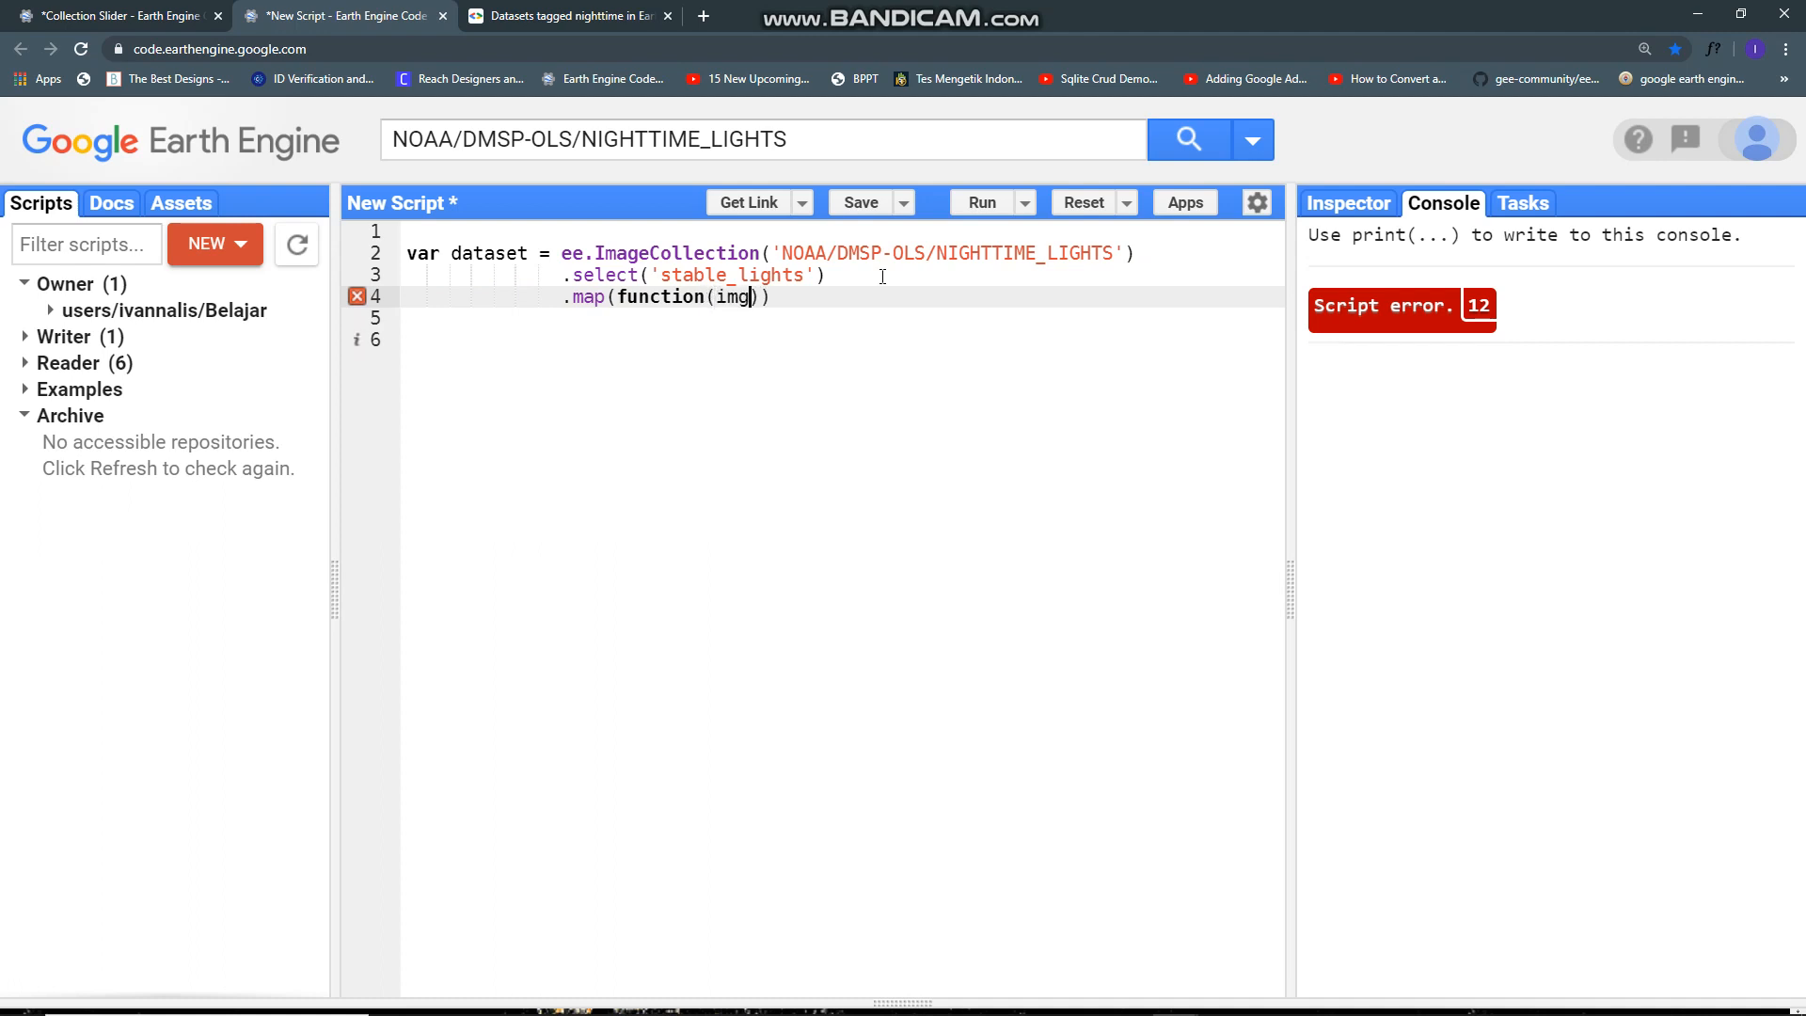
pyautogui.write('{')
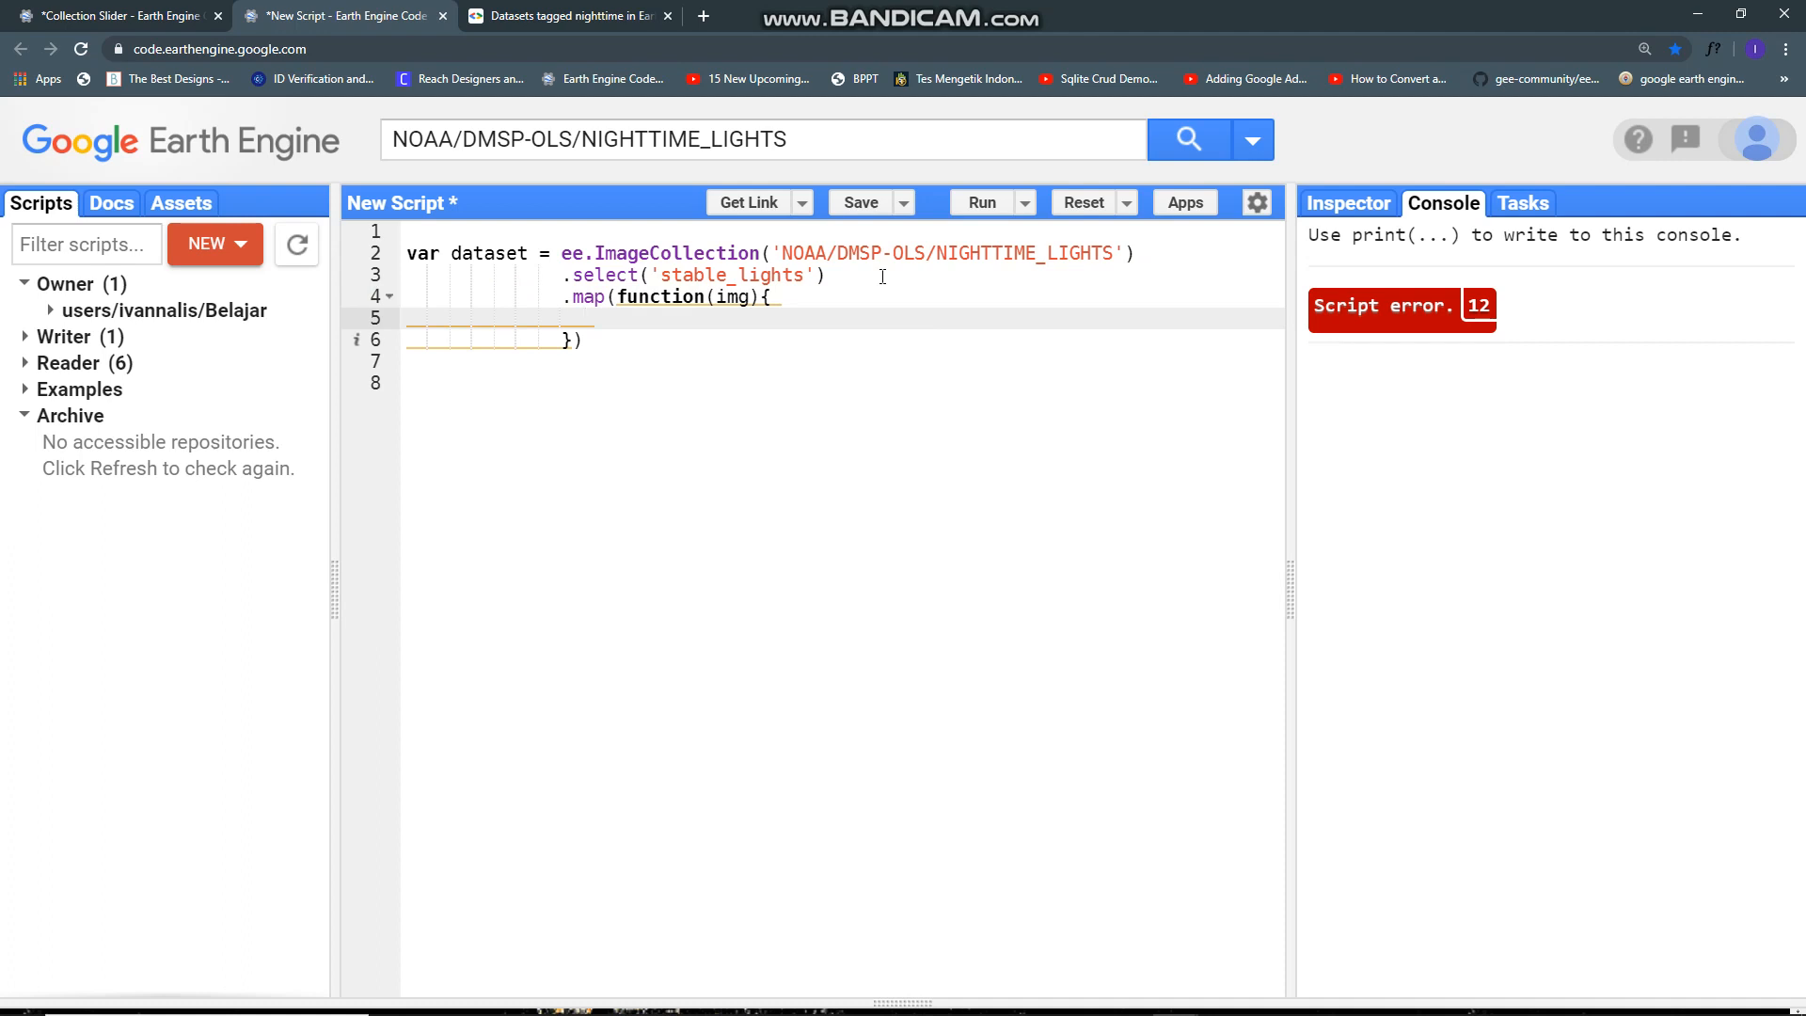
# Step: Return img.set('year', ee.Image(img).date().get('year')) so each image carries its year
pyautogui.write('retu')
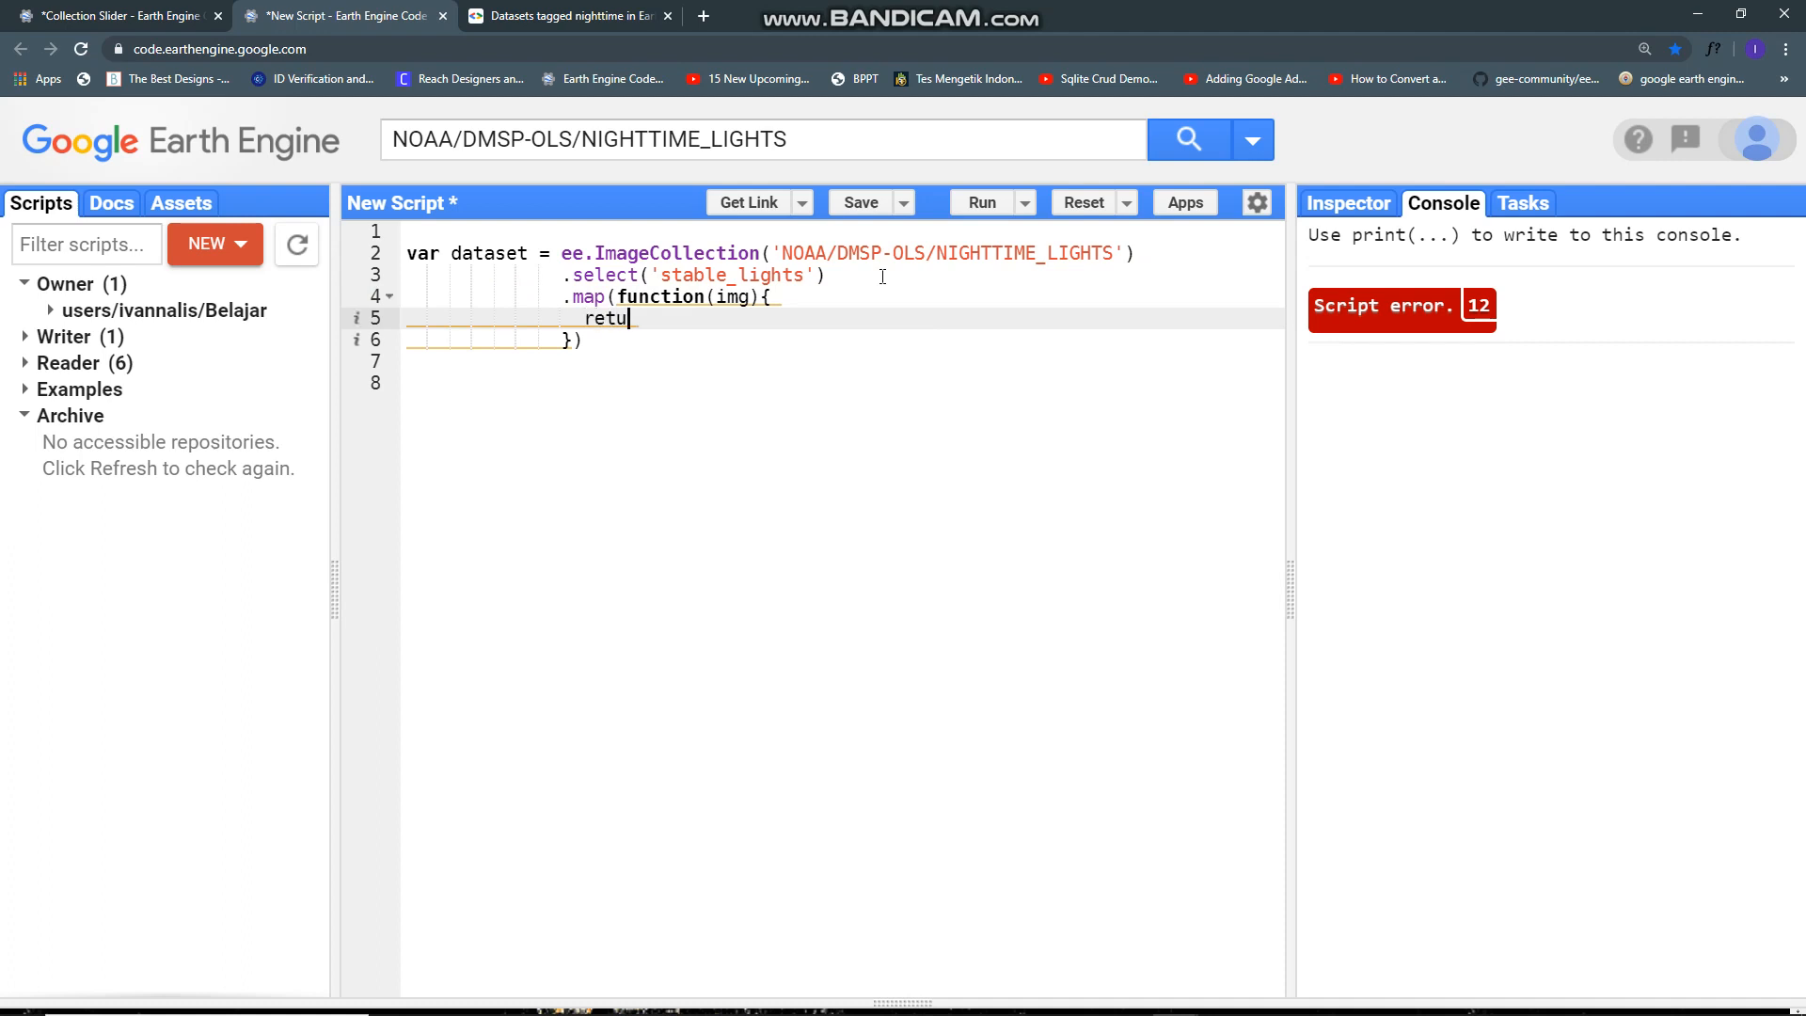
pyautogui.write('rn')
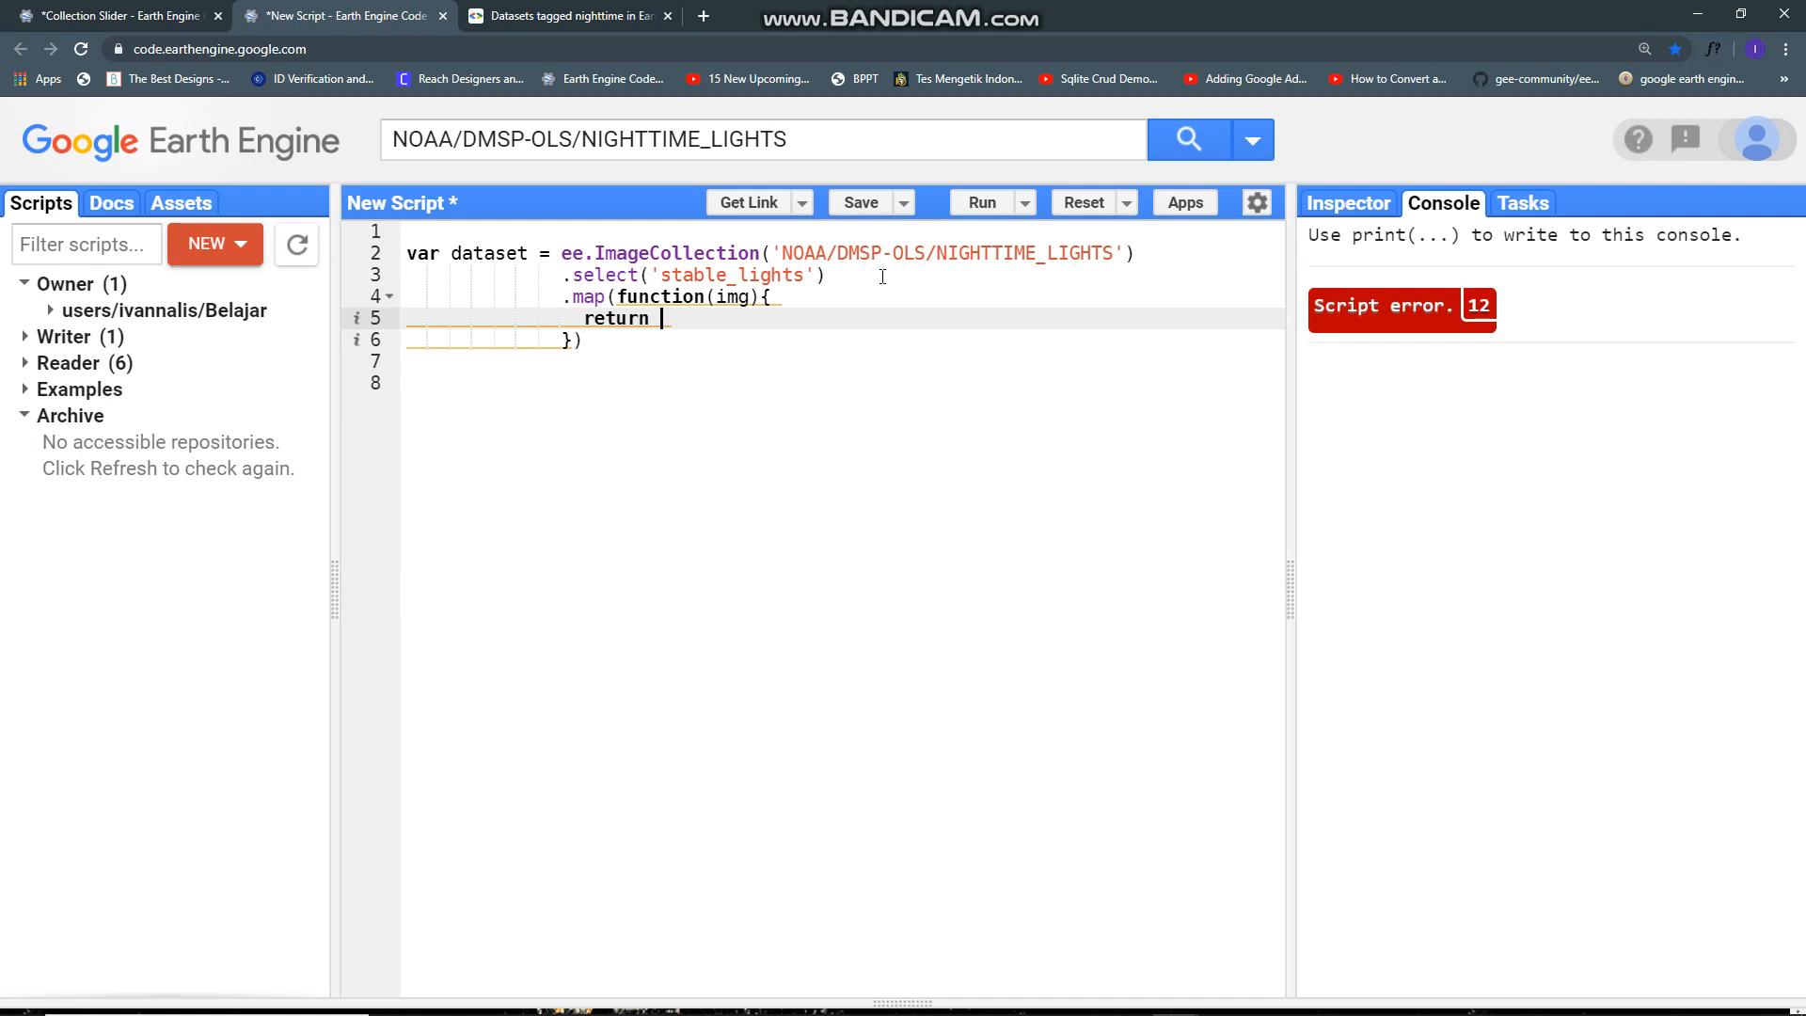
pyautogui.write('img')
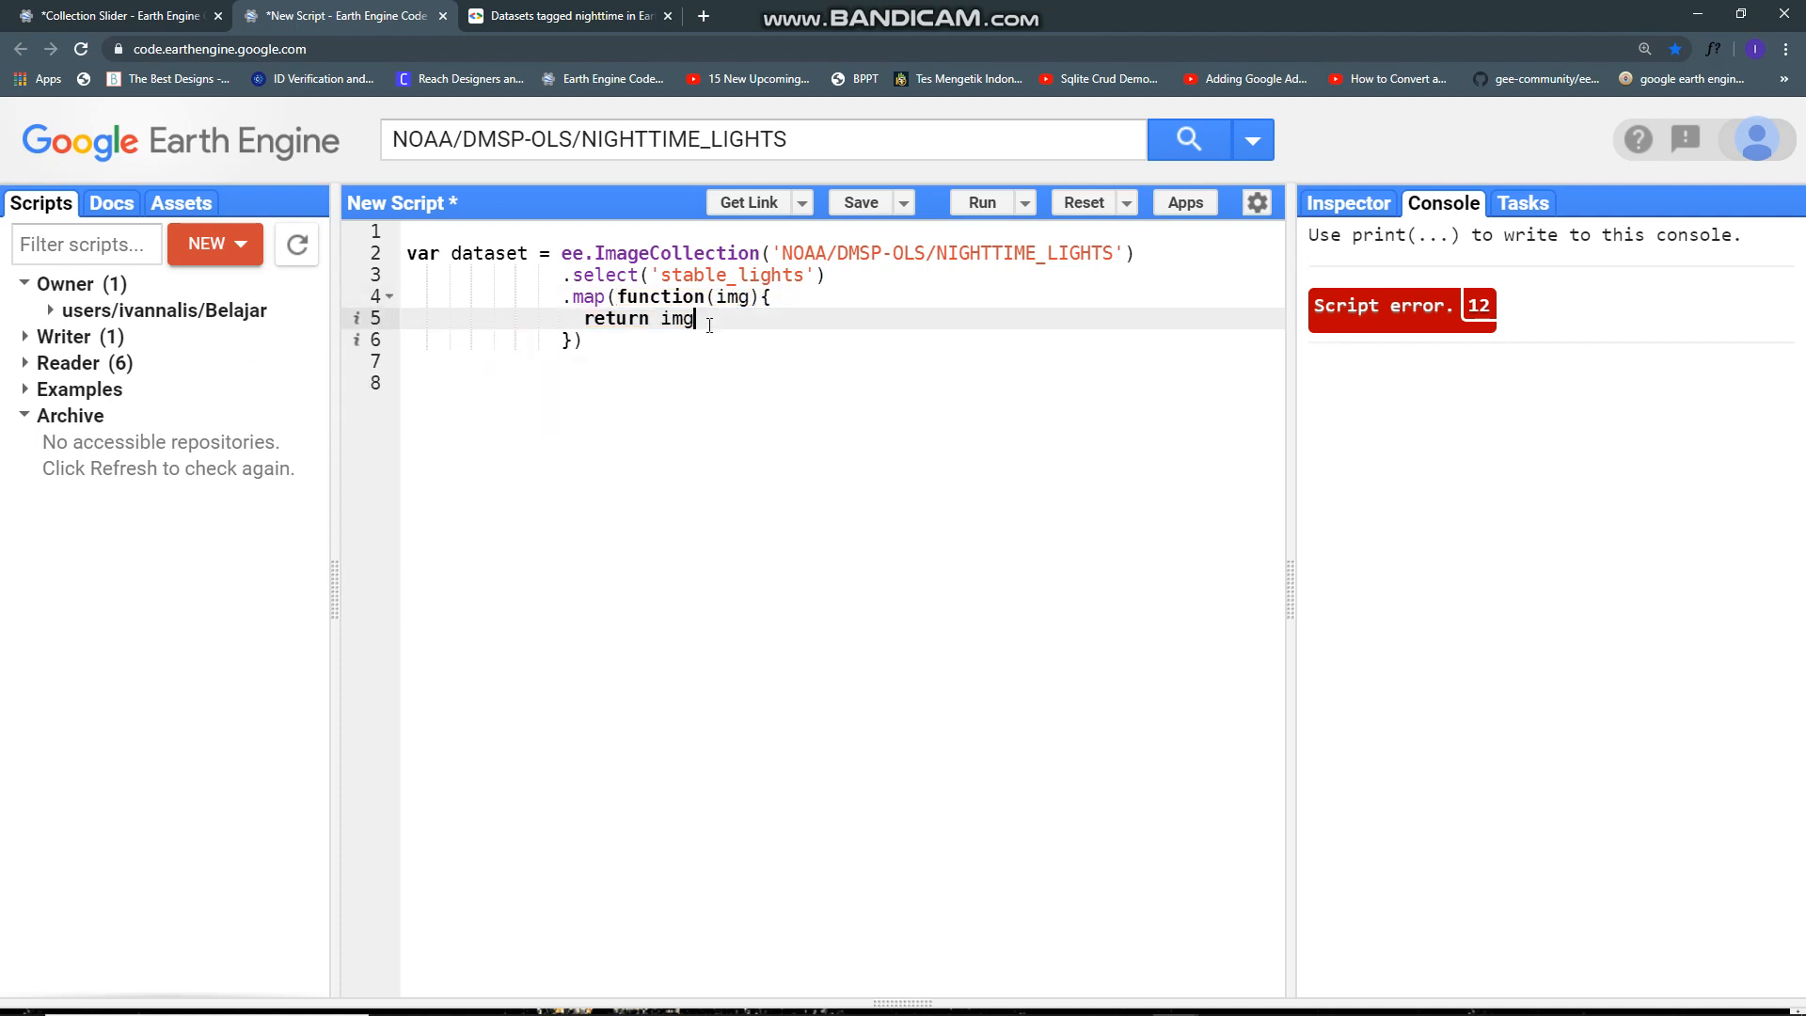
pyautogui.write('.set()')
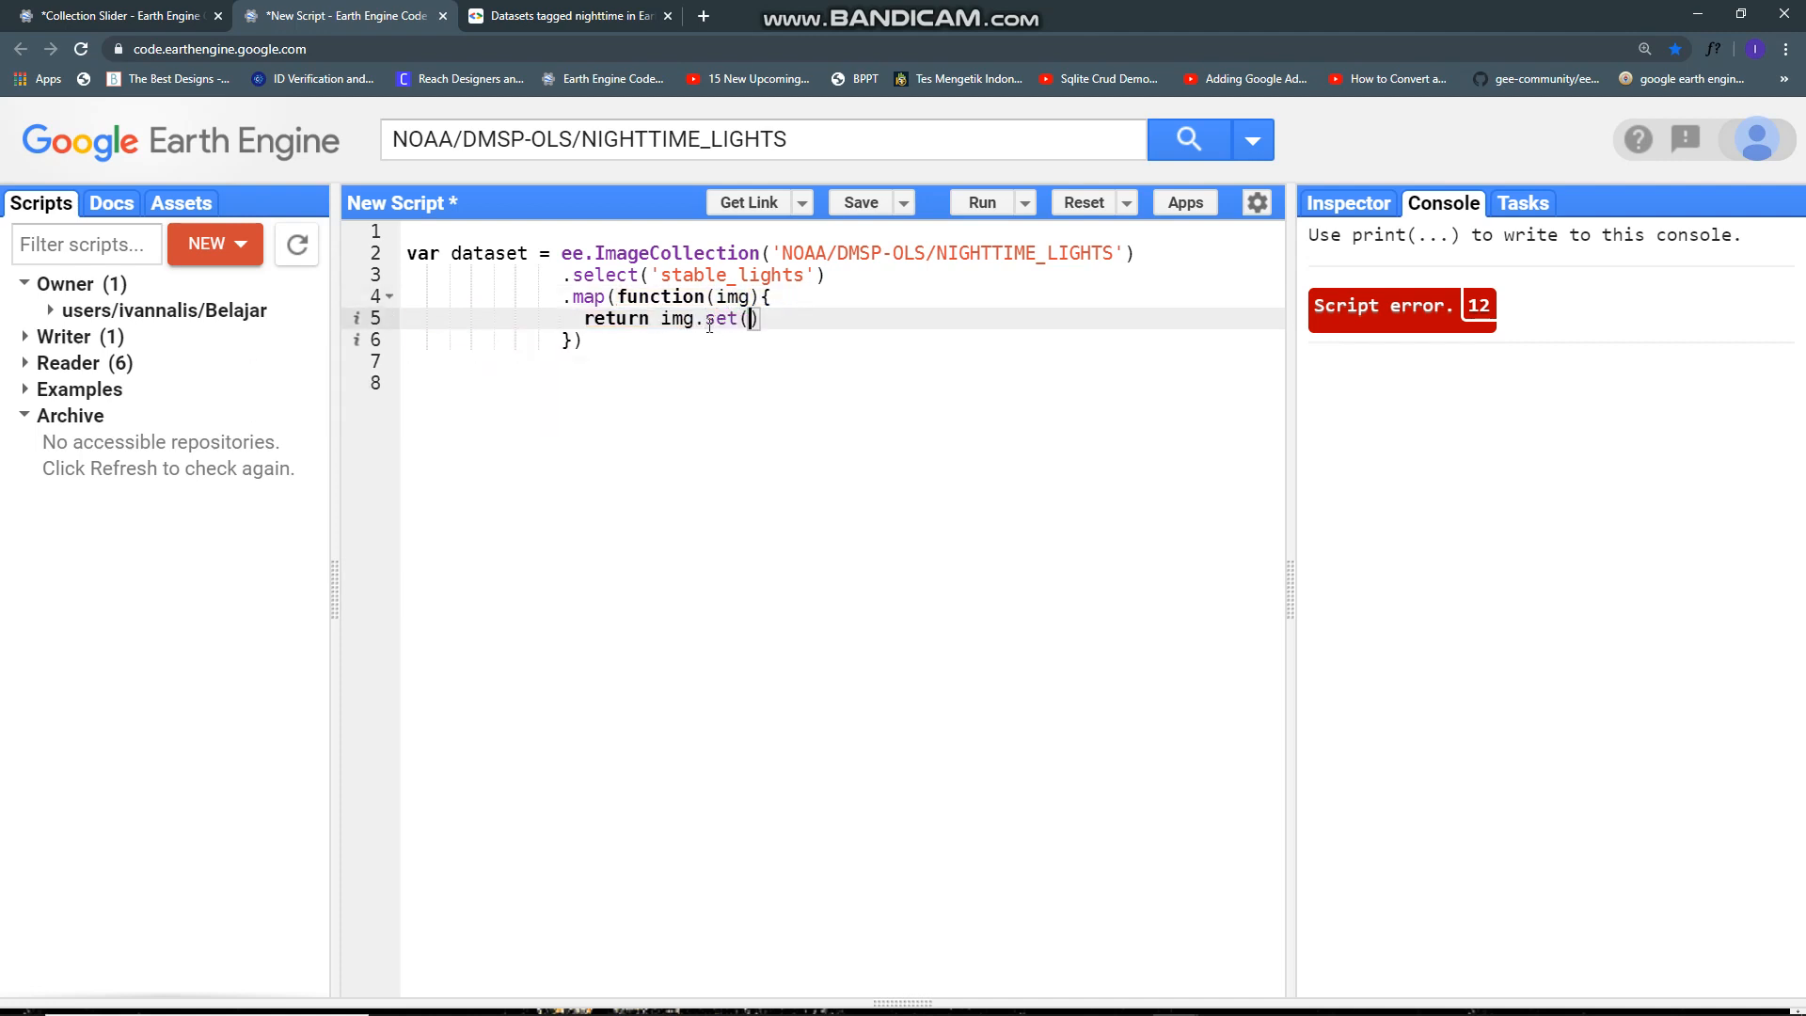
pyautogui.write("''")
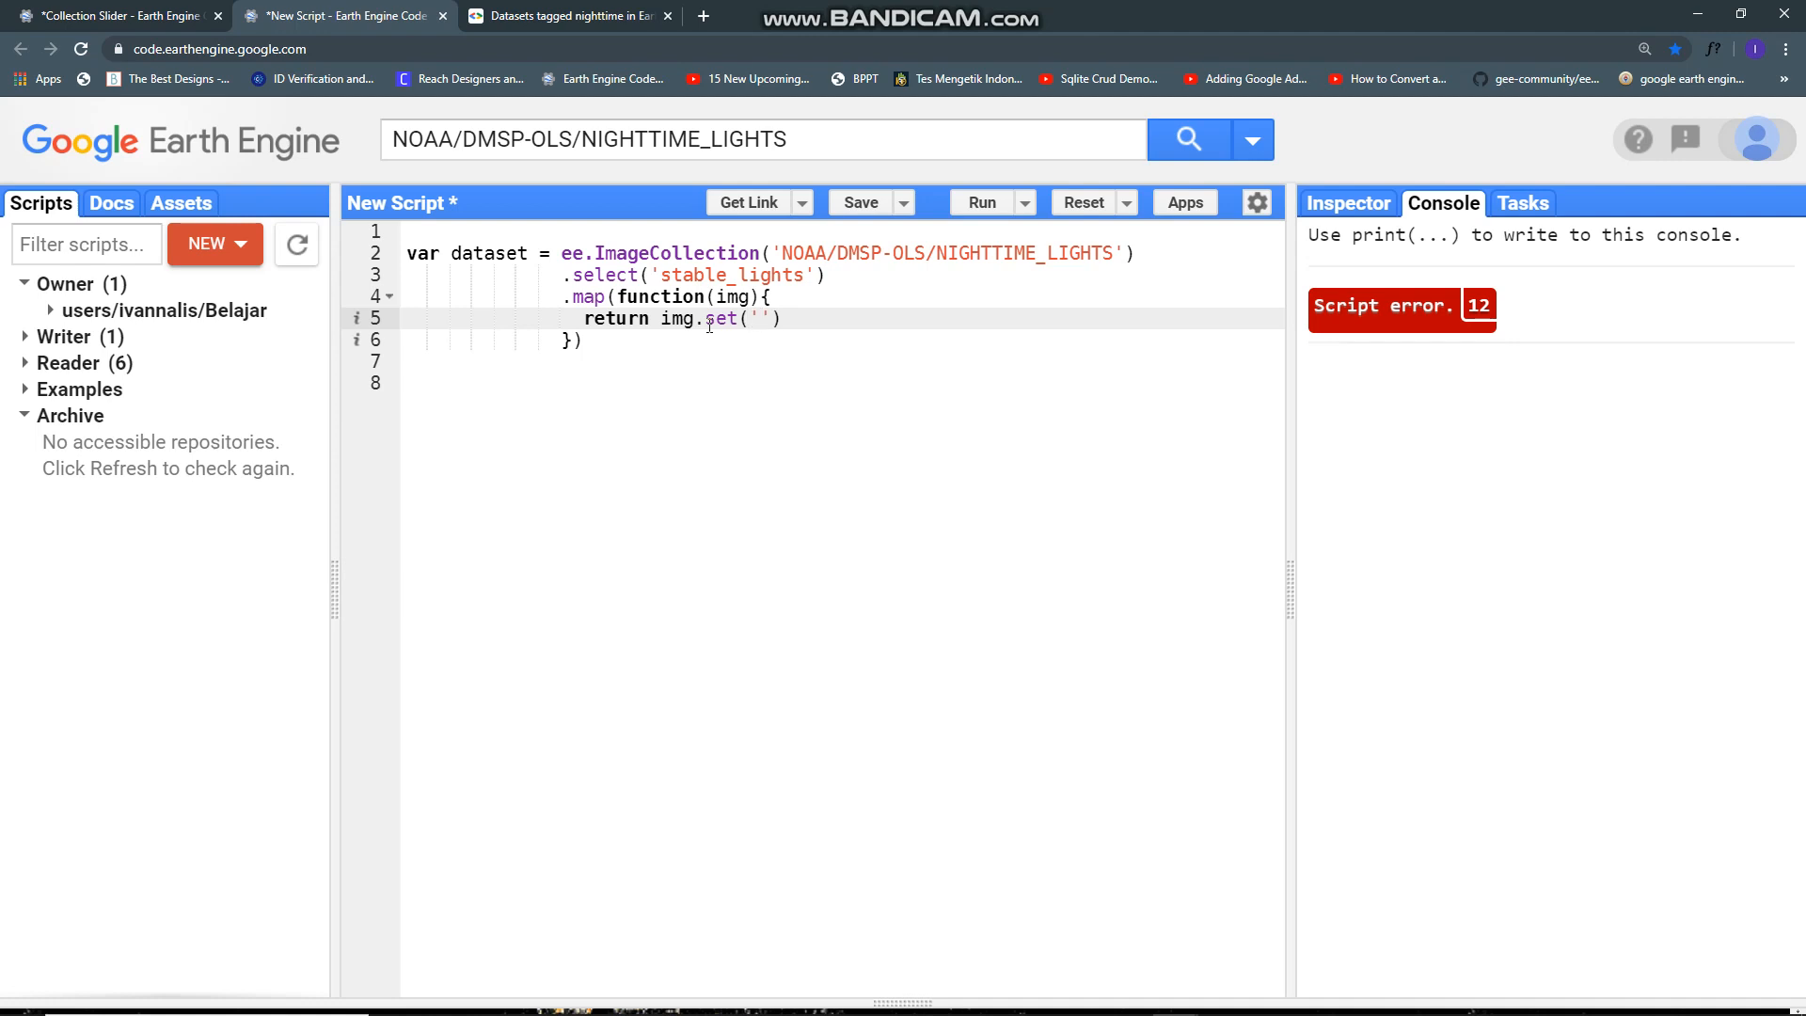
pyautogui.write("year',")
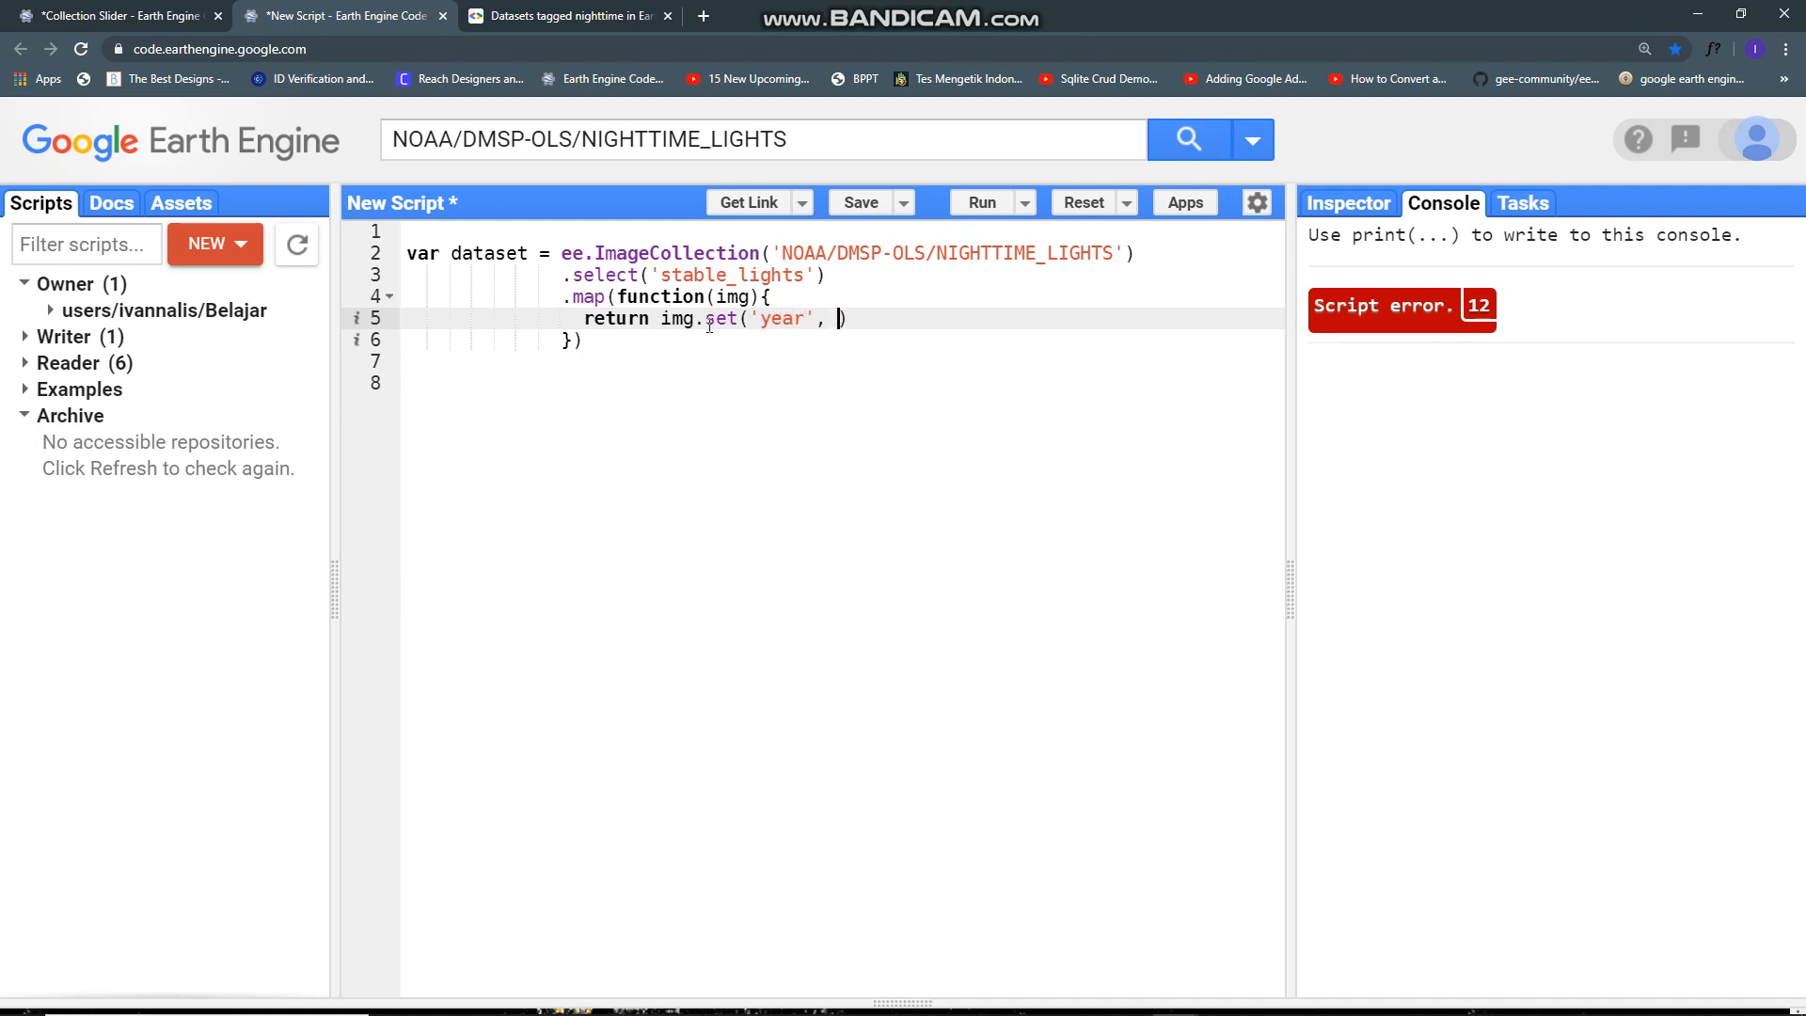
pyautogui.write('ee.Image(')
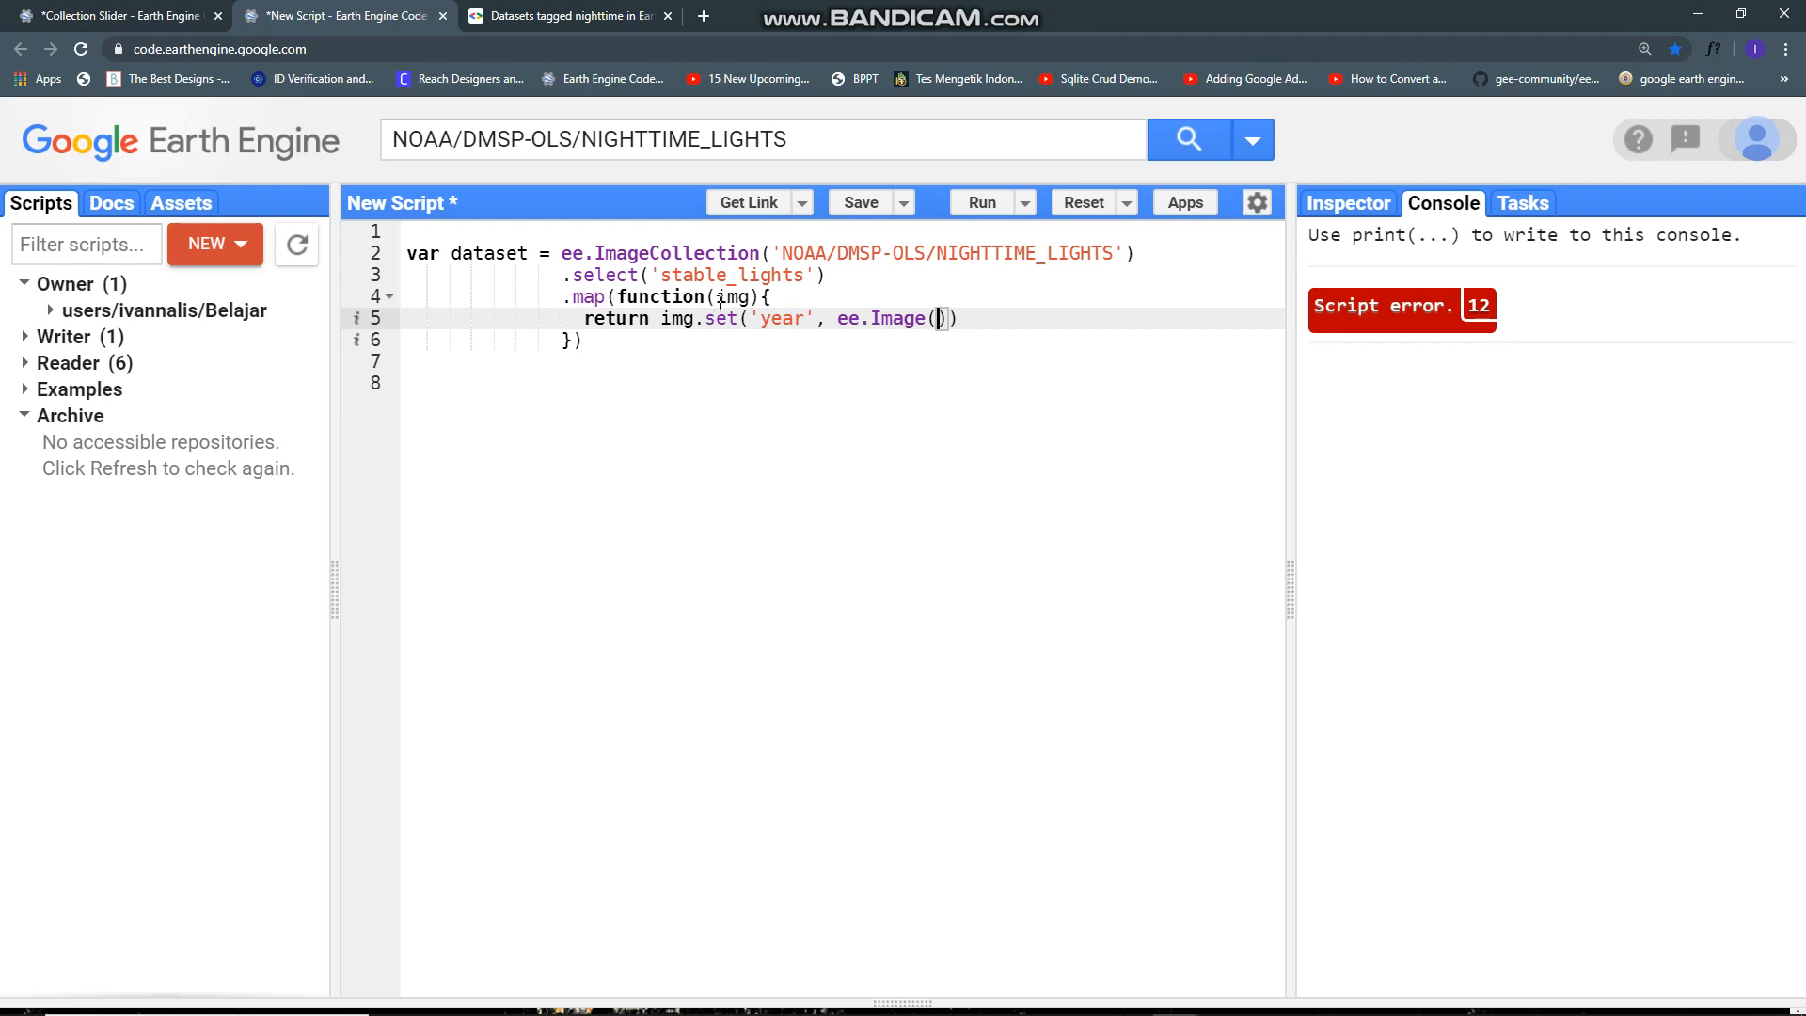
pyautogui.doubleClick(732, 295)
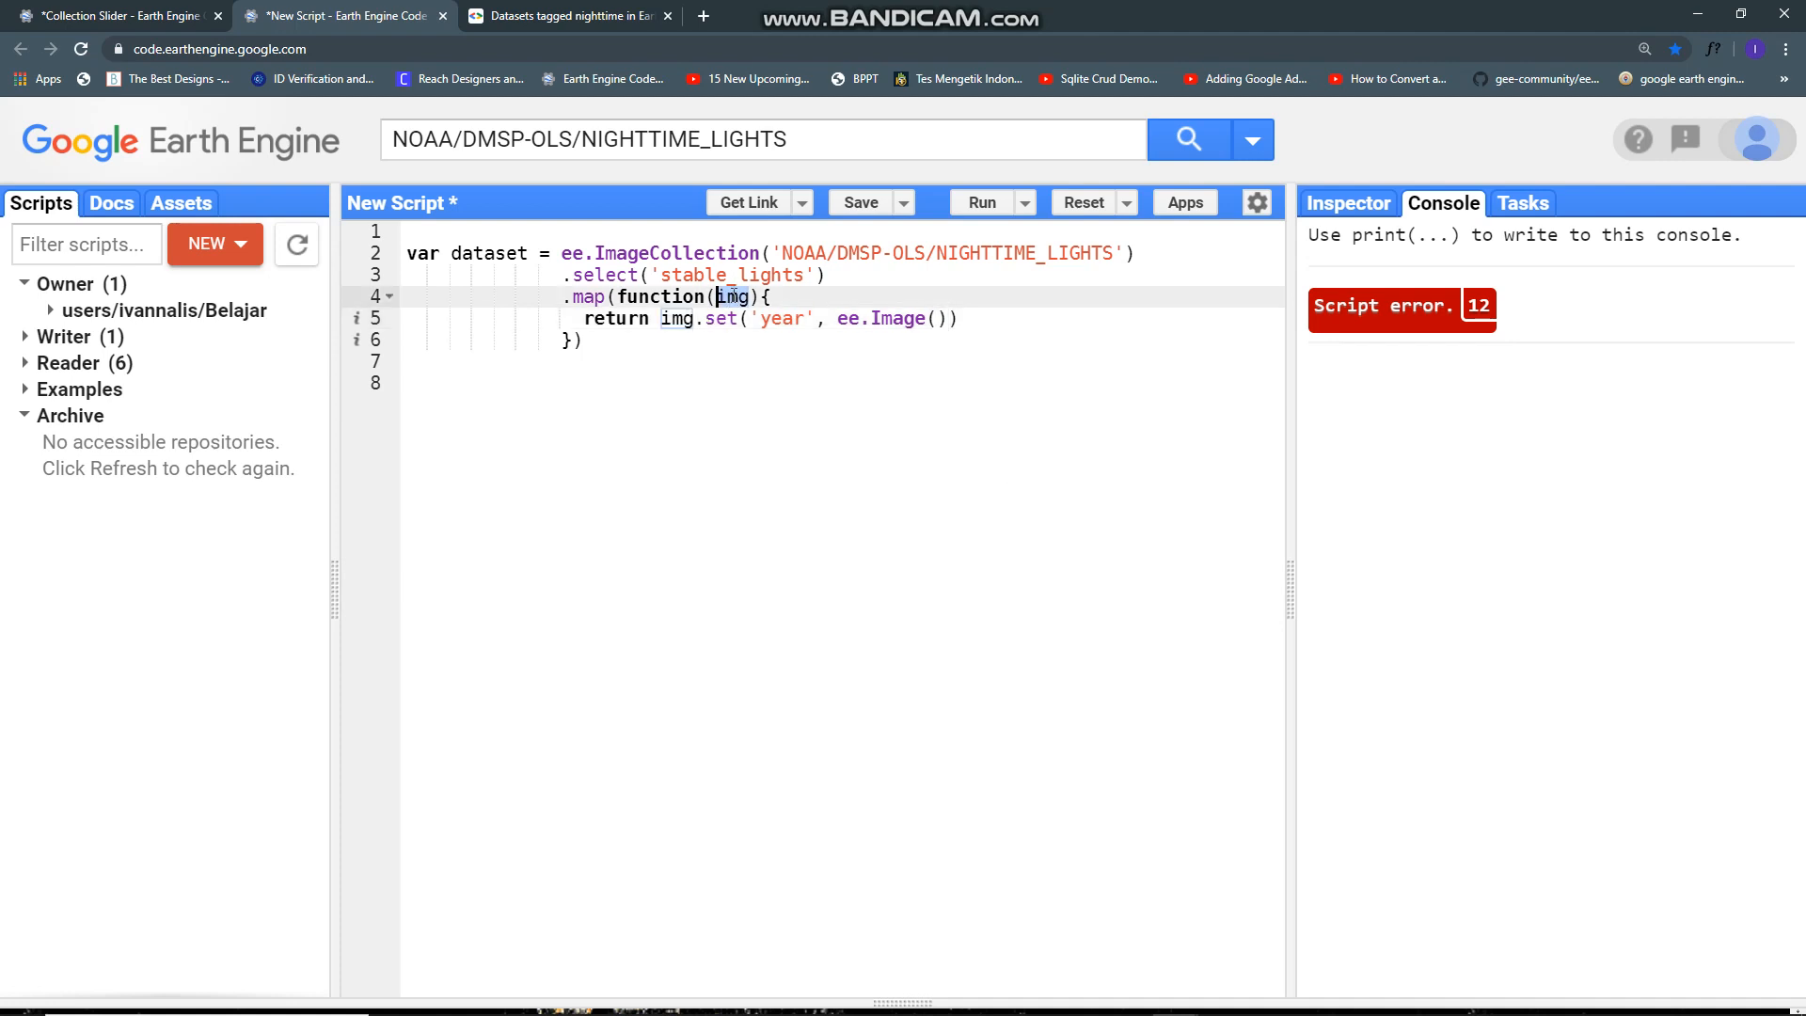
pyautogui.write('img')
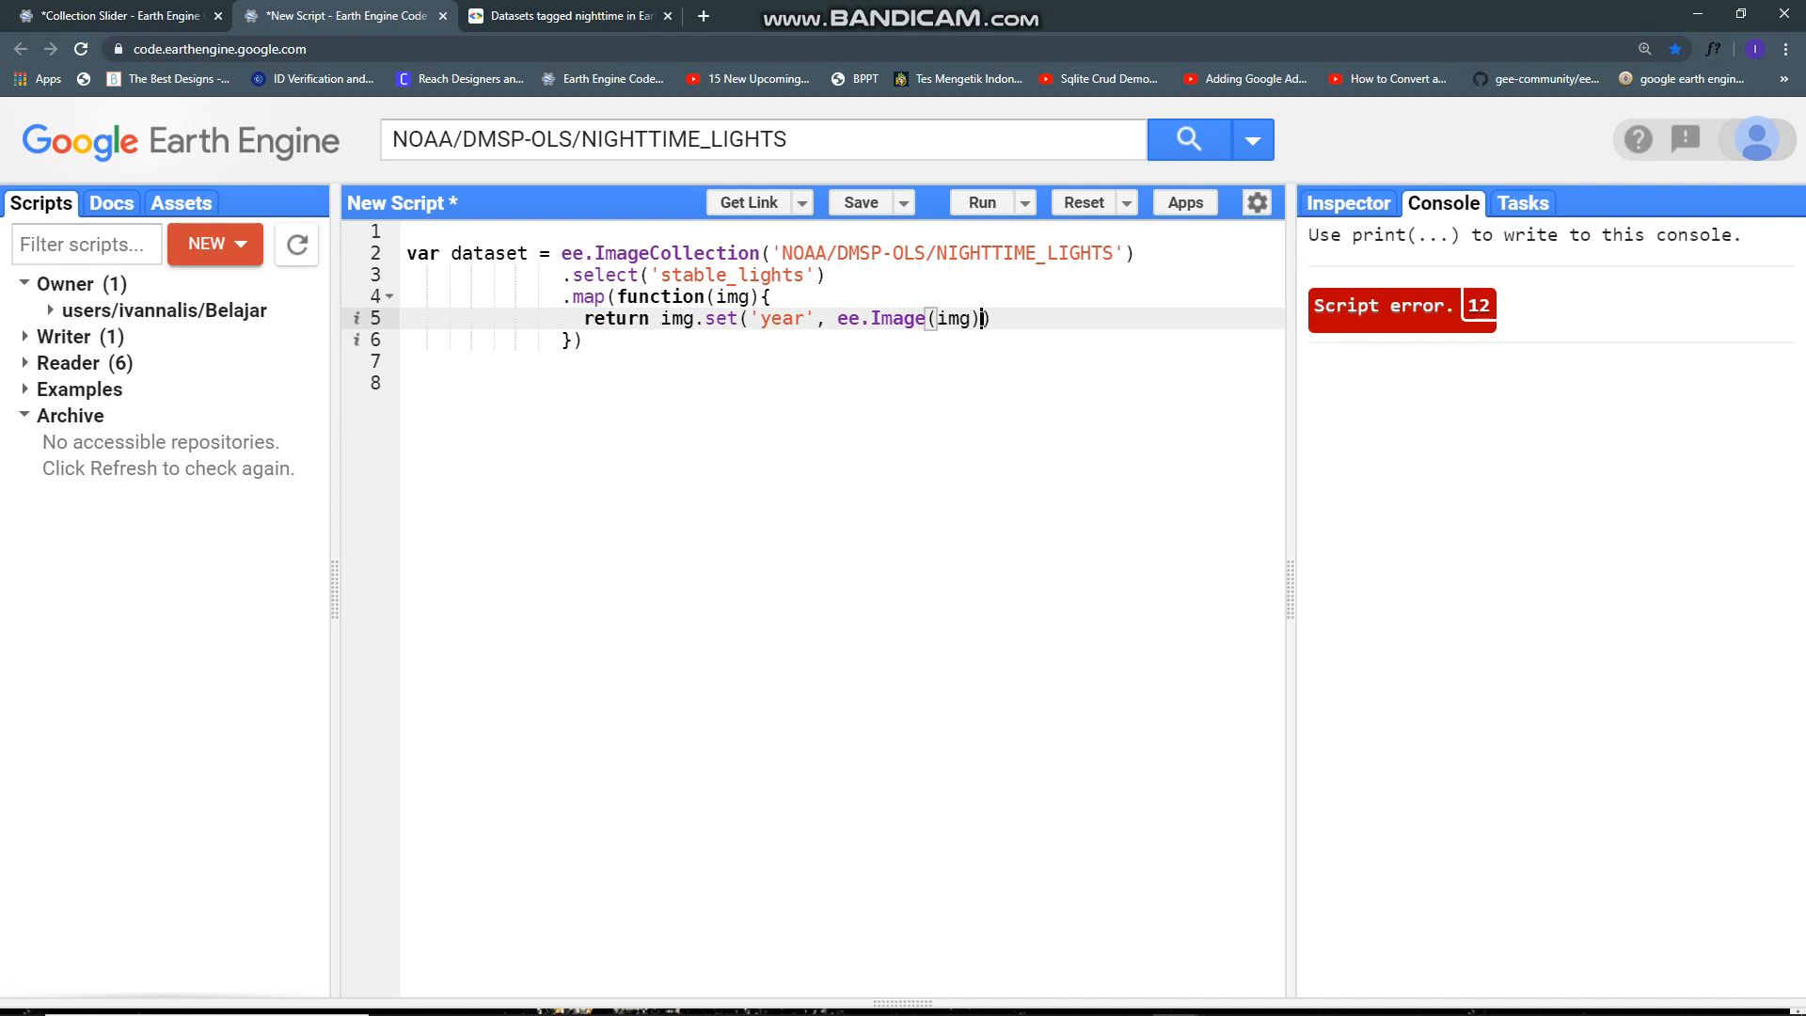
pyautogui.write('.date()')
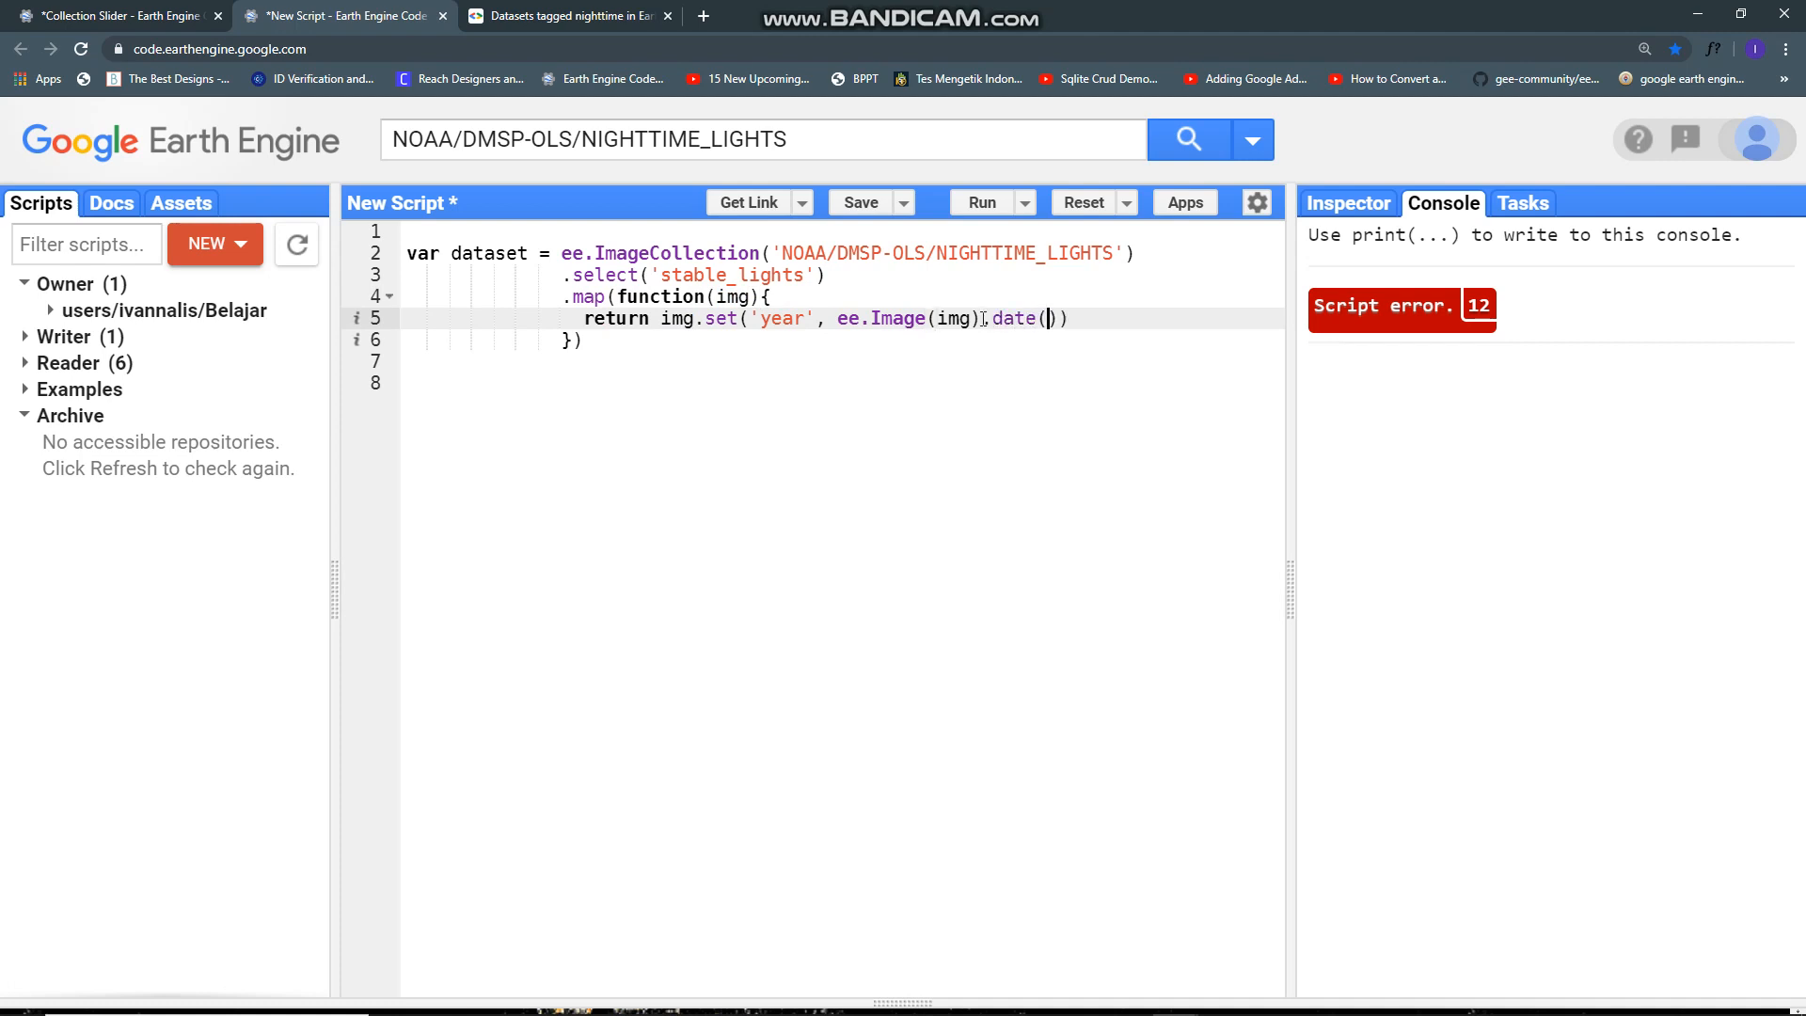
pyautogui.write('.g')
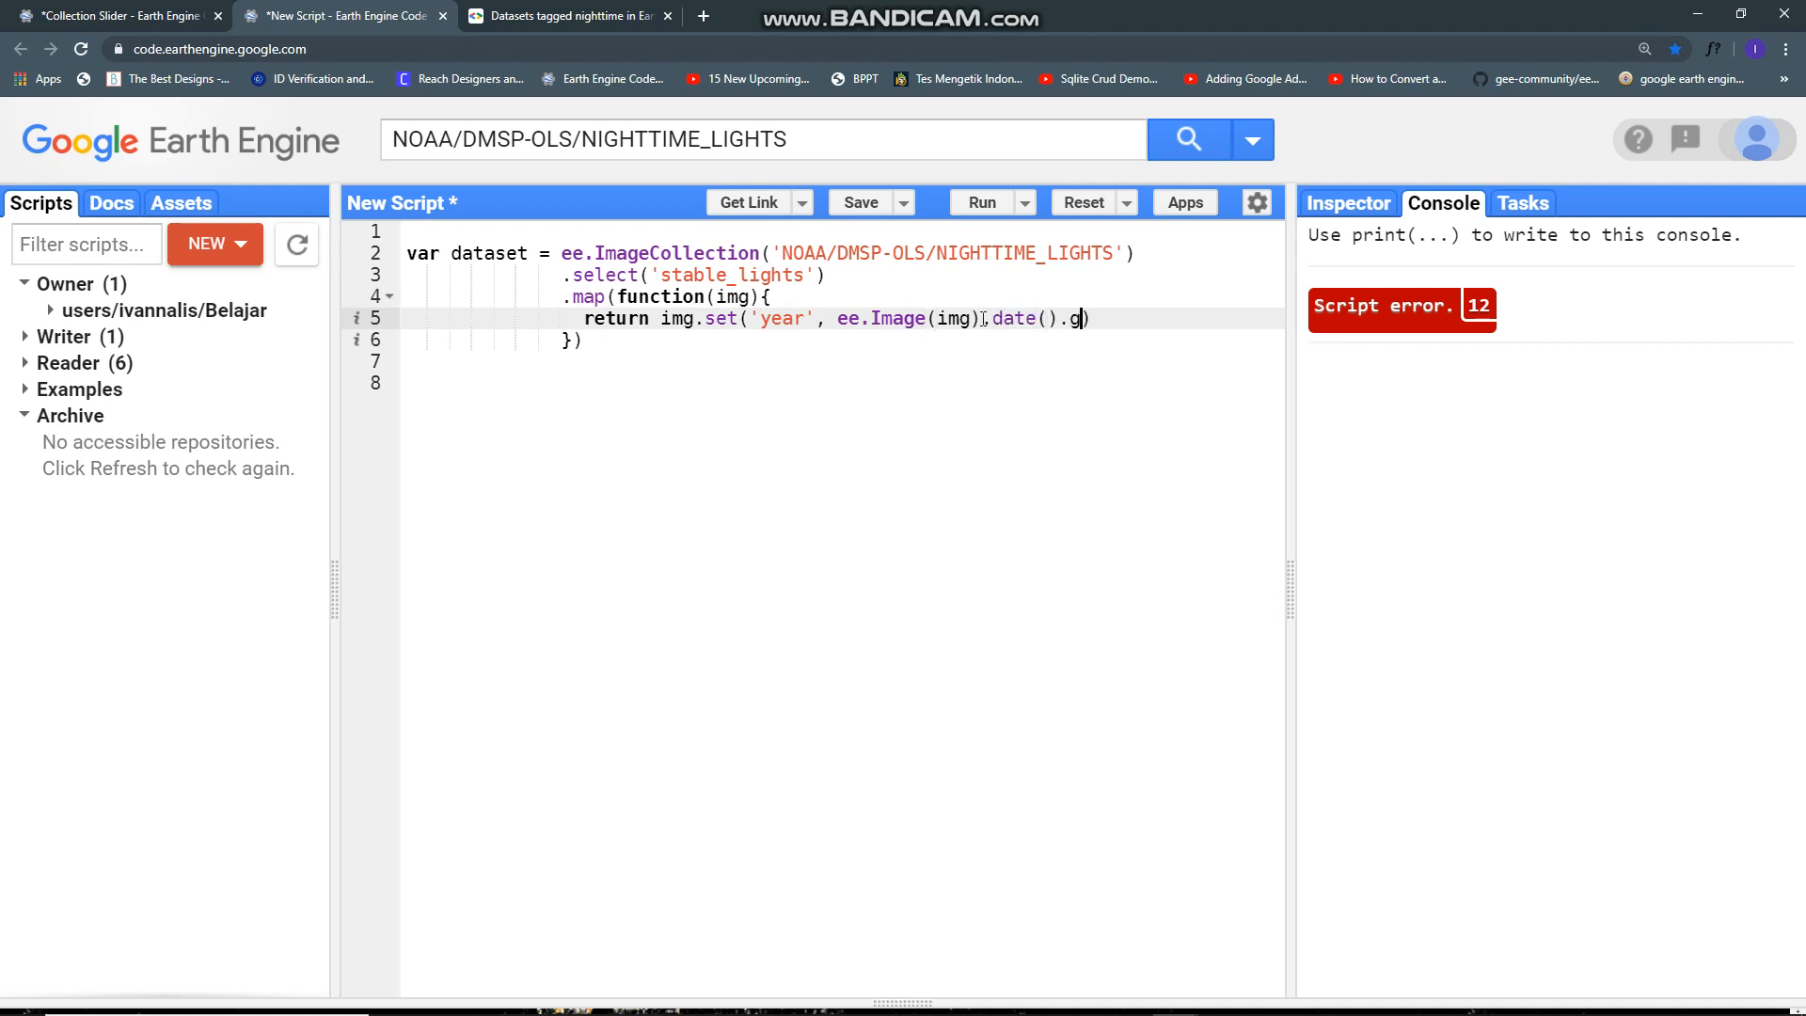
pyautogui.write("et('year")
pyautogui.click(841, 362)
pyautogui.write('print(datas')
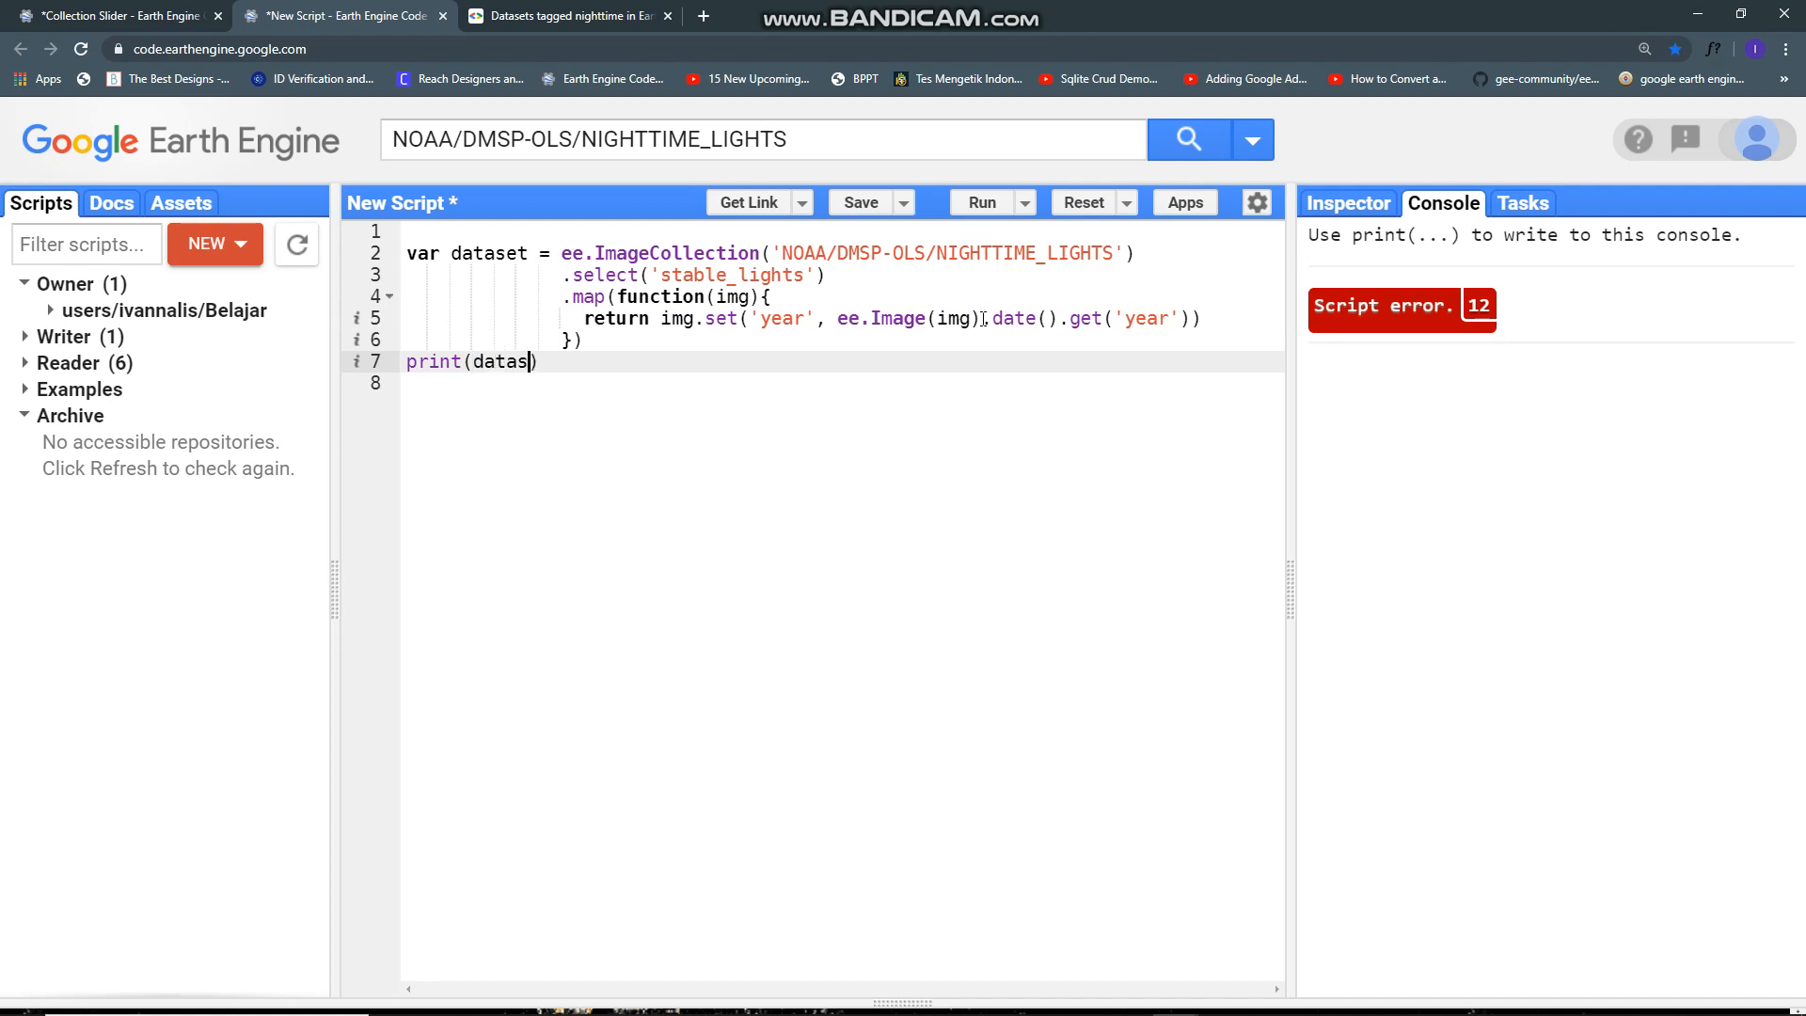
# Step: Print dataset.limit(1) and expand the image's properties to confirm year 1992
pyautogui.write('et.limit')
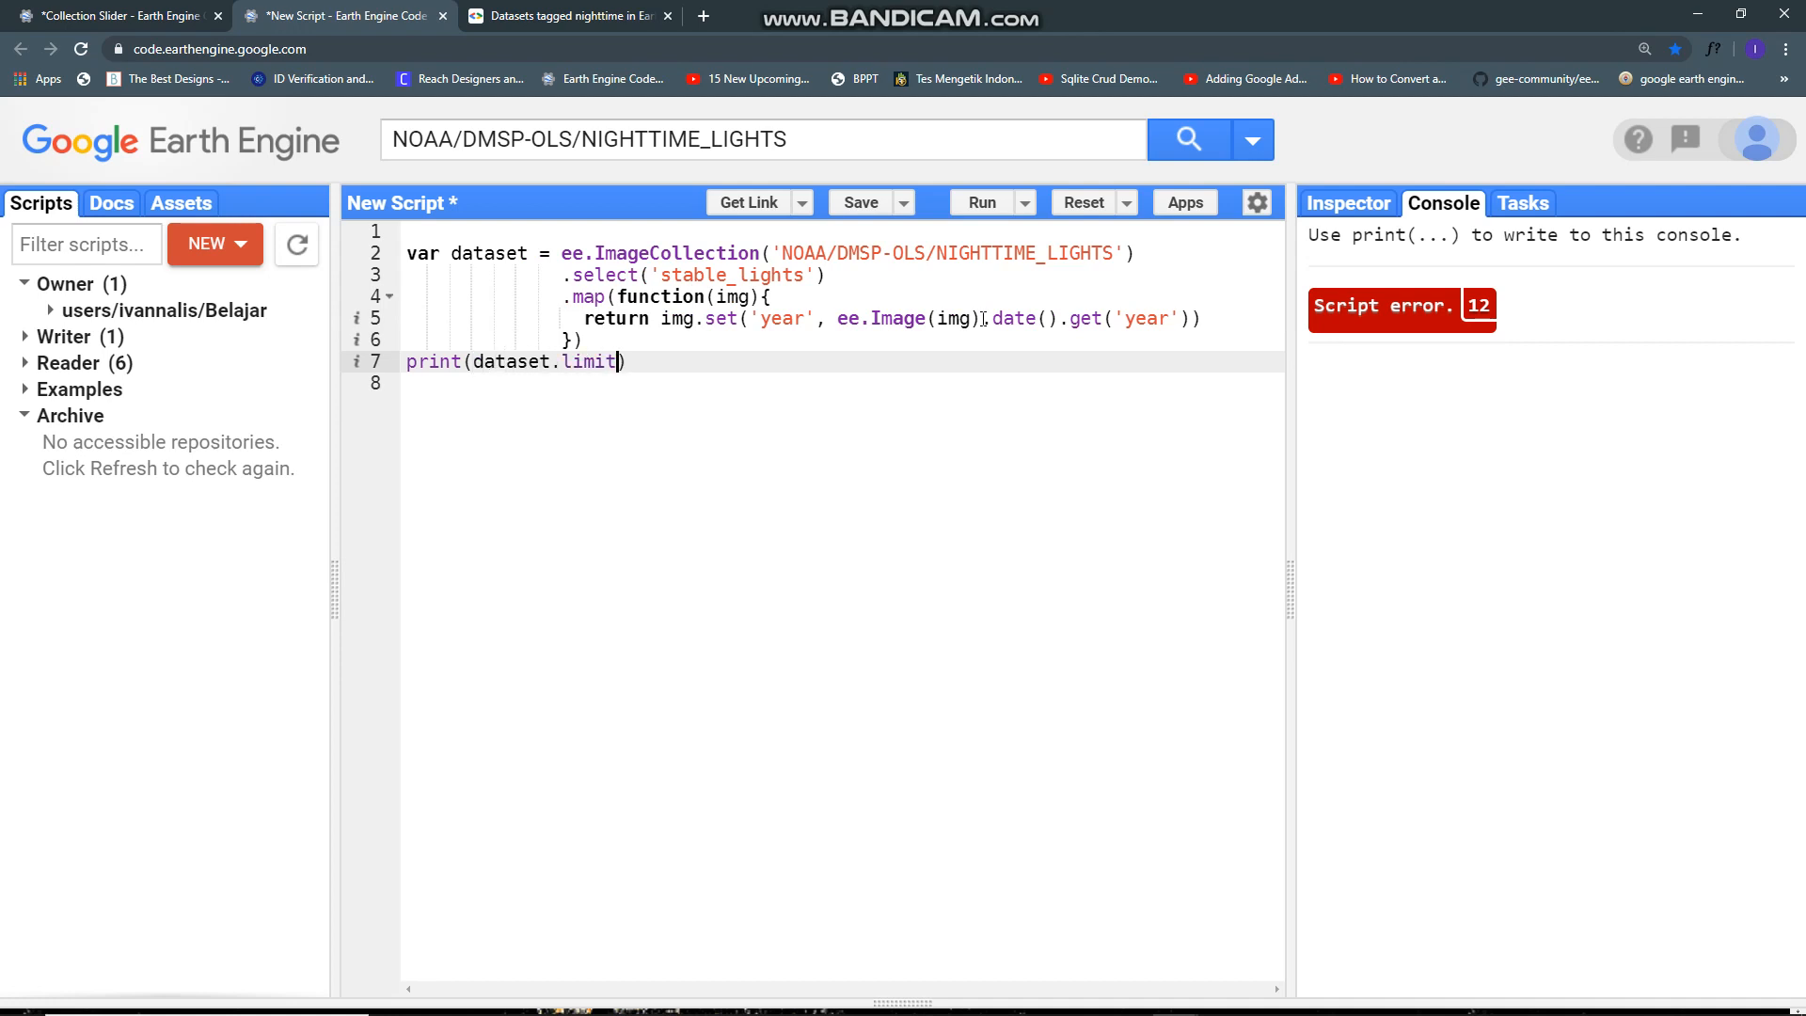
pyautogui.write('1')
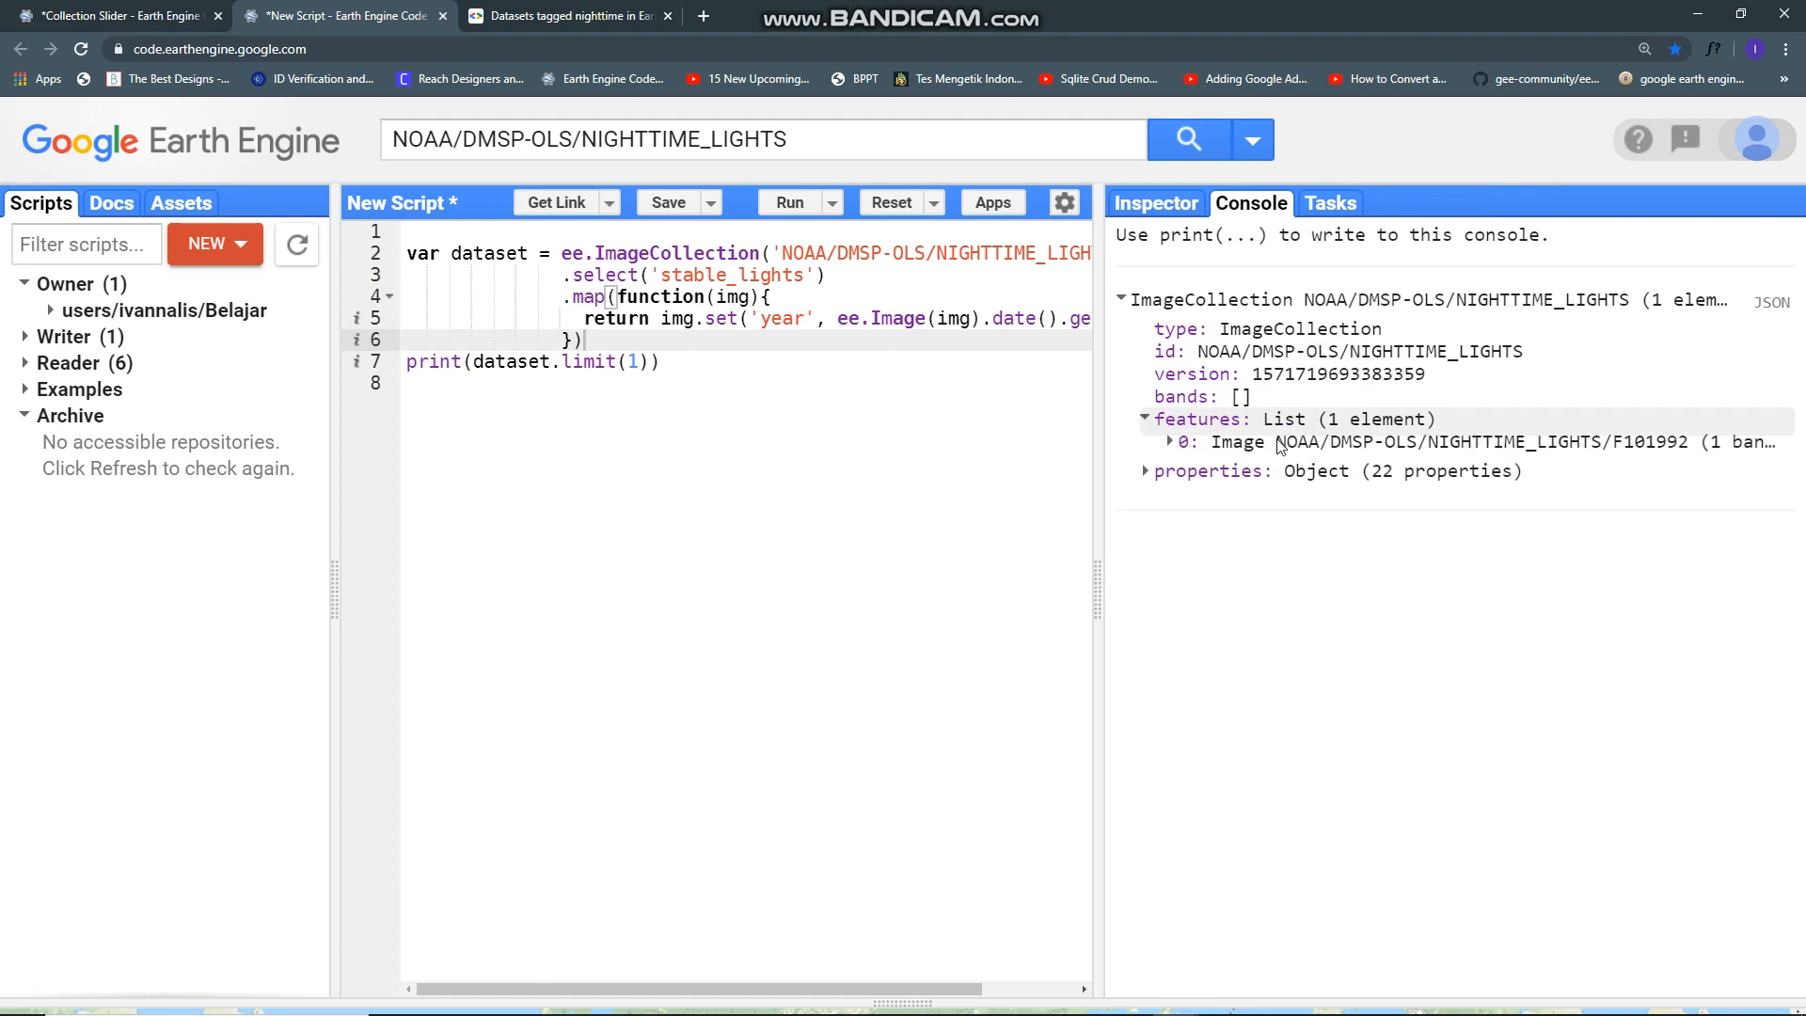
pyautogui.click(1169, 440)
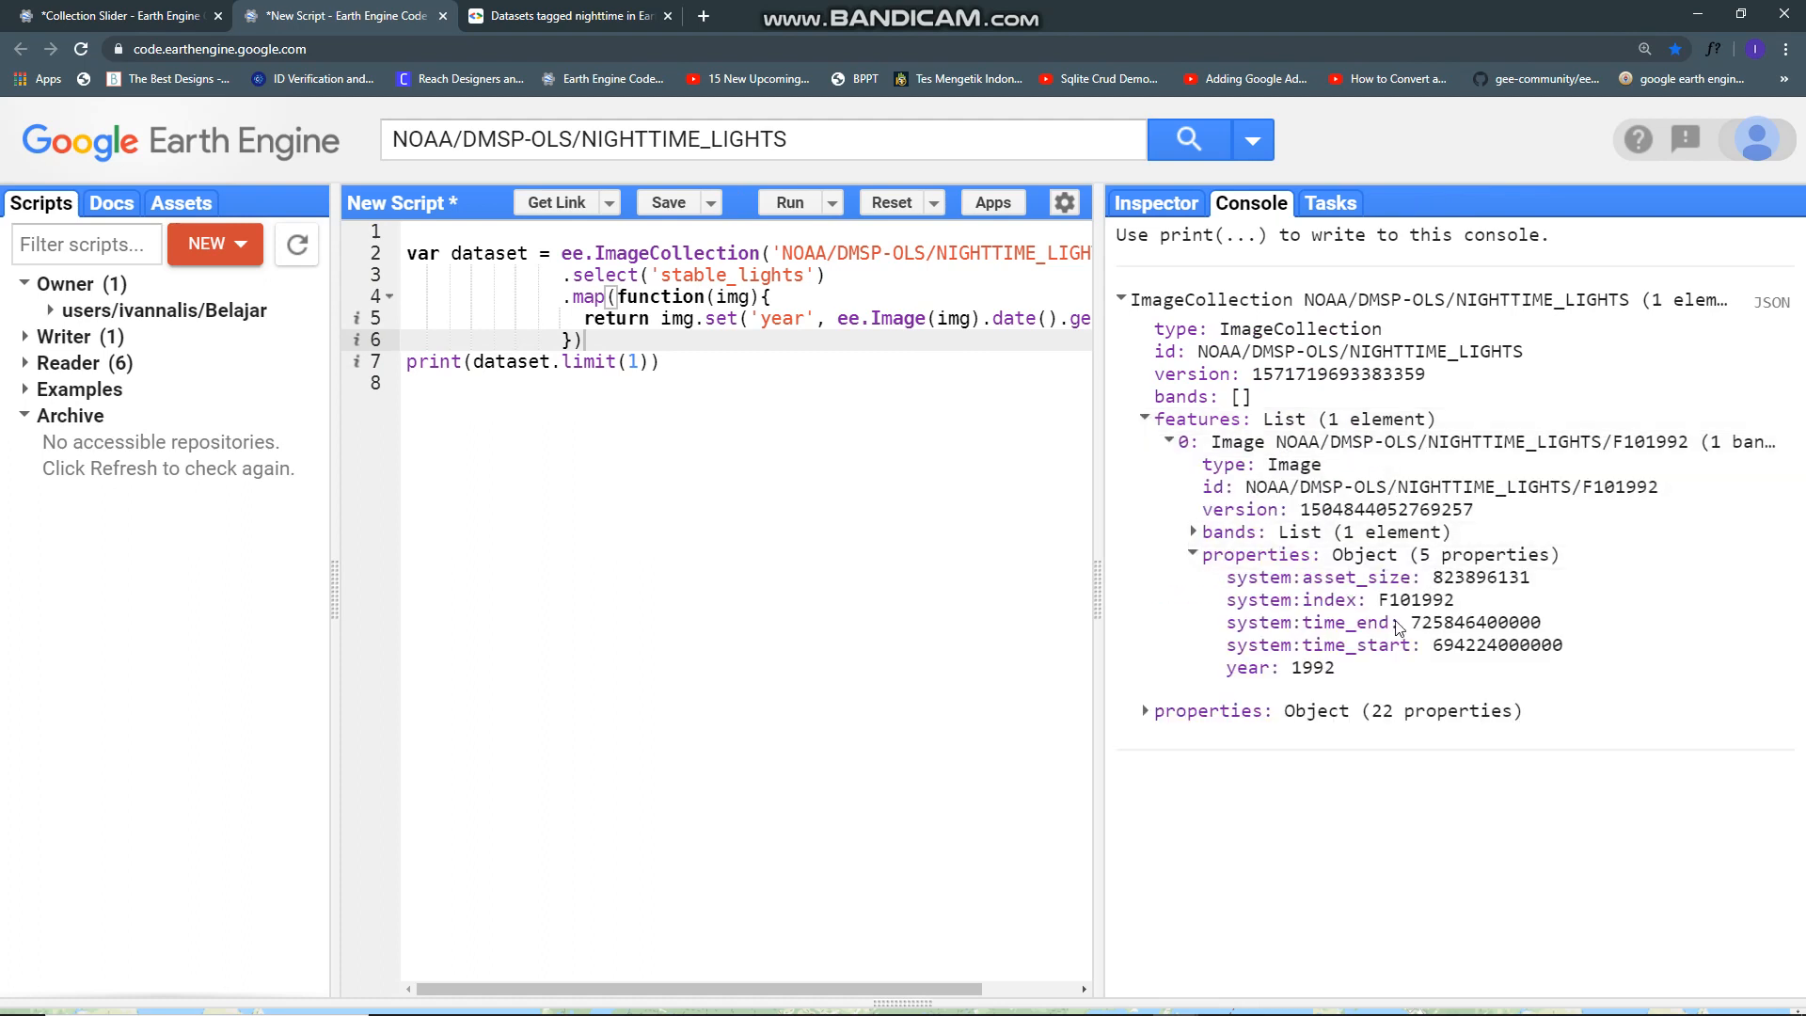
pyautogui.moveTo(1351, 675)
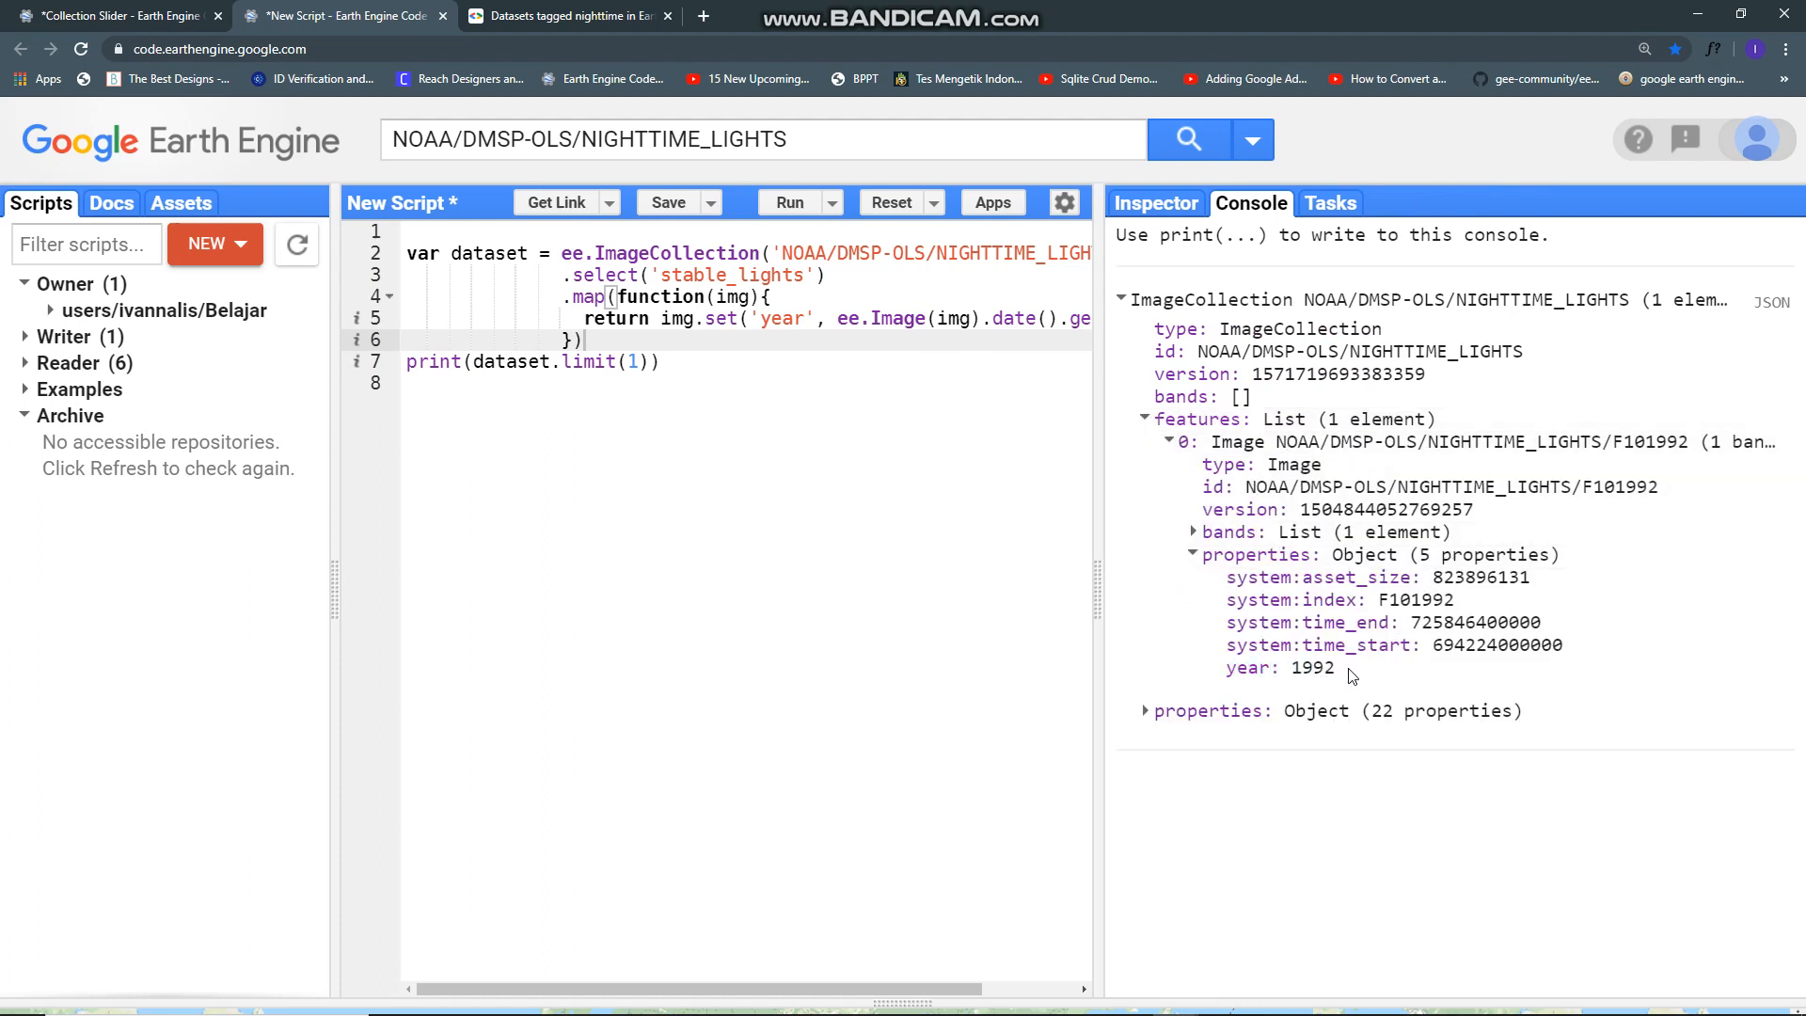
# Step: Remove the test print and define var years = [1992, 2000, 2008, 2013]
pyautogui.doubleClick(1313, 668)
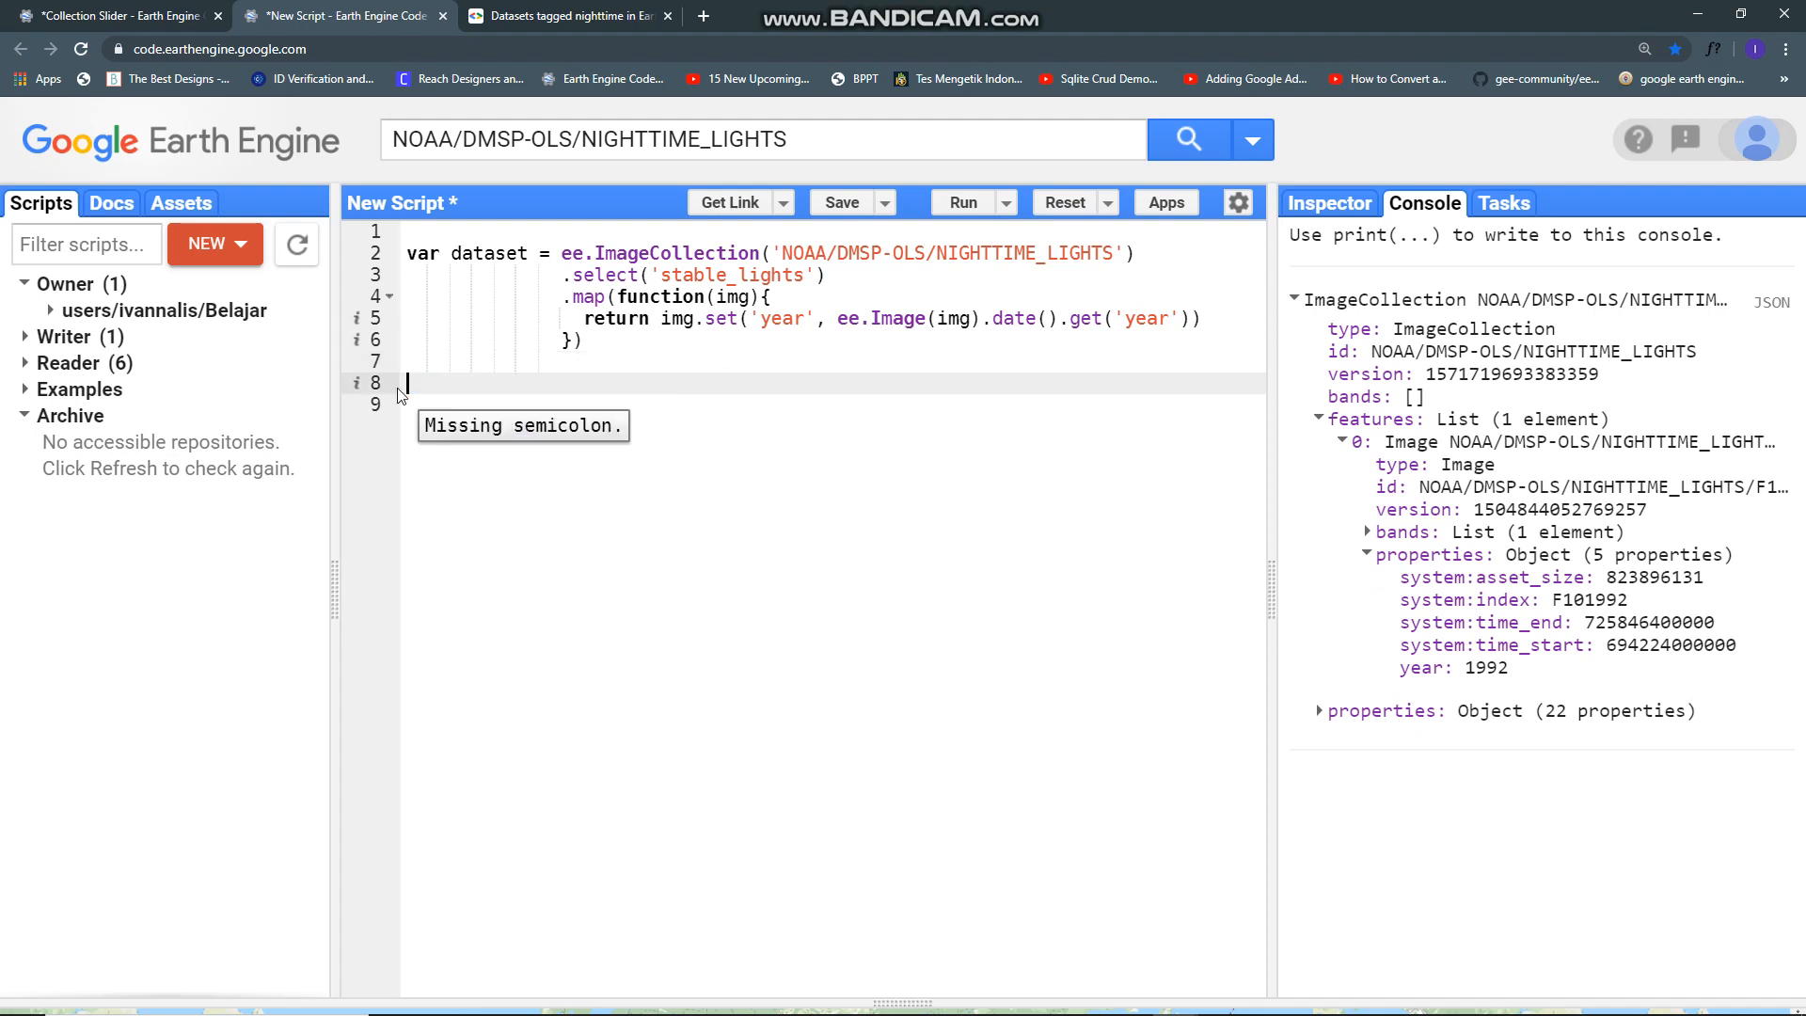
pyautogui.press('enter')
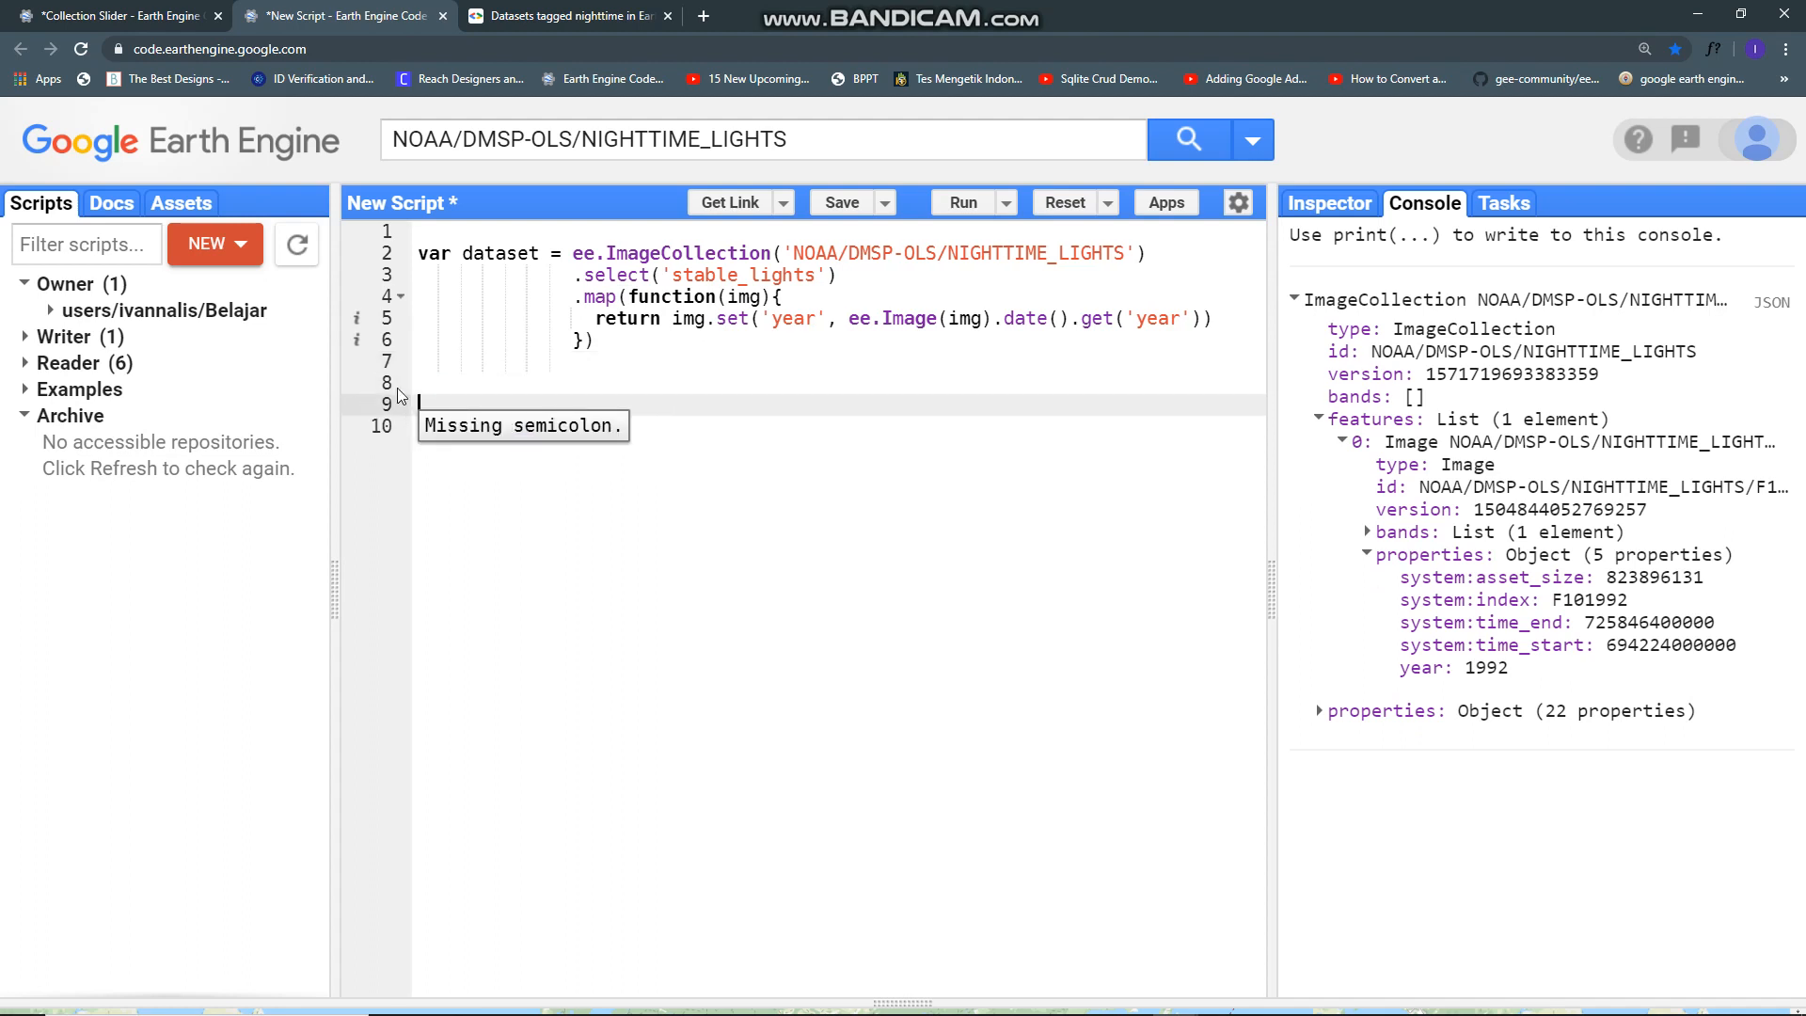
pyautogui.write('var years')
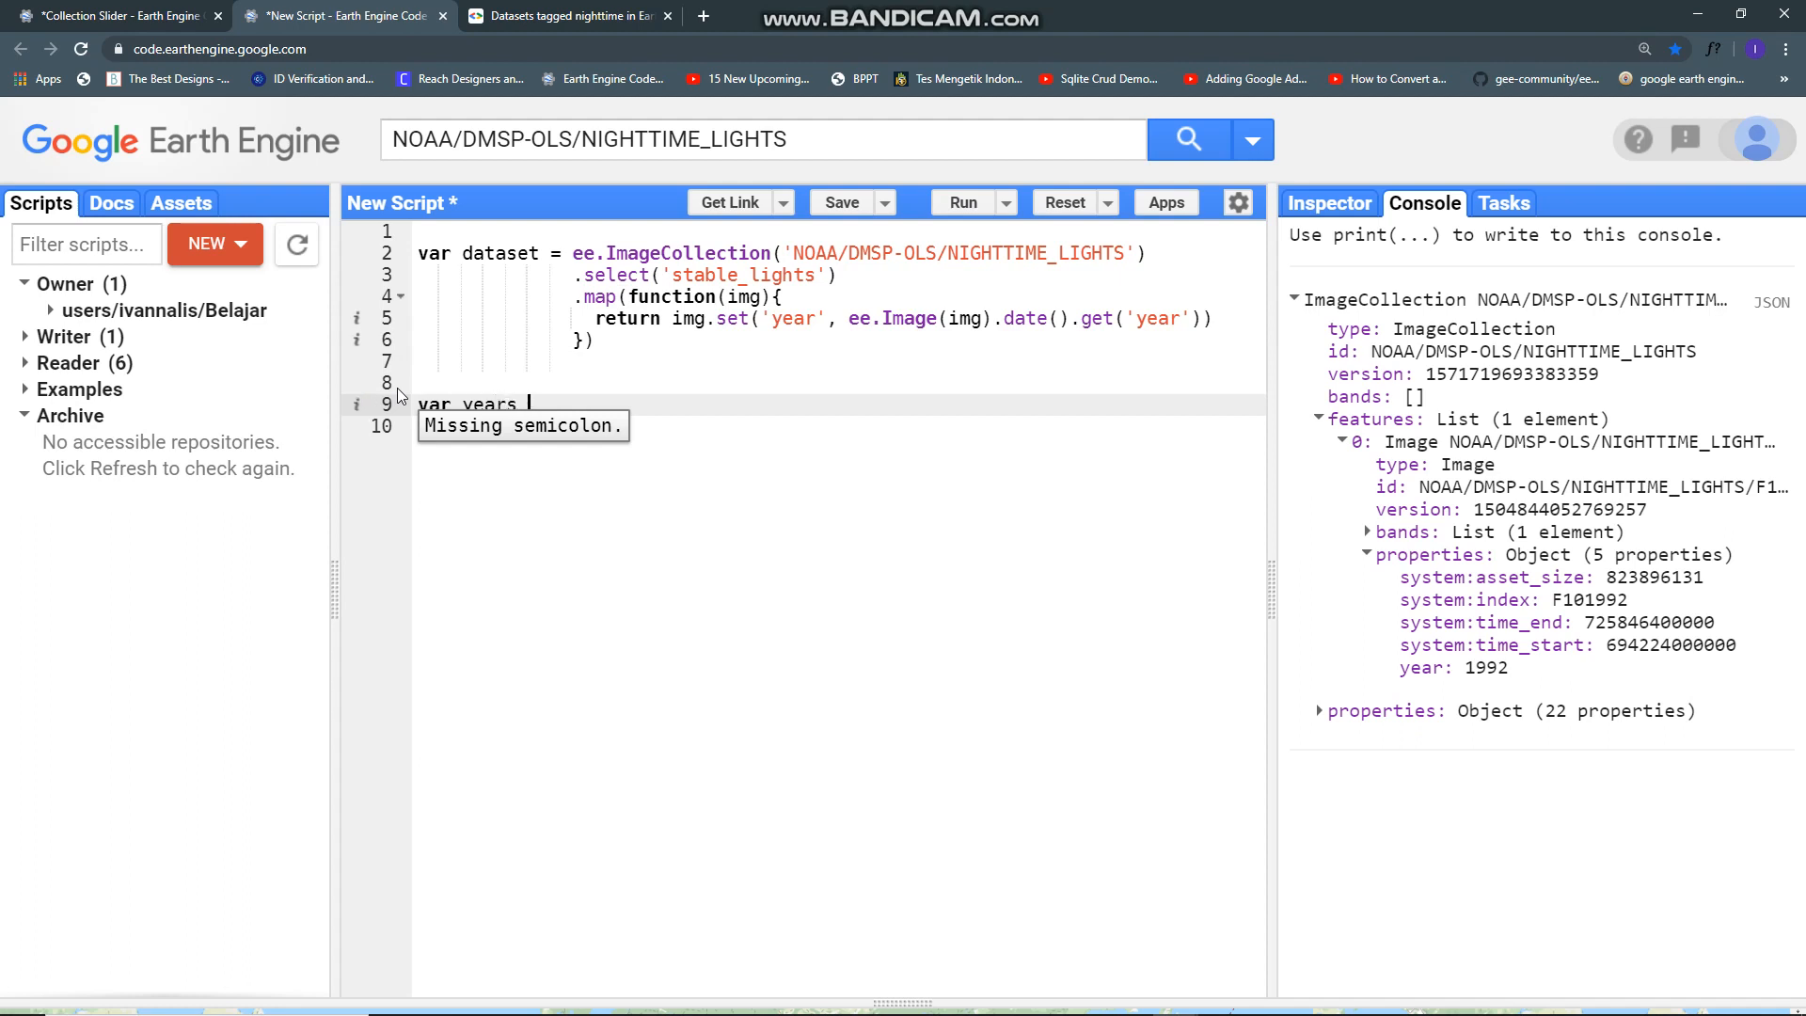
pyautogui.write('= [')
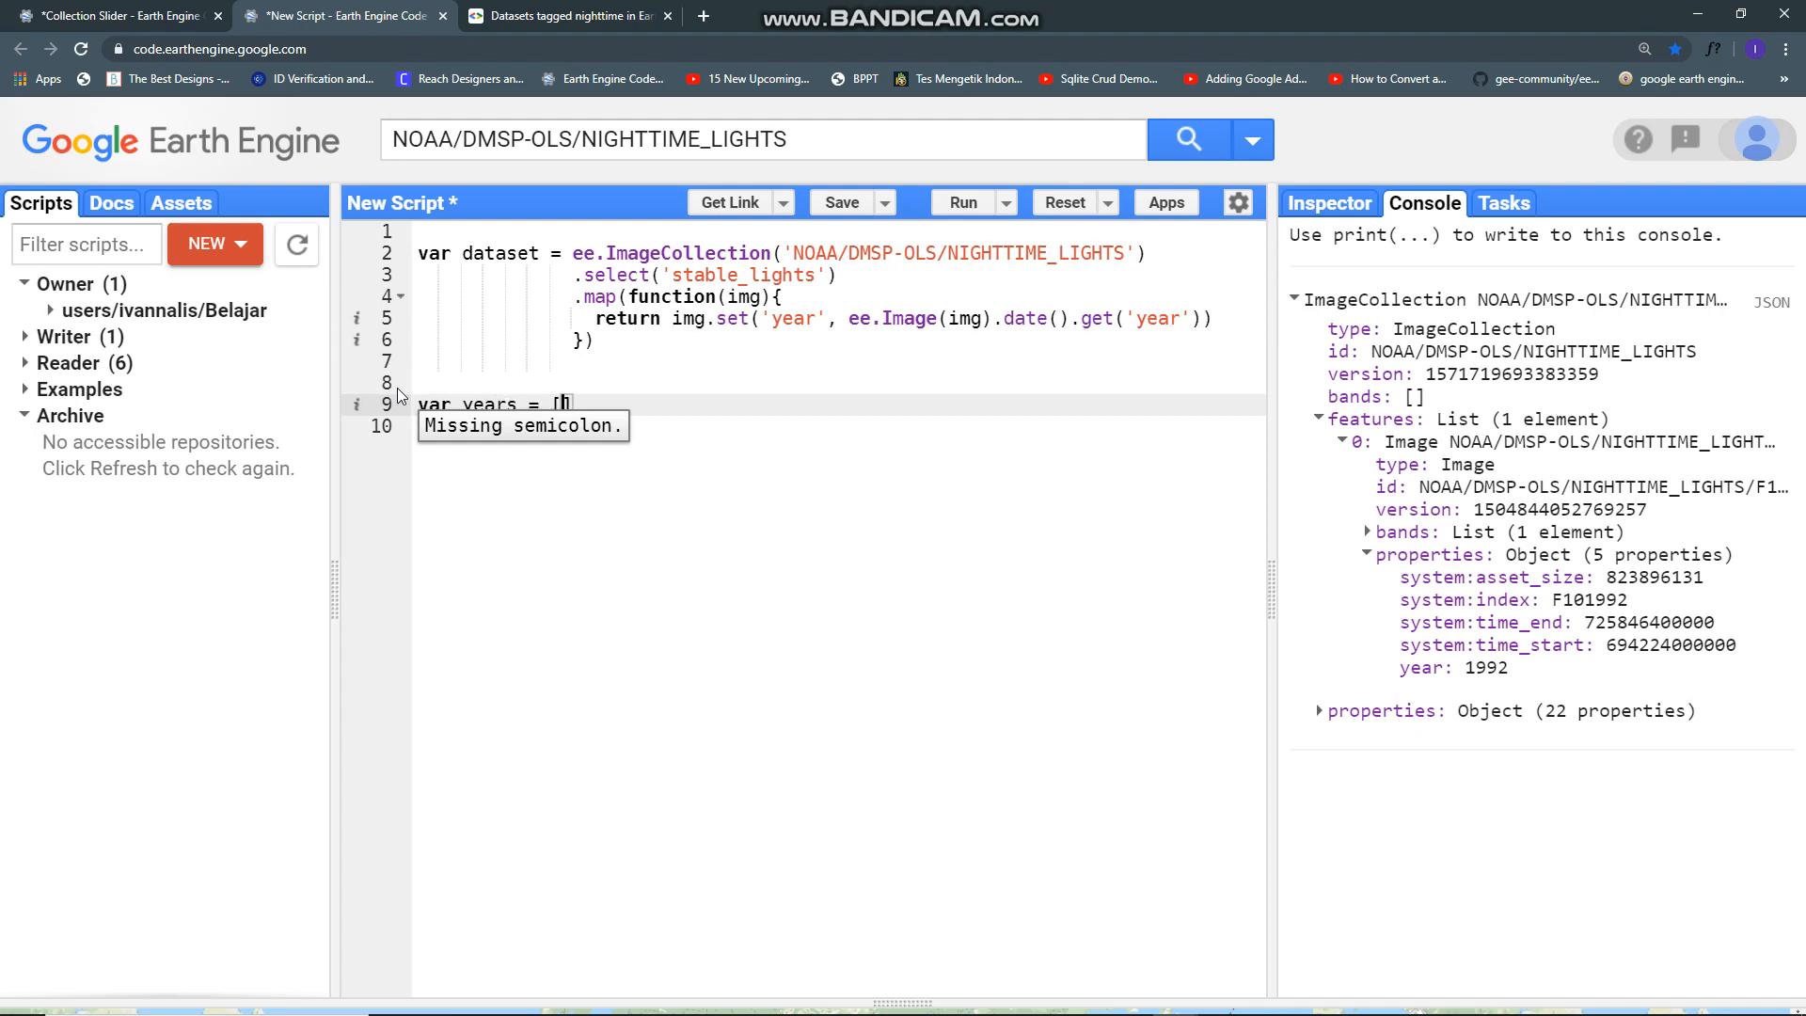
pyautogui.write('19')
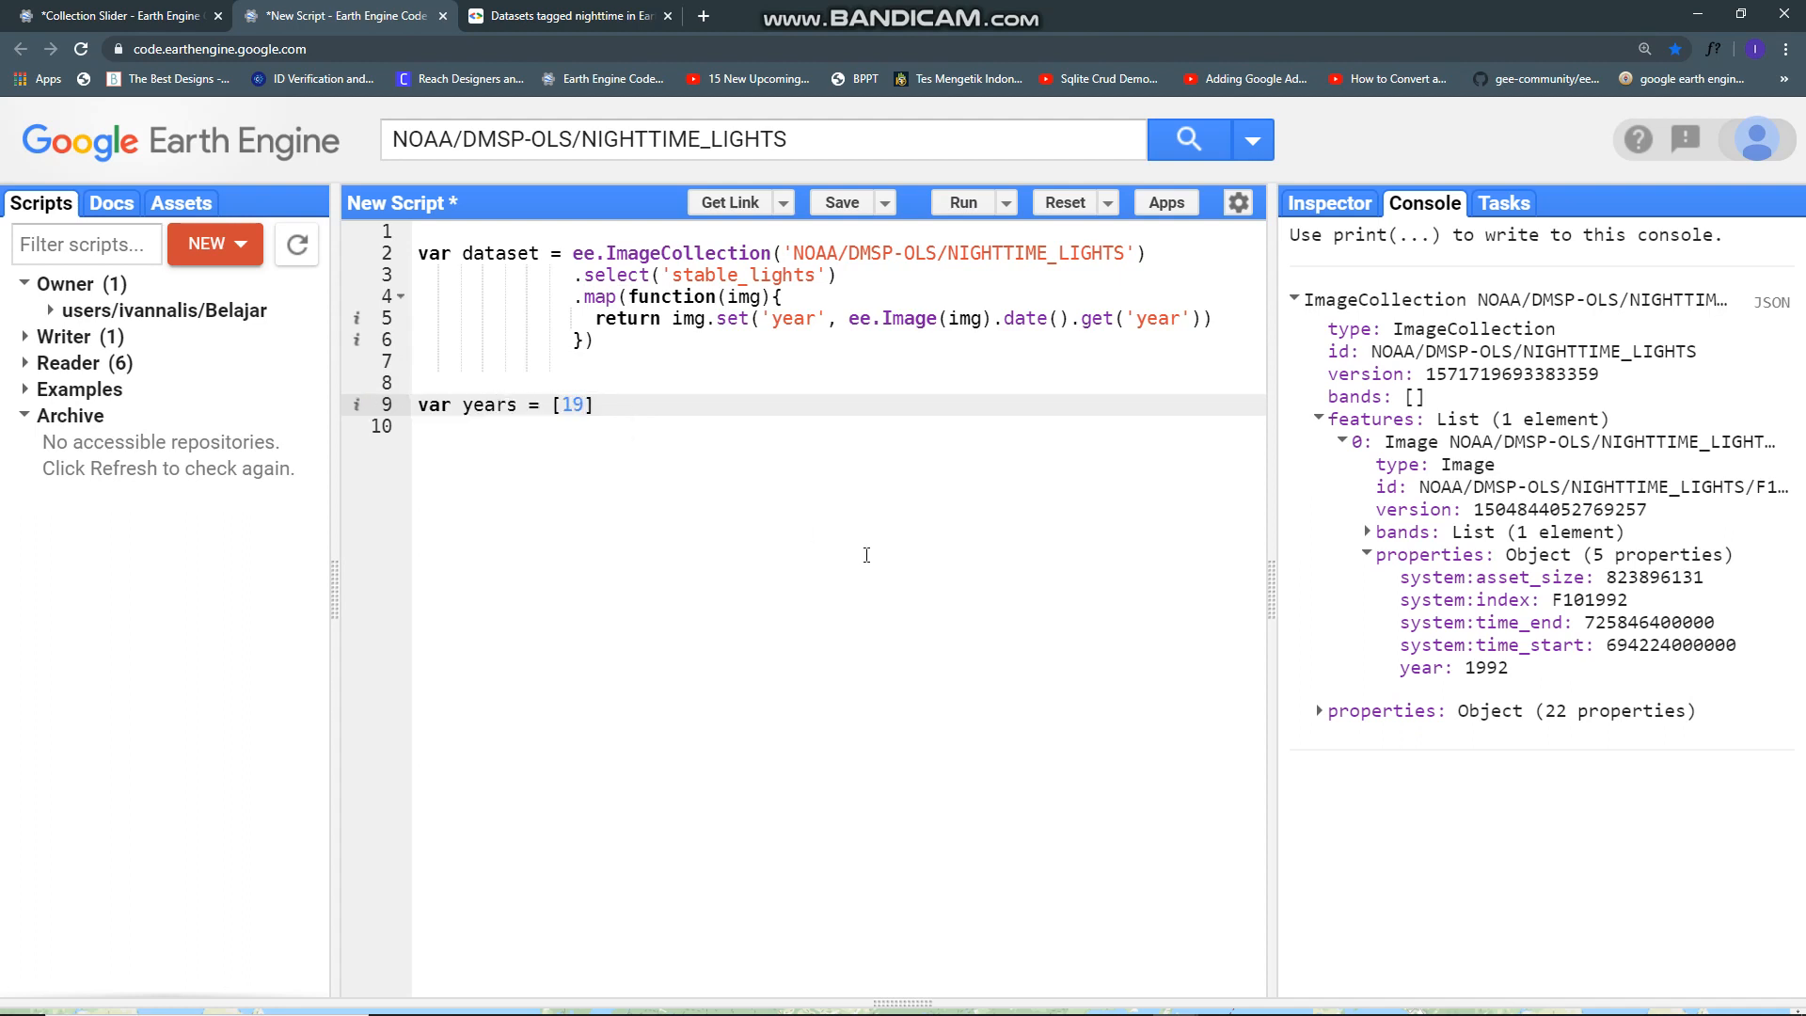
pyautogui.write('92,')
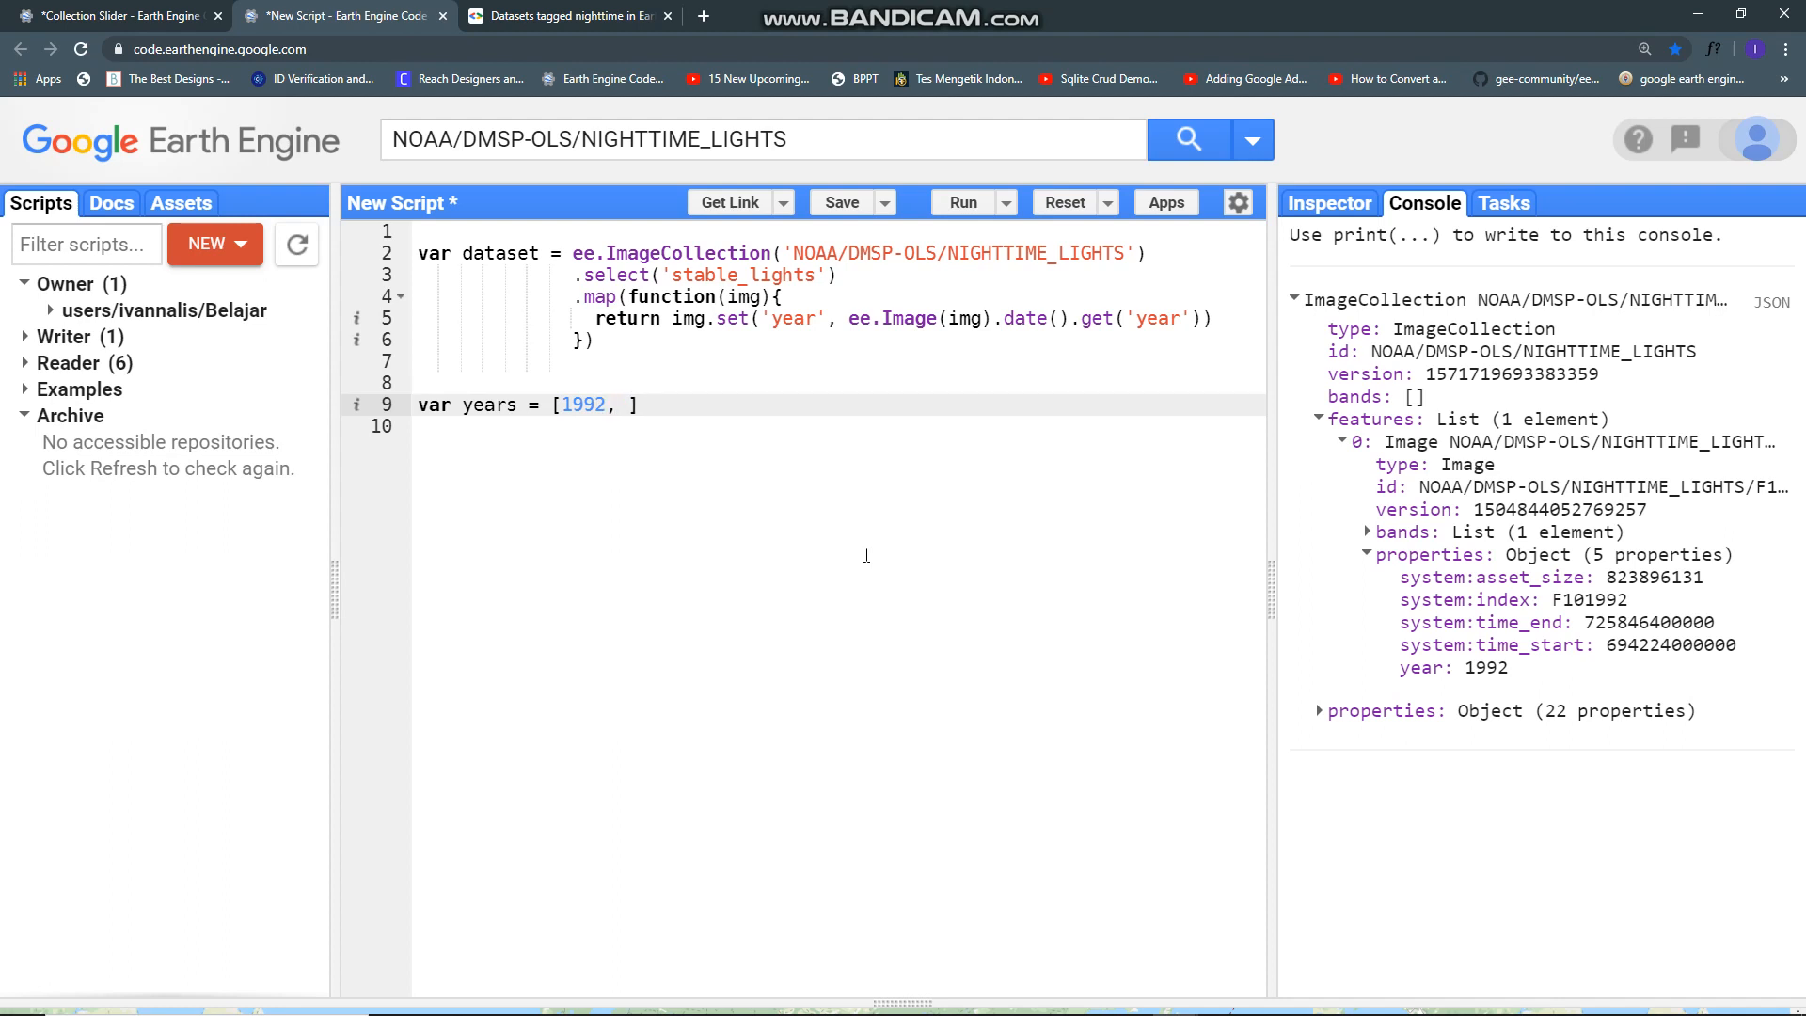
pyautogui.write('2000,')
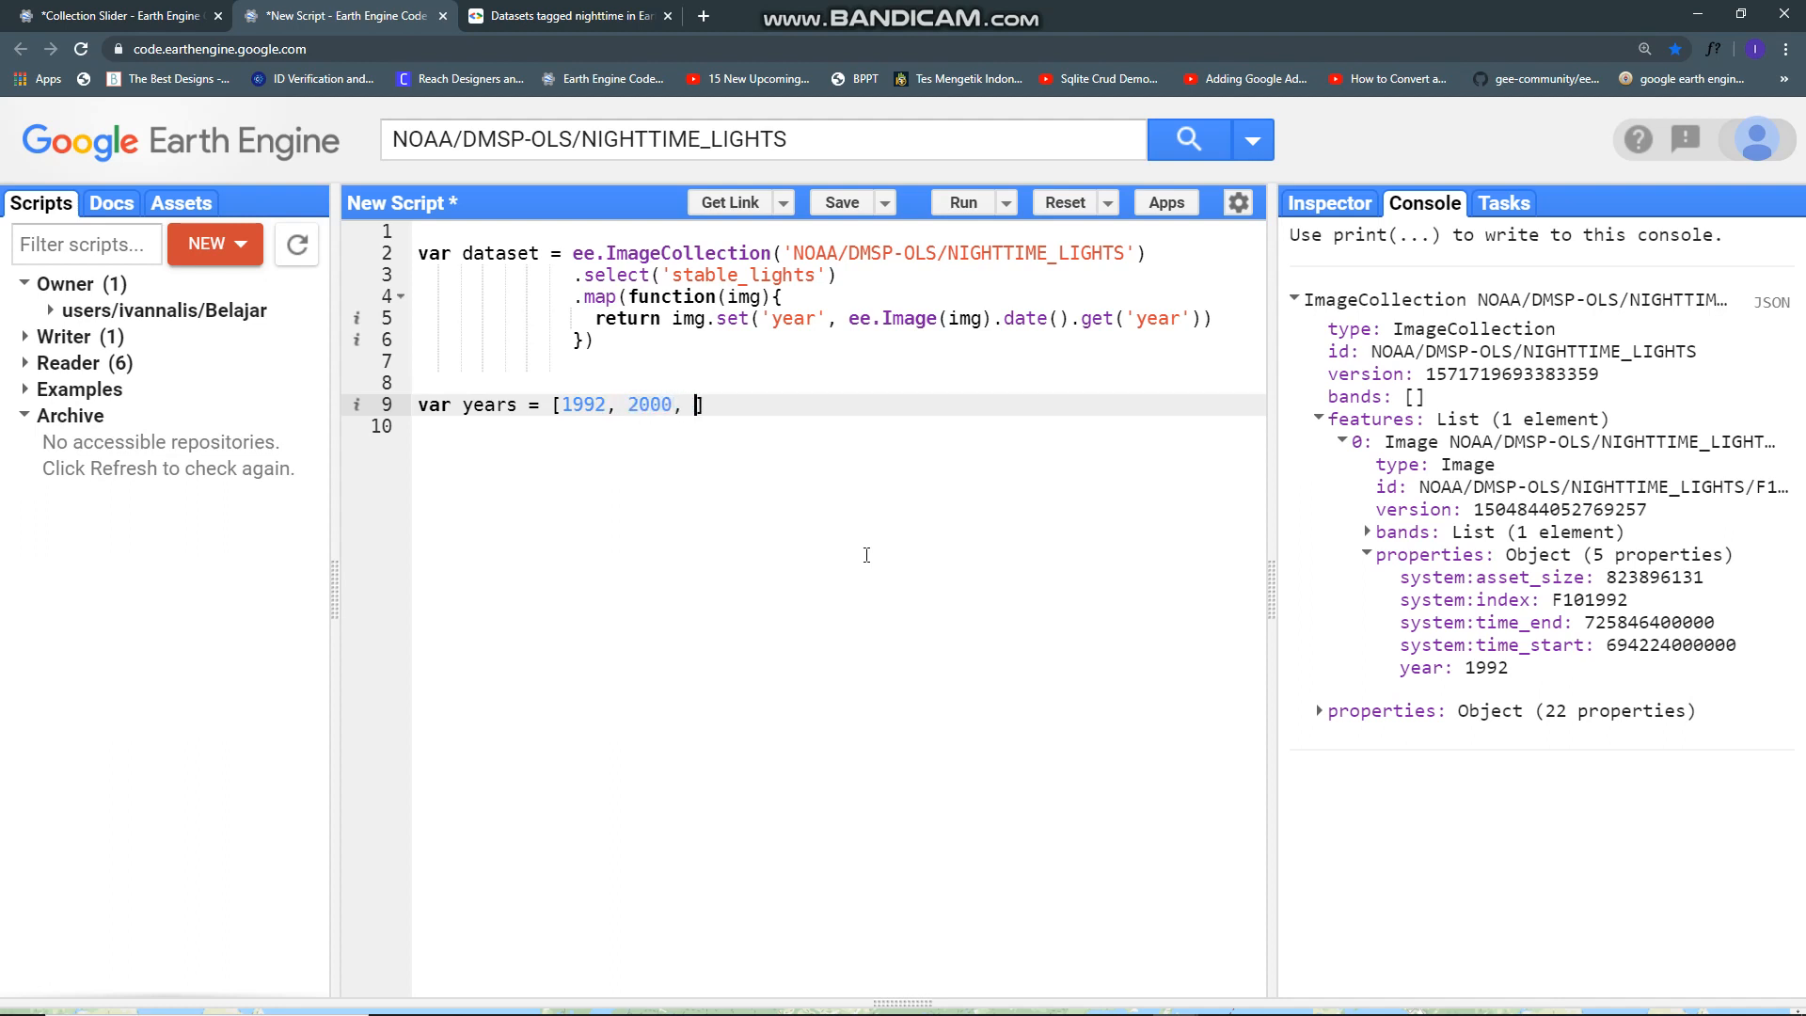
pyautogui.write('2008')
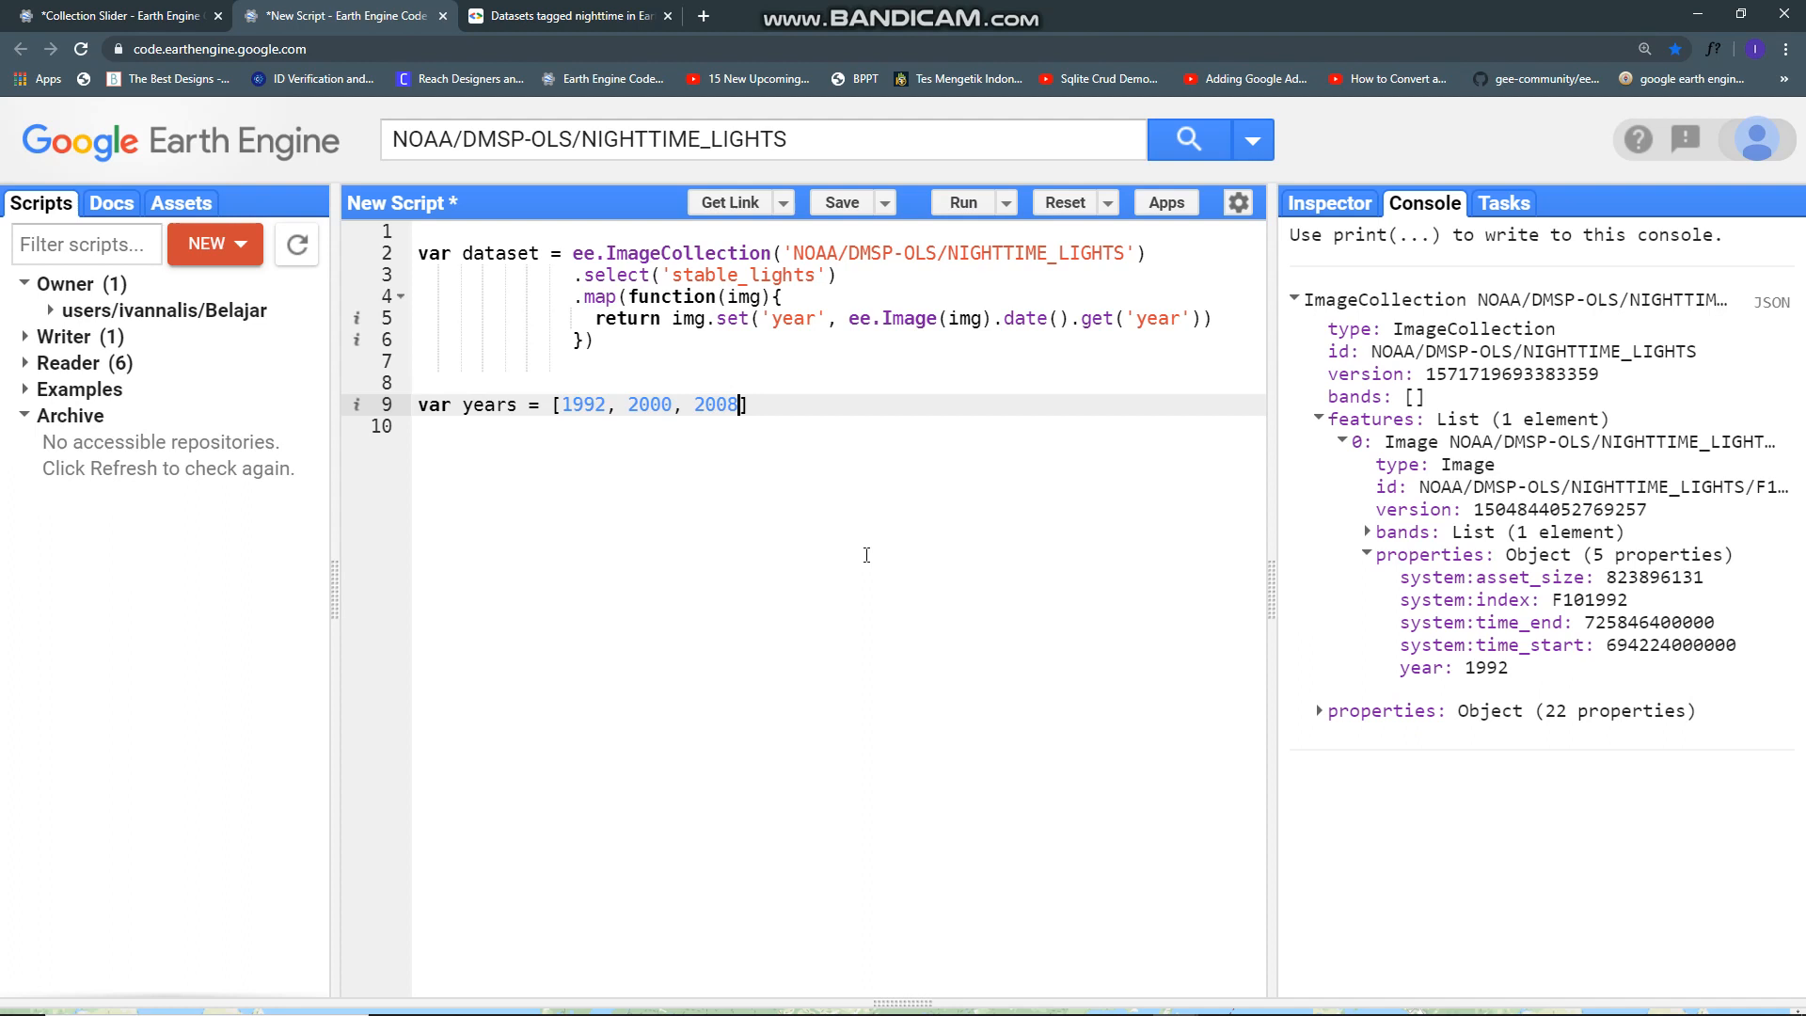
pyautogui.write(', 20')
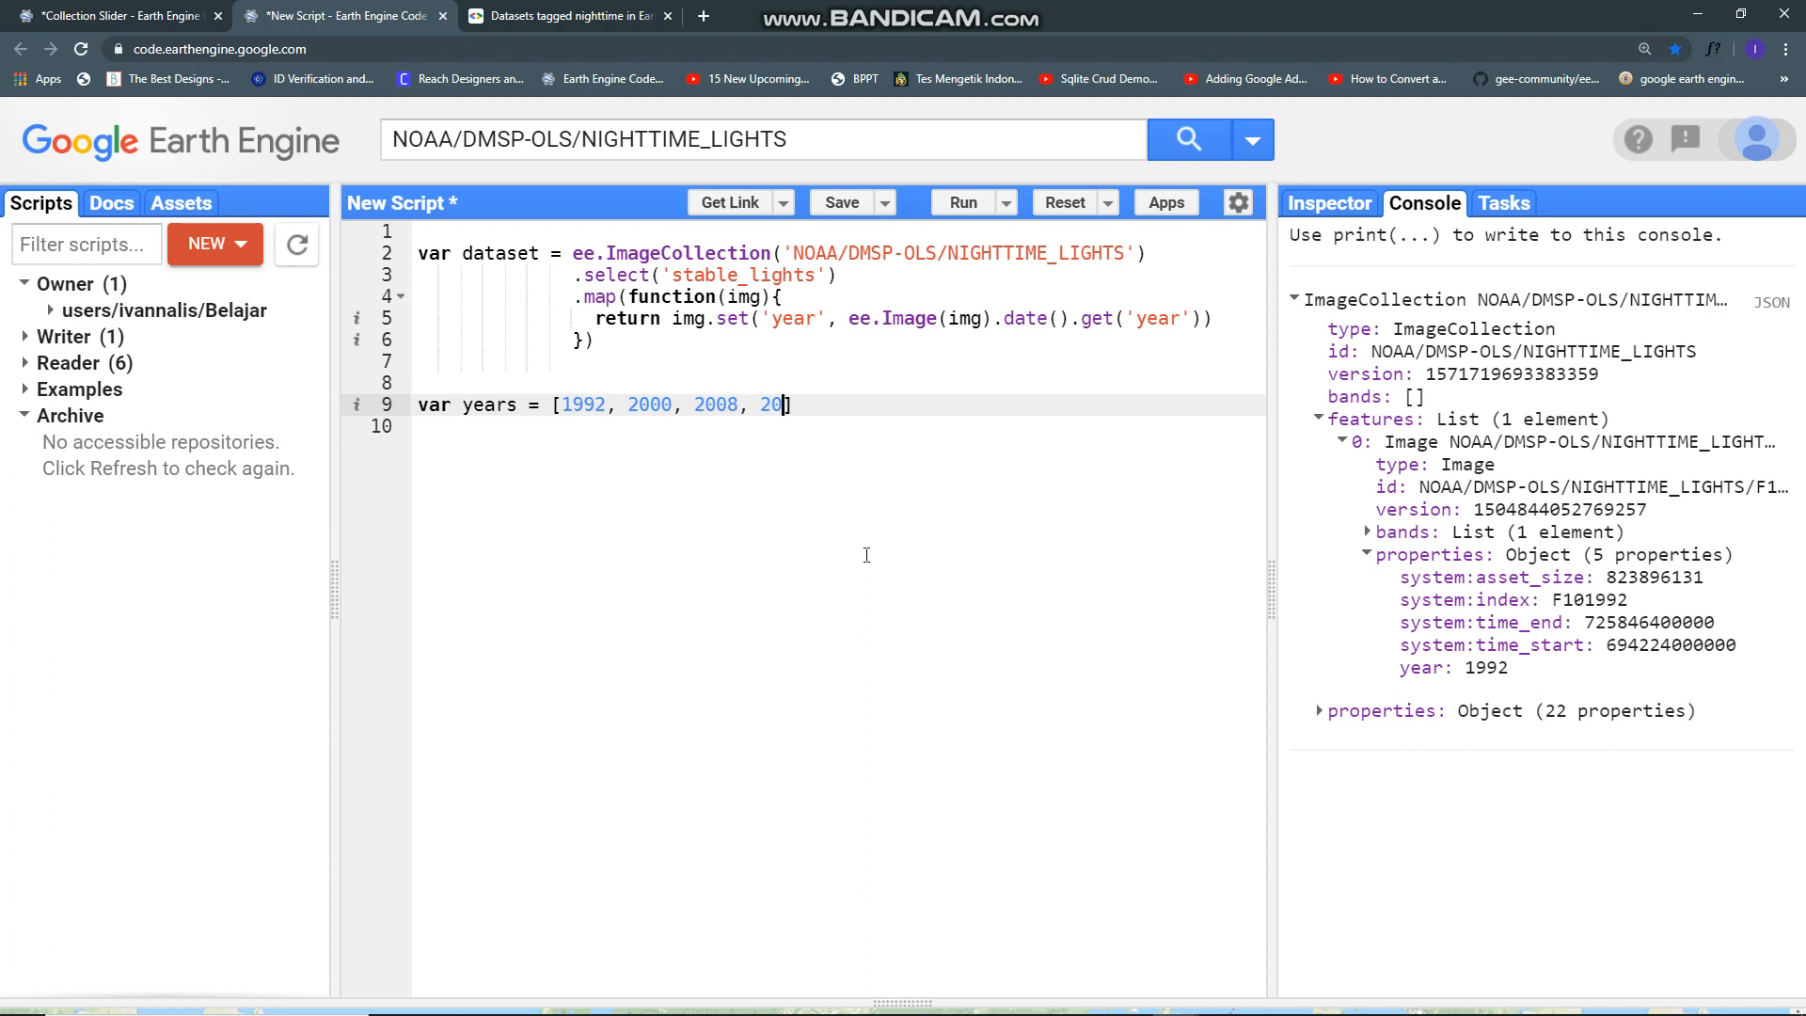
pyautogui.write('13')
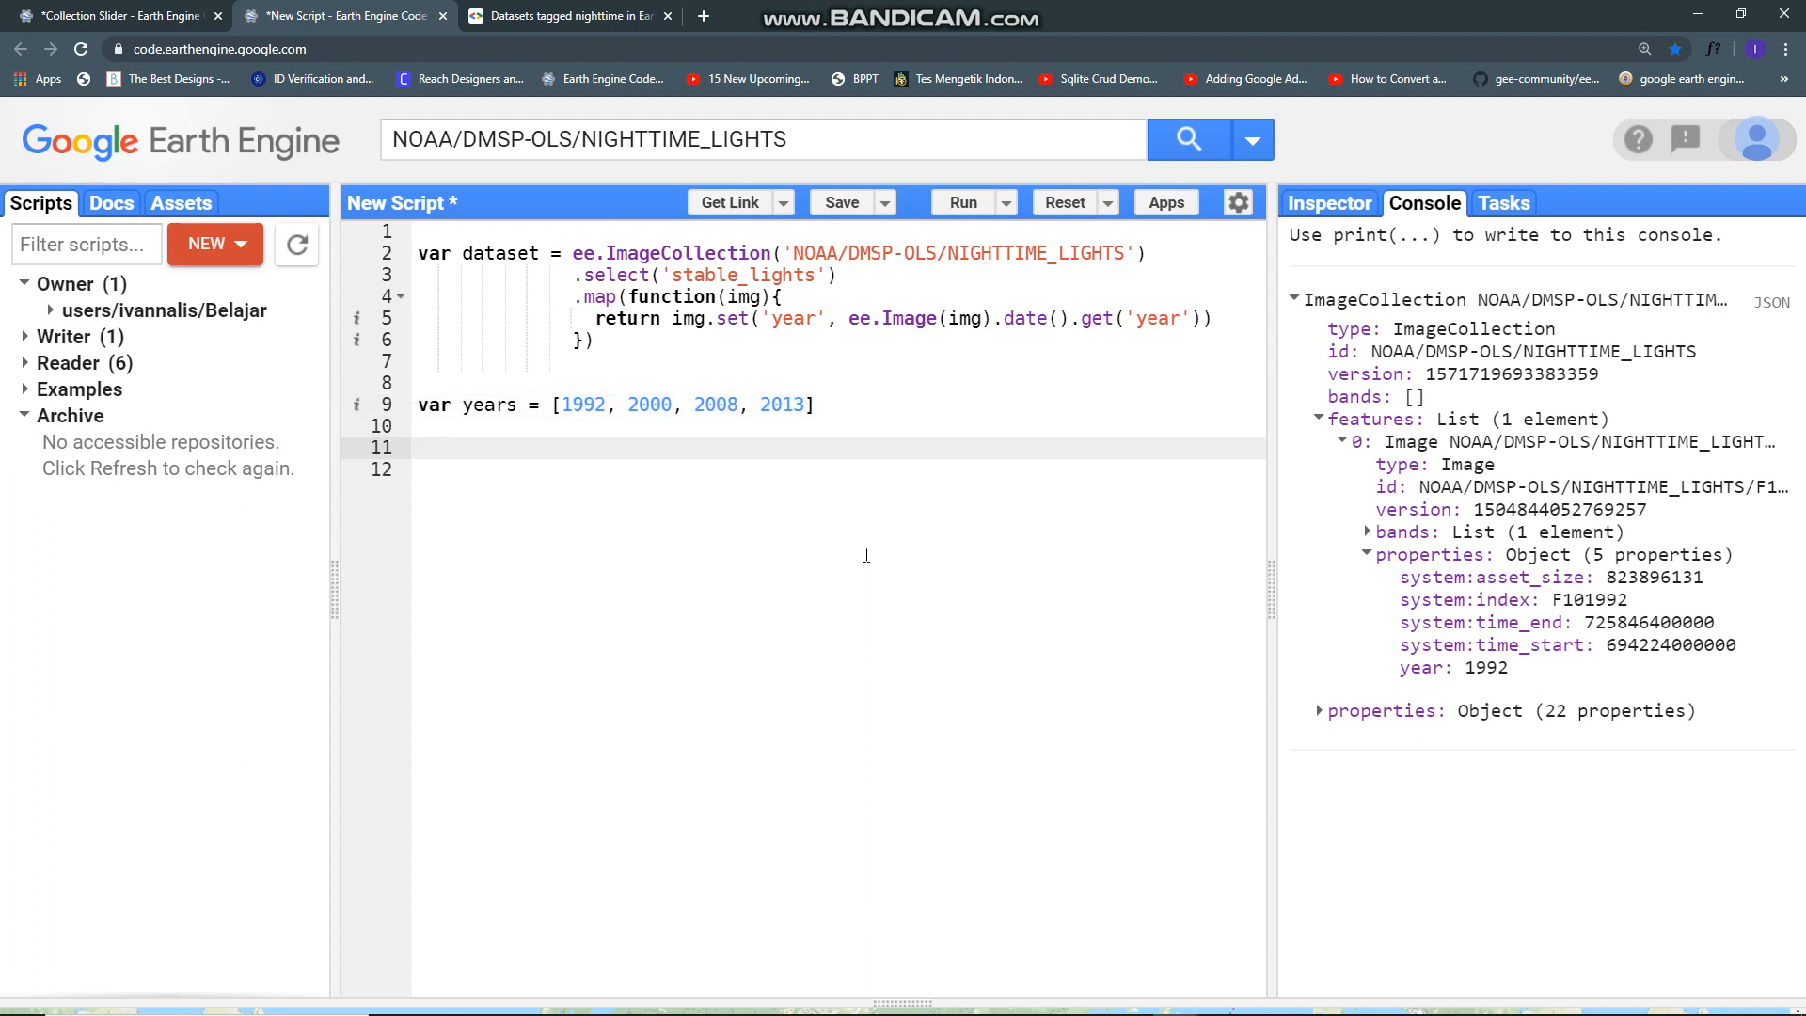
# Step: Write the loop header for(var a = 0; a < 4; a++){ below the years list
pyautogui.write('for')
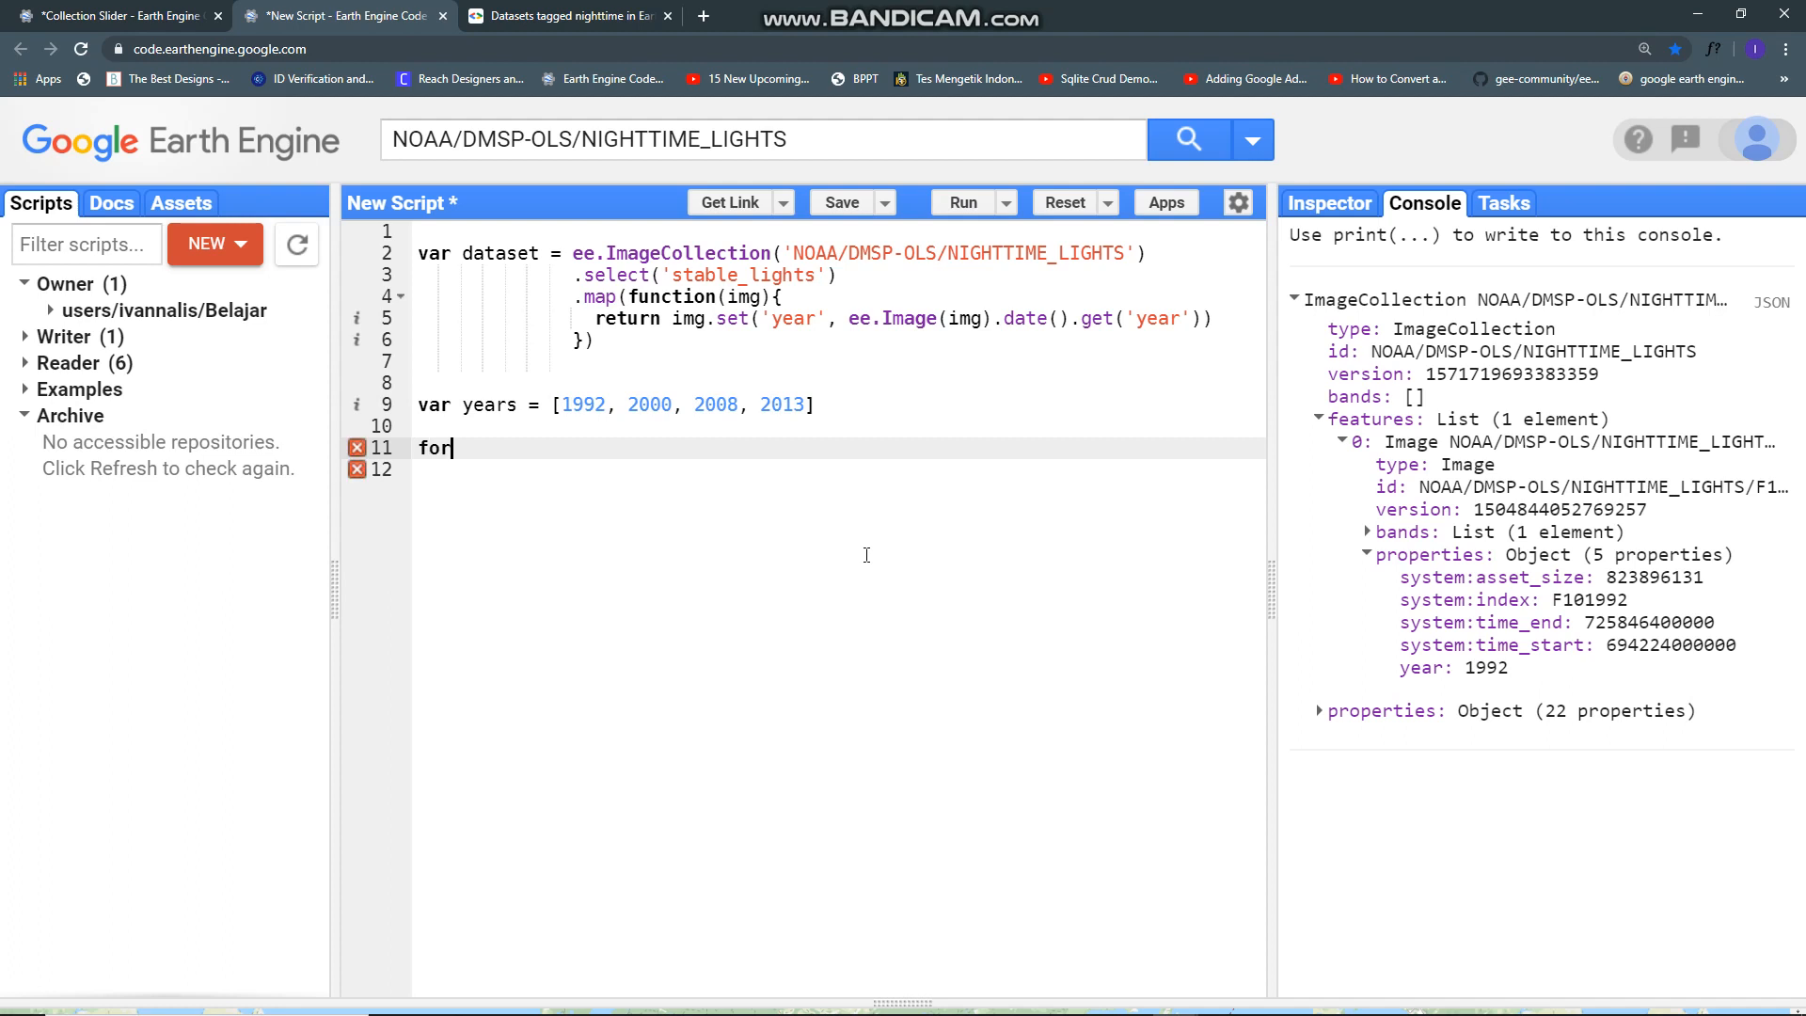
pyautogui.write('(ca')
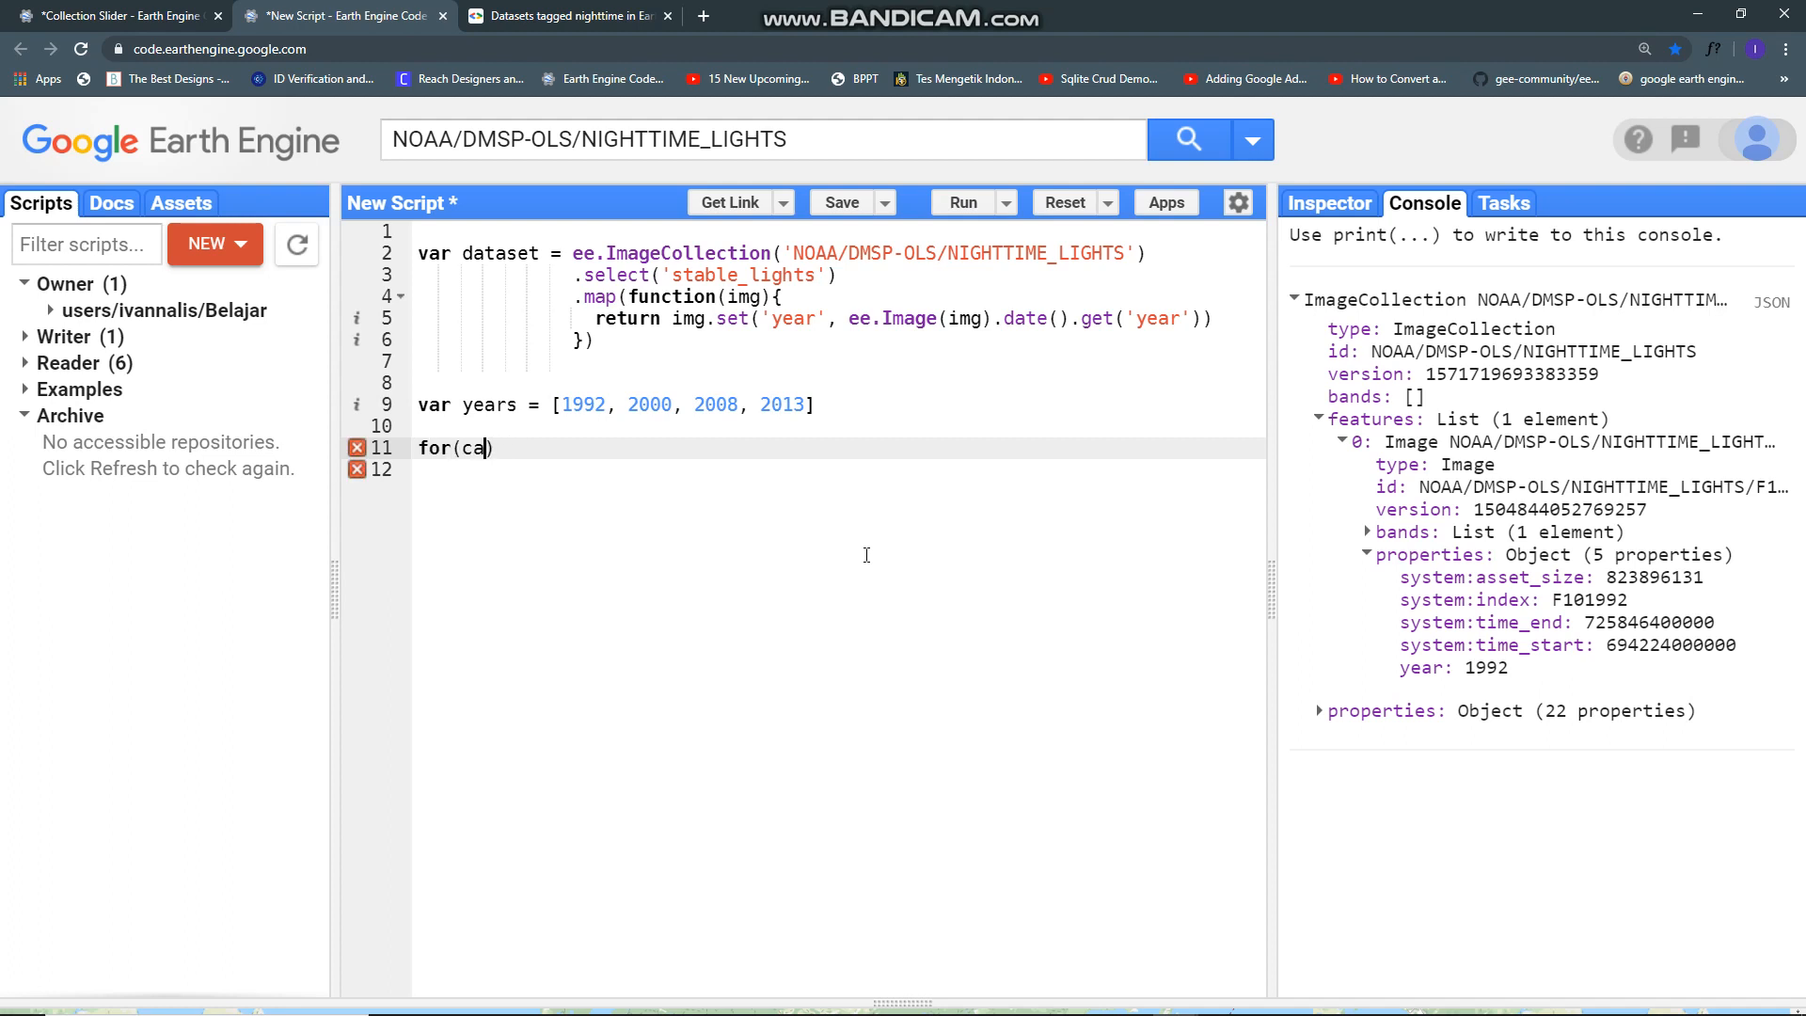
pyautogui.write('var a:')
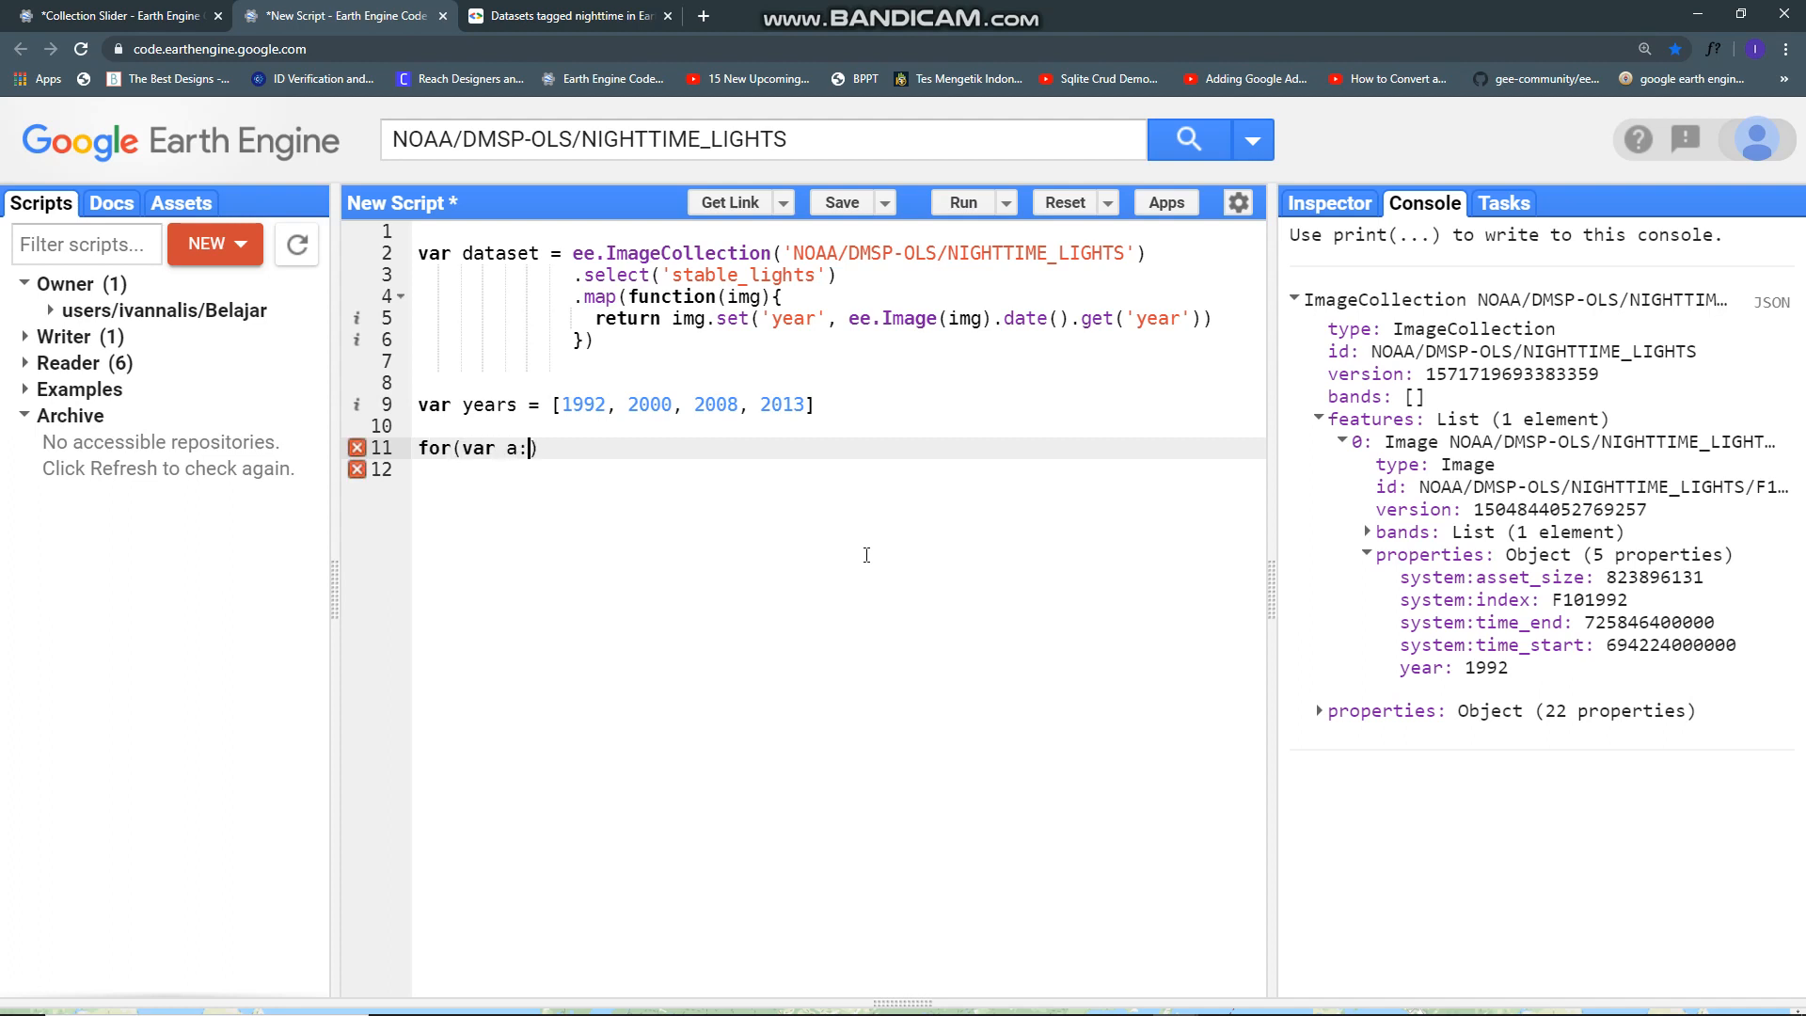
pyautogui.write('=')
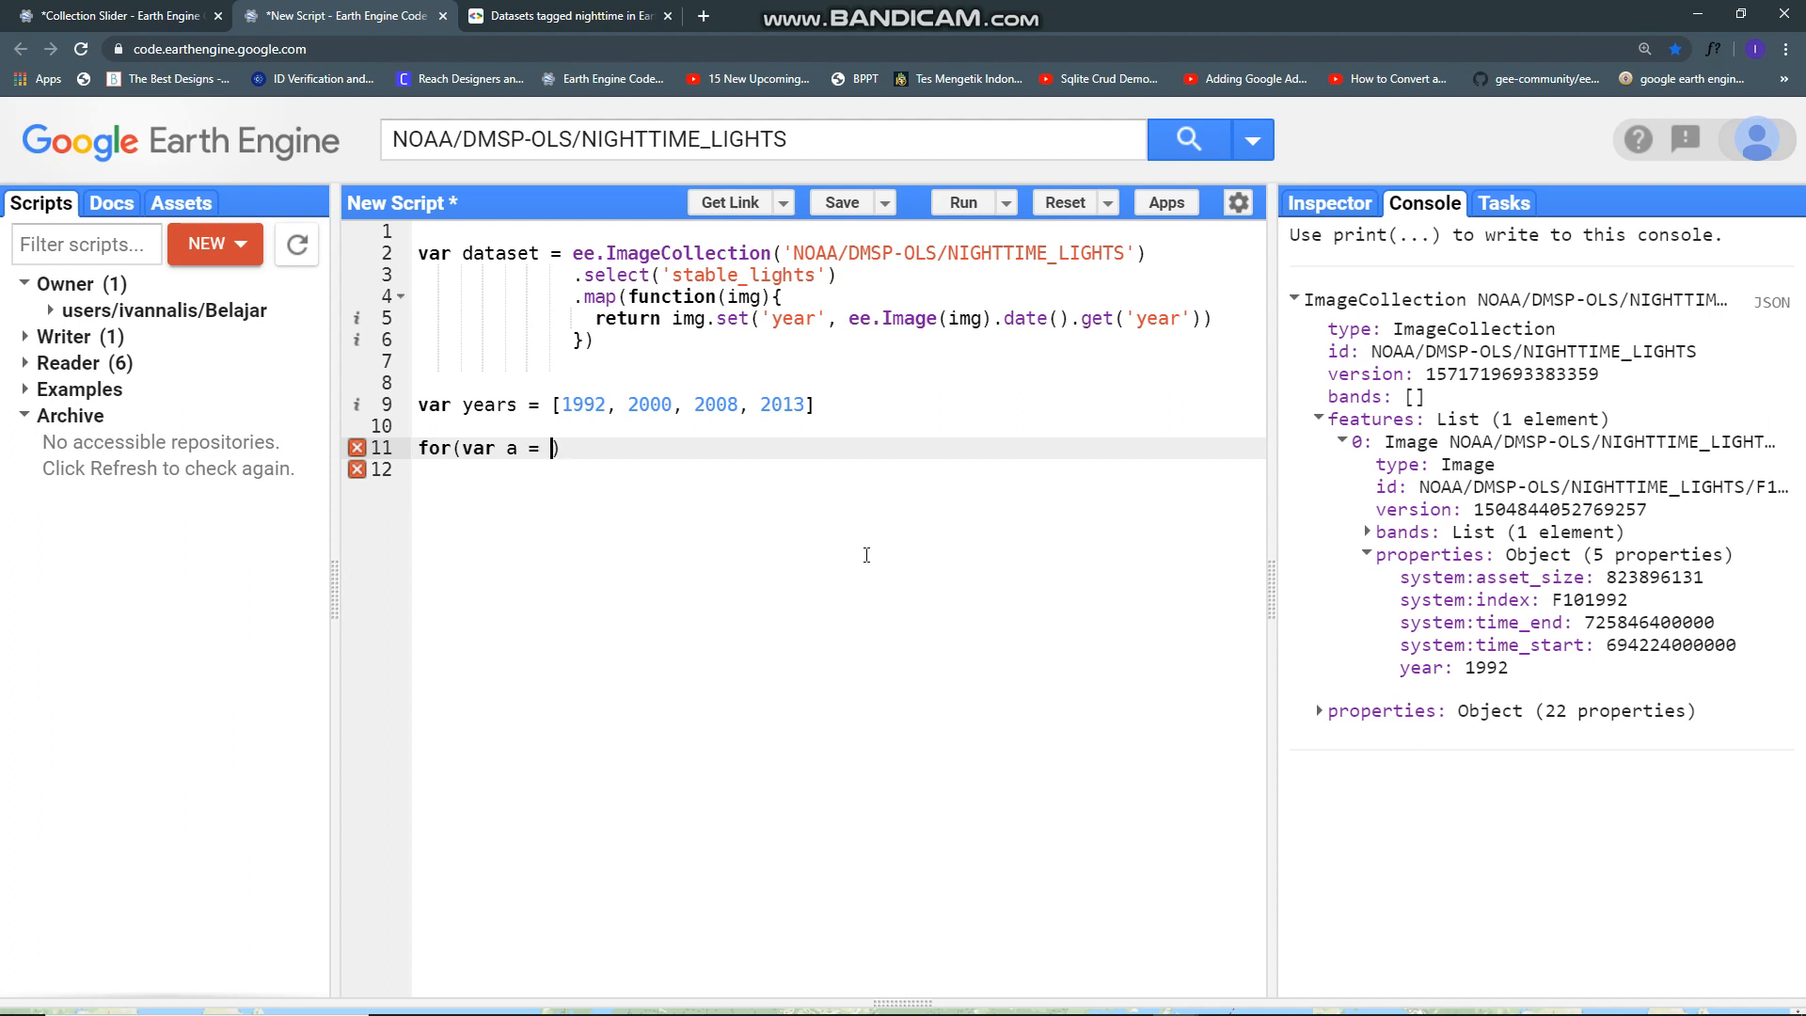
pyautogui.write('0;')
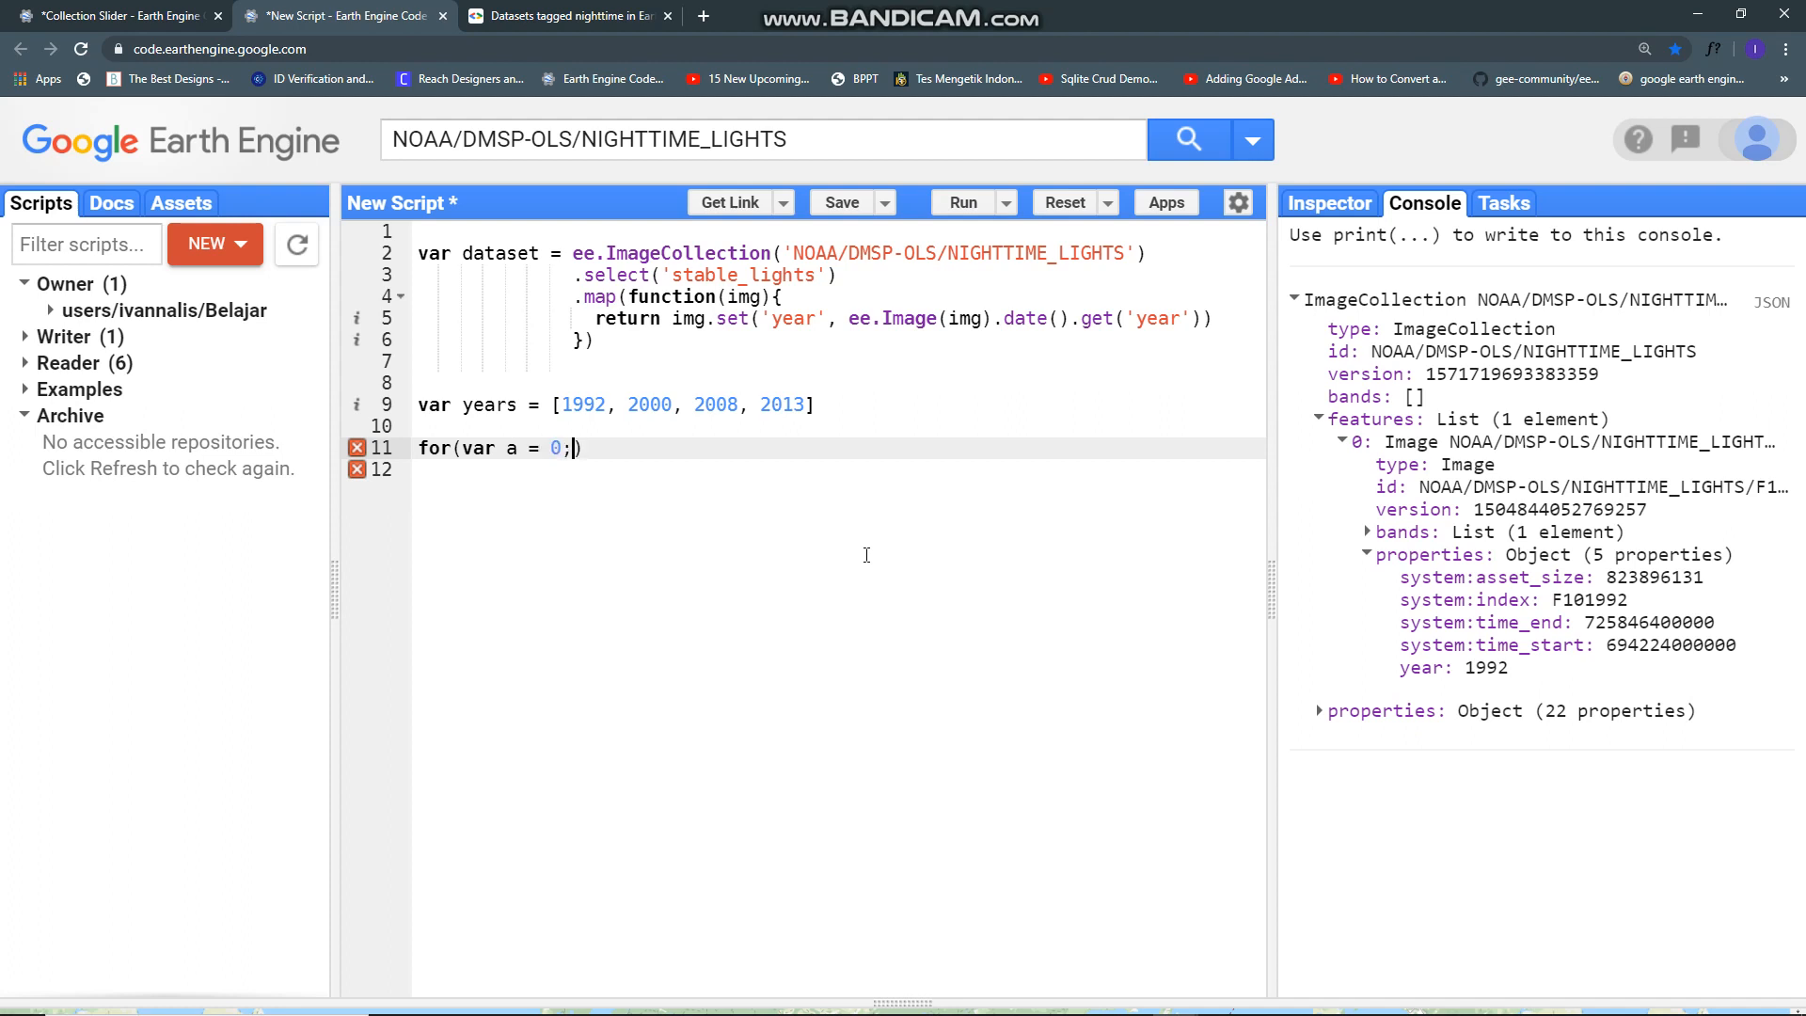
pyautogui.write('a')
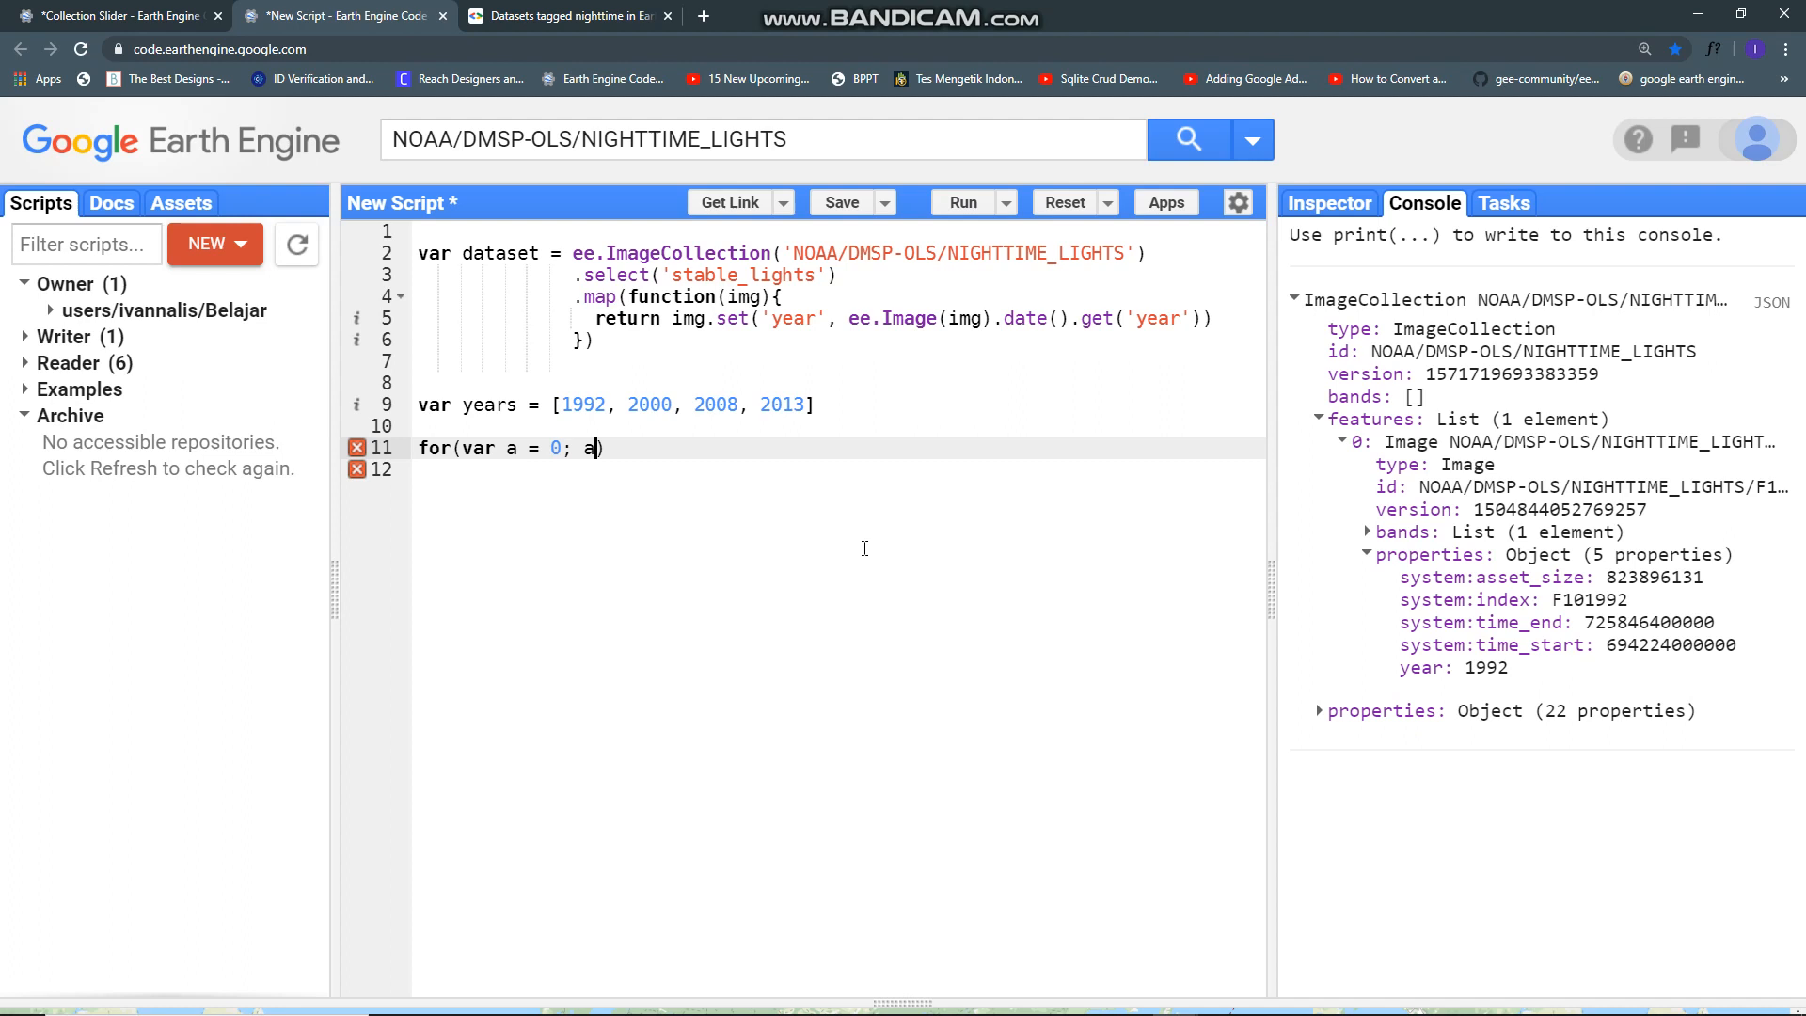
pyautogui.write('< 4')
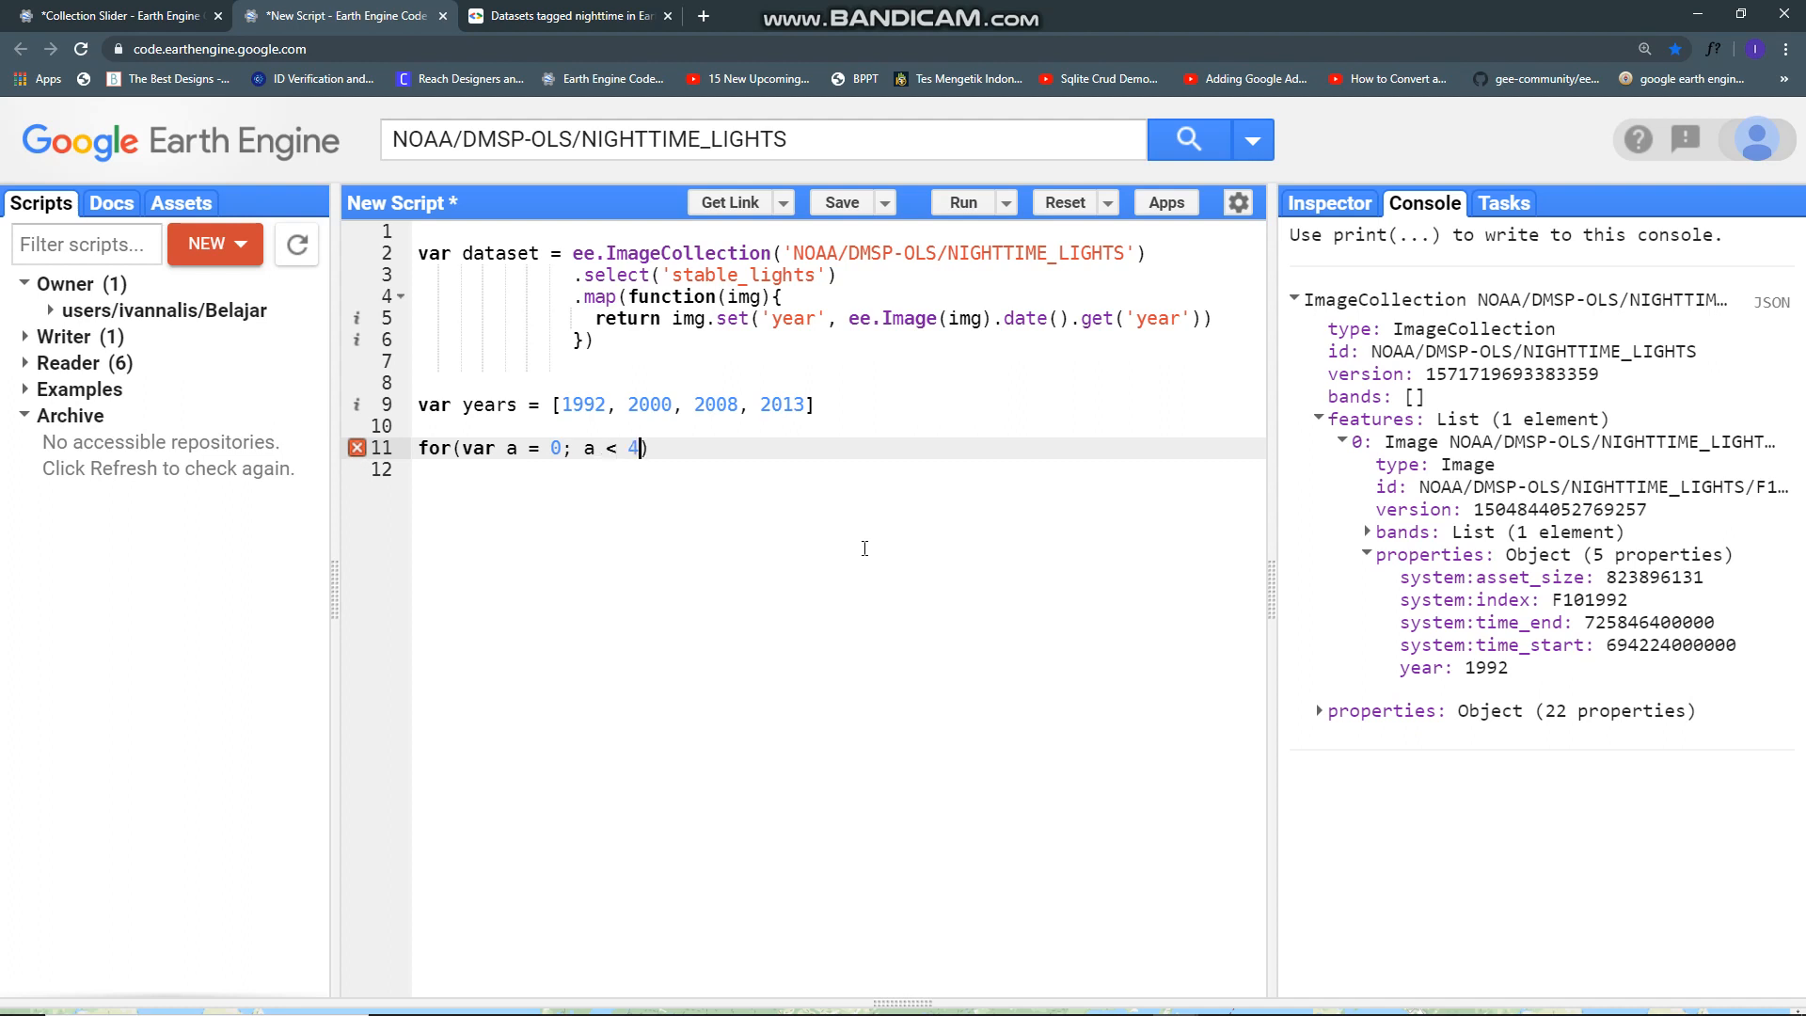
pyautogui.write(';')
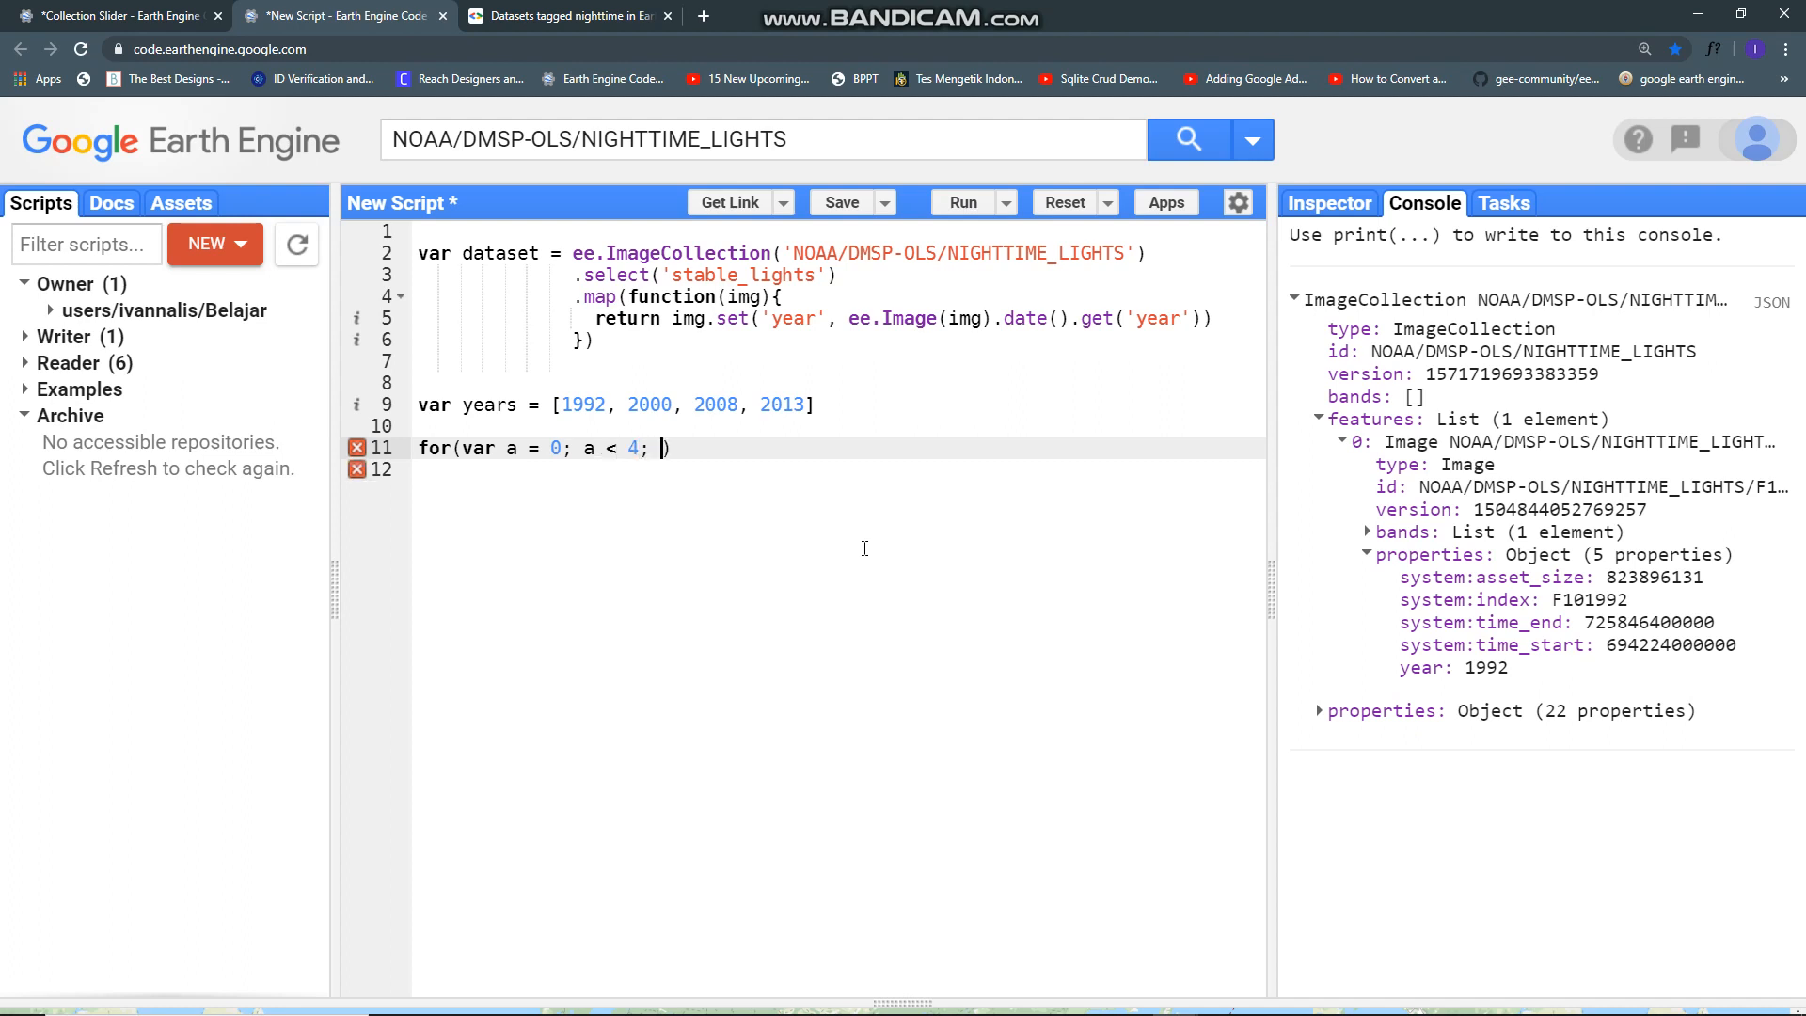
pyautogui.write('+')
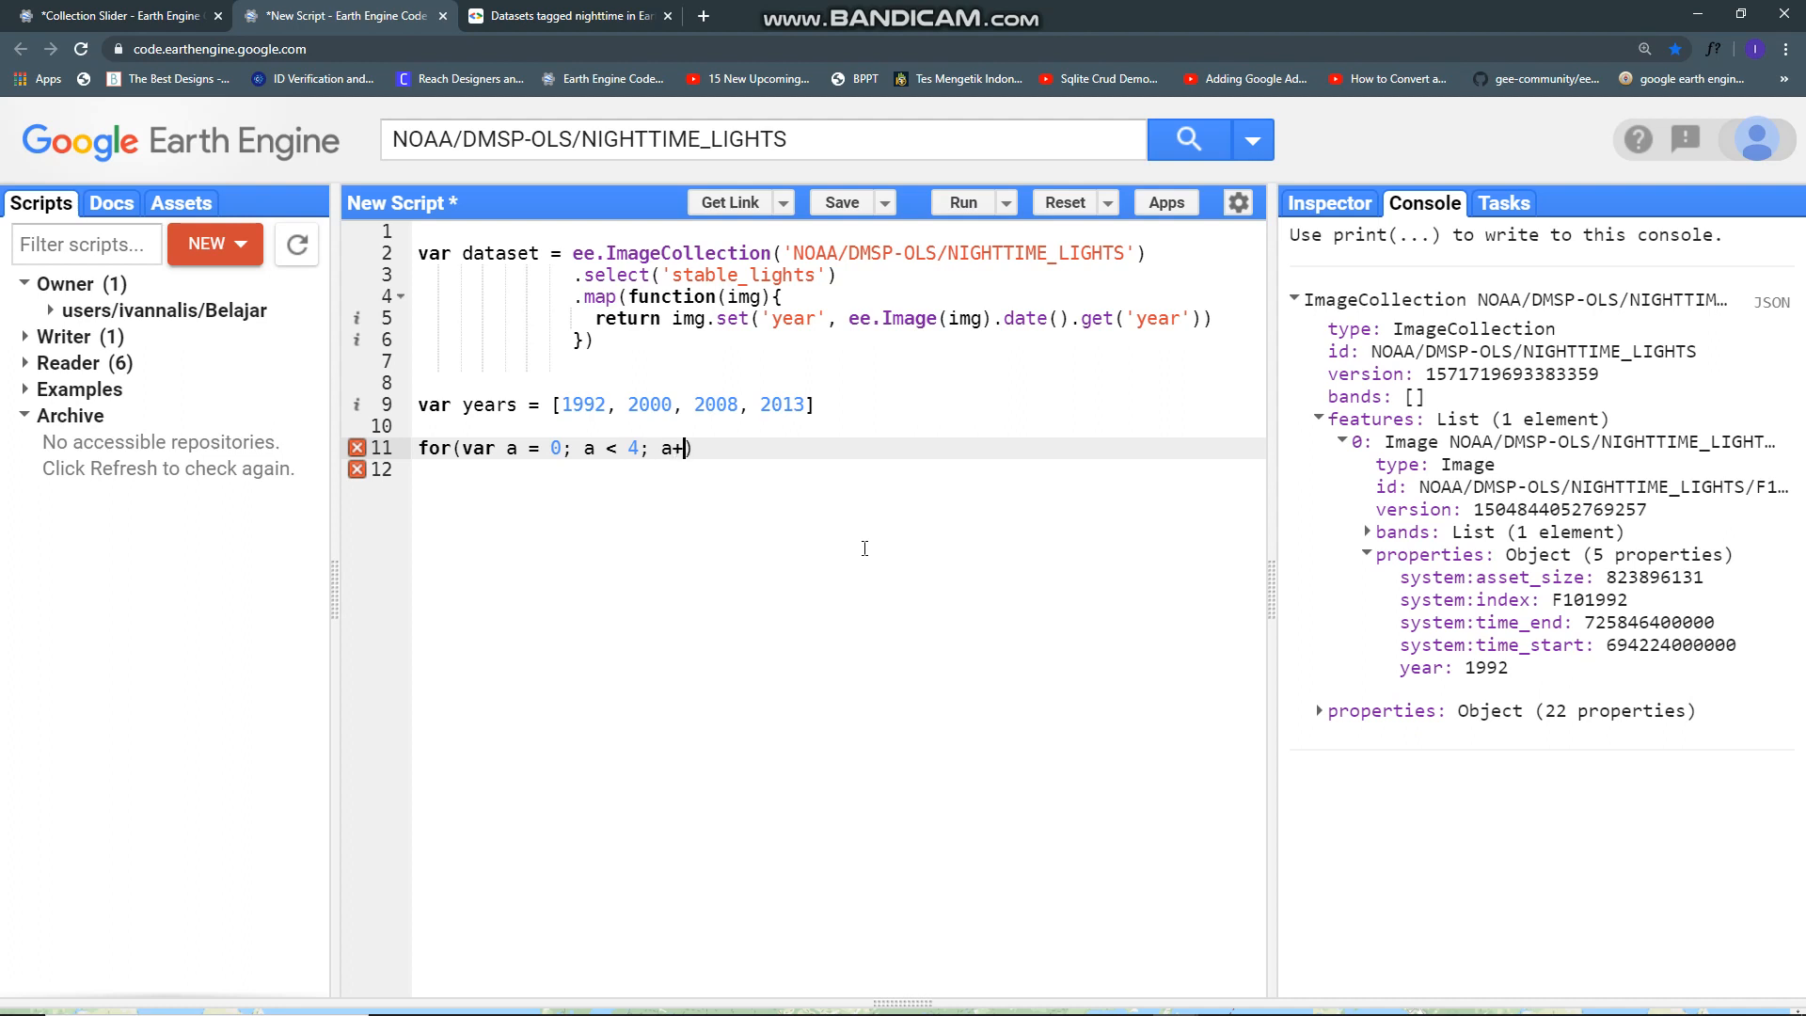
pyautogui.write('+){')
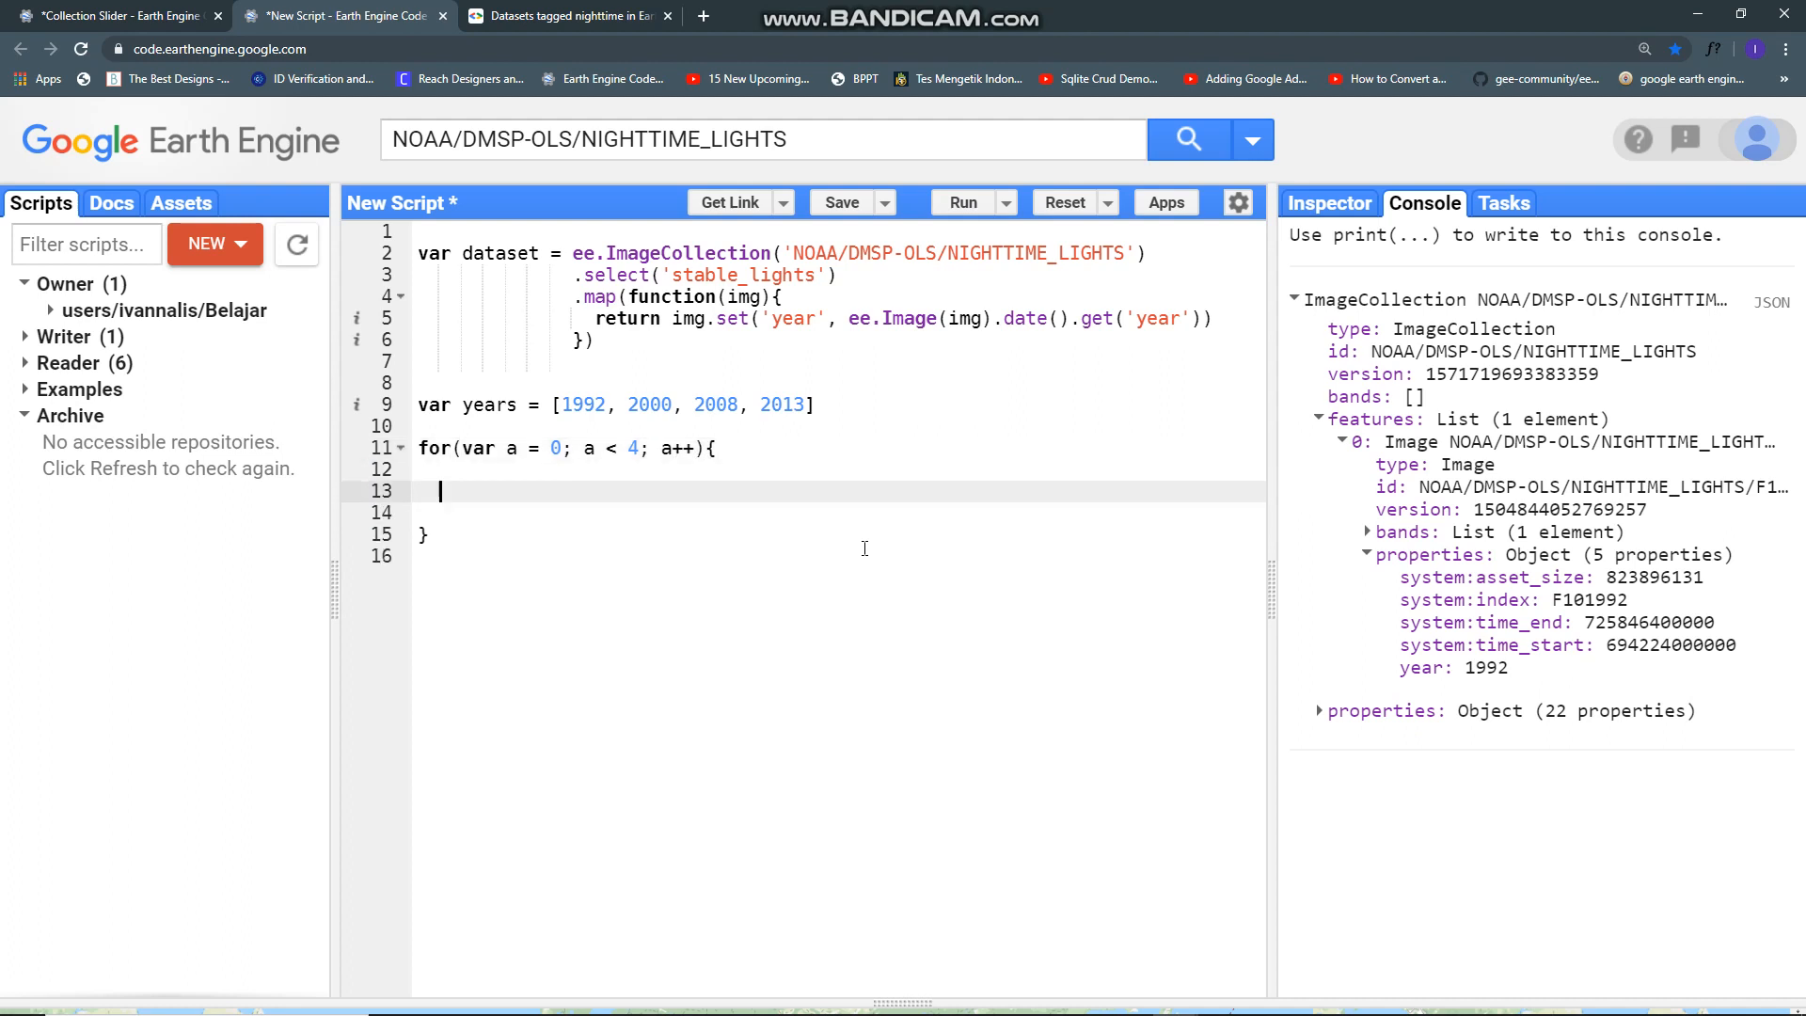
# Step: Begin a var filter = declaration inside the loop body
pyautogui.write('v')
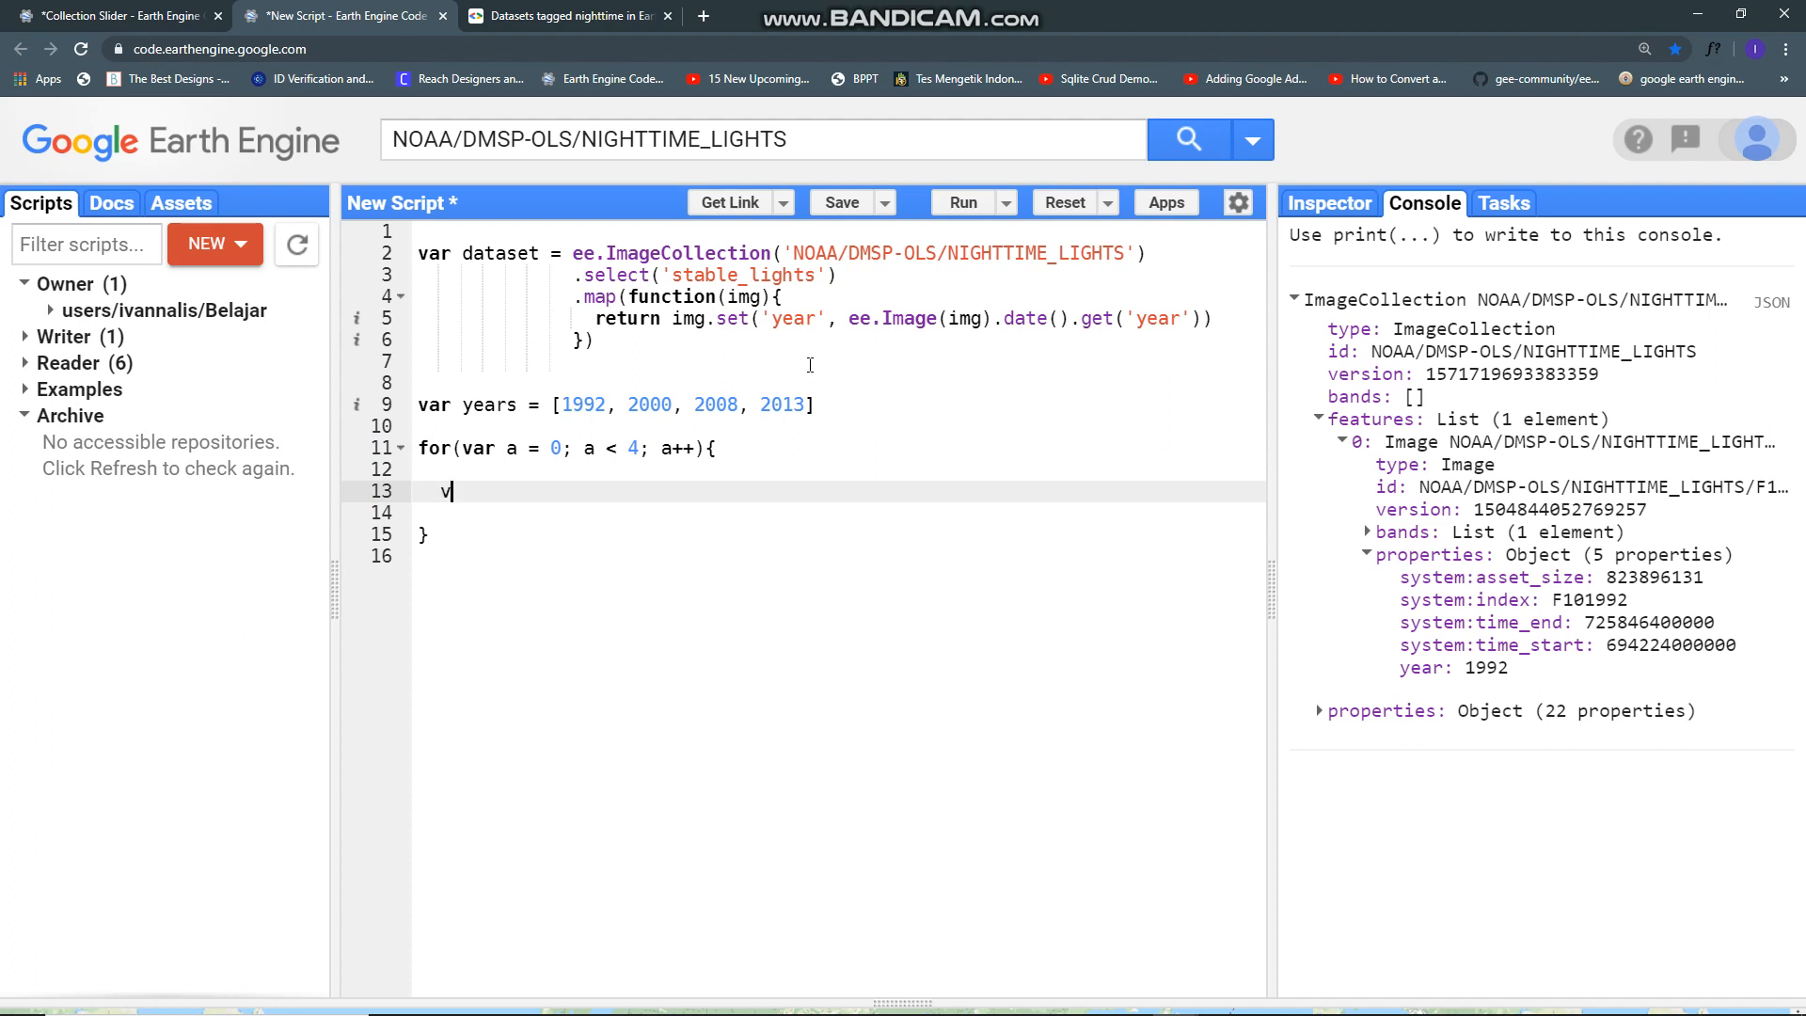
pyautogui.write('ar')
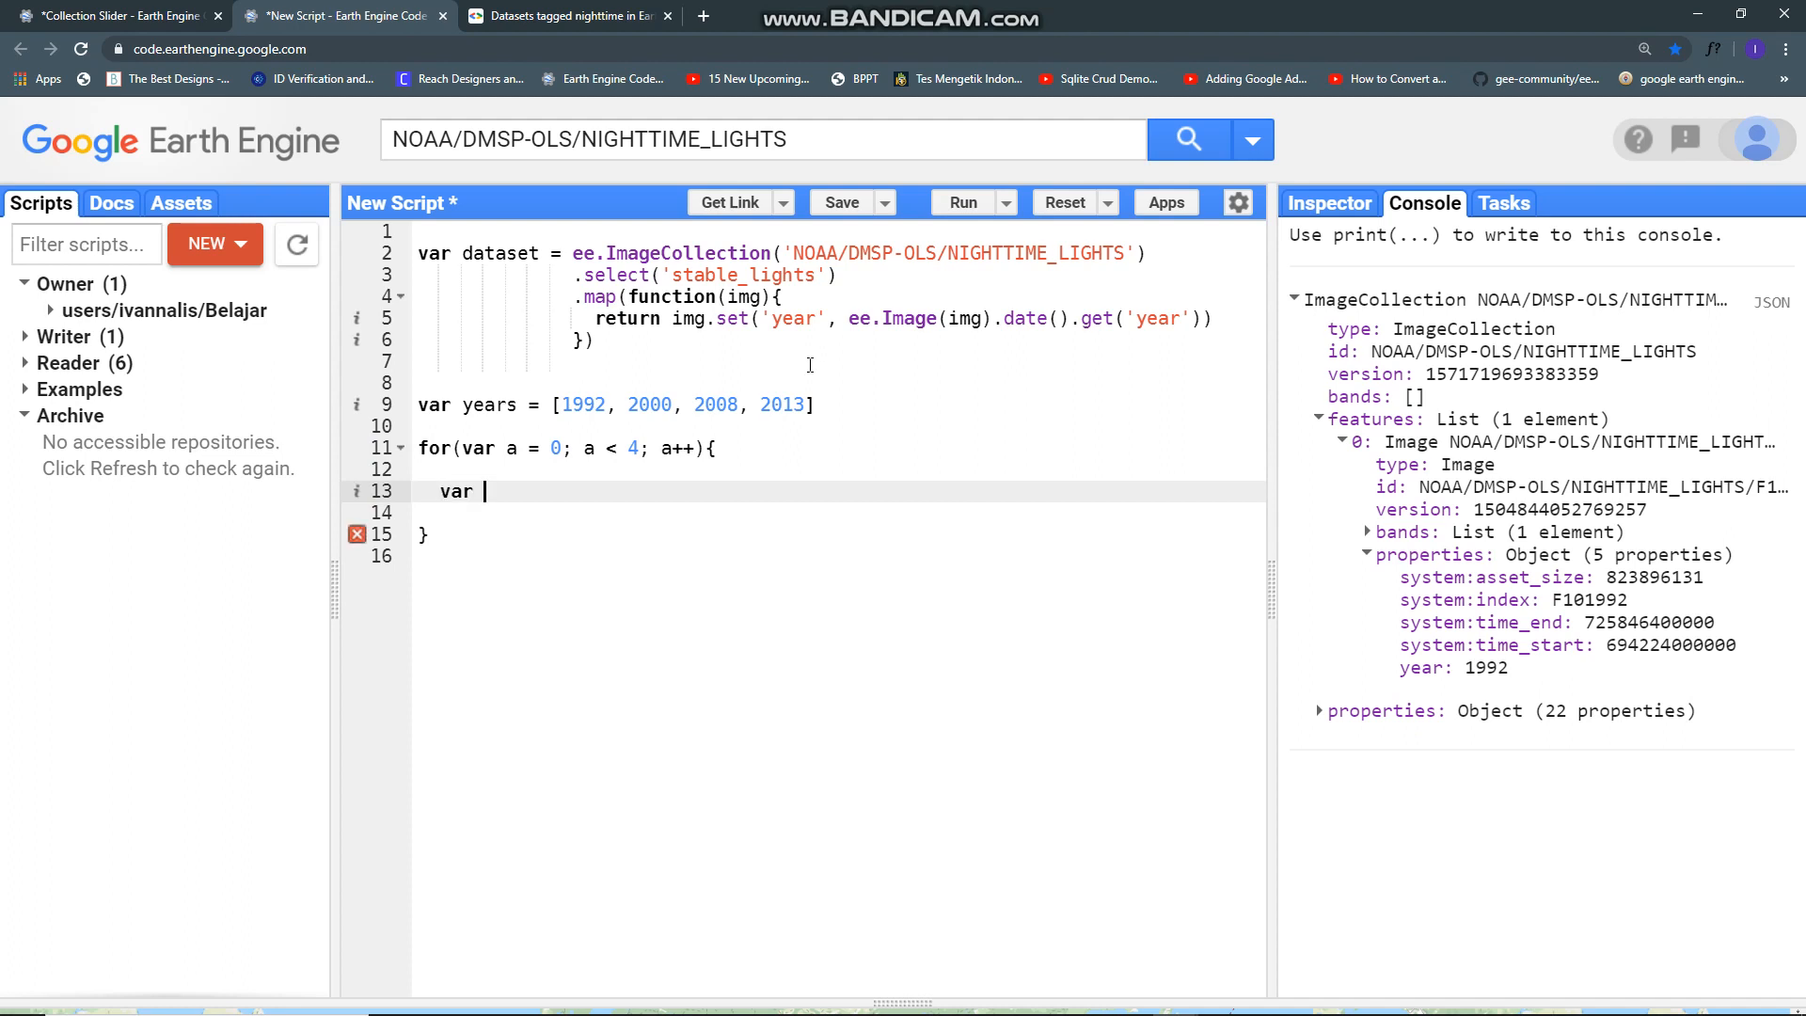
pyautogui.write('filter =')
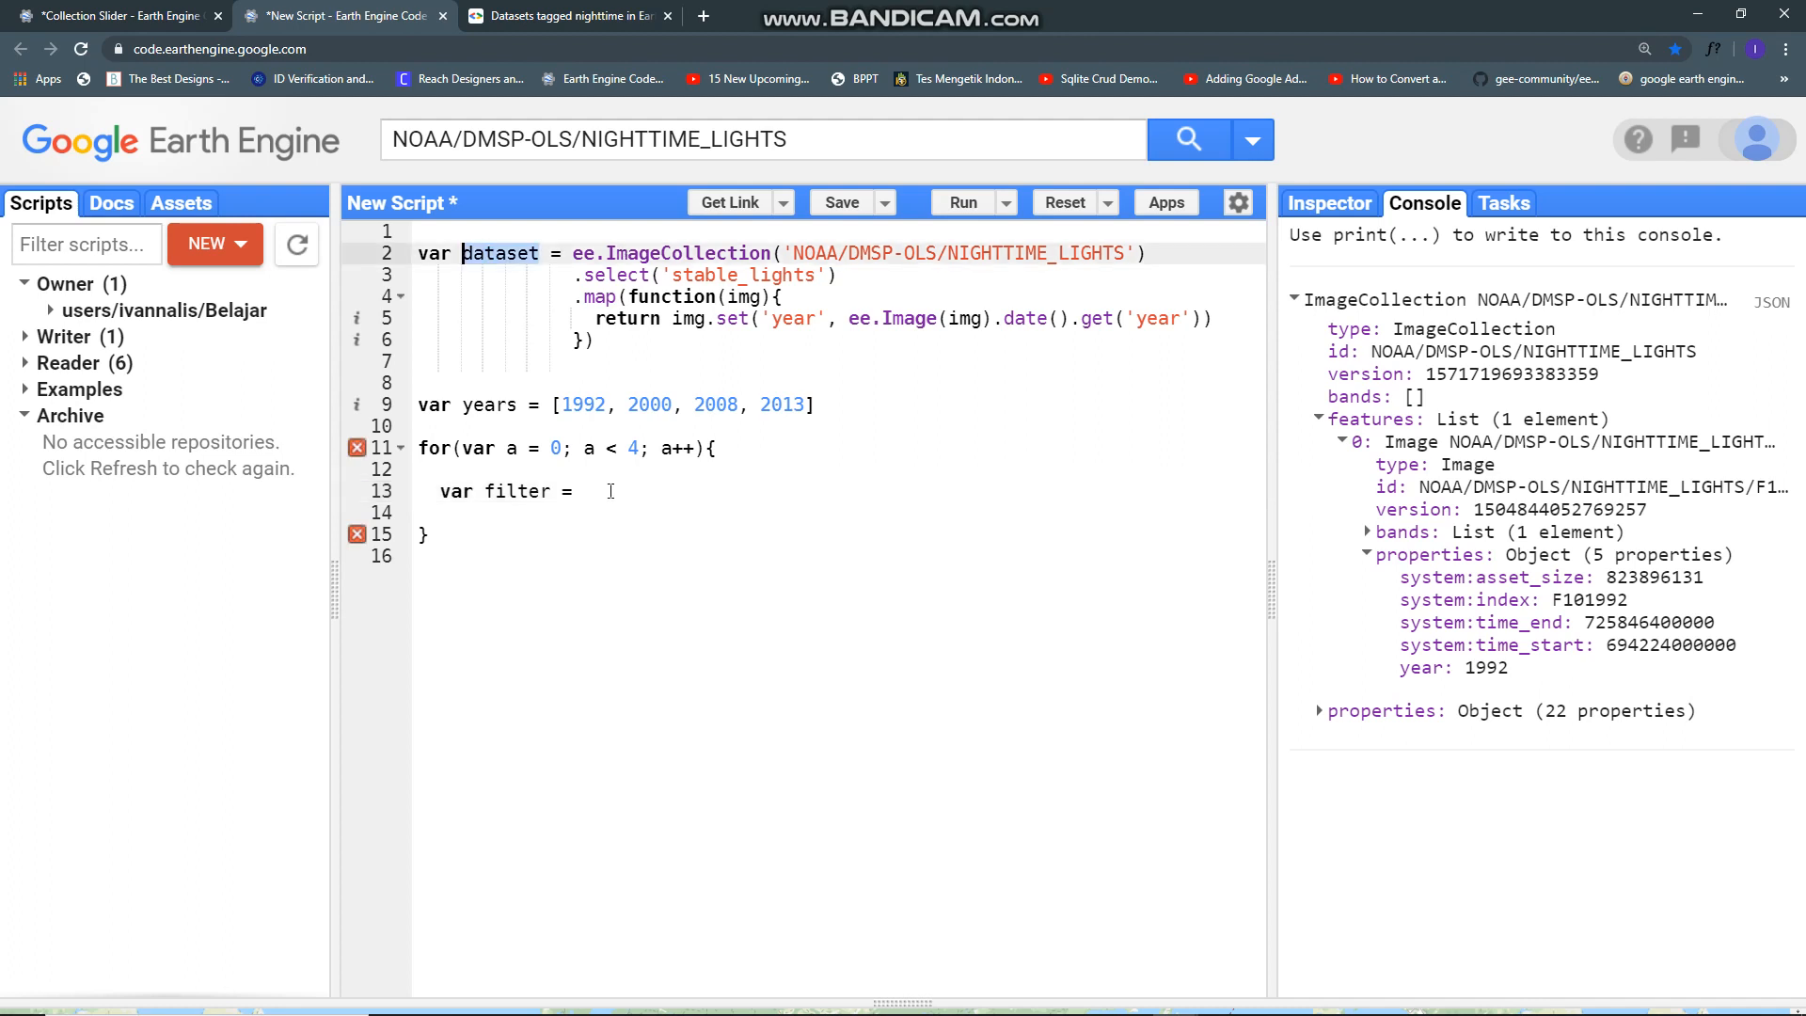
# Step: Complete the filter as dataset.filterMetadata('year', 'equals', years[a])
pyautogui.write('dataset.fil')
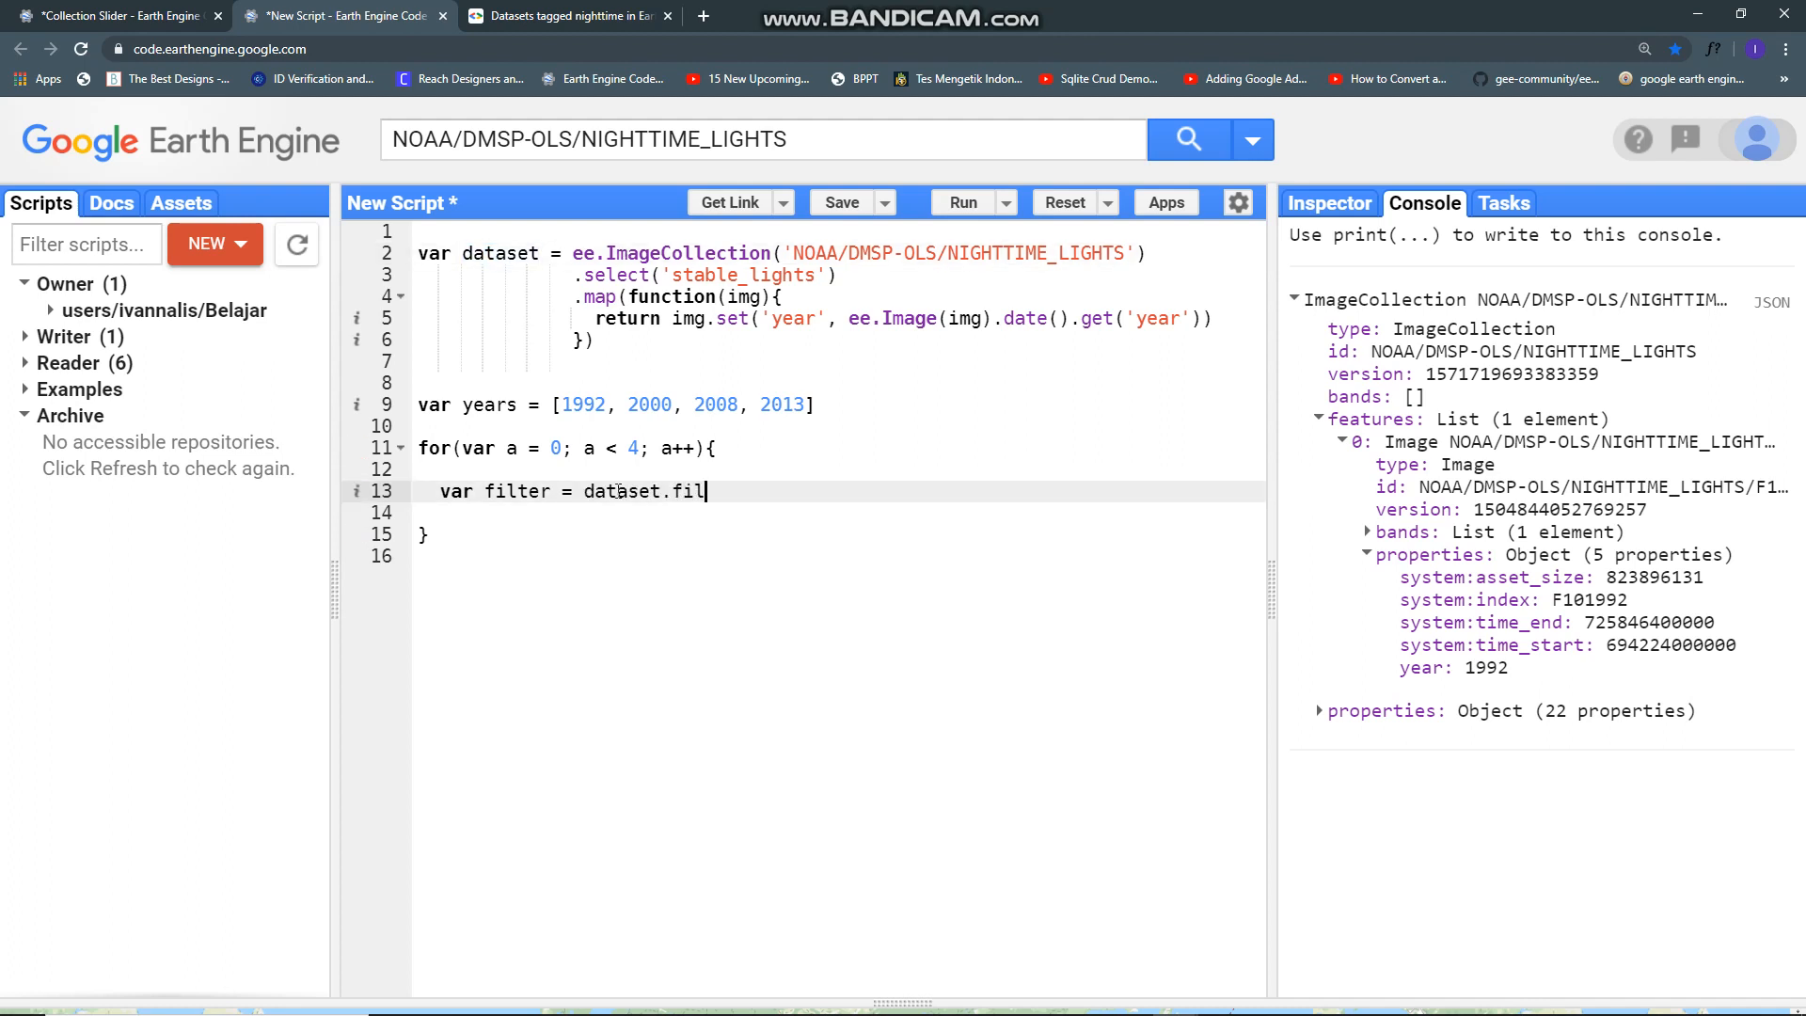
pyautogui.write('terD')
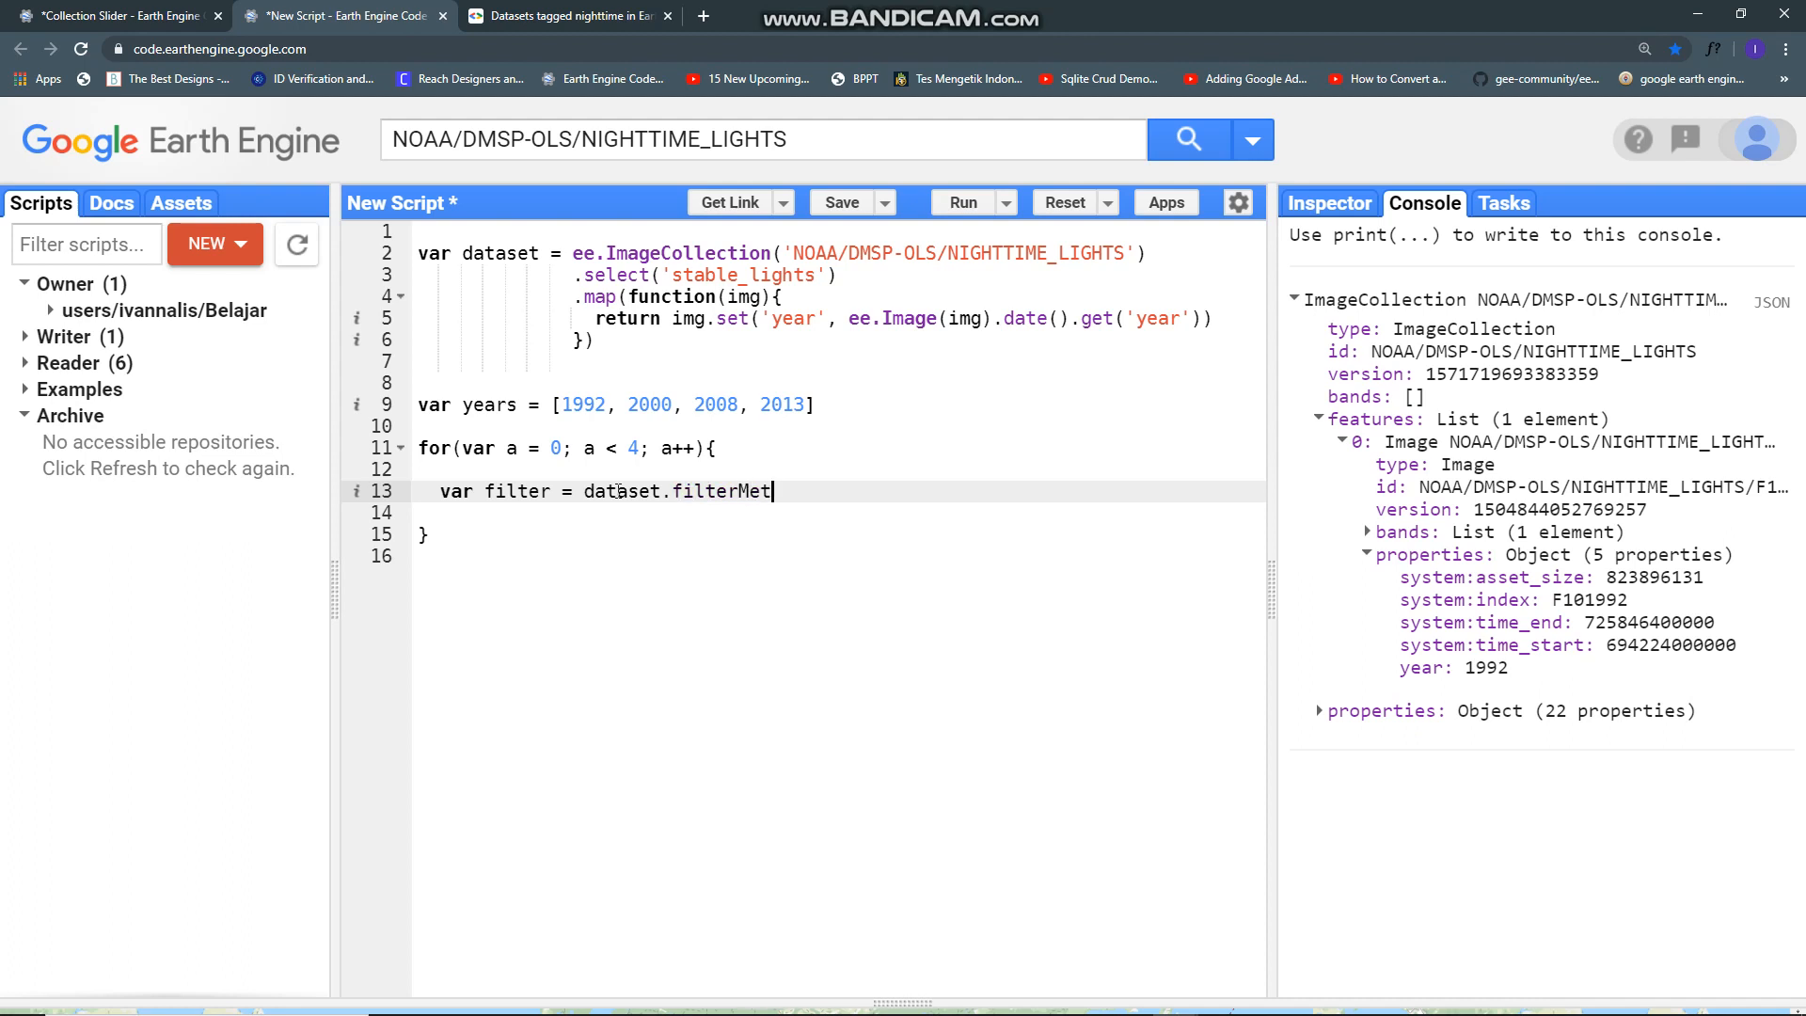
pyautogui.write('adata()')
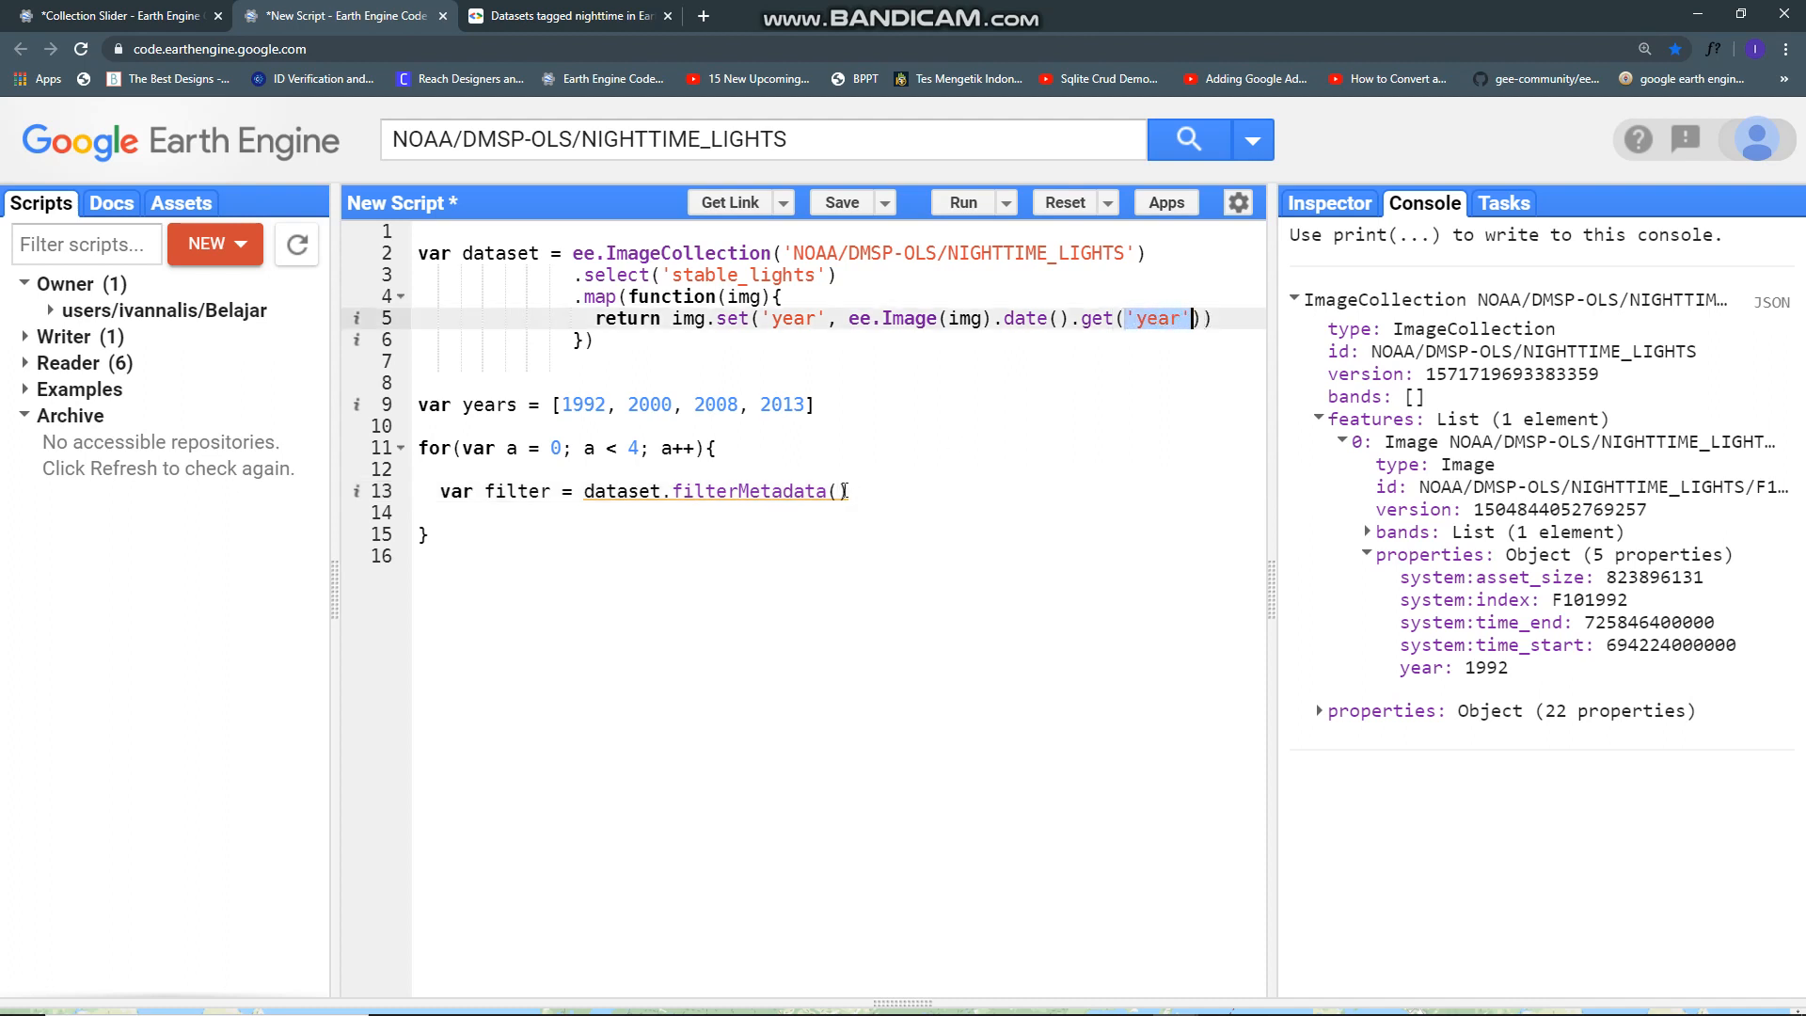
pyautogui.write("'year',")
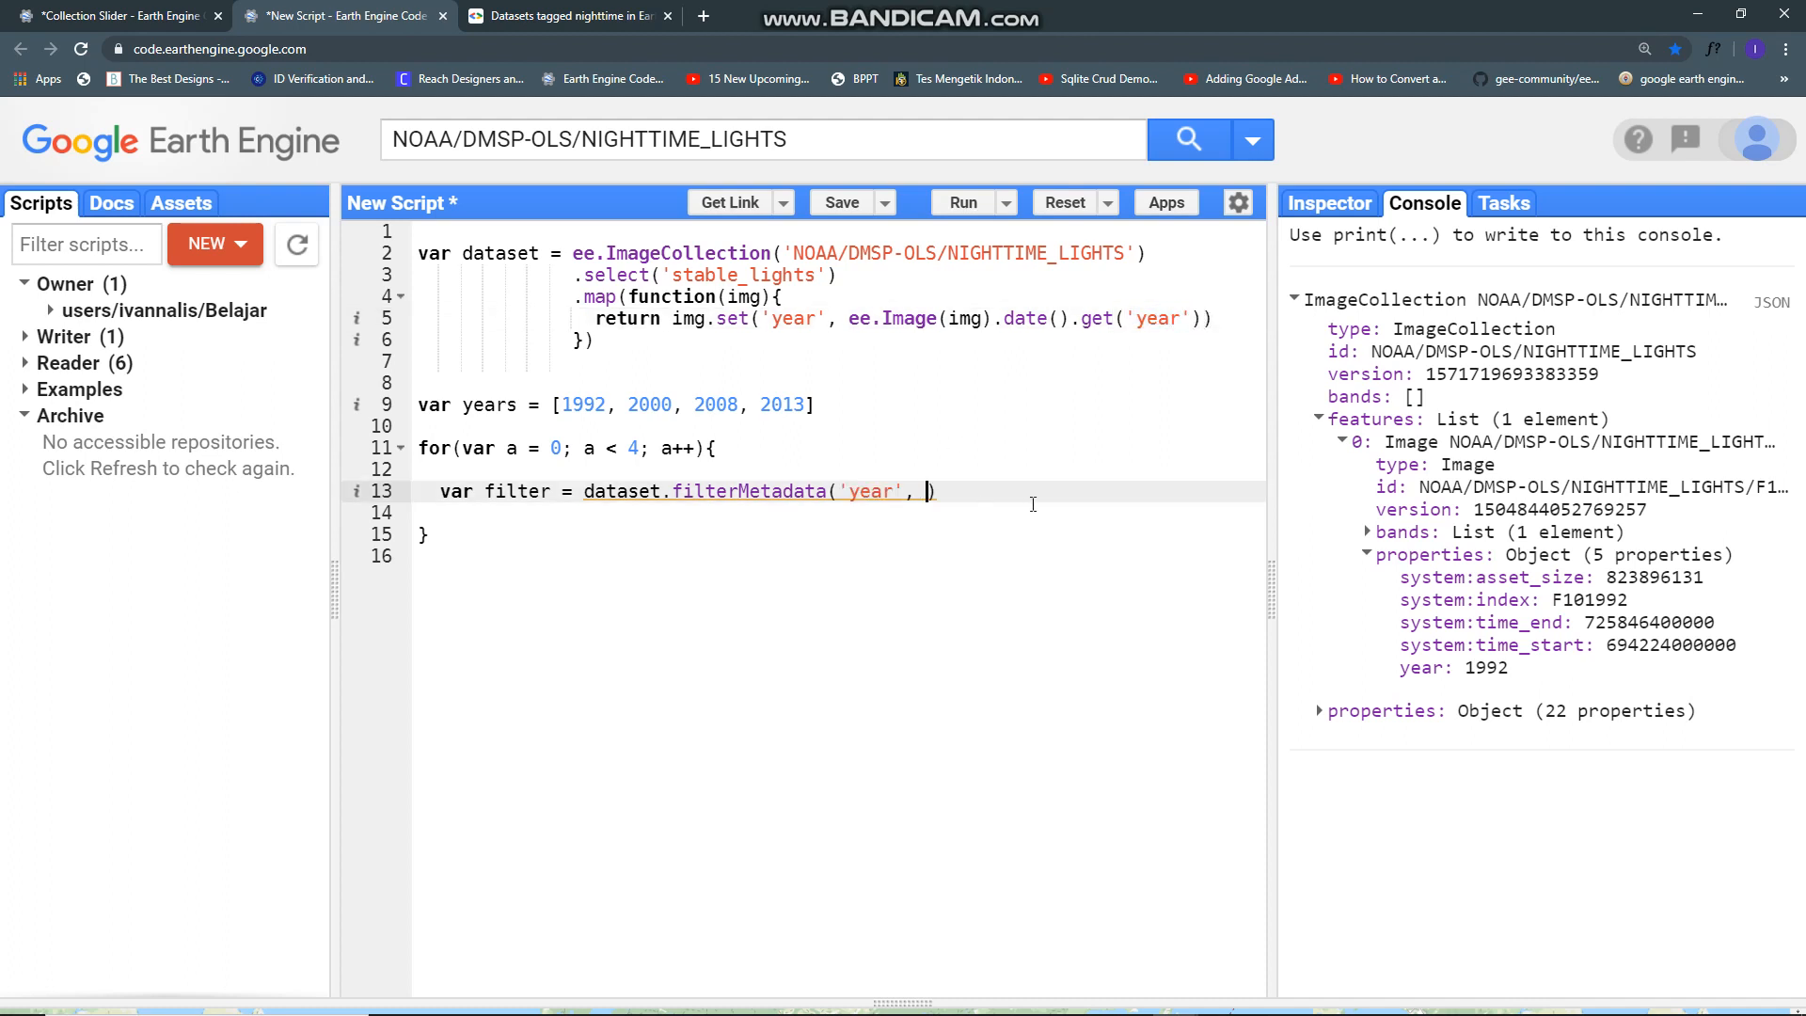
pyautogui.write("'equa;")
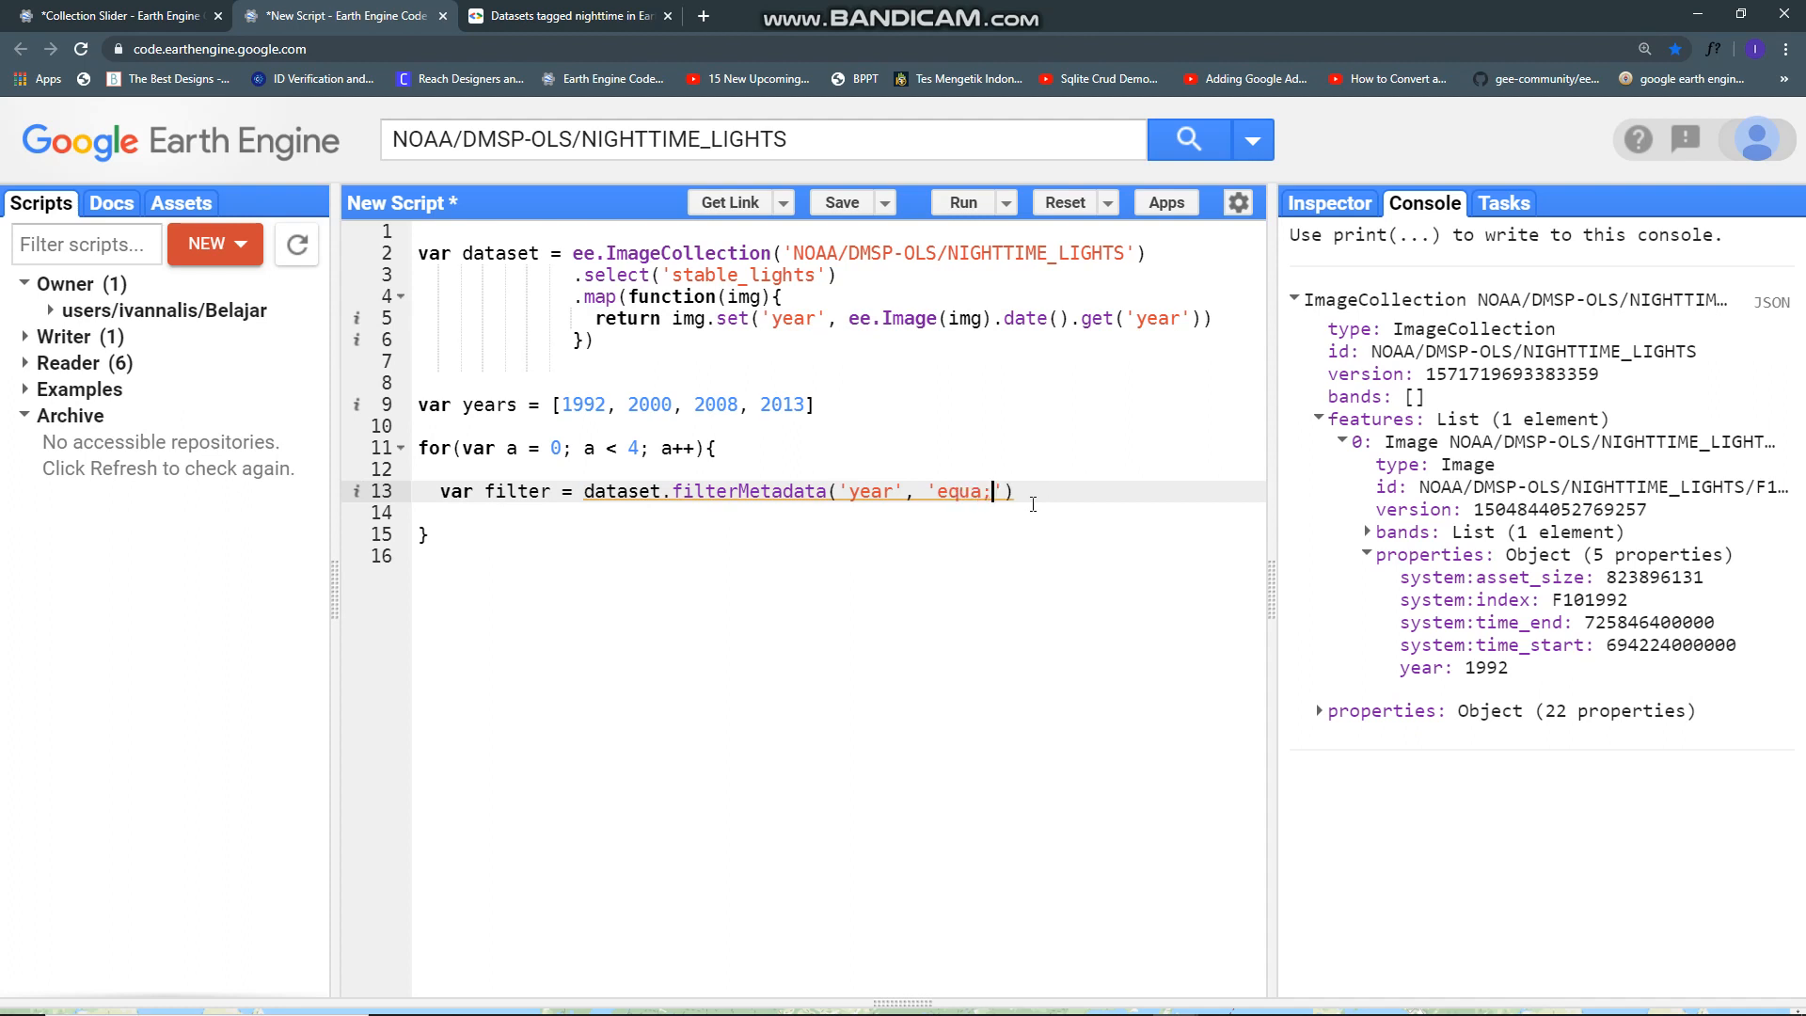
pyautogui.write("ls'")
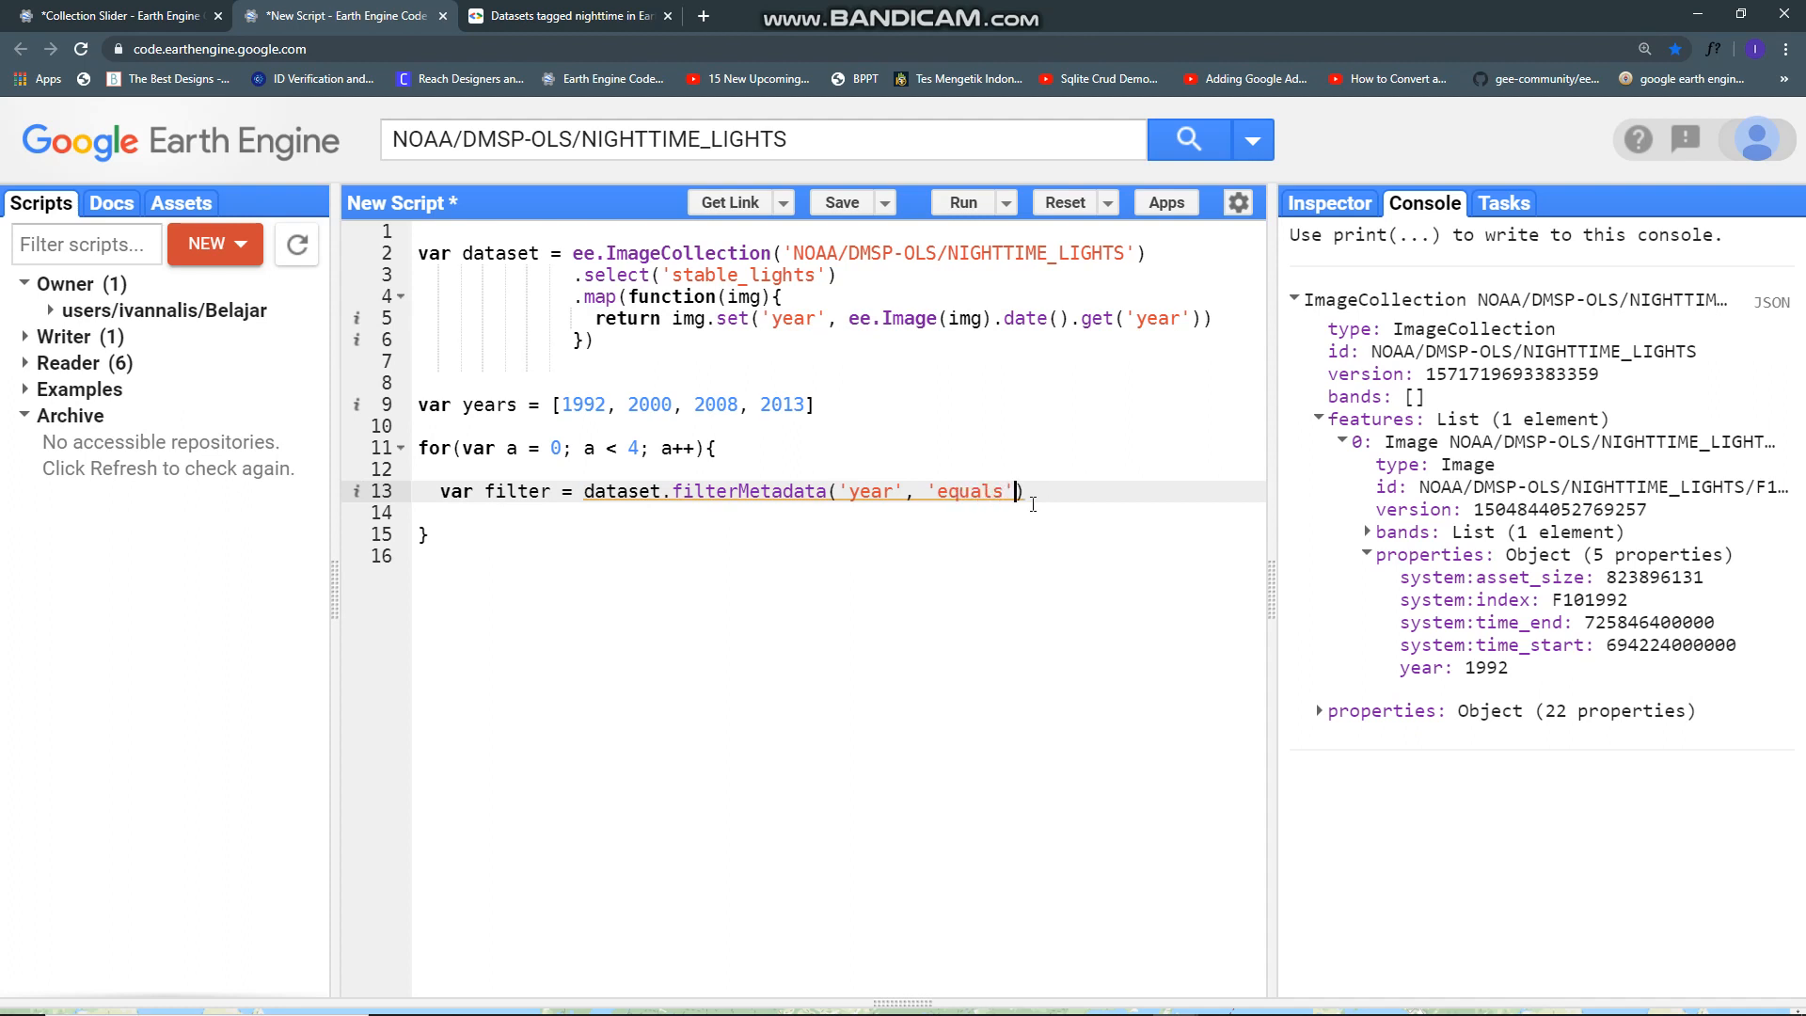
pyautogui.write(',')
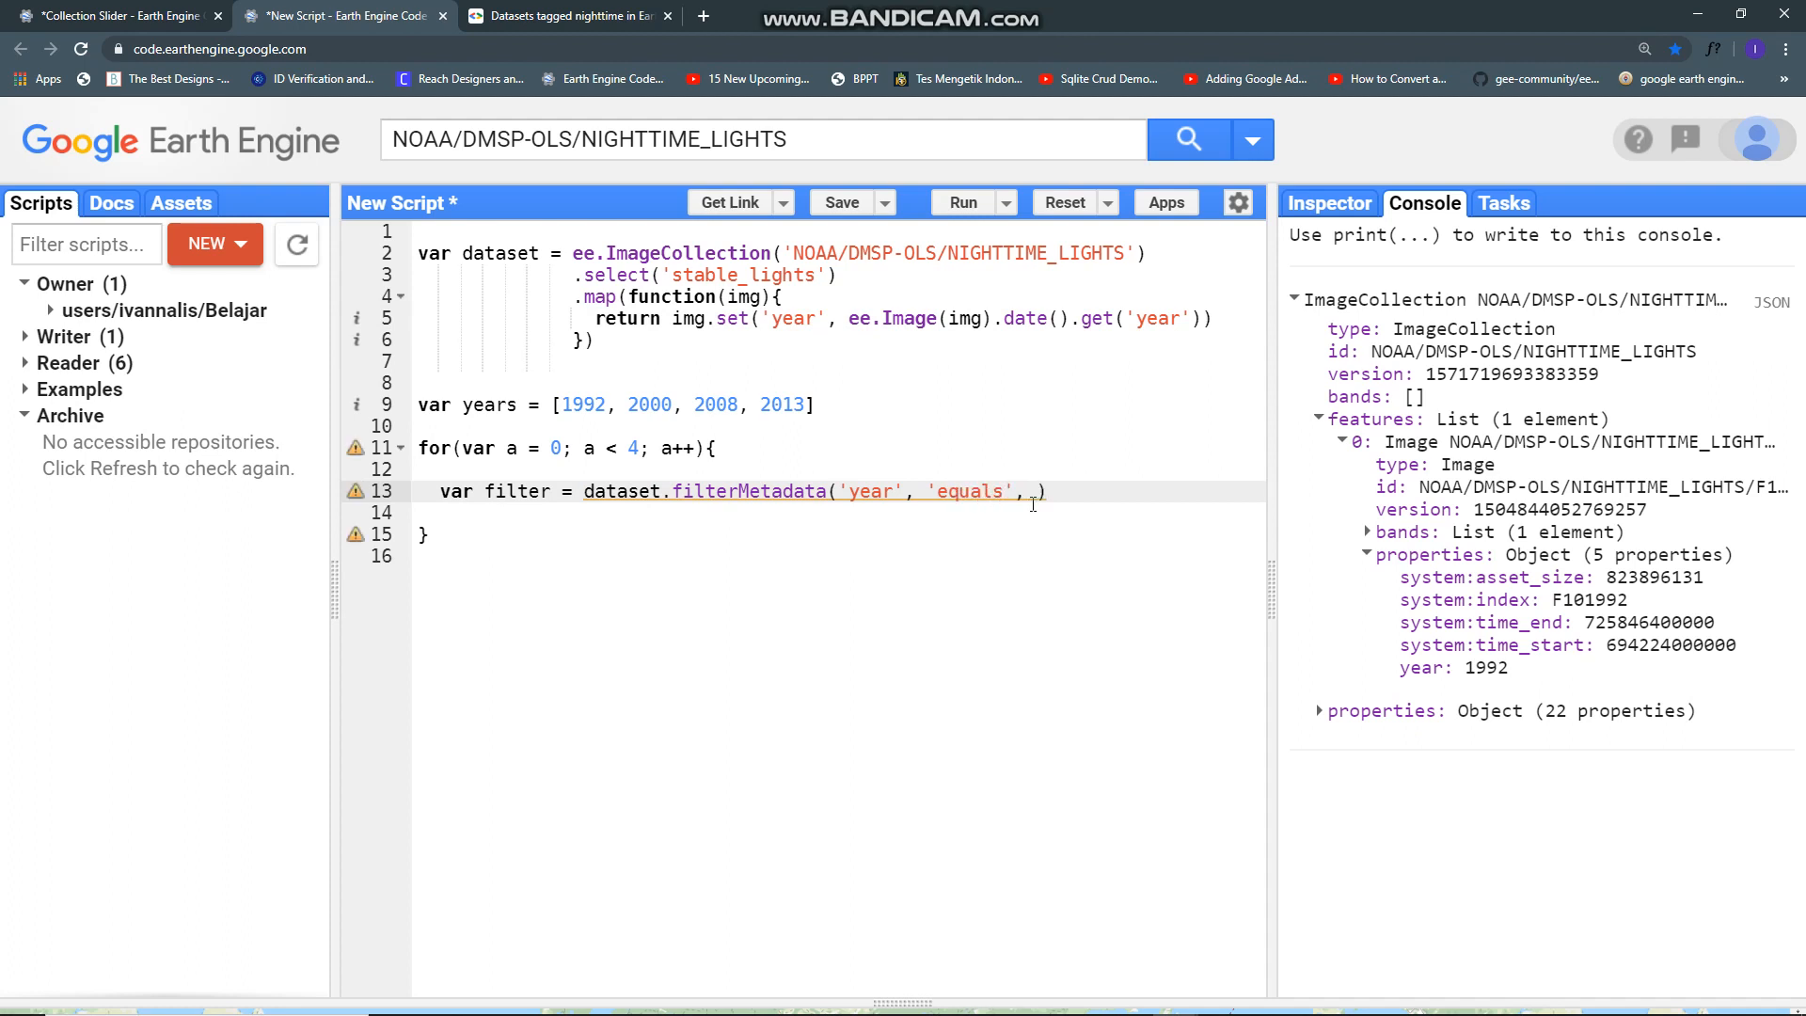
pyautogui.doubleClick(487, 404)
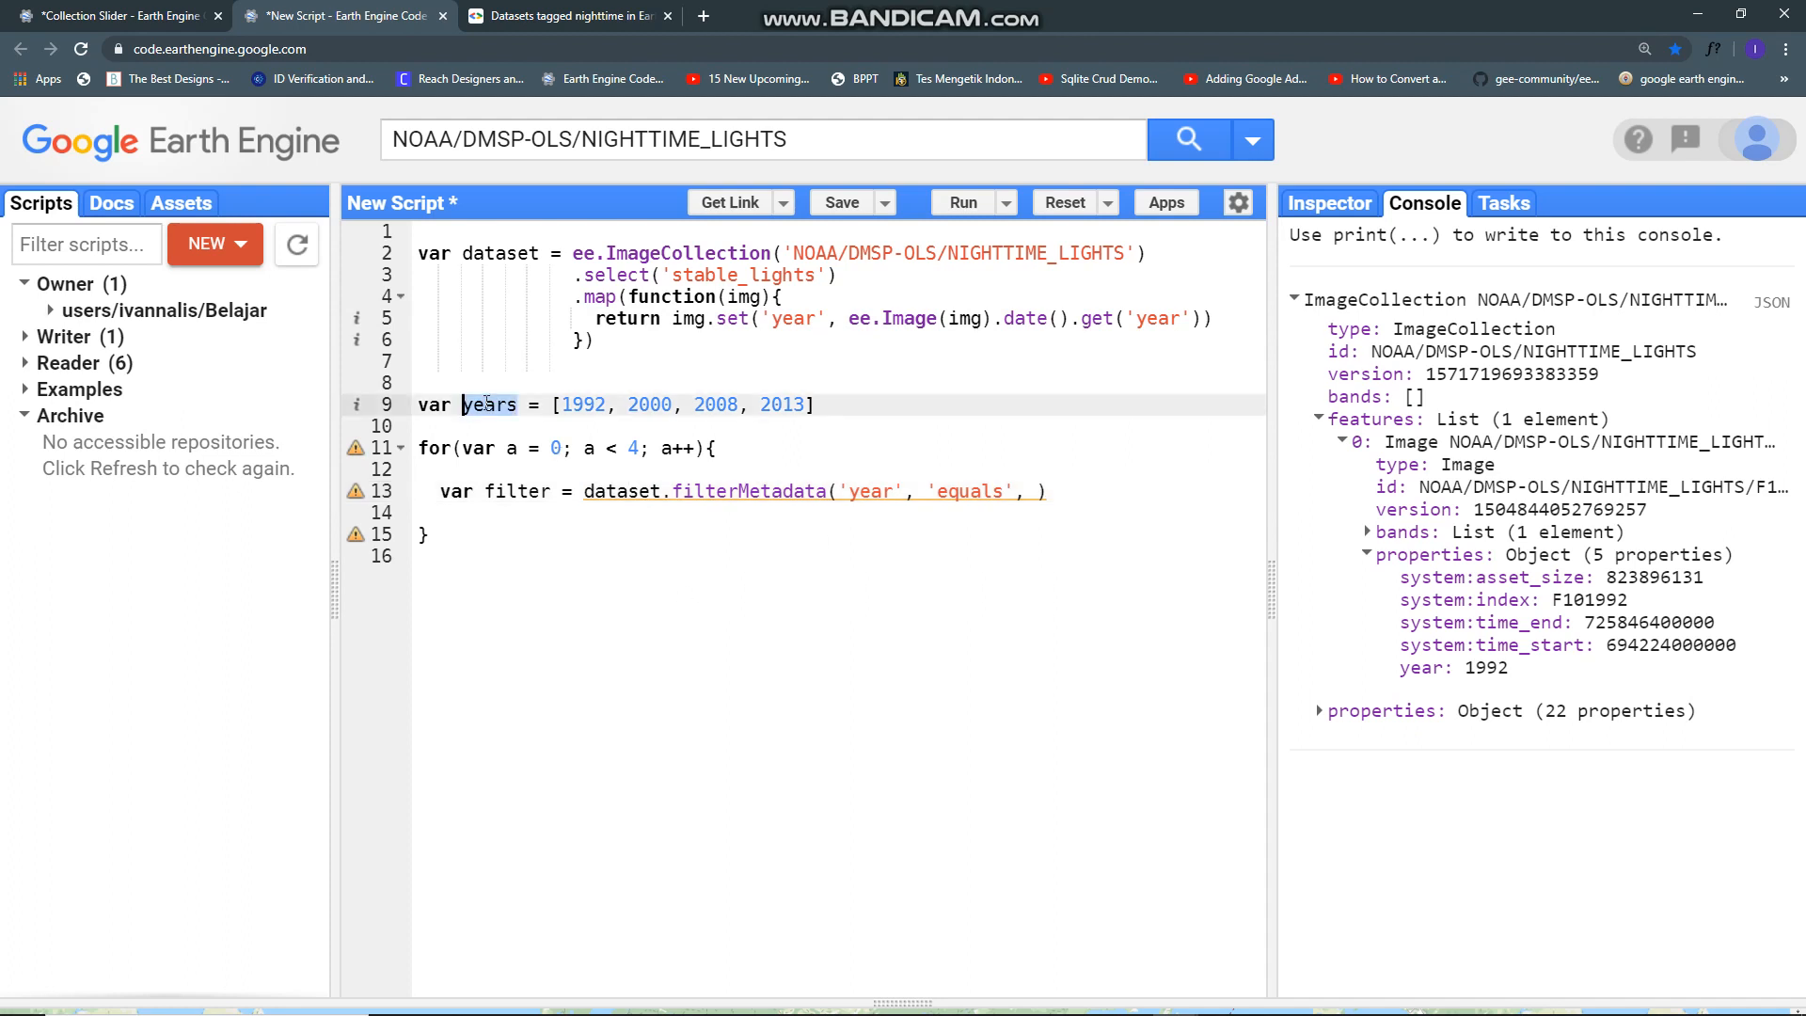
pyautogui.write('years')
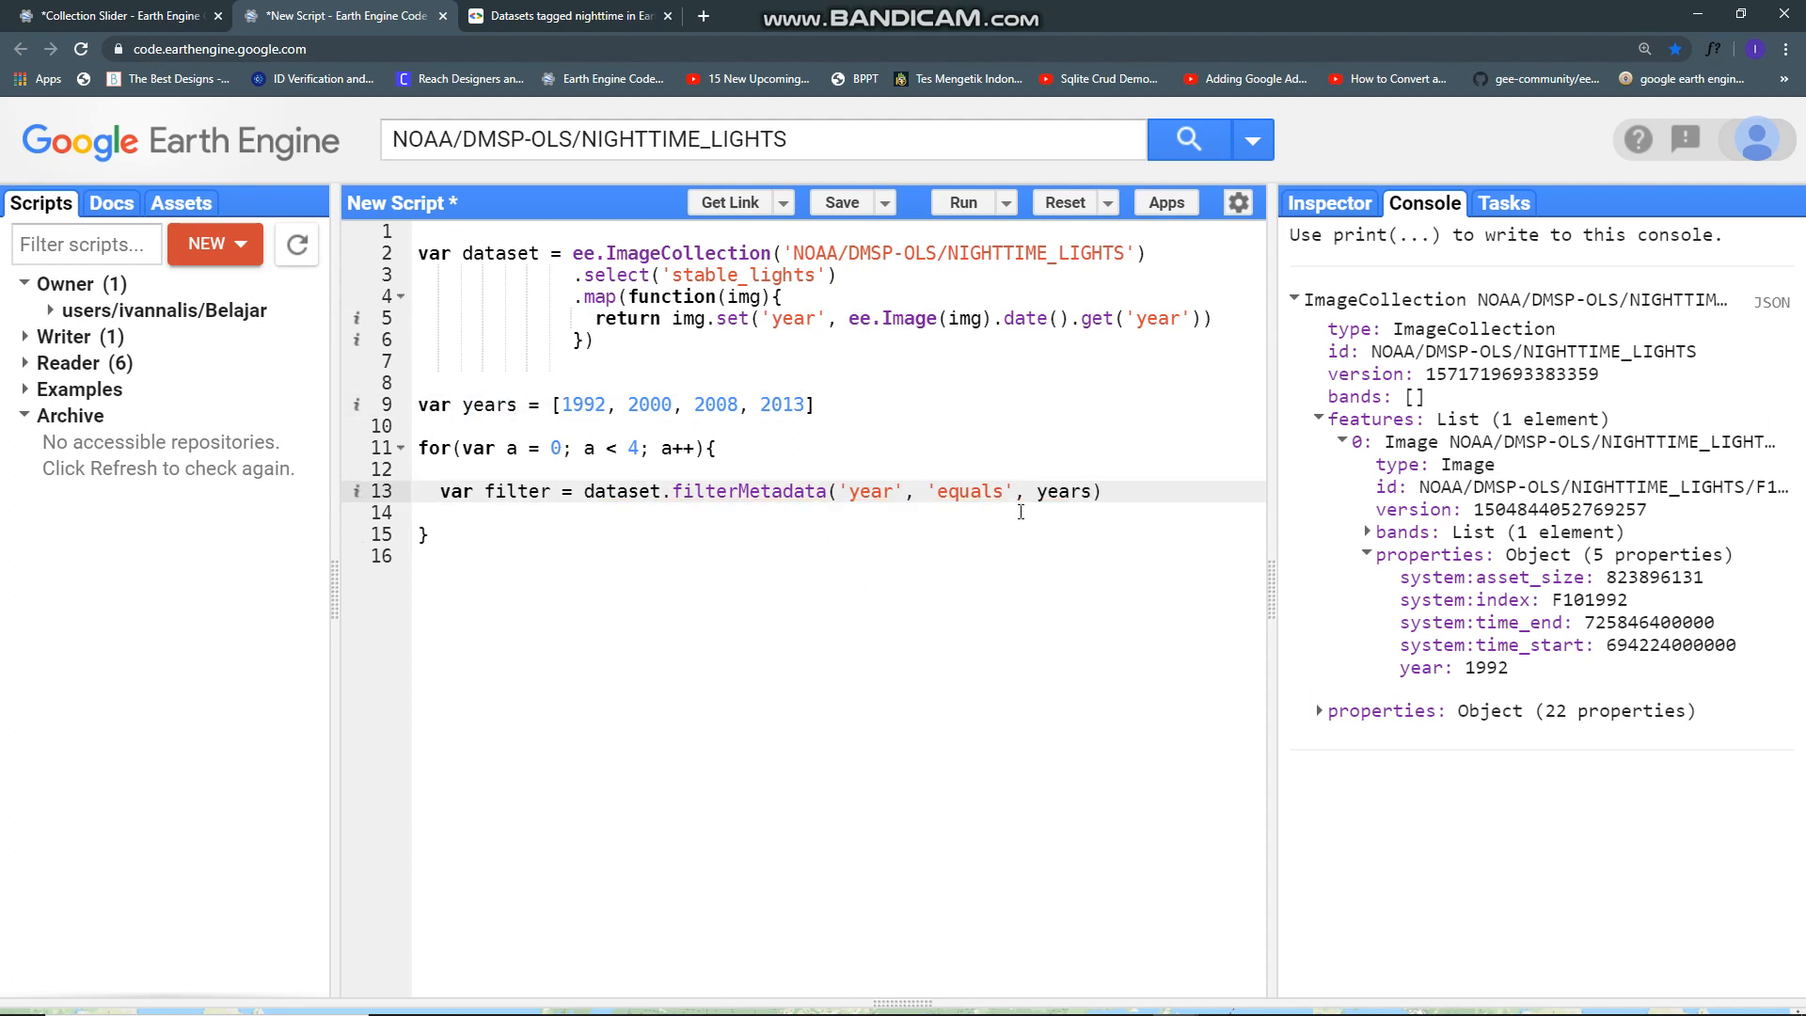
pyautogui.write('[]')
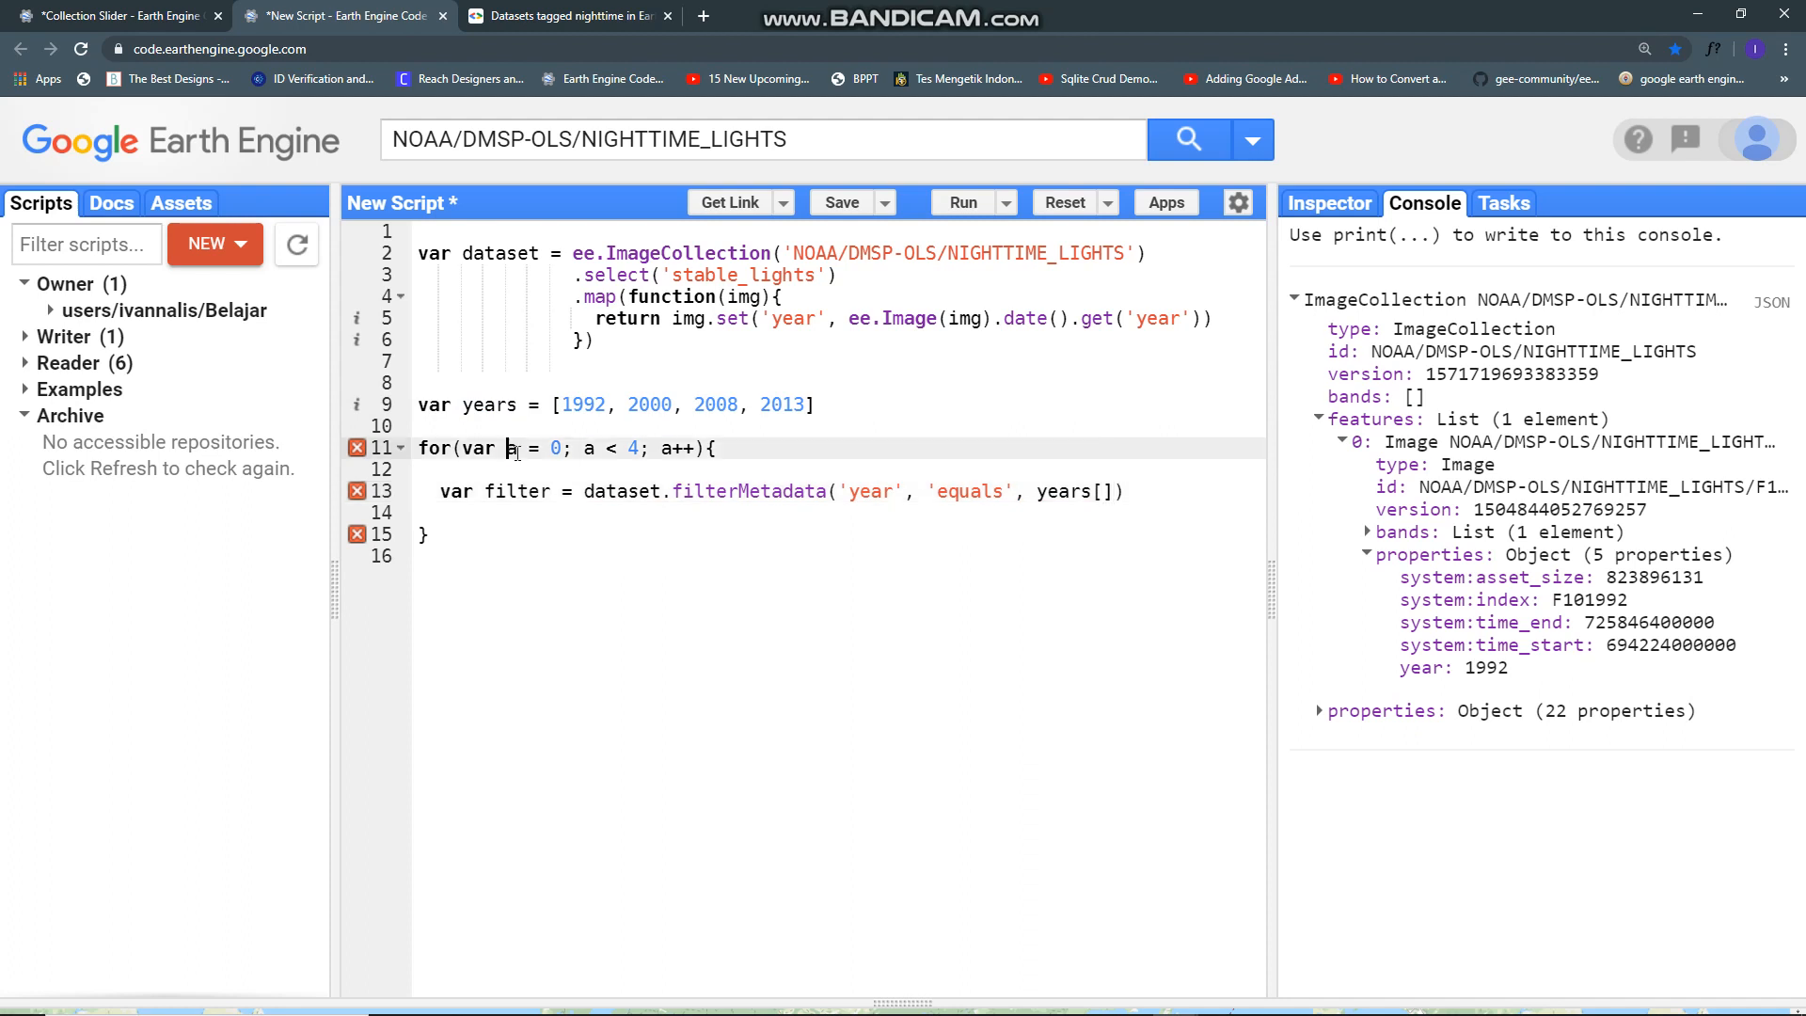
pyautogui.write('a')
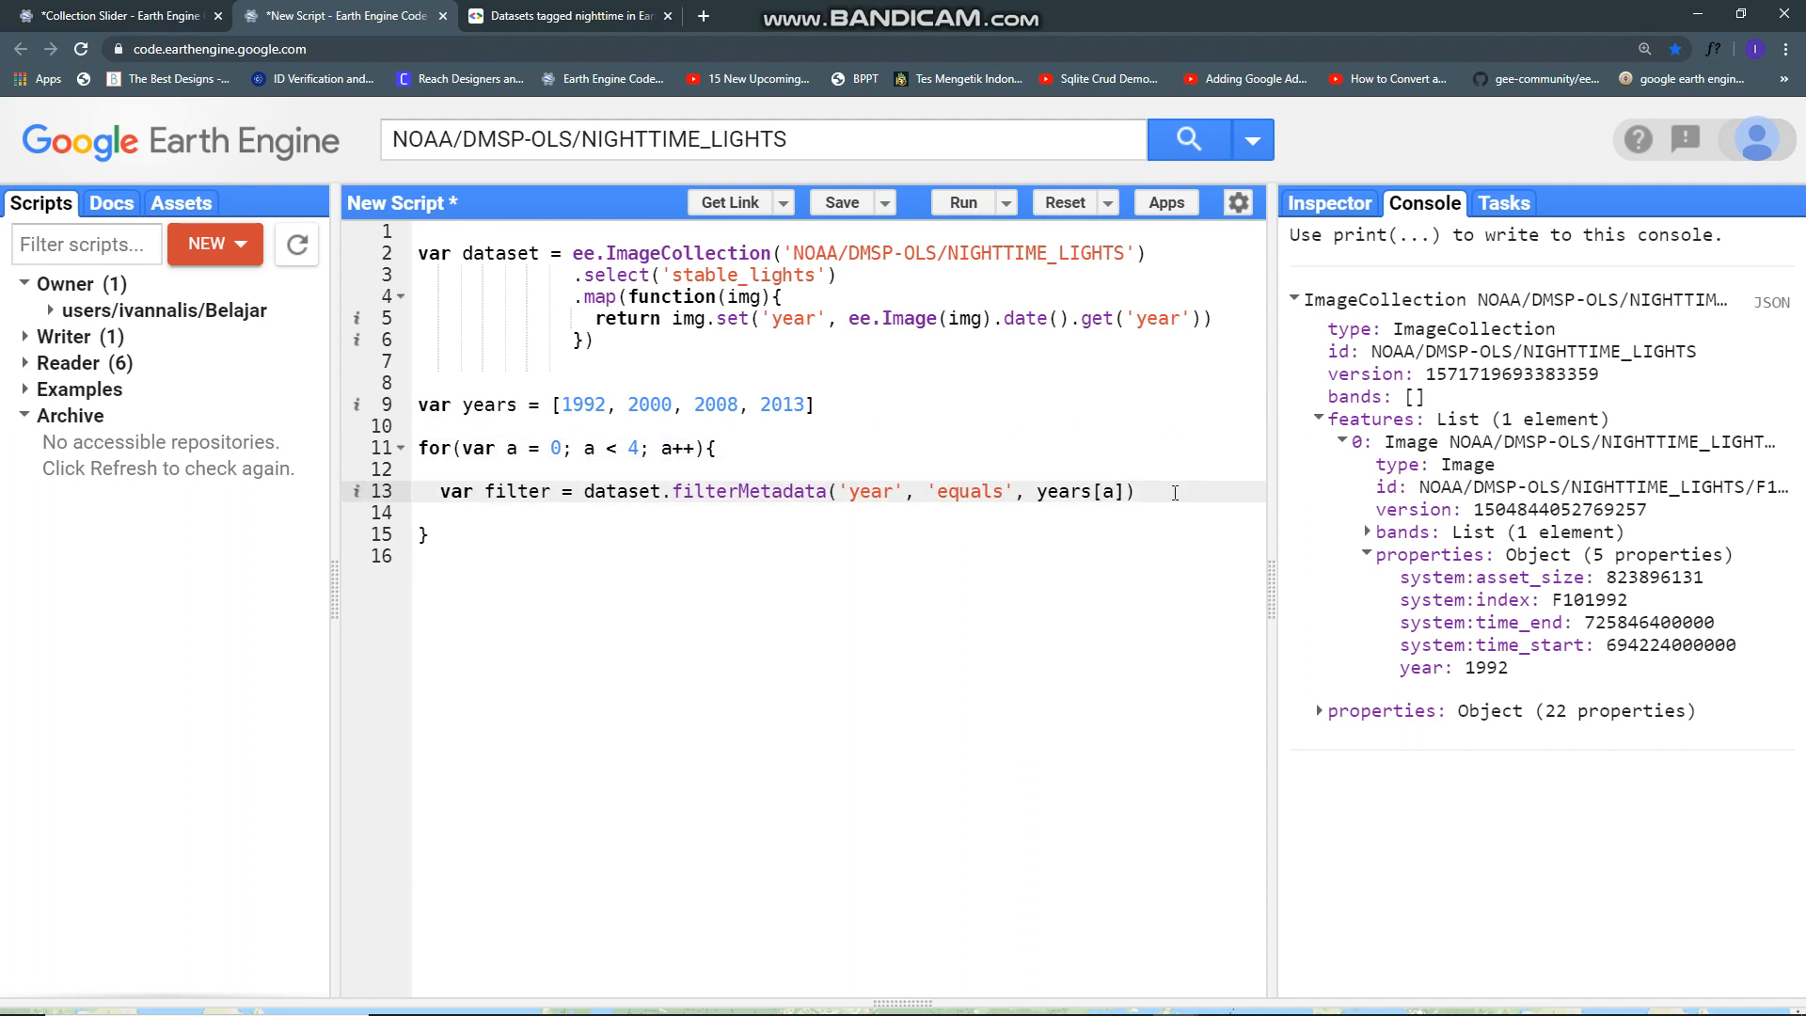
# Step: Add print(filter) inside the loop to output each year's collection
pyautogui.write('prin')
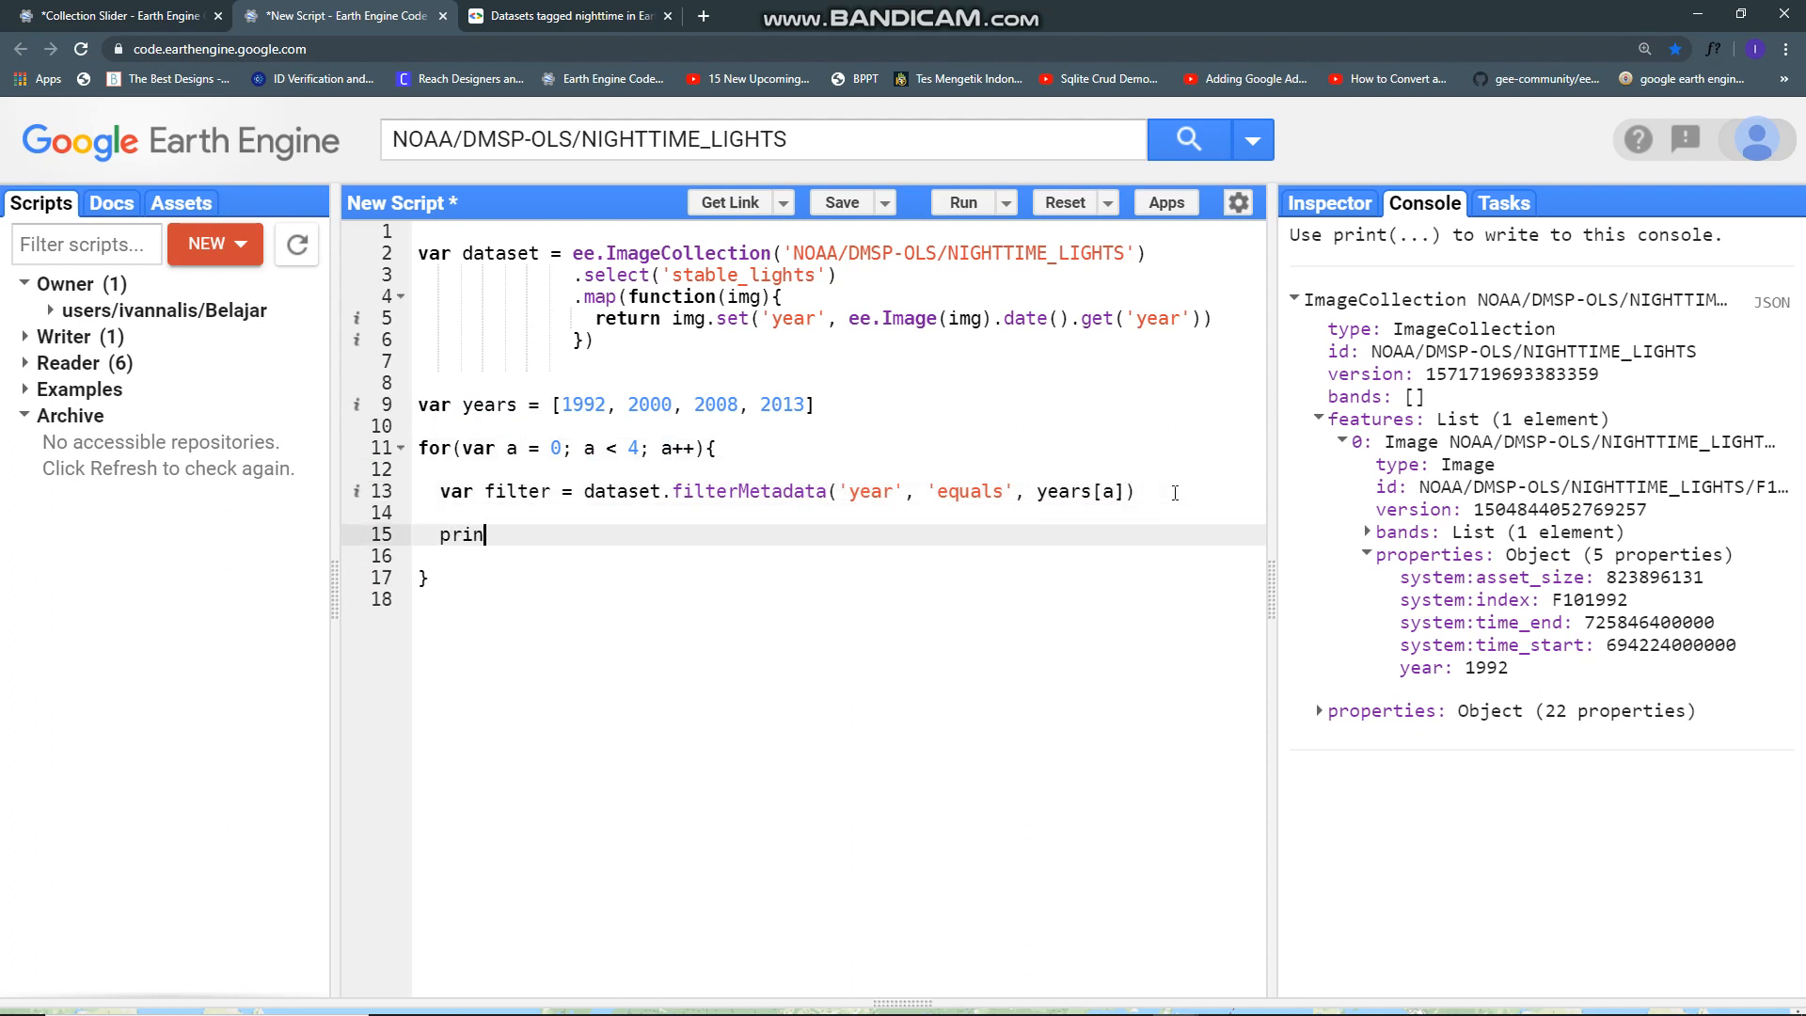
pyautogui.write('t()')
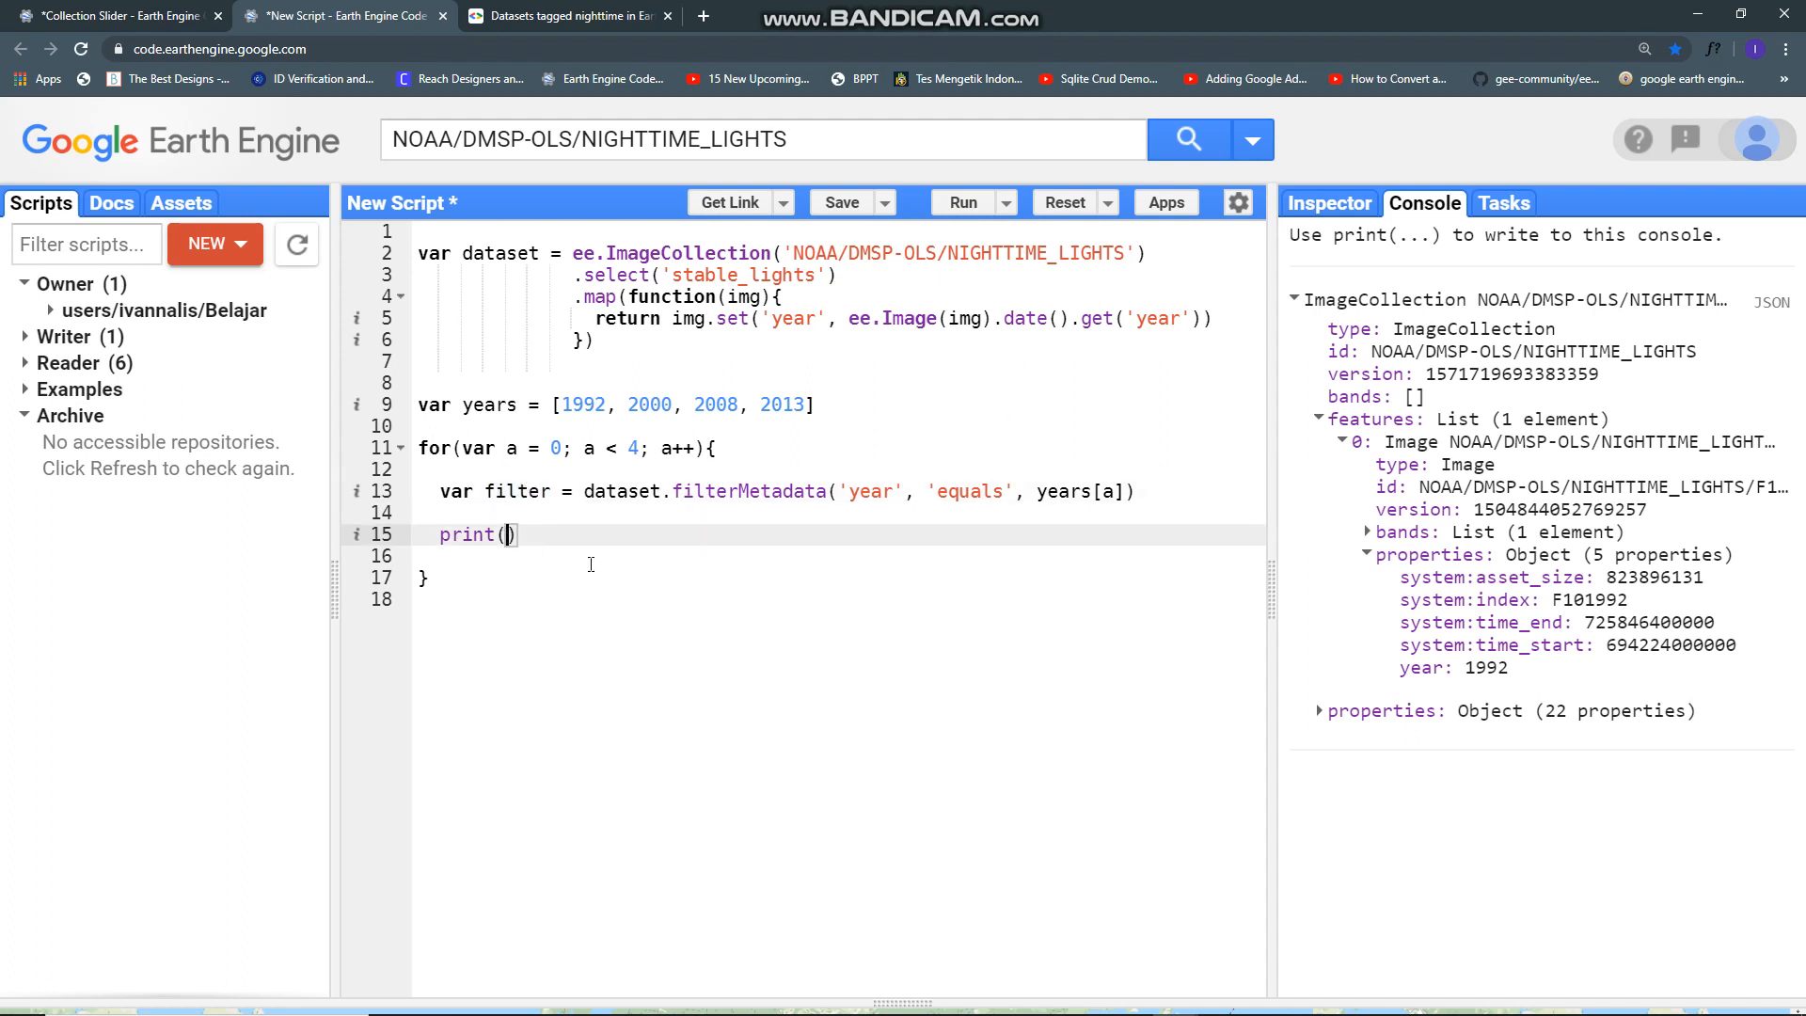
pyautogui.write('filter')
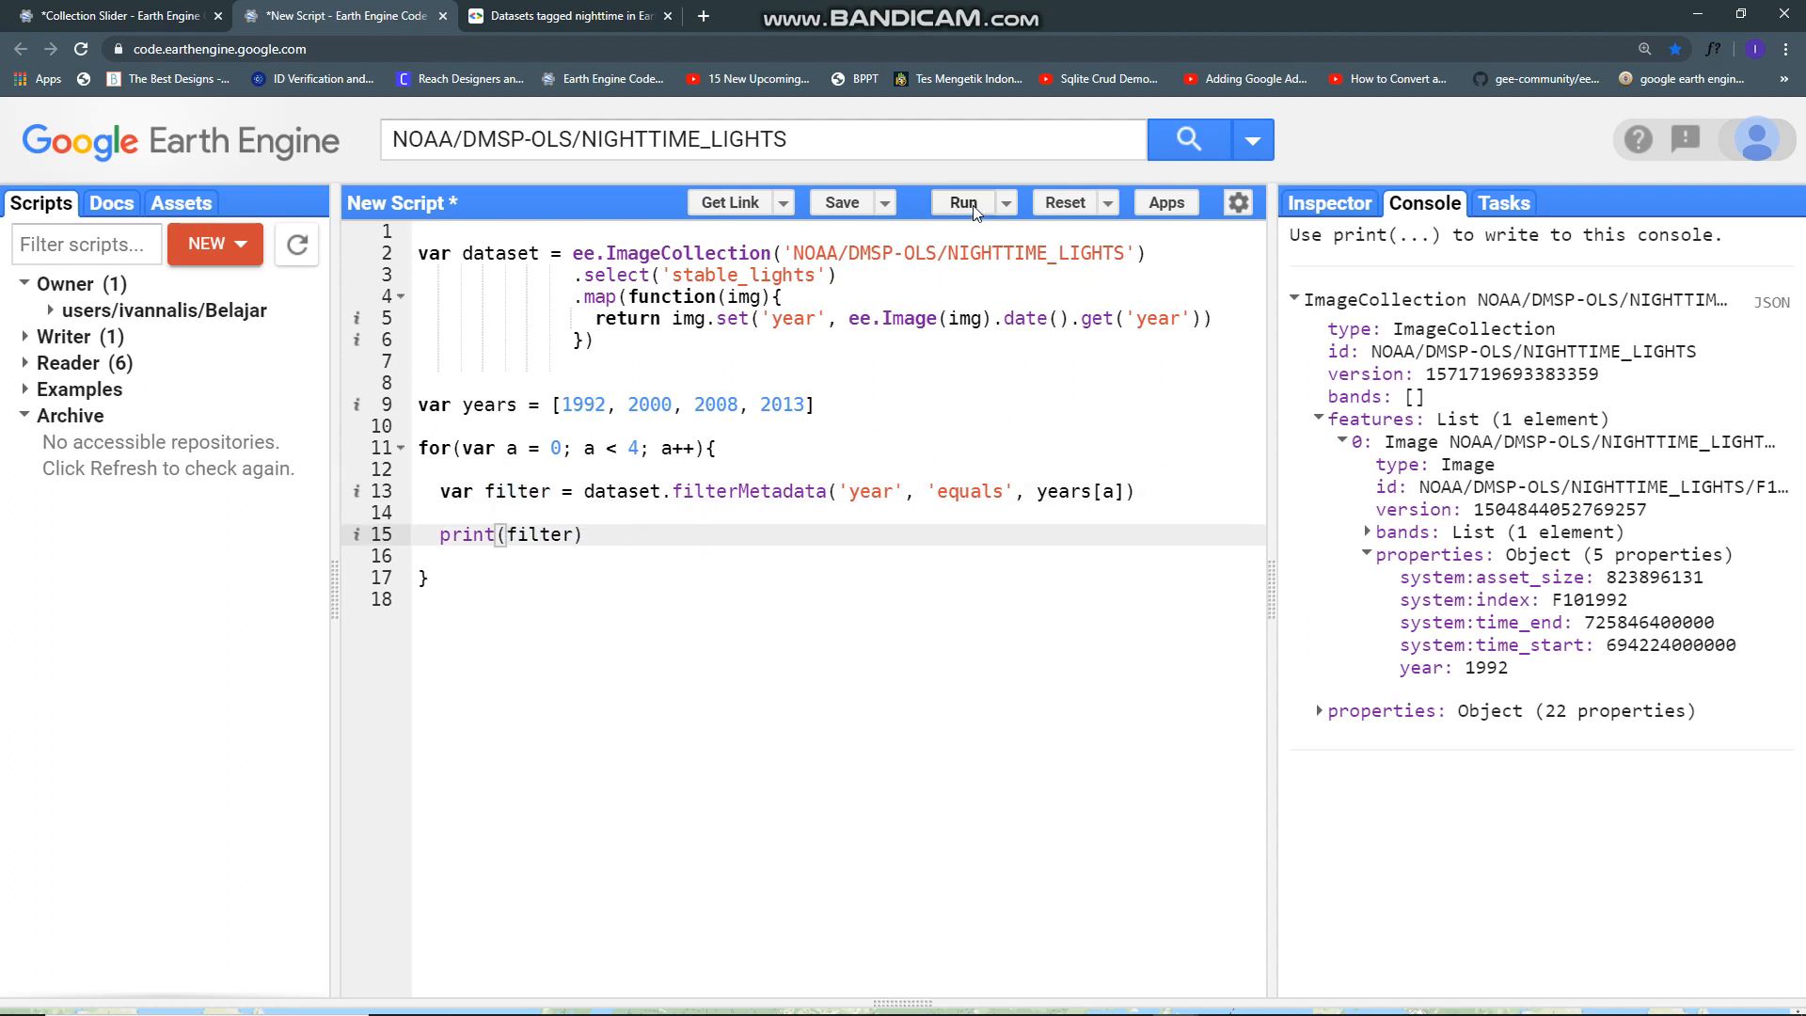
pyautogui.moveTo(963, 203)
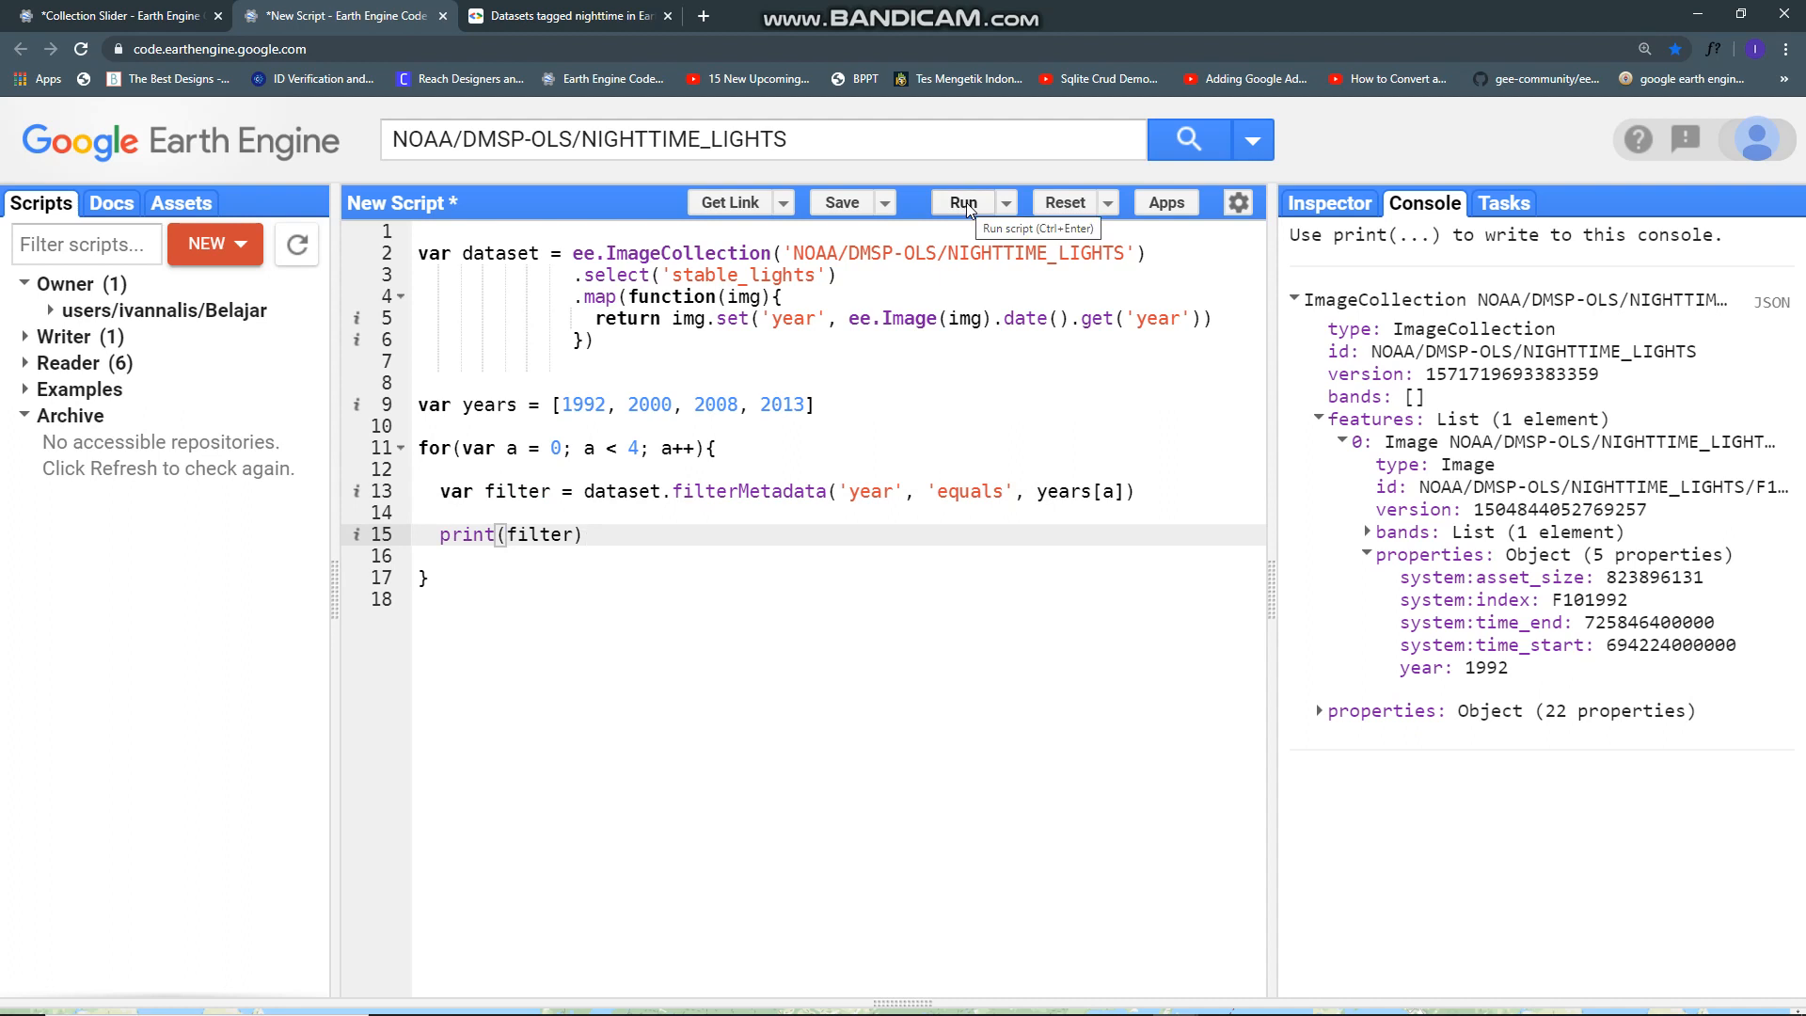
# Step: Run the script and expand the printed collections, including the F182013 image and the first year's list
pyautogui.click(963, 203)
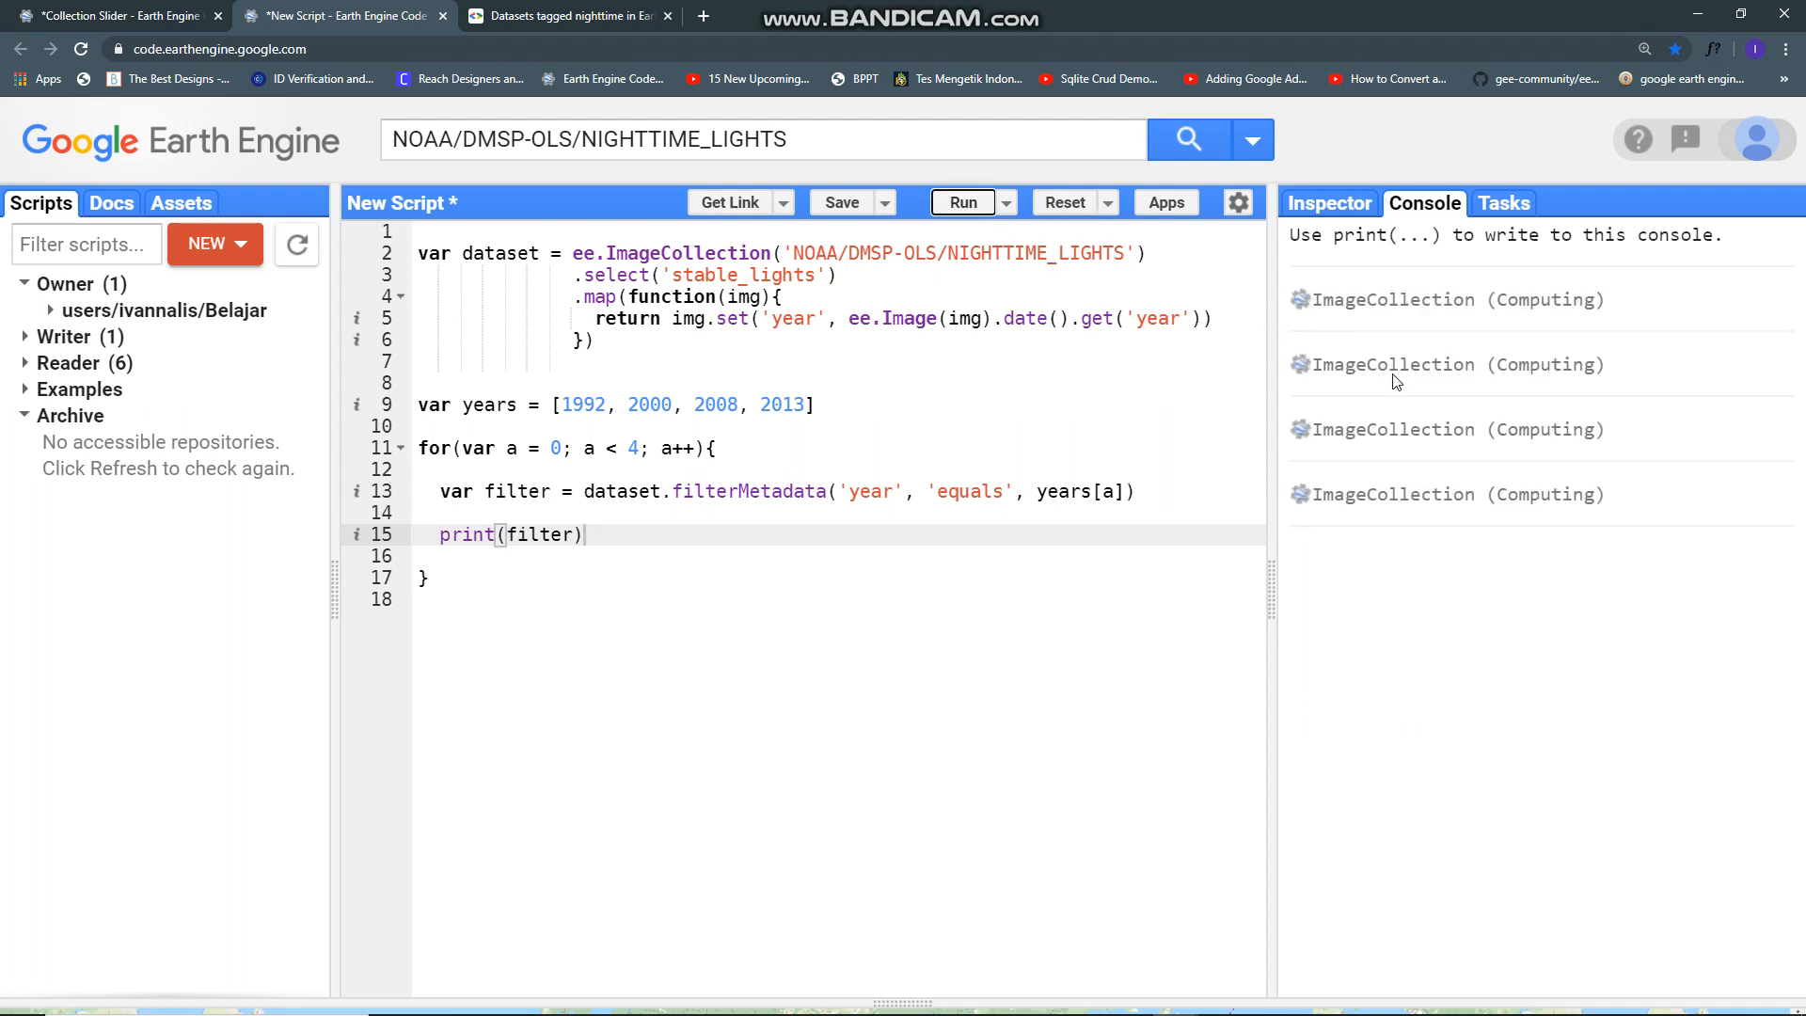
pyautogui.click(963, 202)
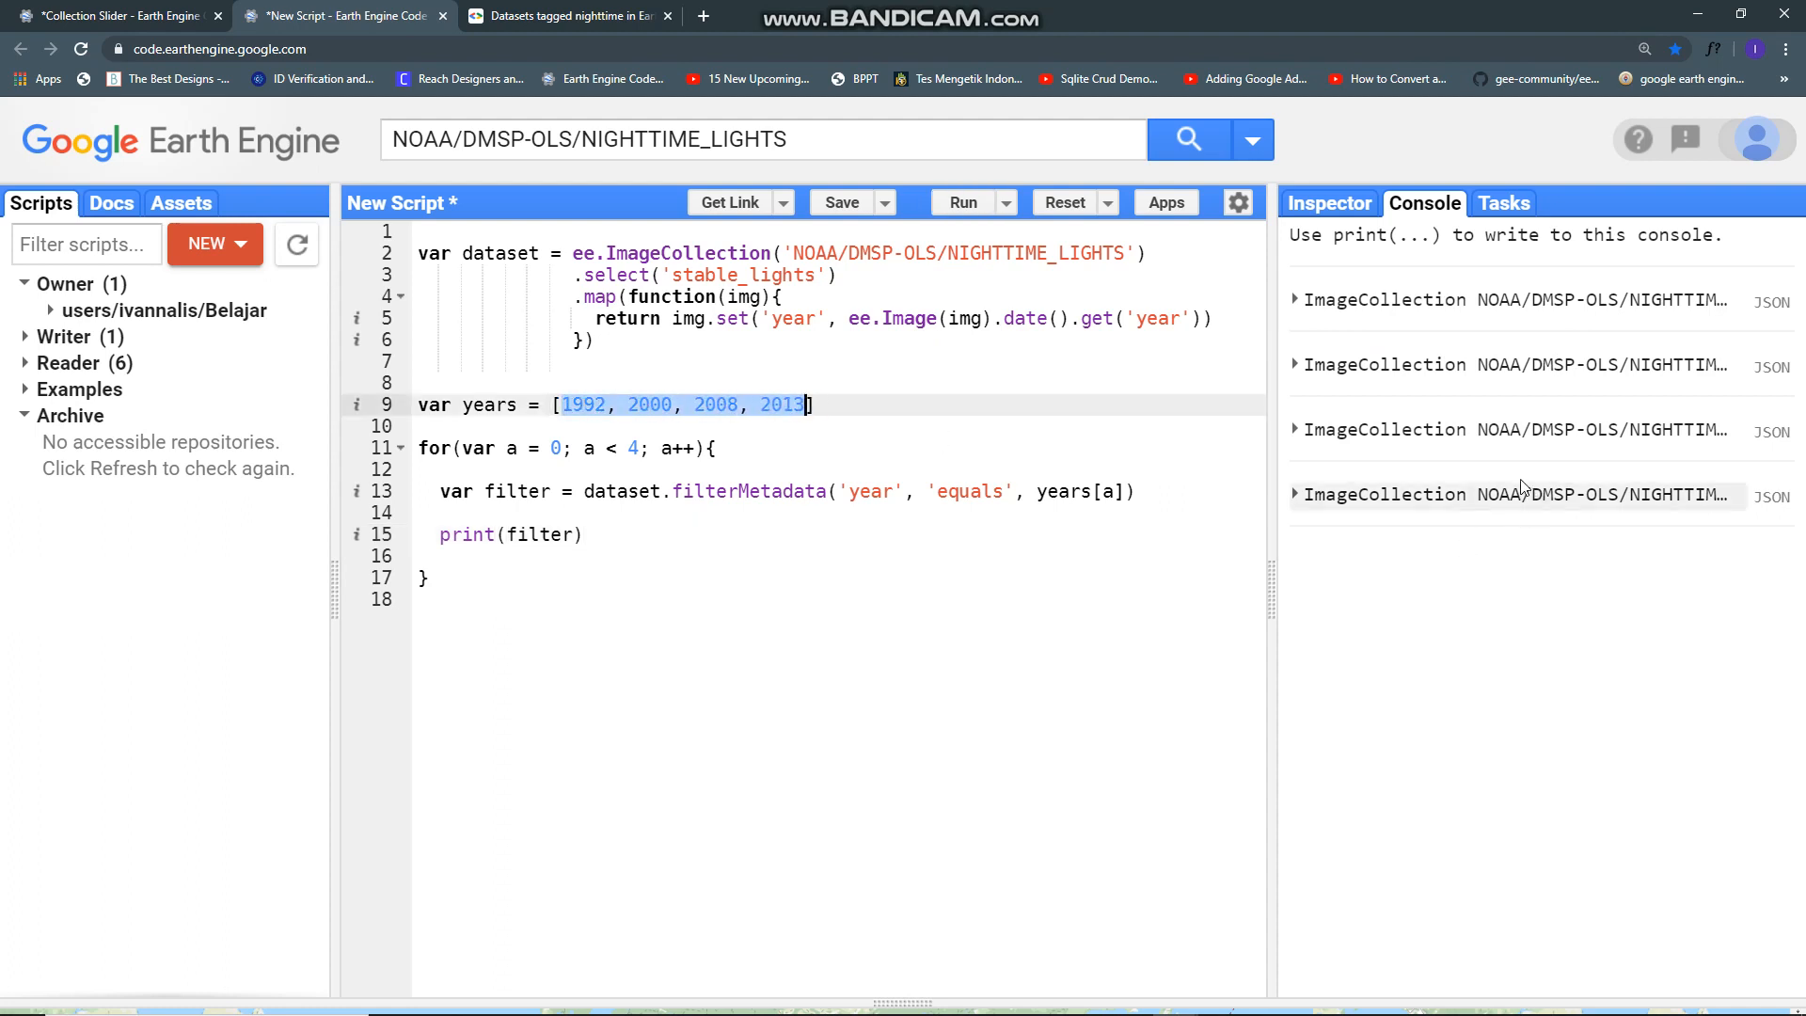
pyautogui.click(1294, 493)
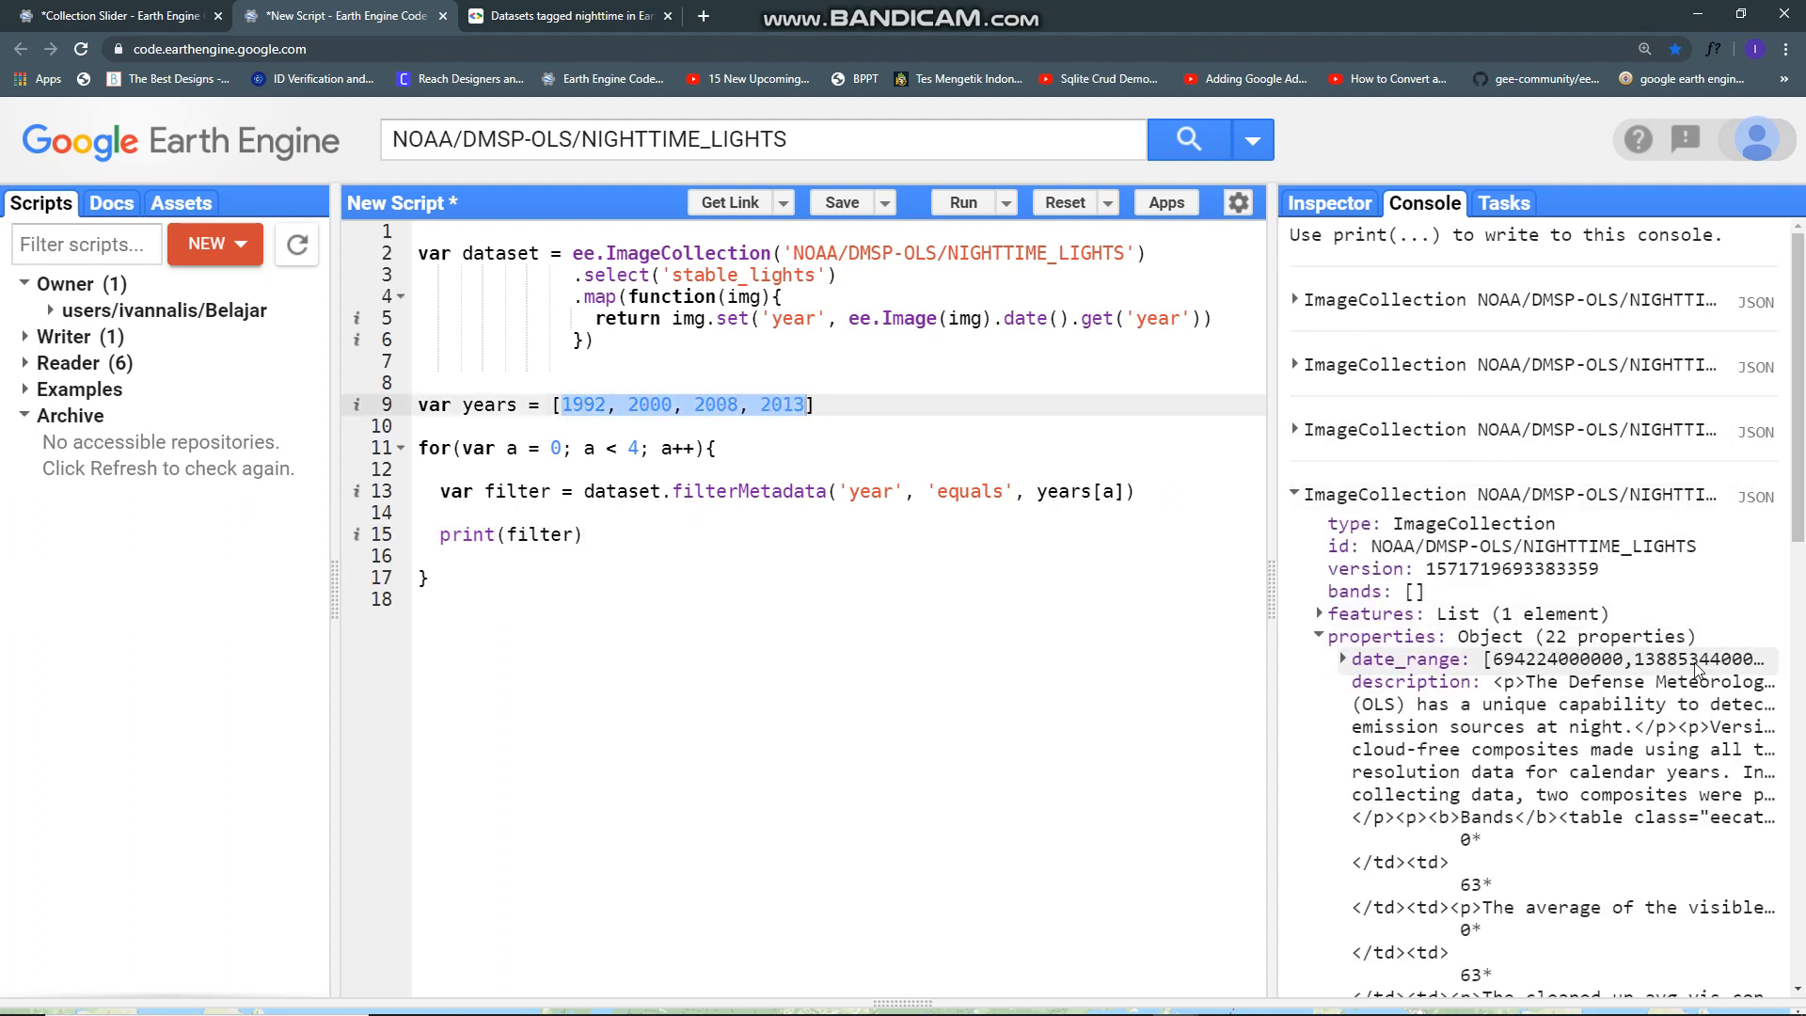
pyautogui.click(1319, 614)
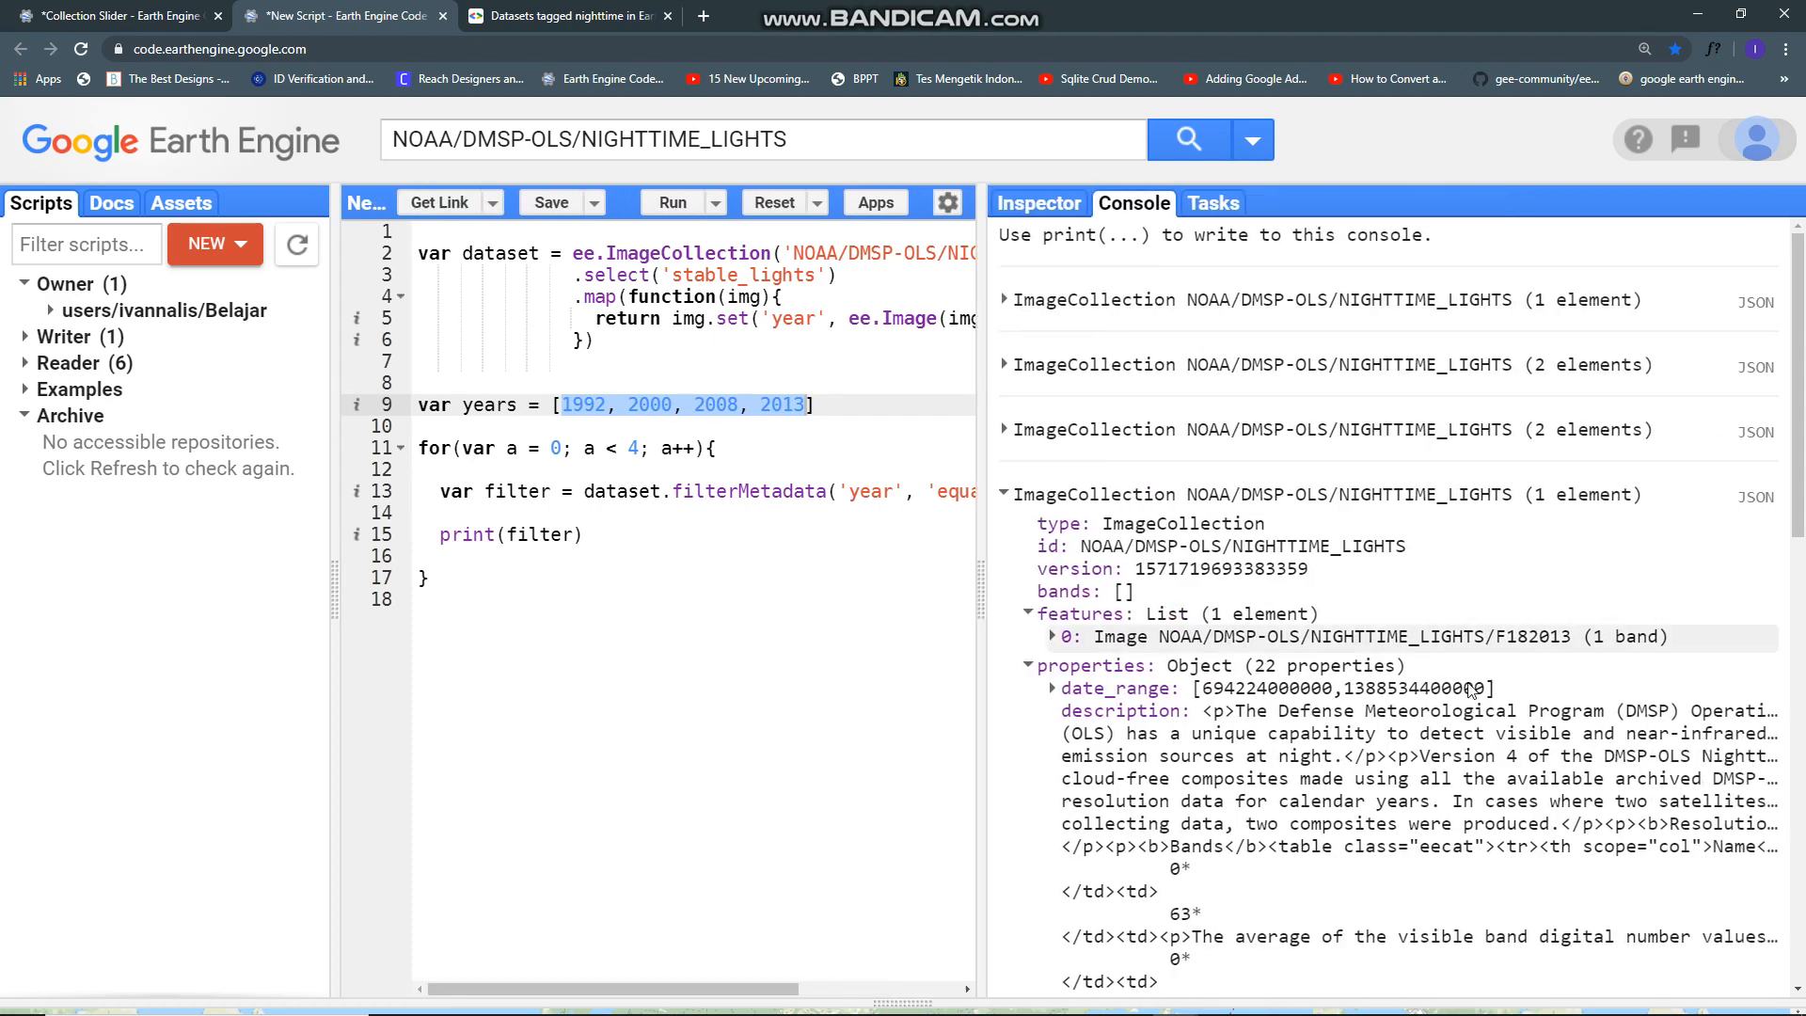
pyautogui.click(1065, 638)
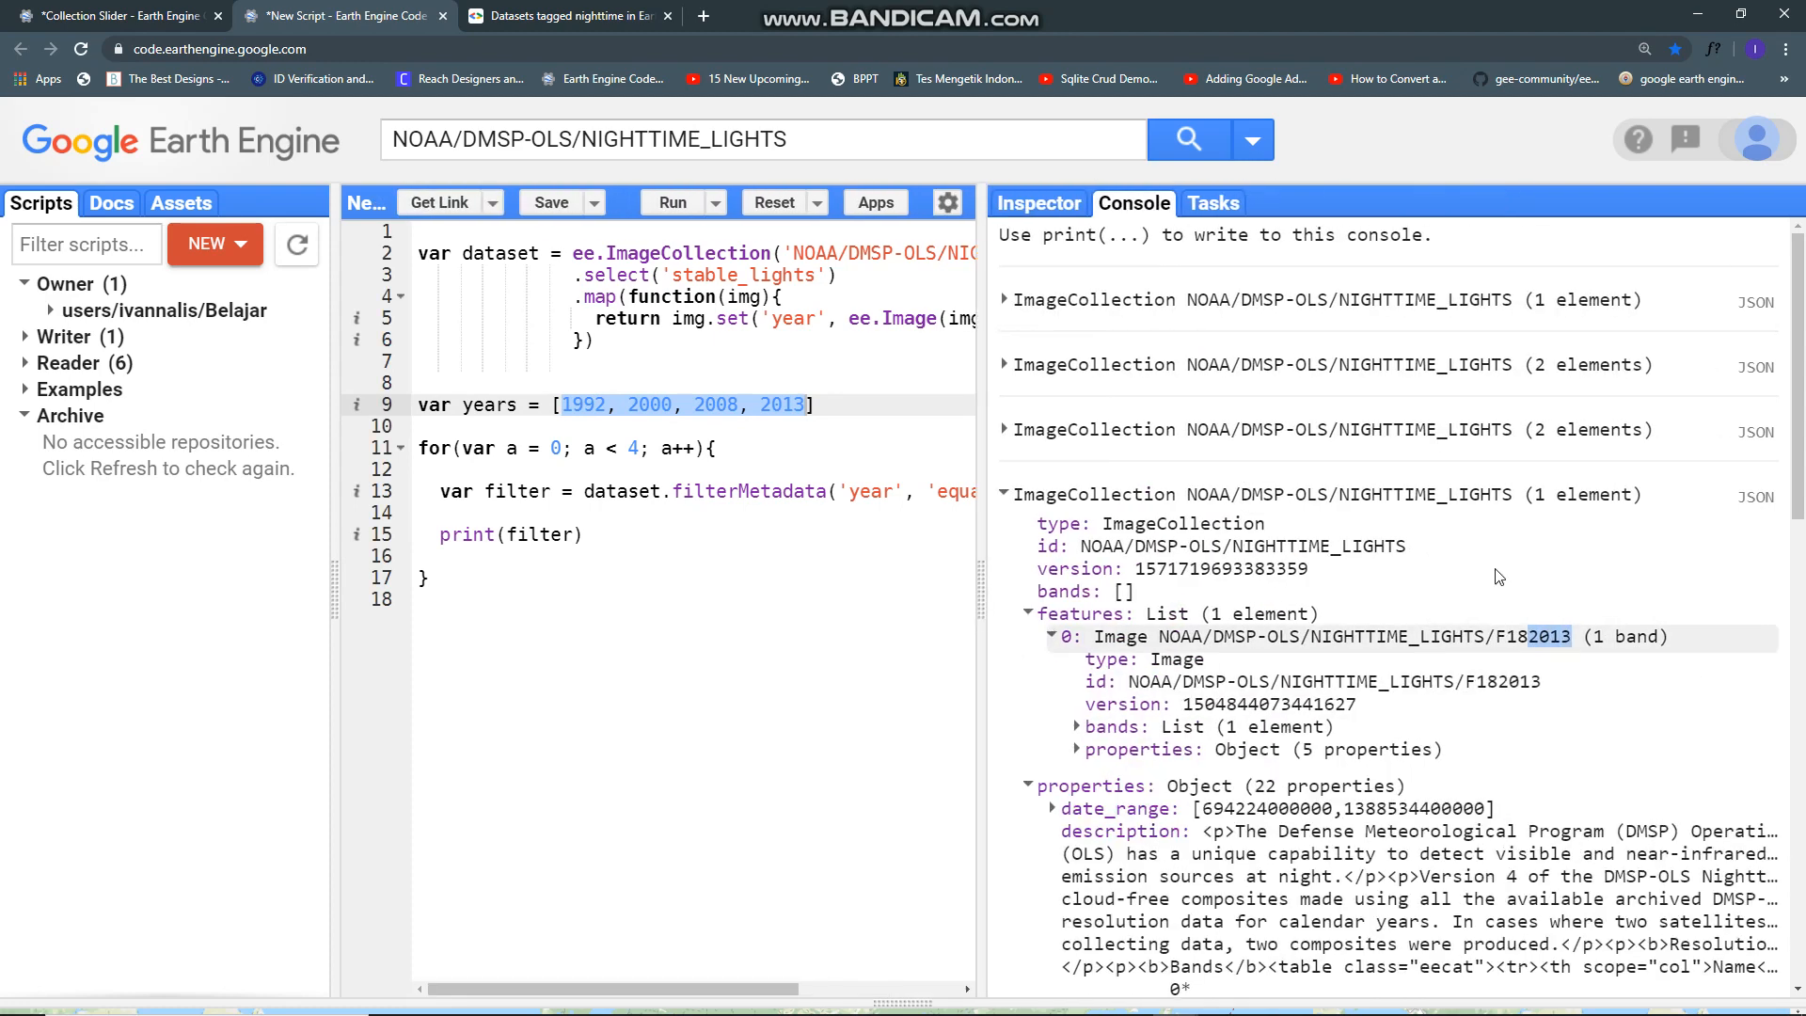
pyautogui.click(1005, 299)
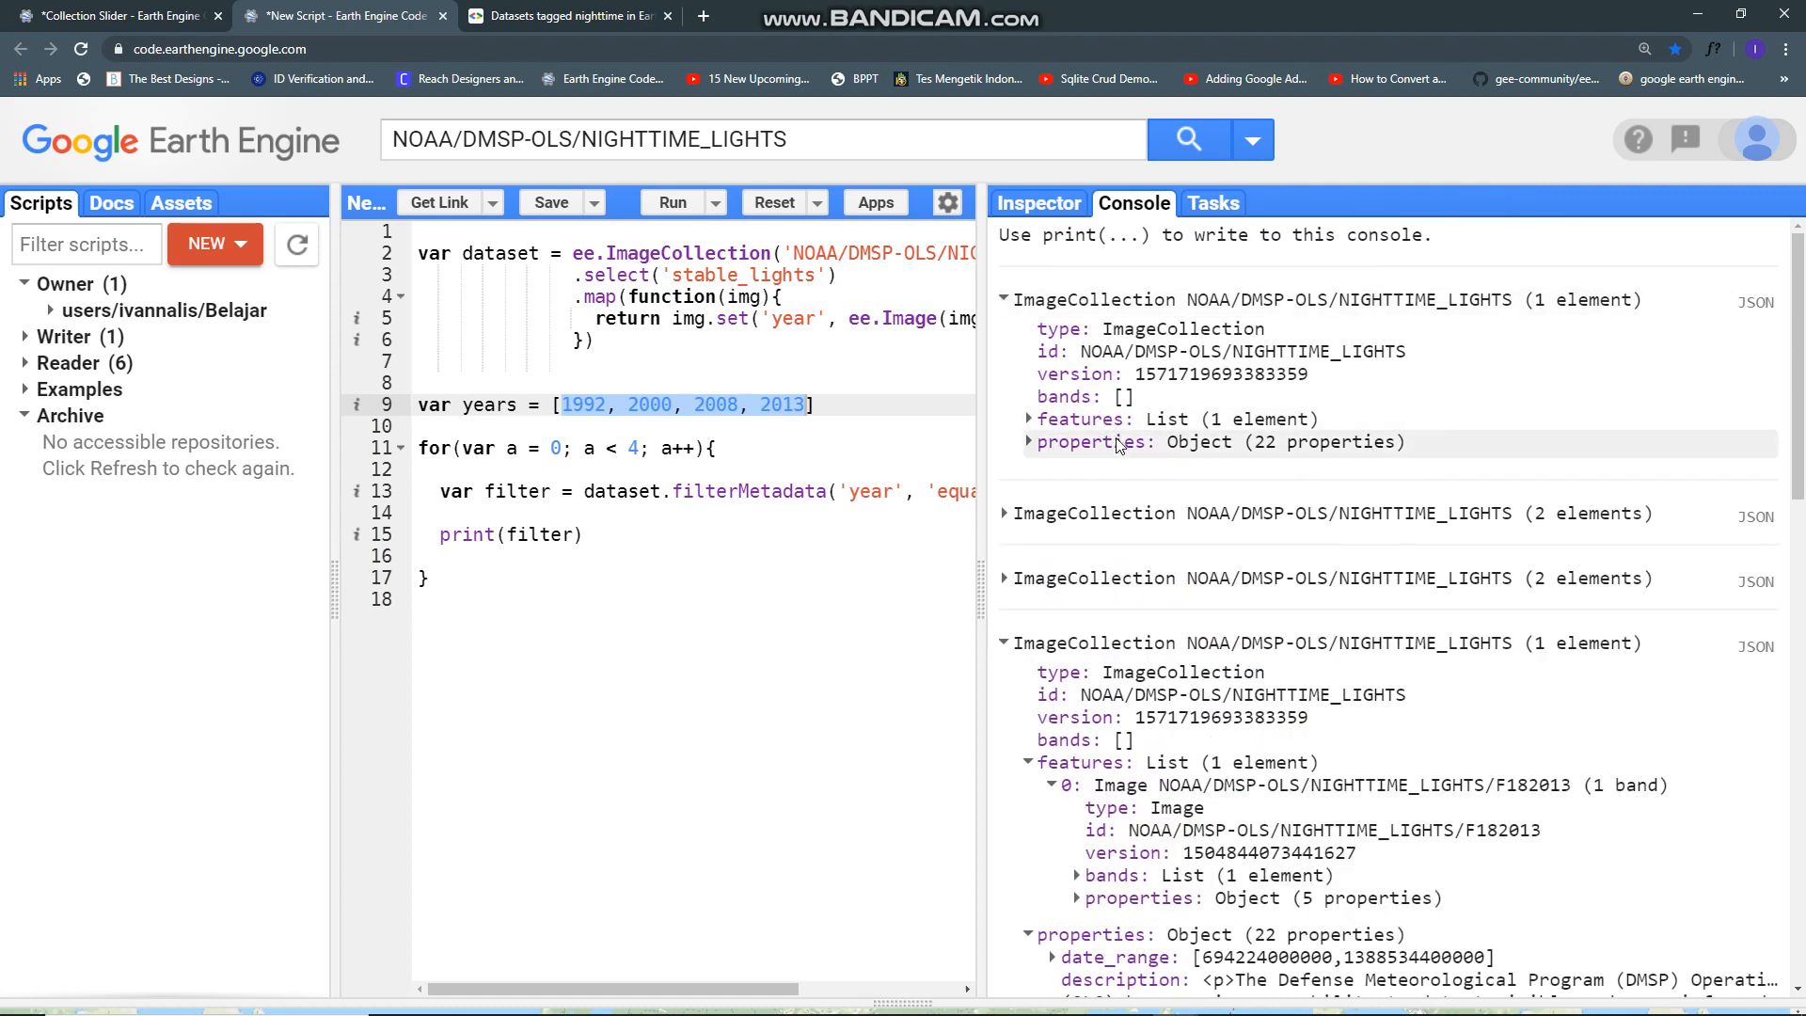
pyautogui.click(1029, 417)
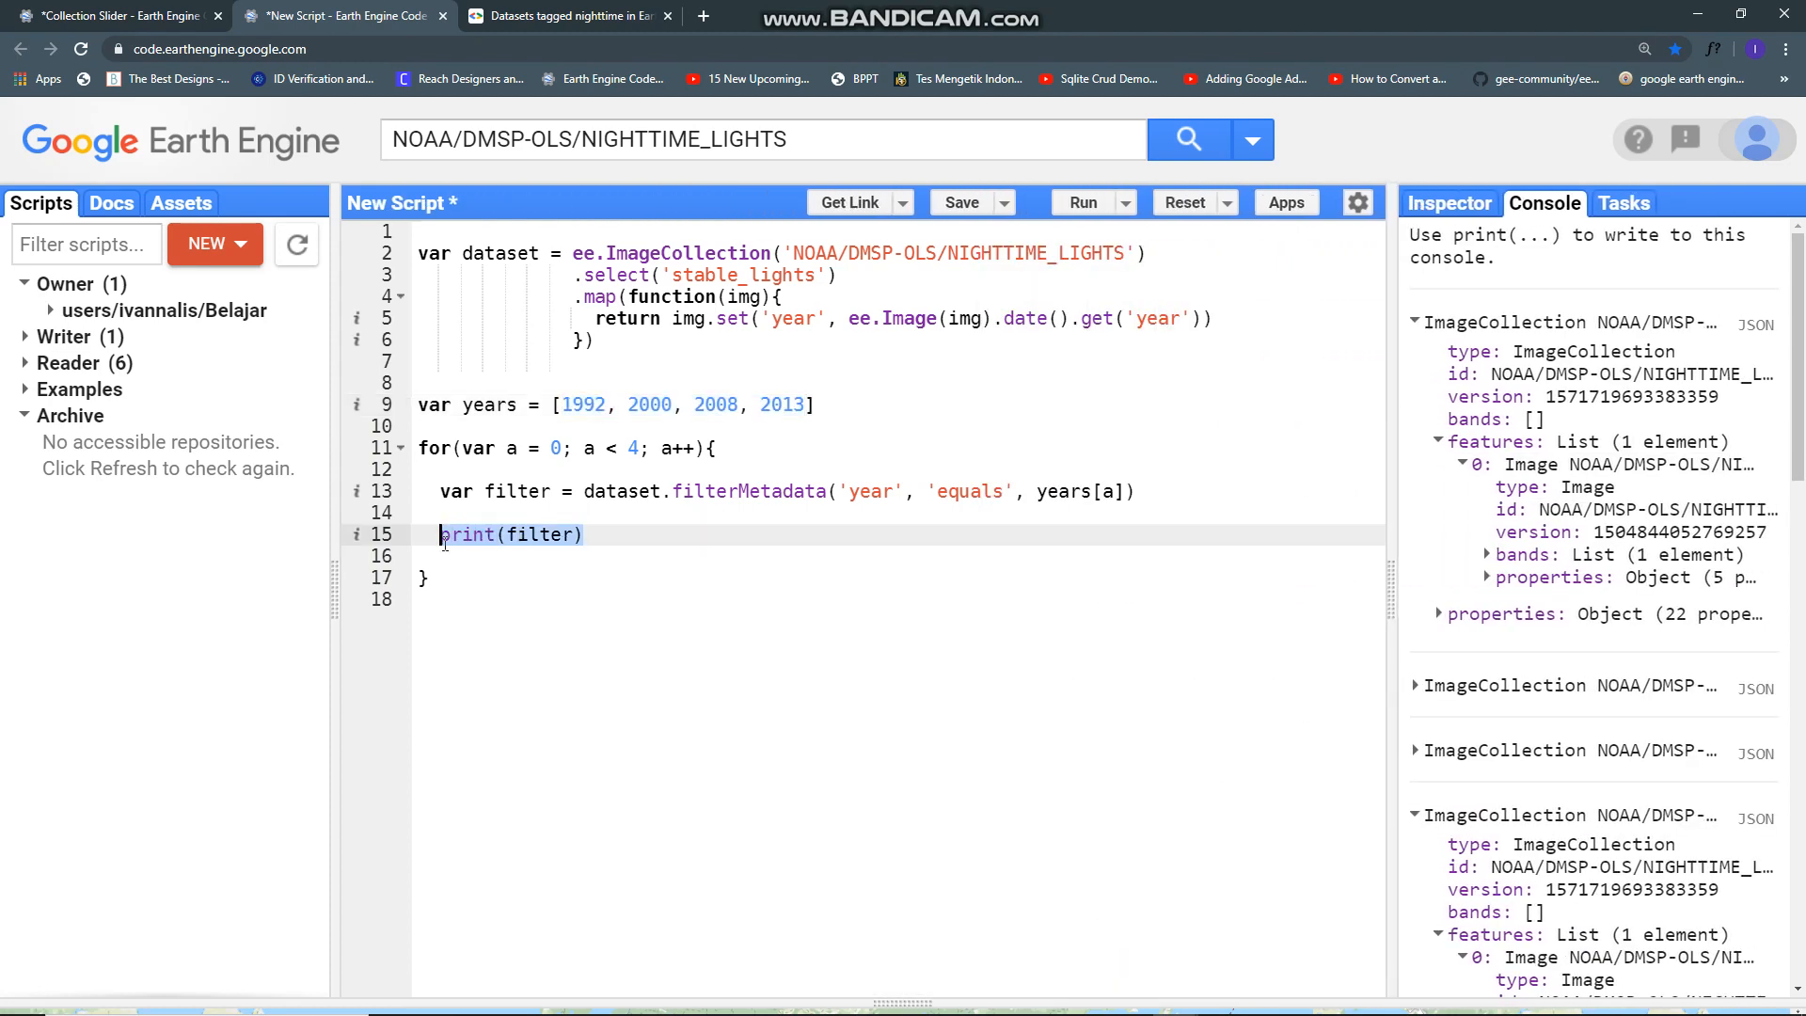
# Step: Start the style object with bands ['stable_lights'] and max 63 in place of print(filter)
pyautogui.write('var sty')
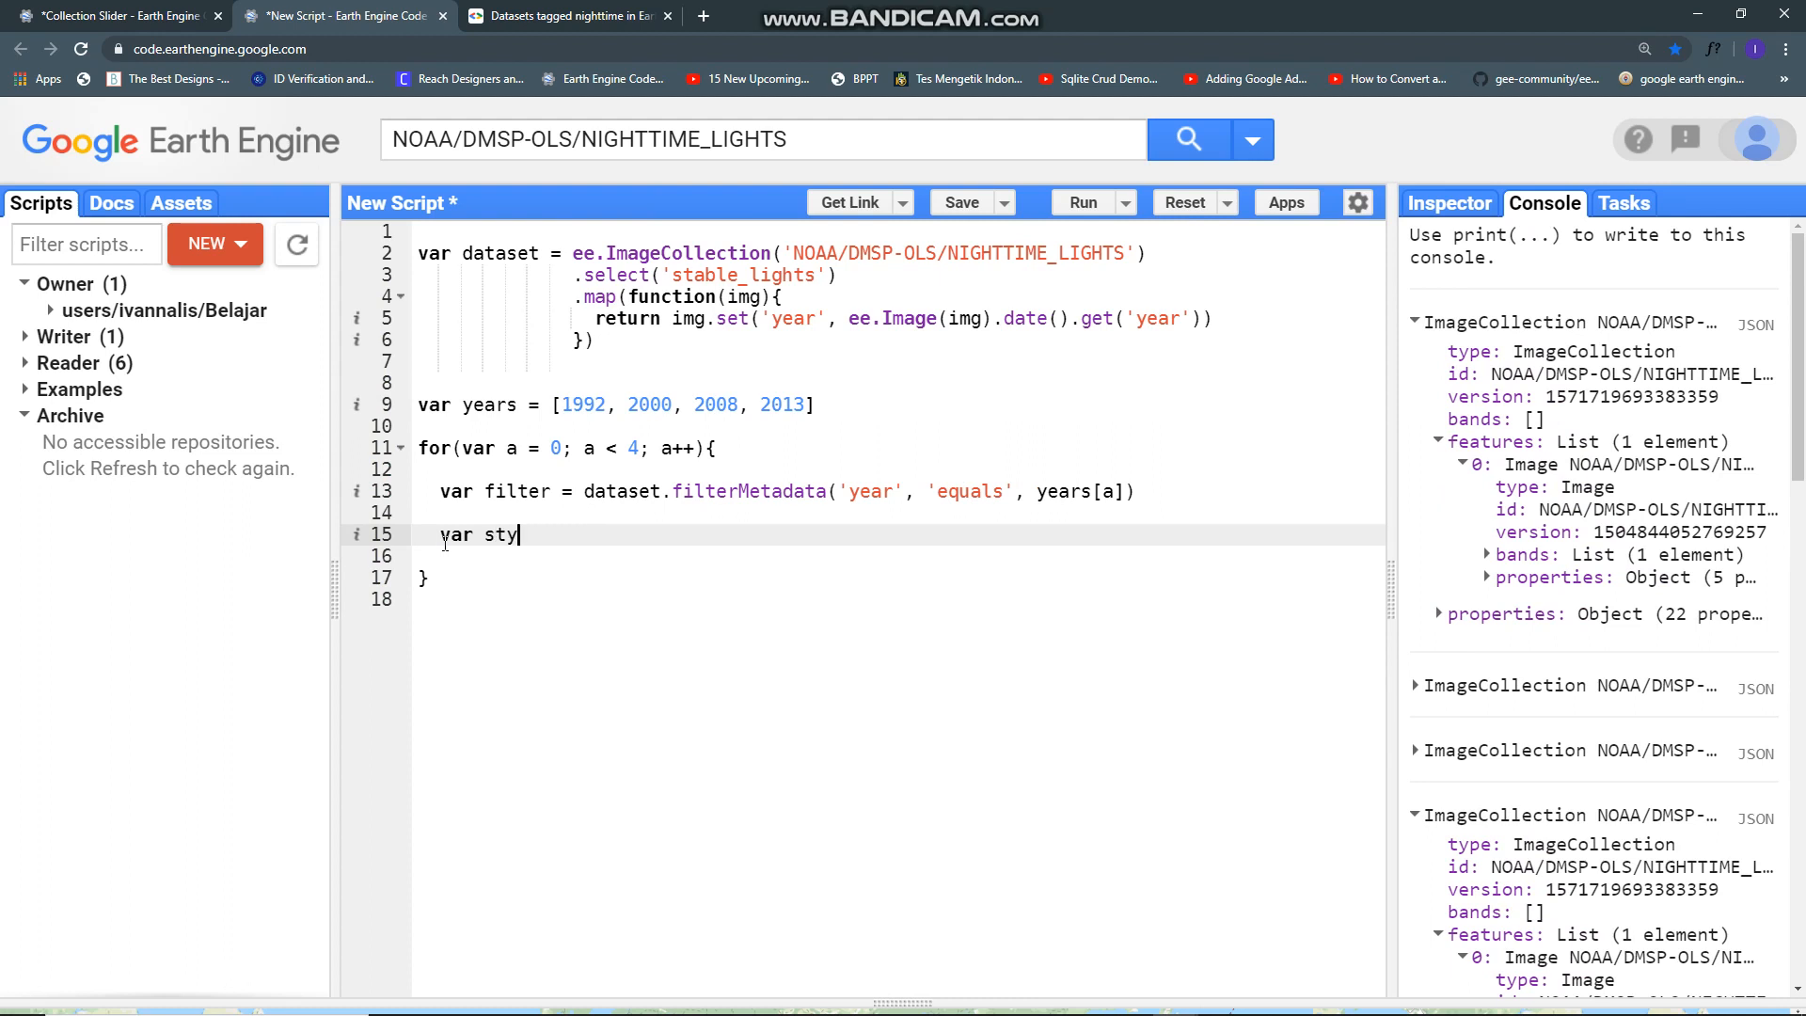
pyautogui.write('le = {')
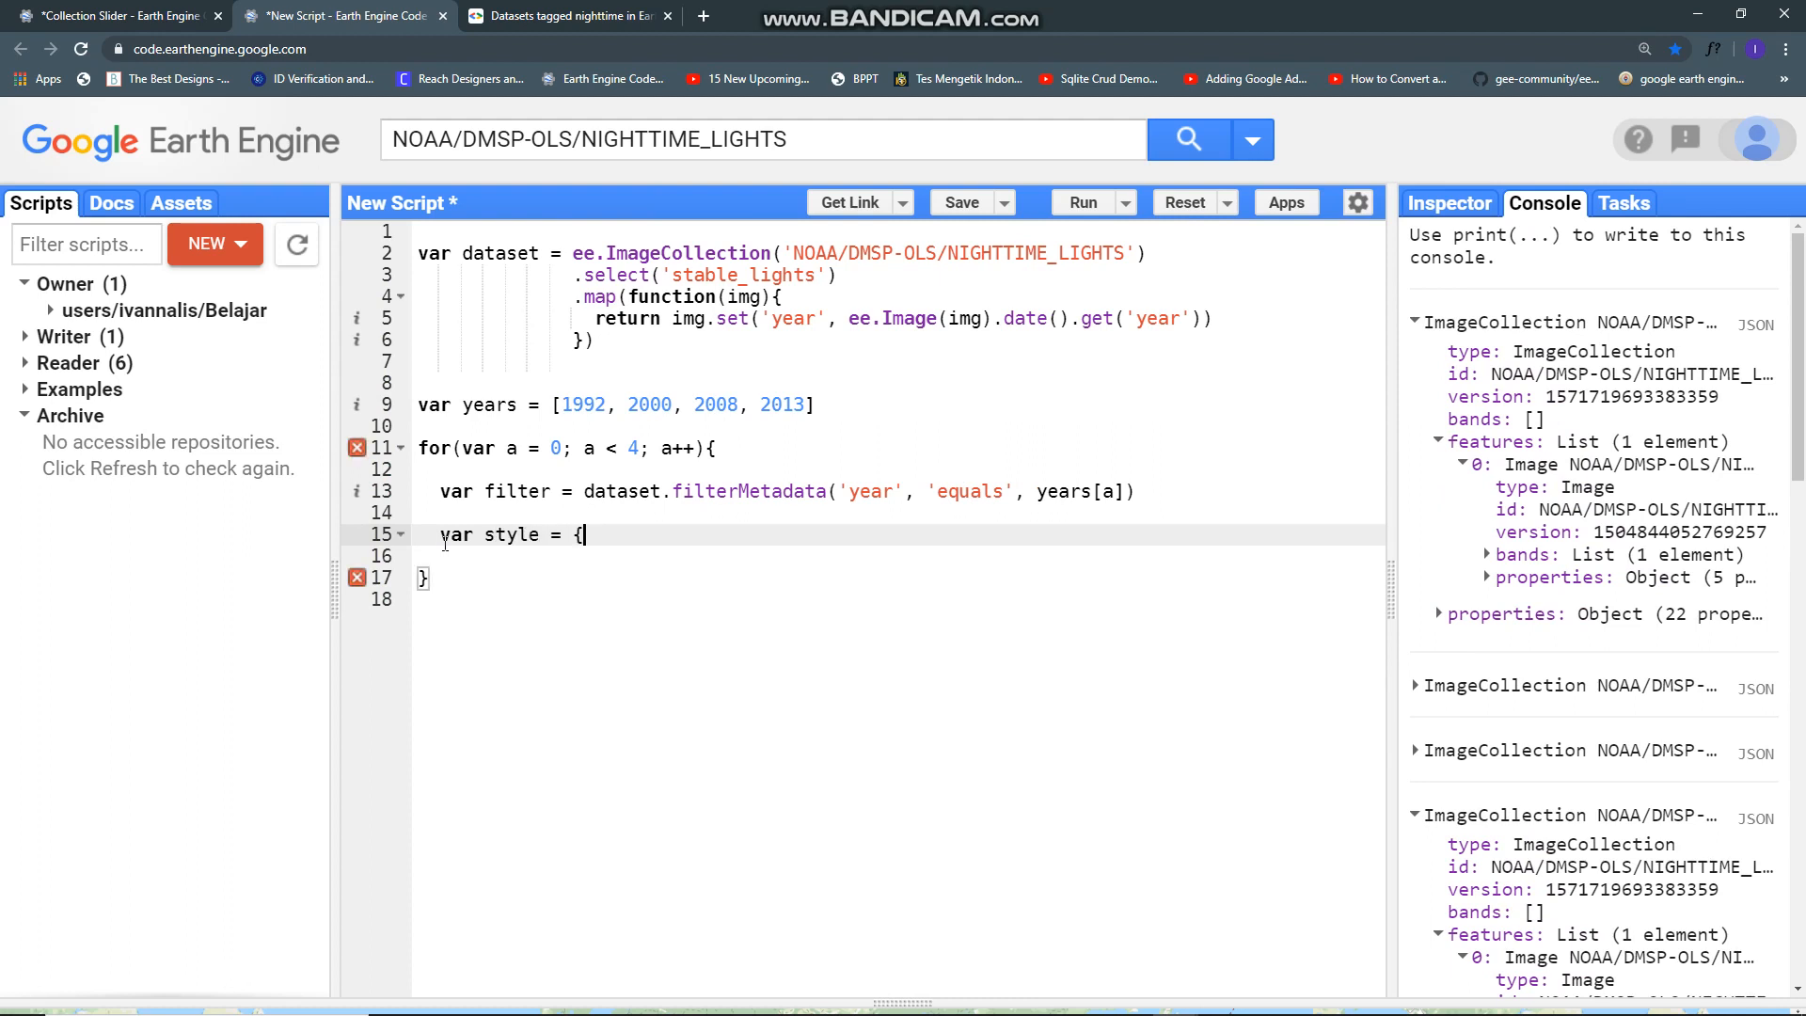
pyautogui.write('bands')
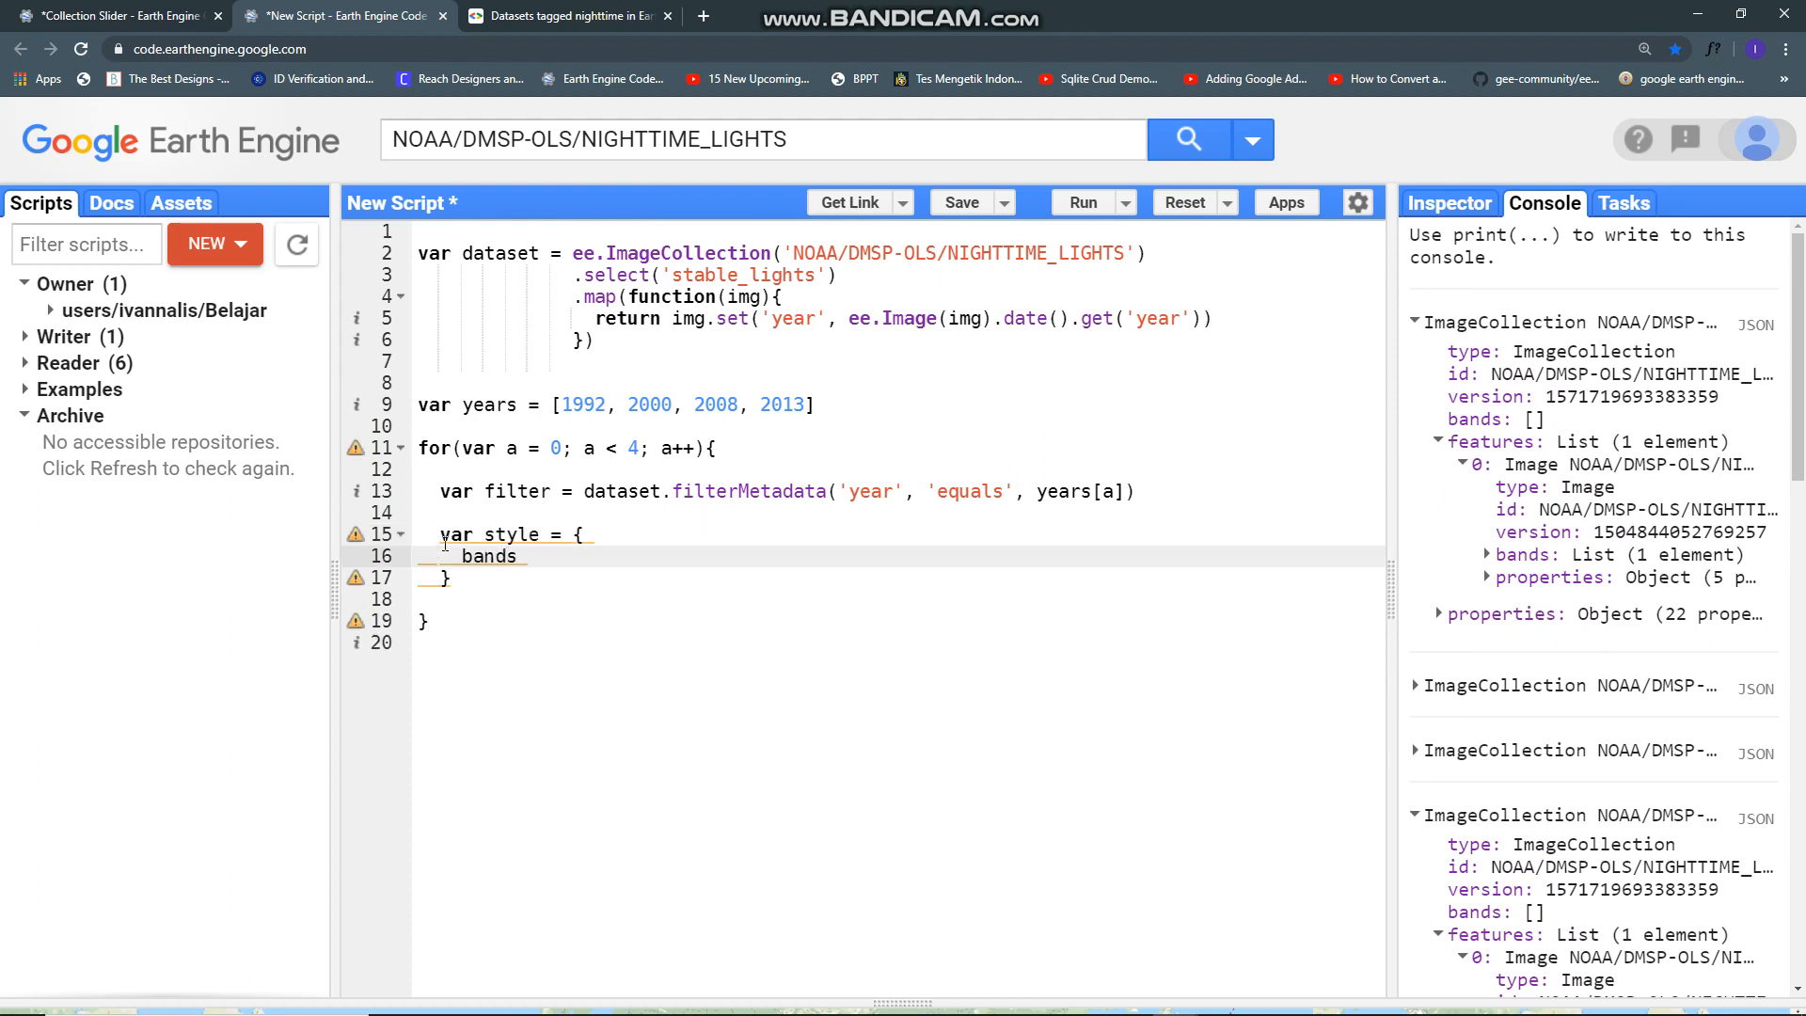
pyautogui.write(': []')
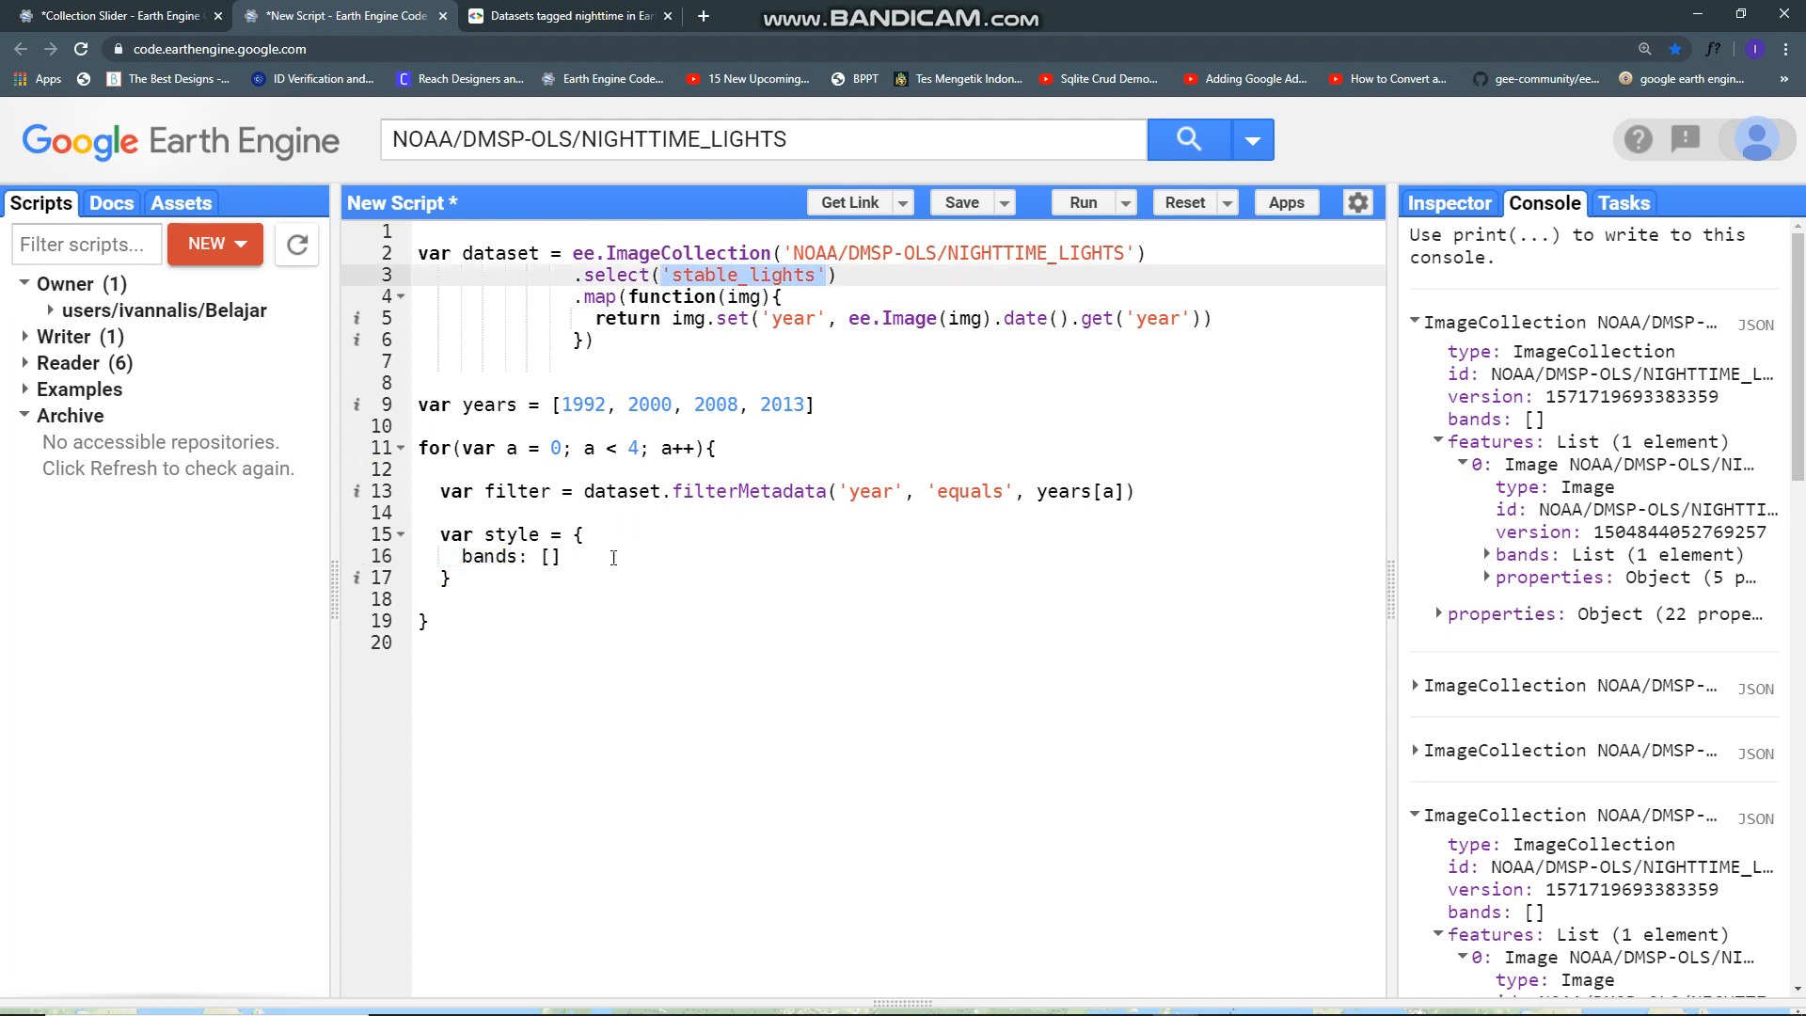
pyautogui.write("'stable_lights'")
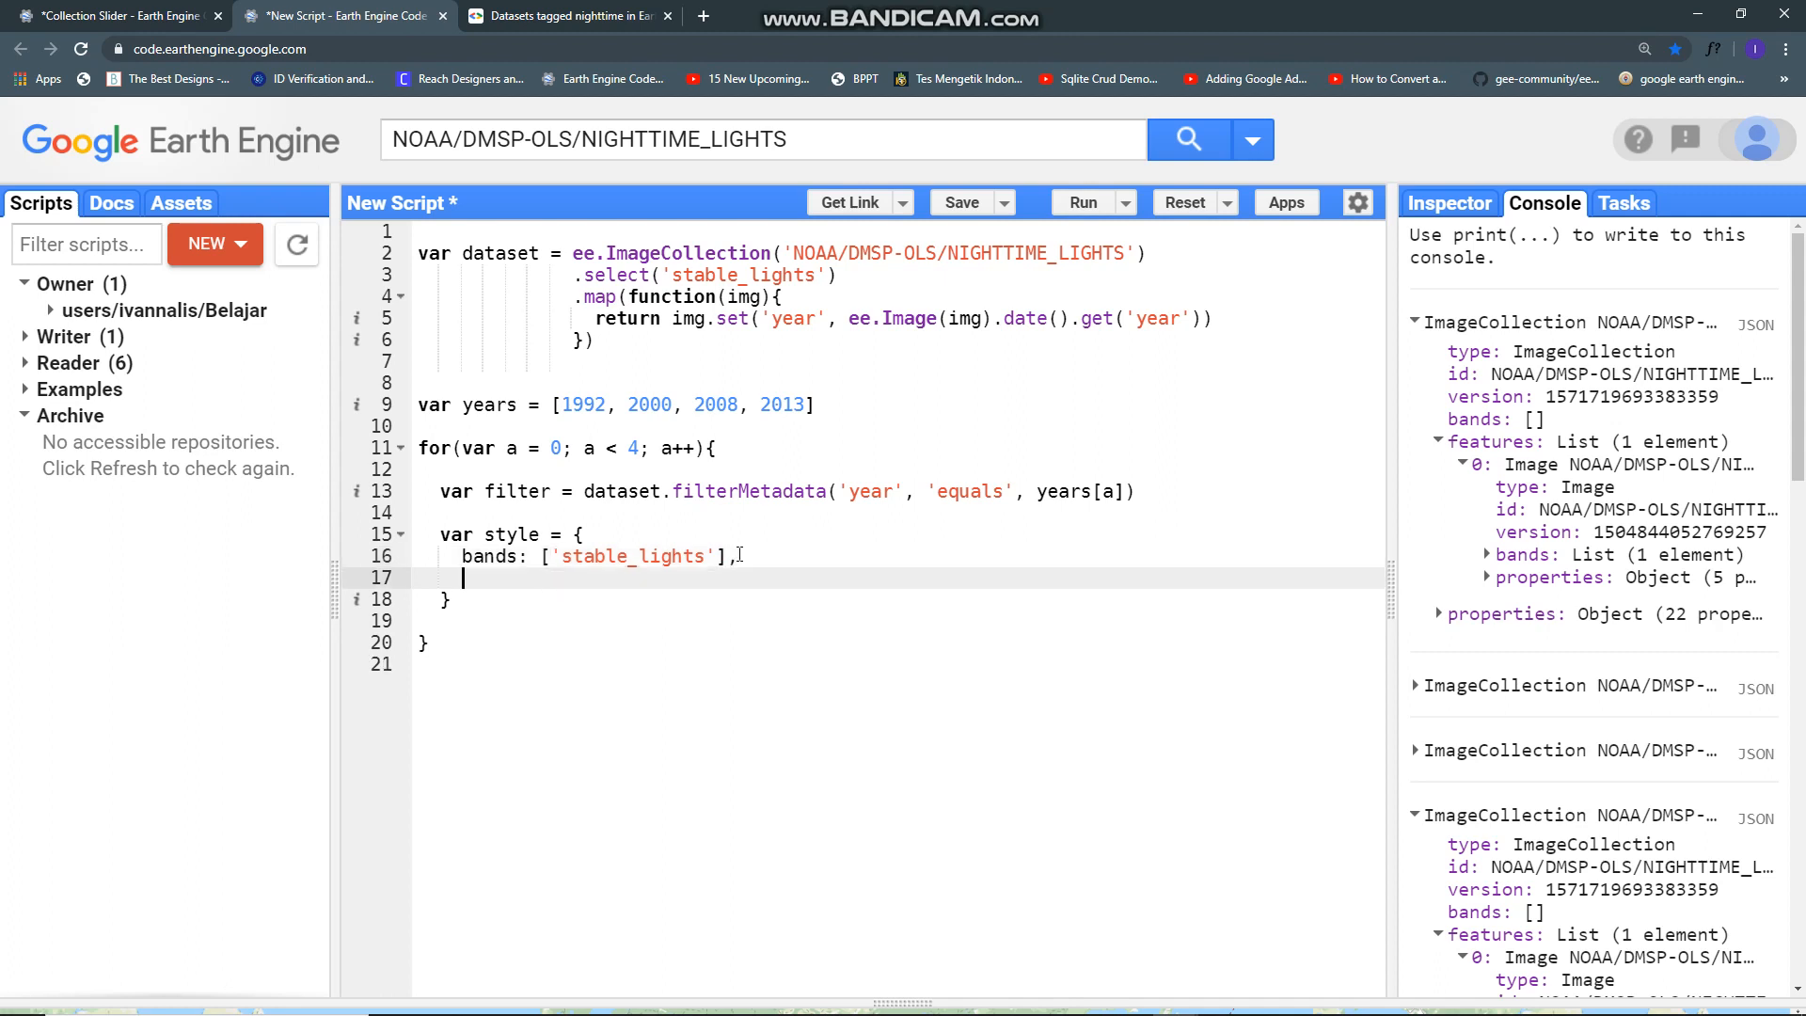
pyautogui.write('max:')
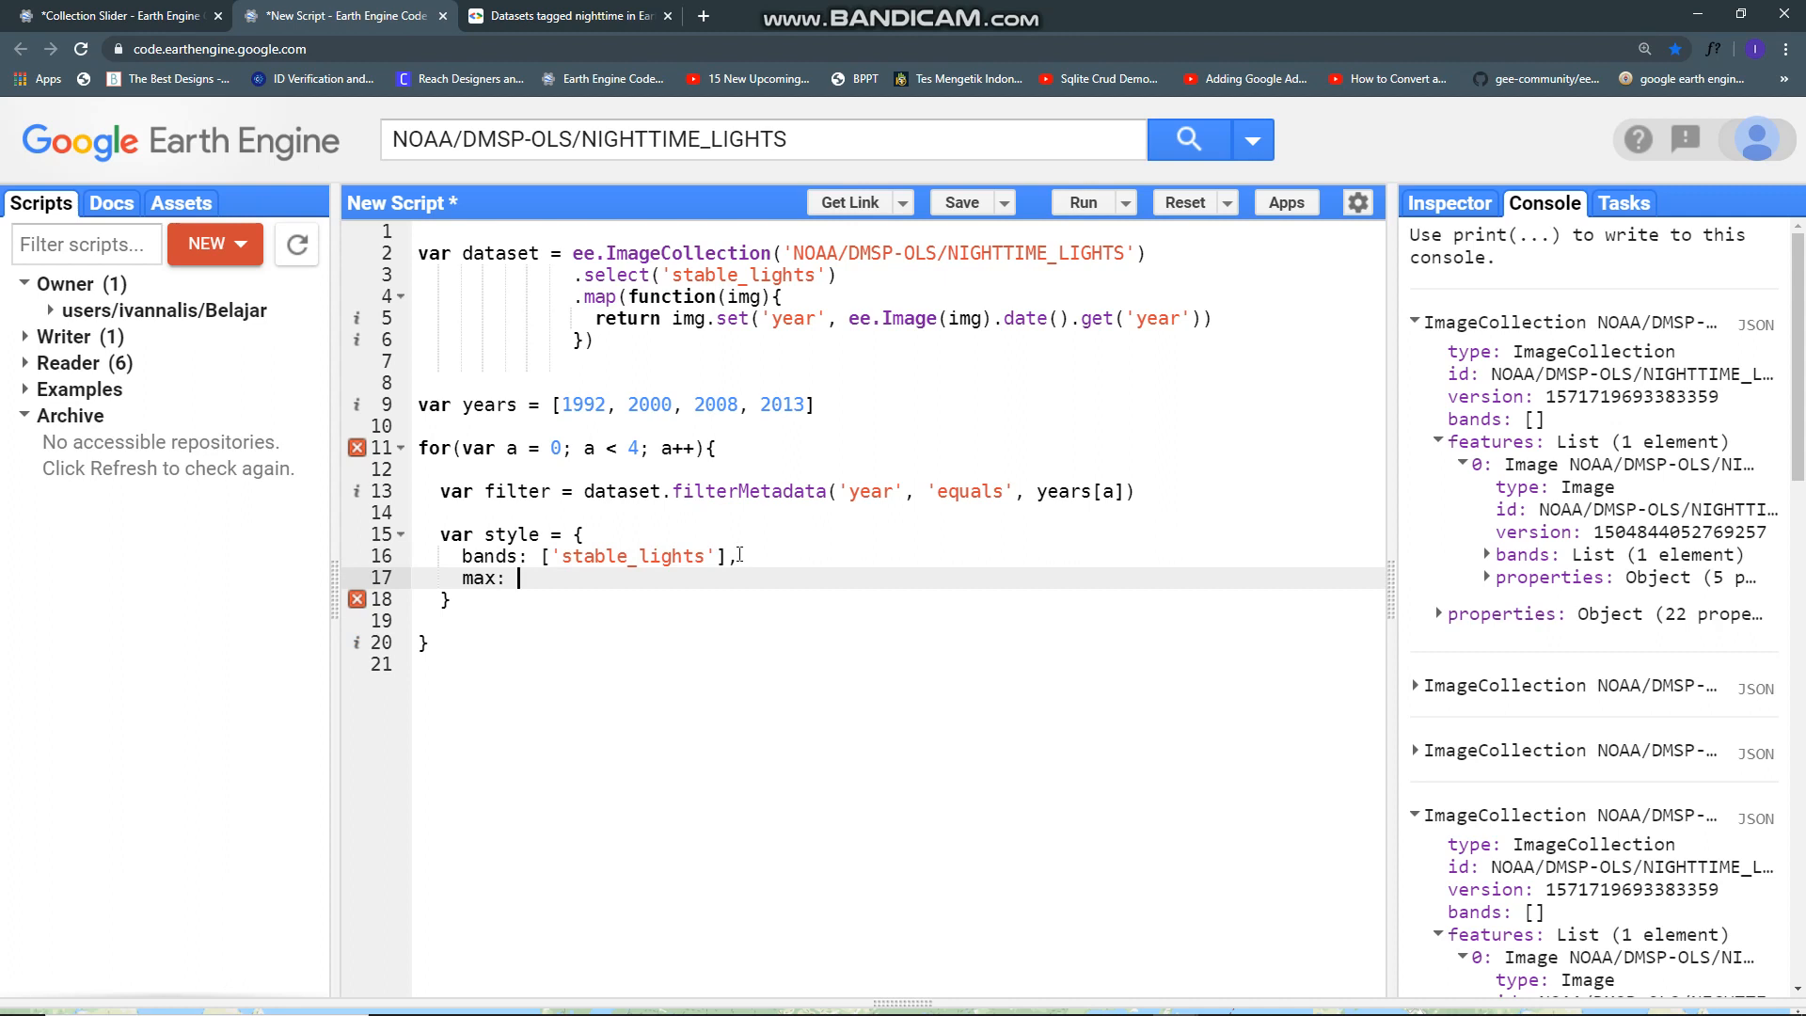
pyautogui.write('63,')
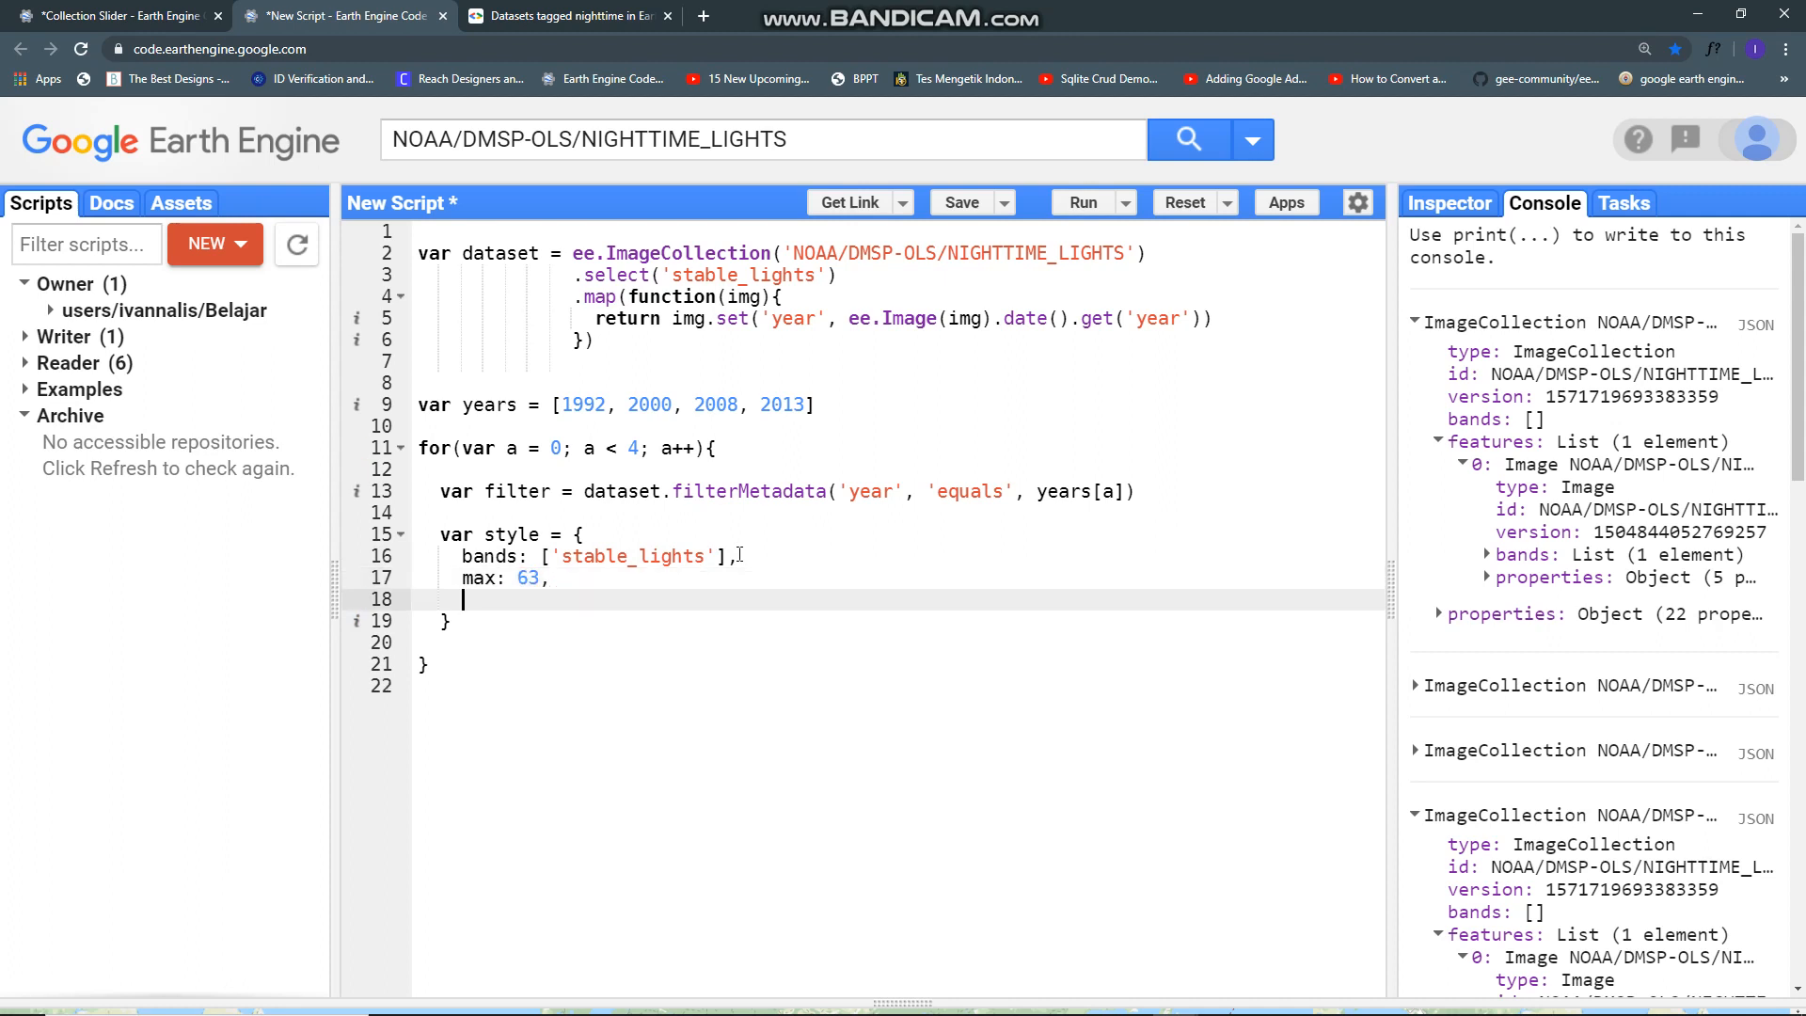
# Step: Add the palette ['black', 'white', 'orange', 'yellow', 'red'] to the style object
pyautogui.write('p')
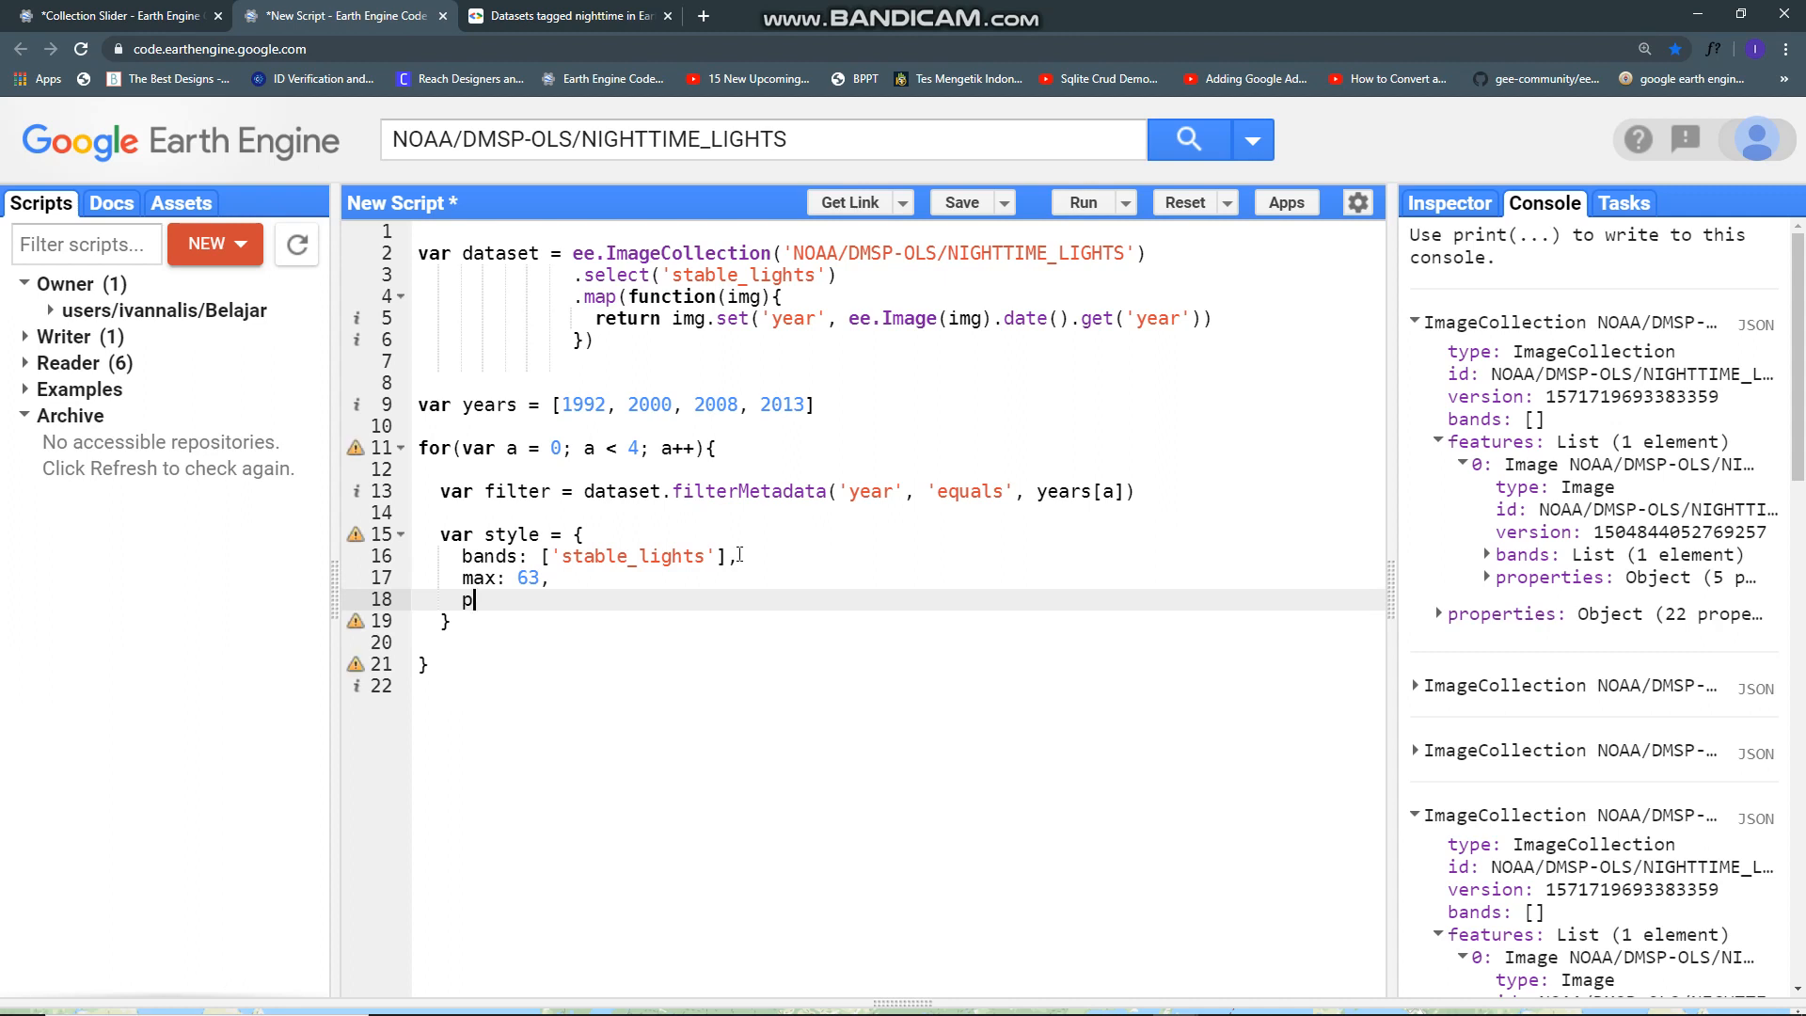
pyautogui.write('ale')
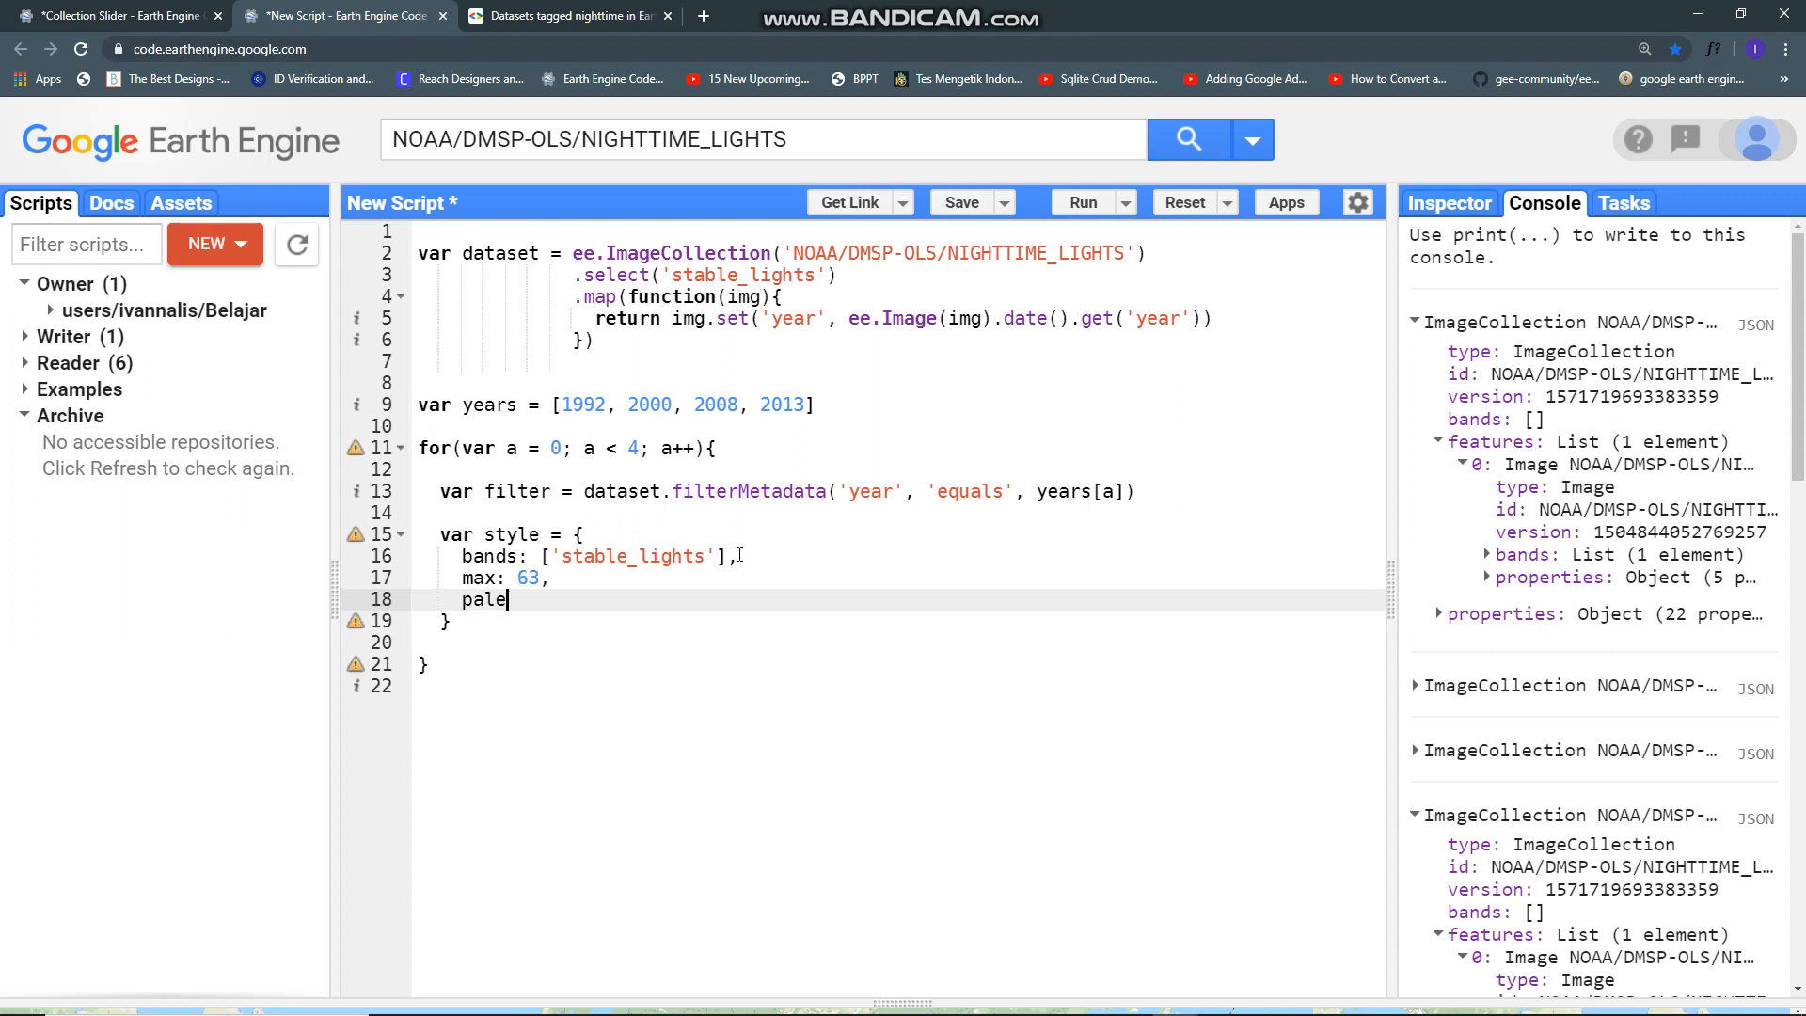
pyautogui.write('tte: []')
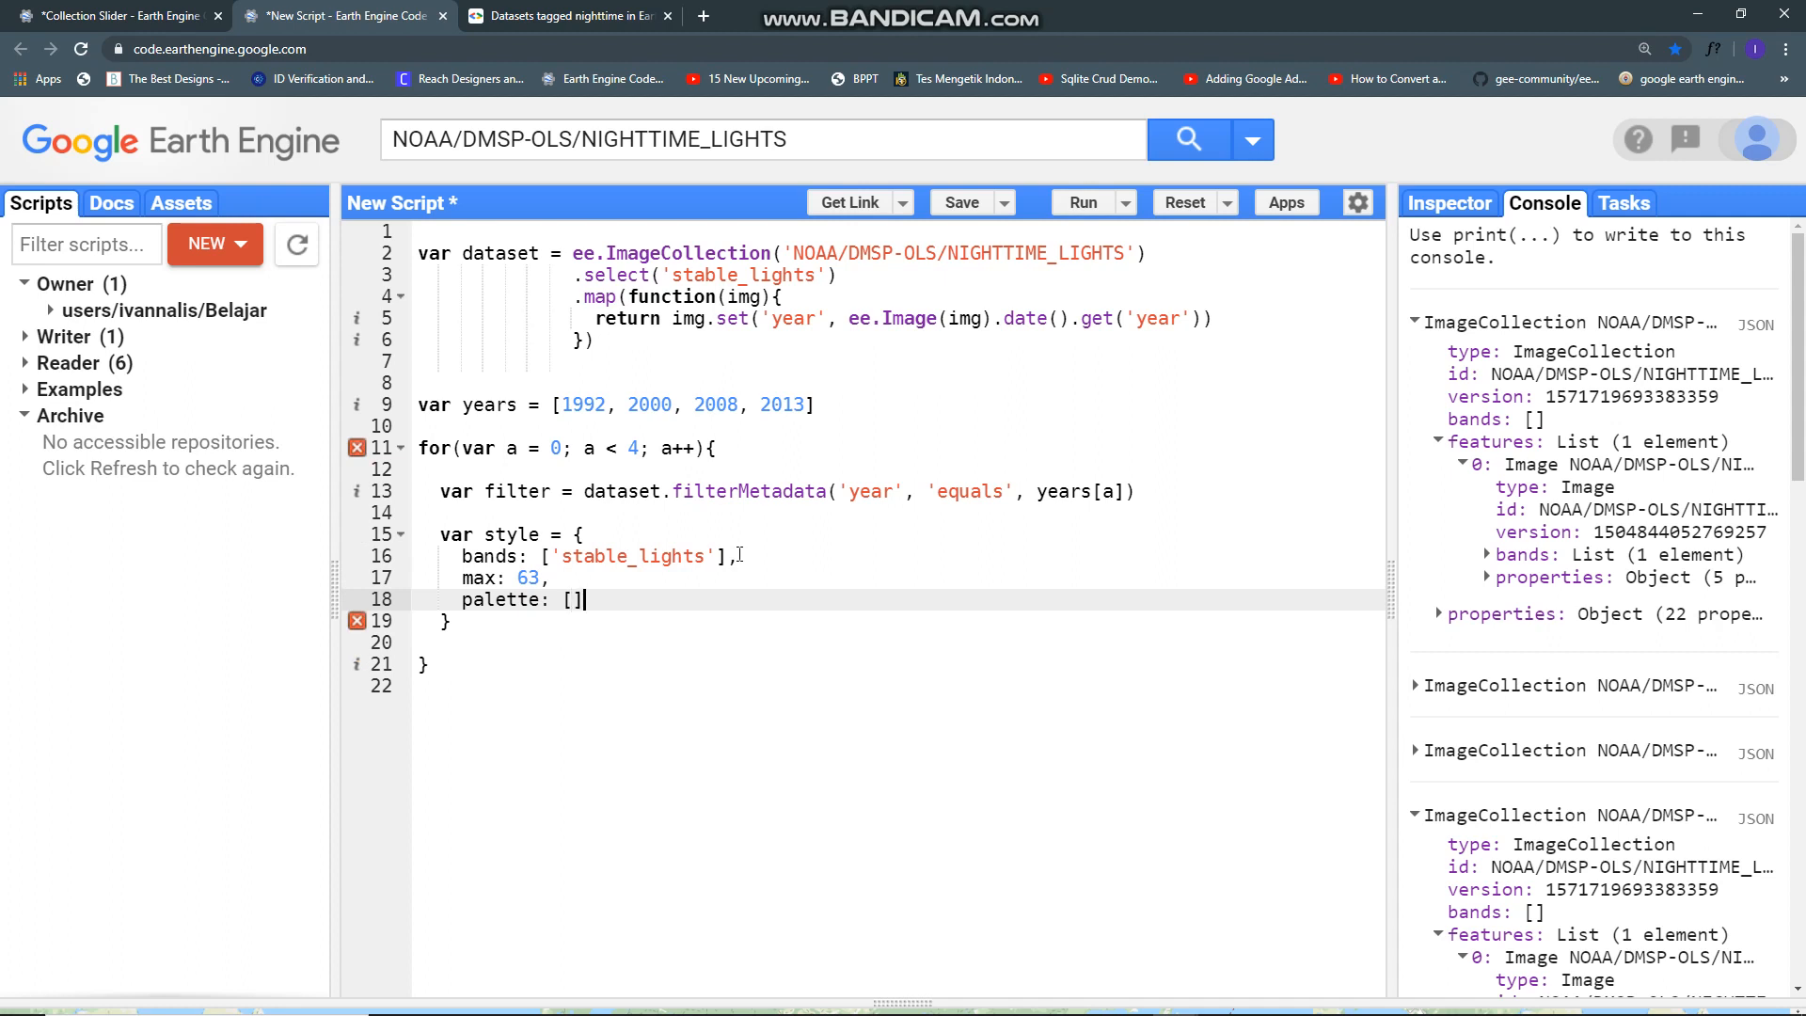
pyautogui.write("''")
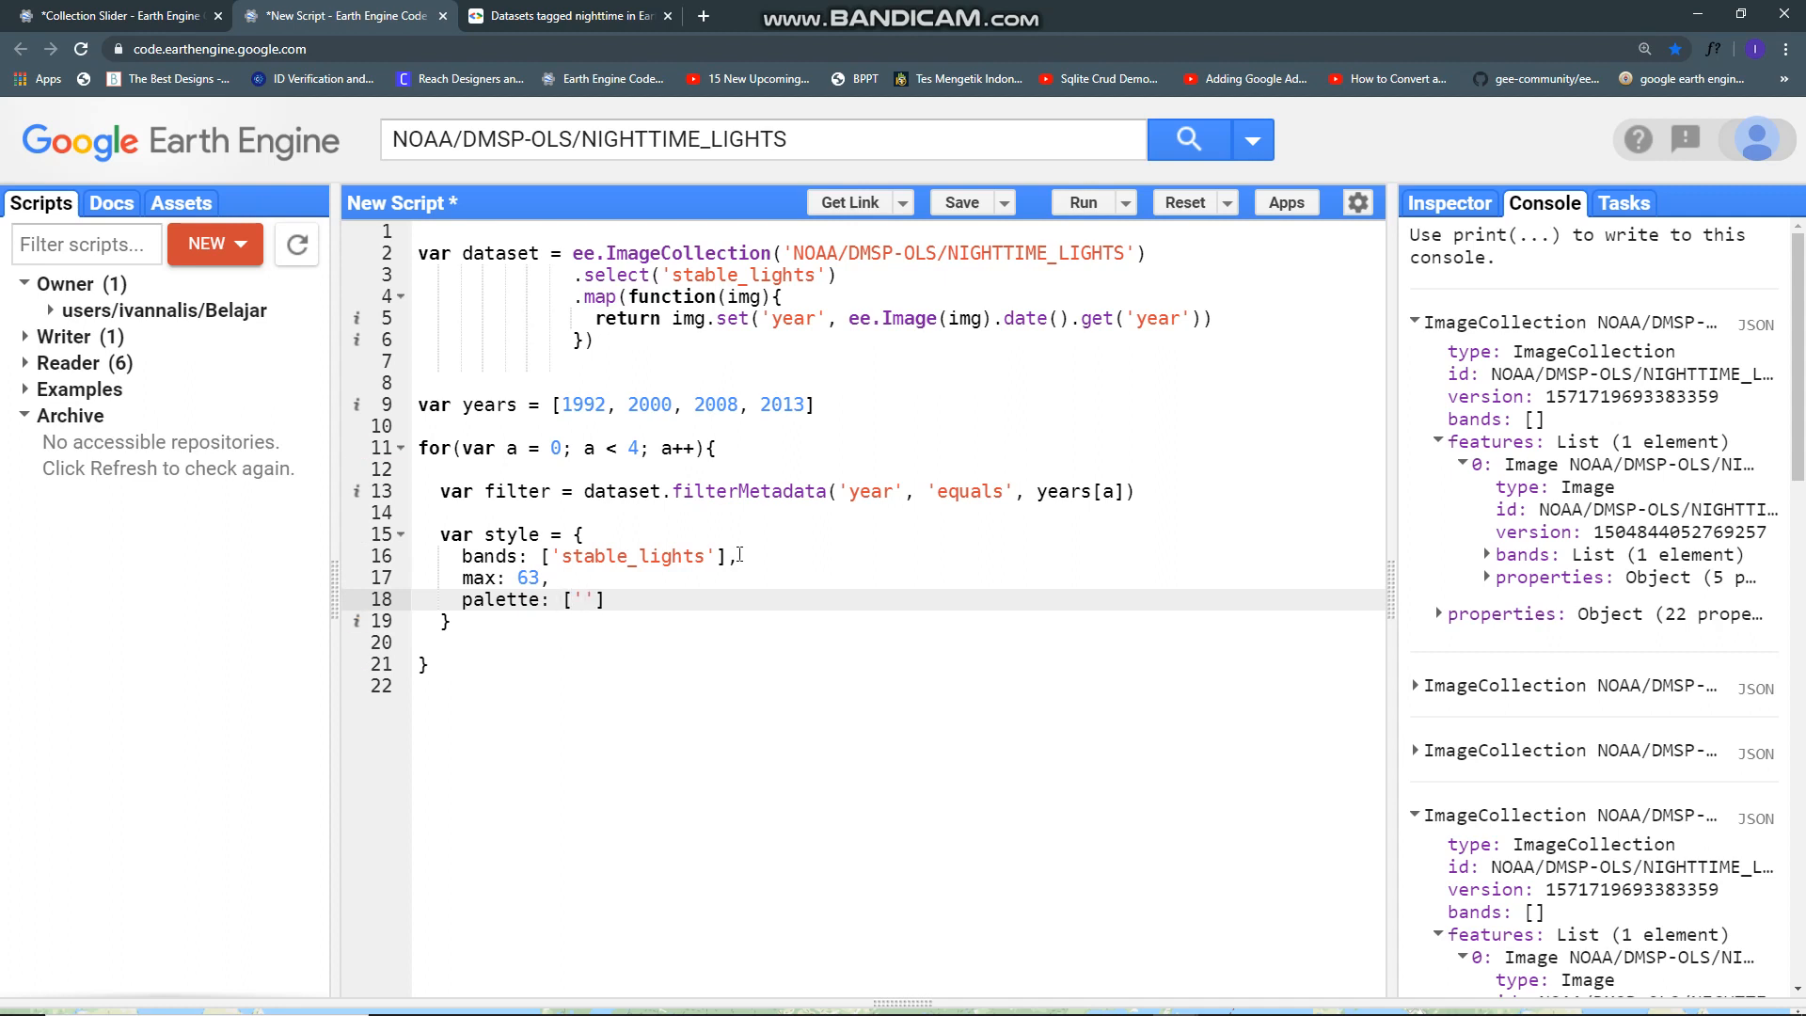
pyautogui.write('b')
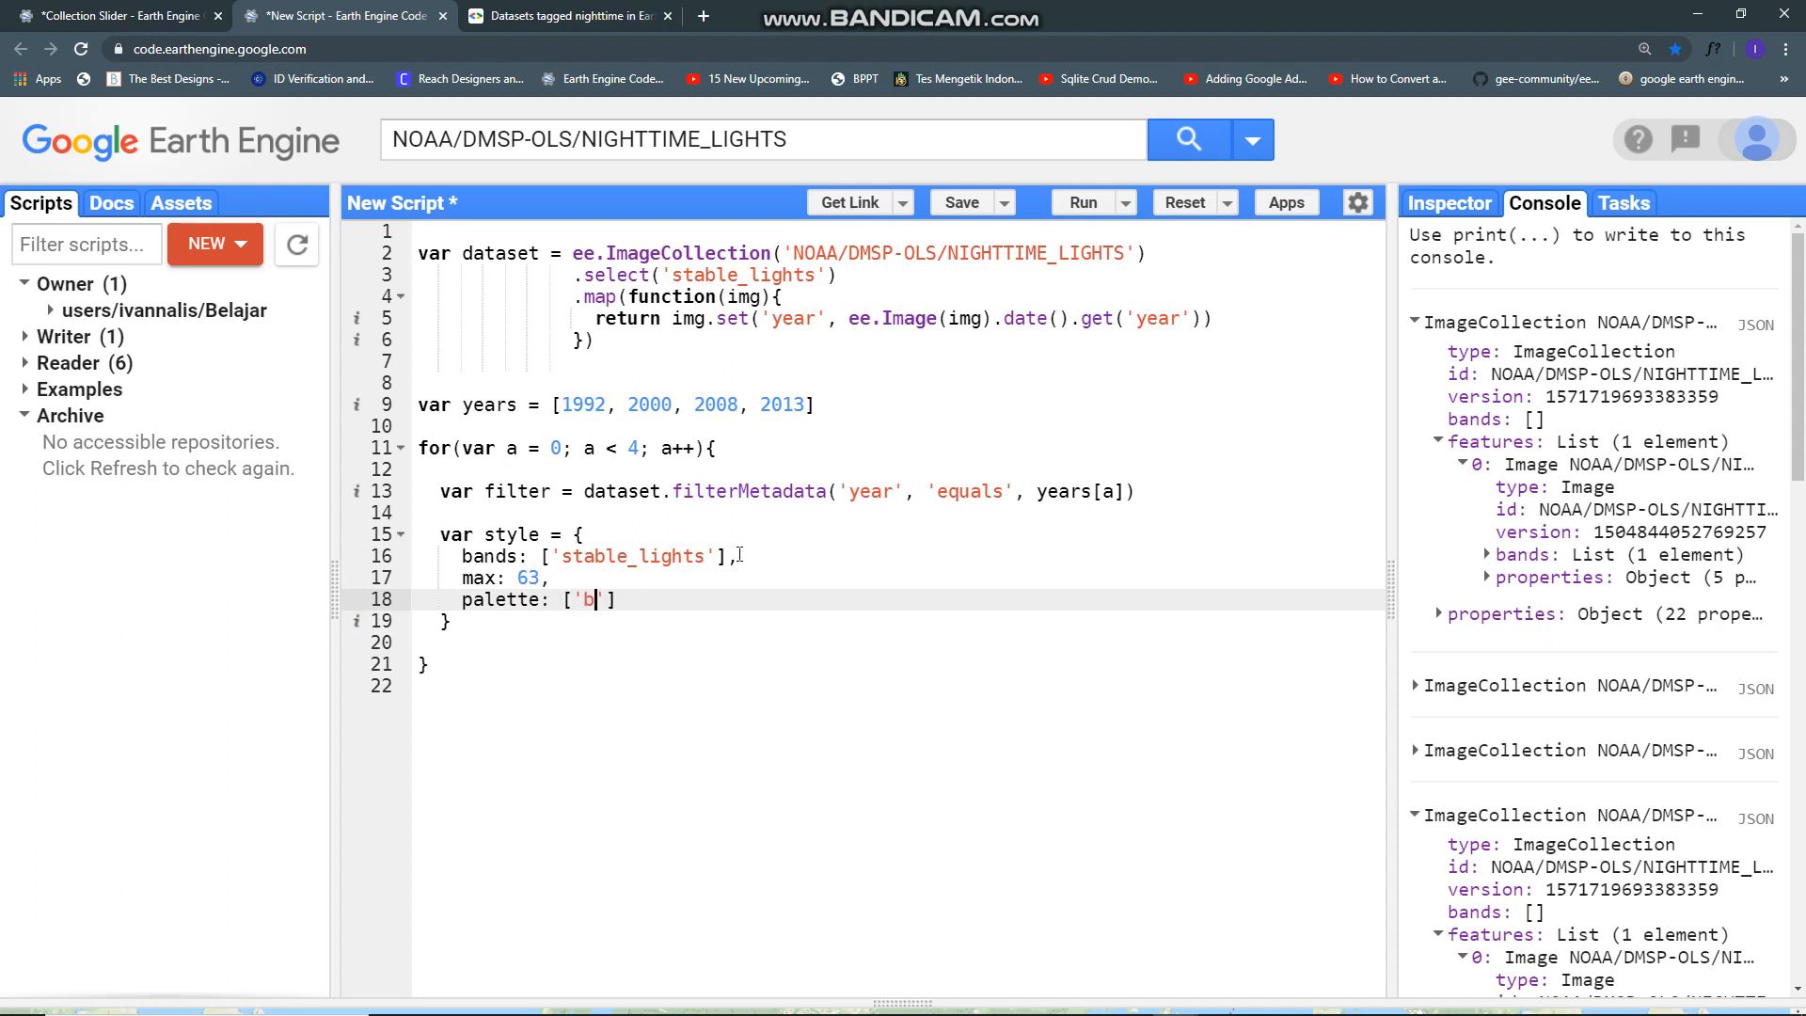
pyautogui.write("lack', '")
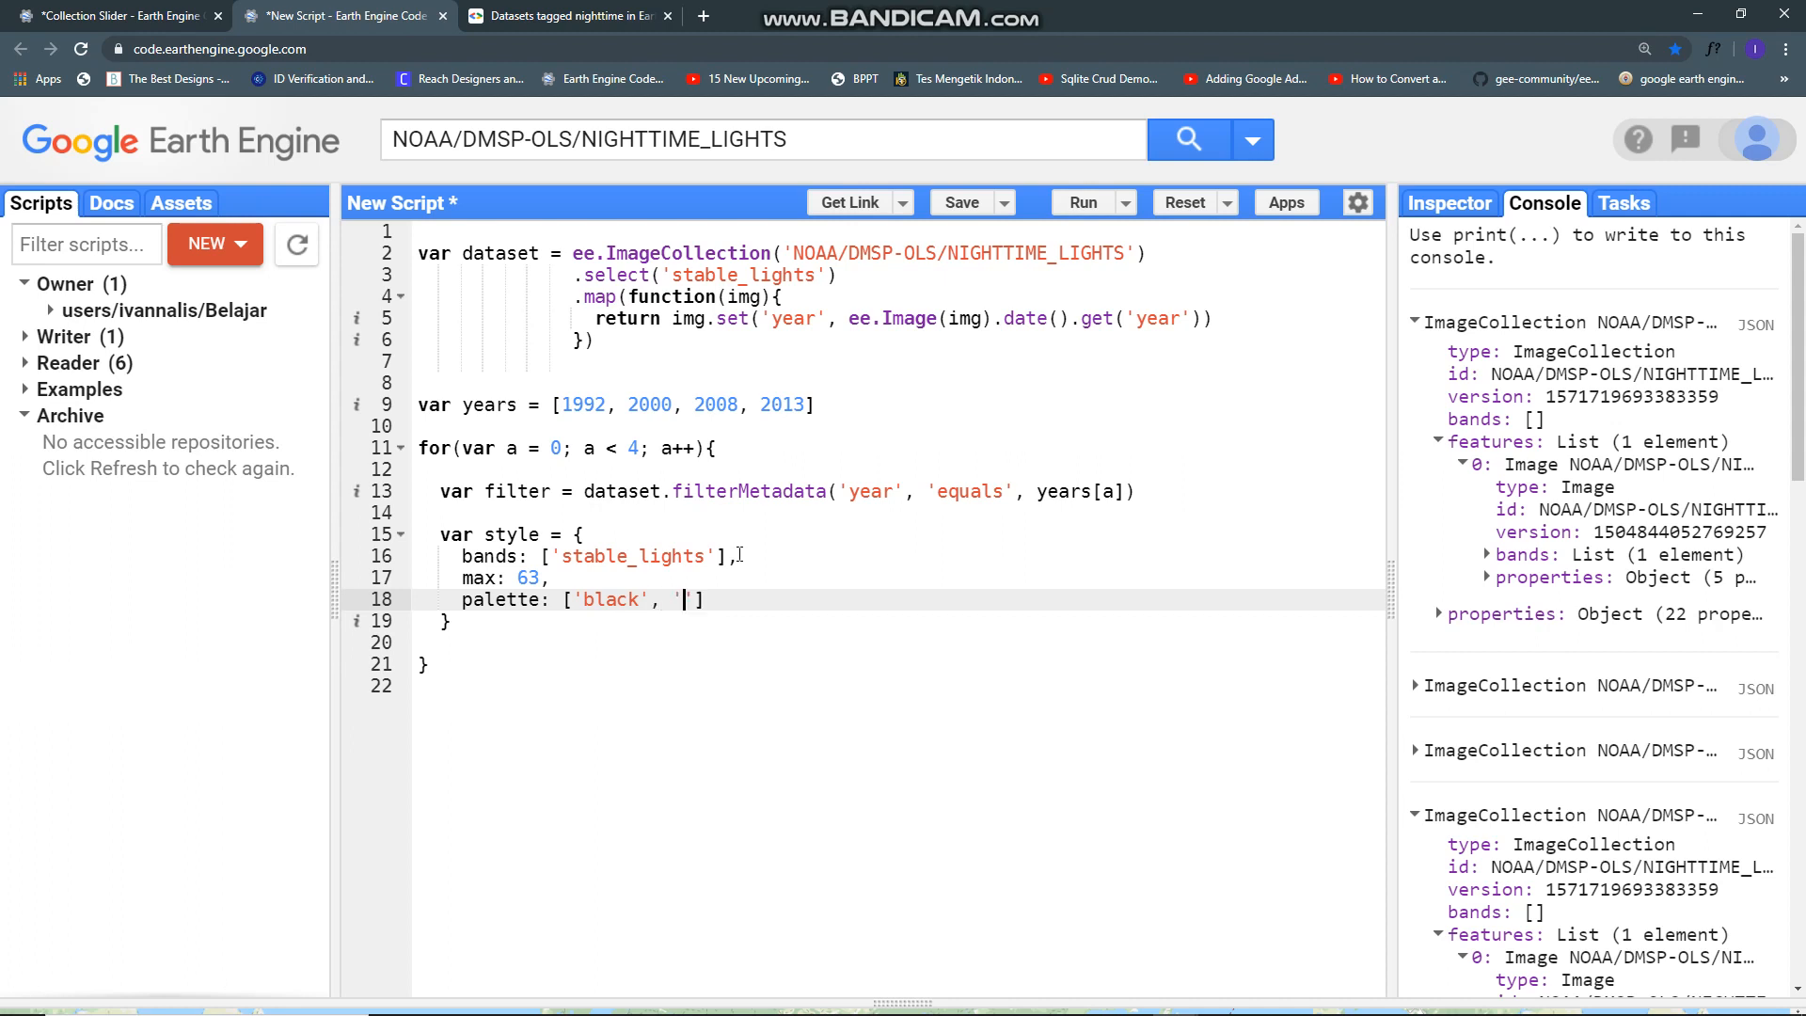
pyautogui.write('white')
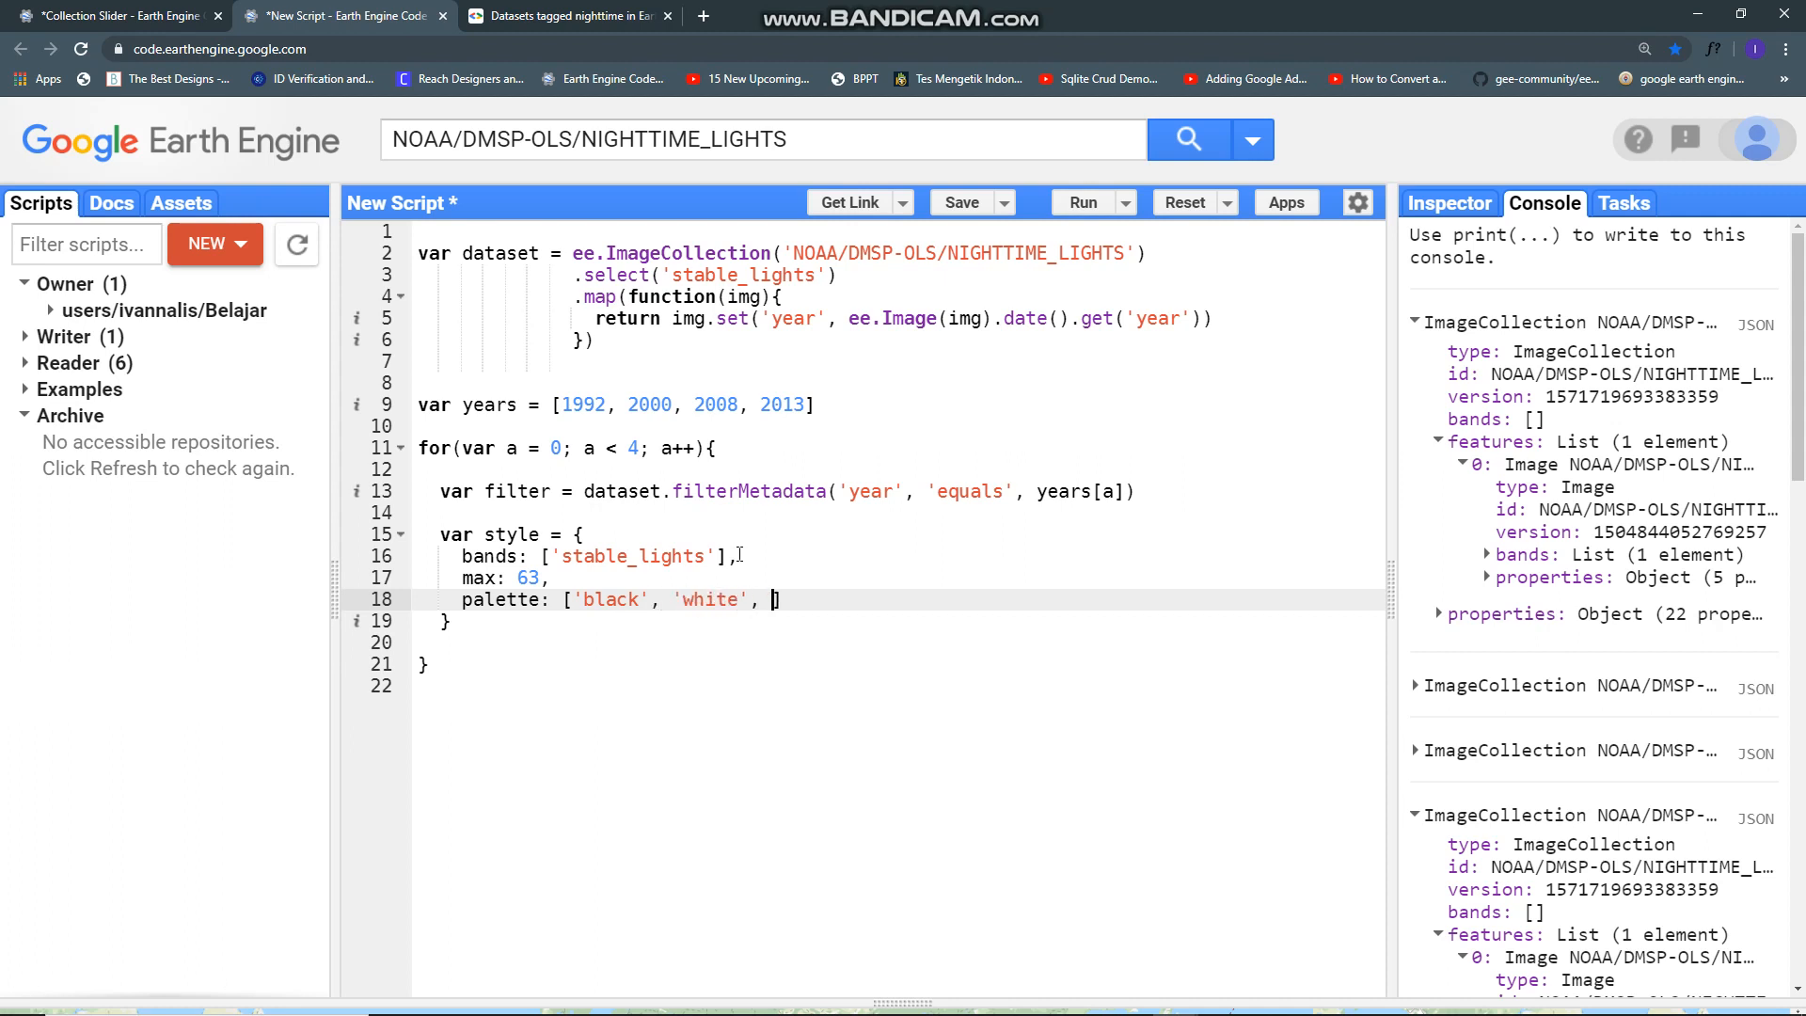
pyautogui.write("''")
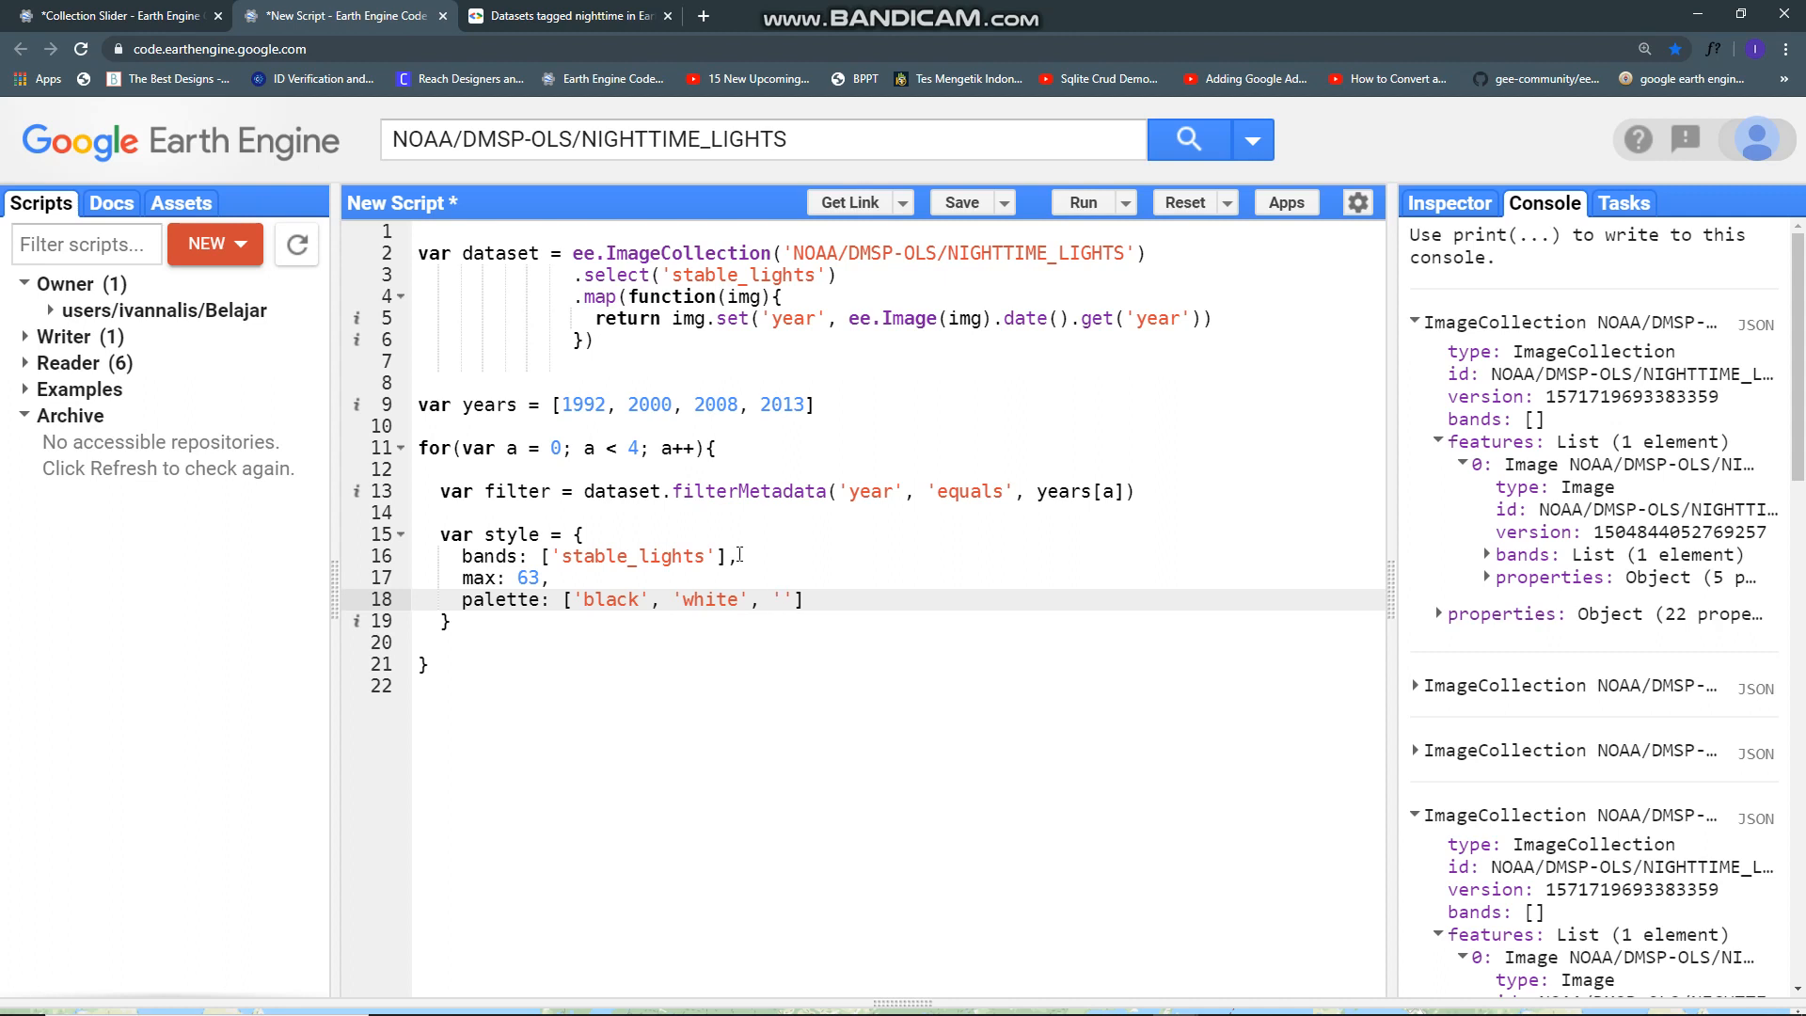
pyautogui.write('orange')
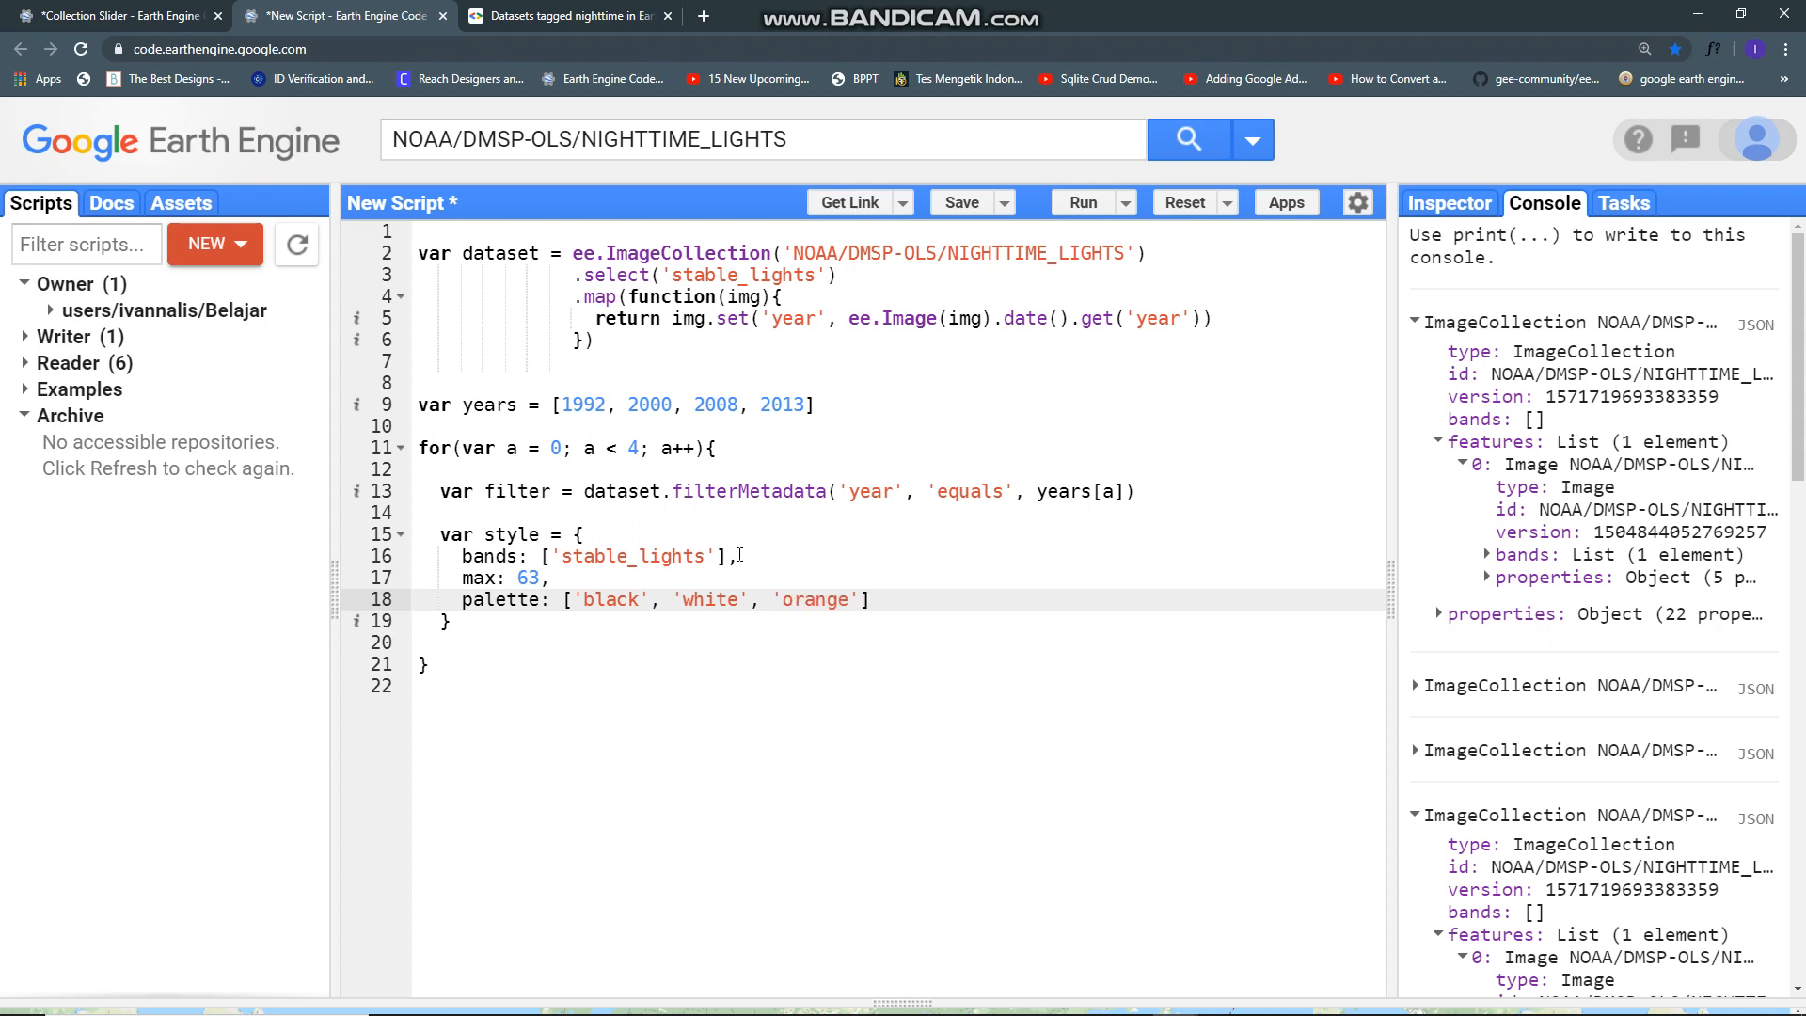
pyautogui.write(", 'yell")
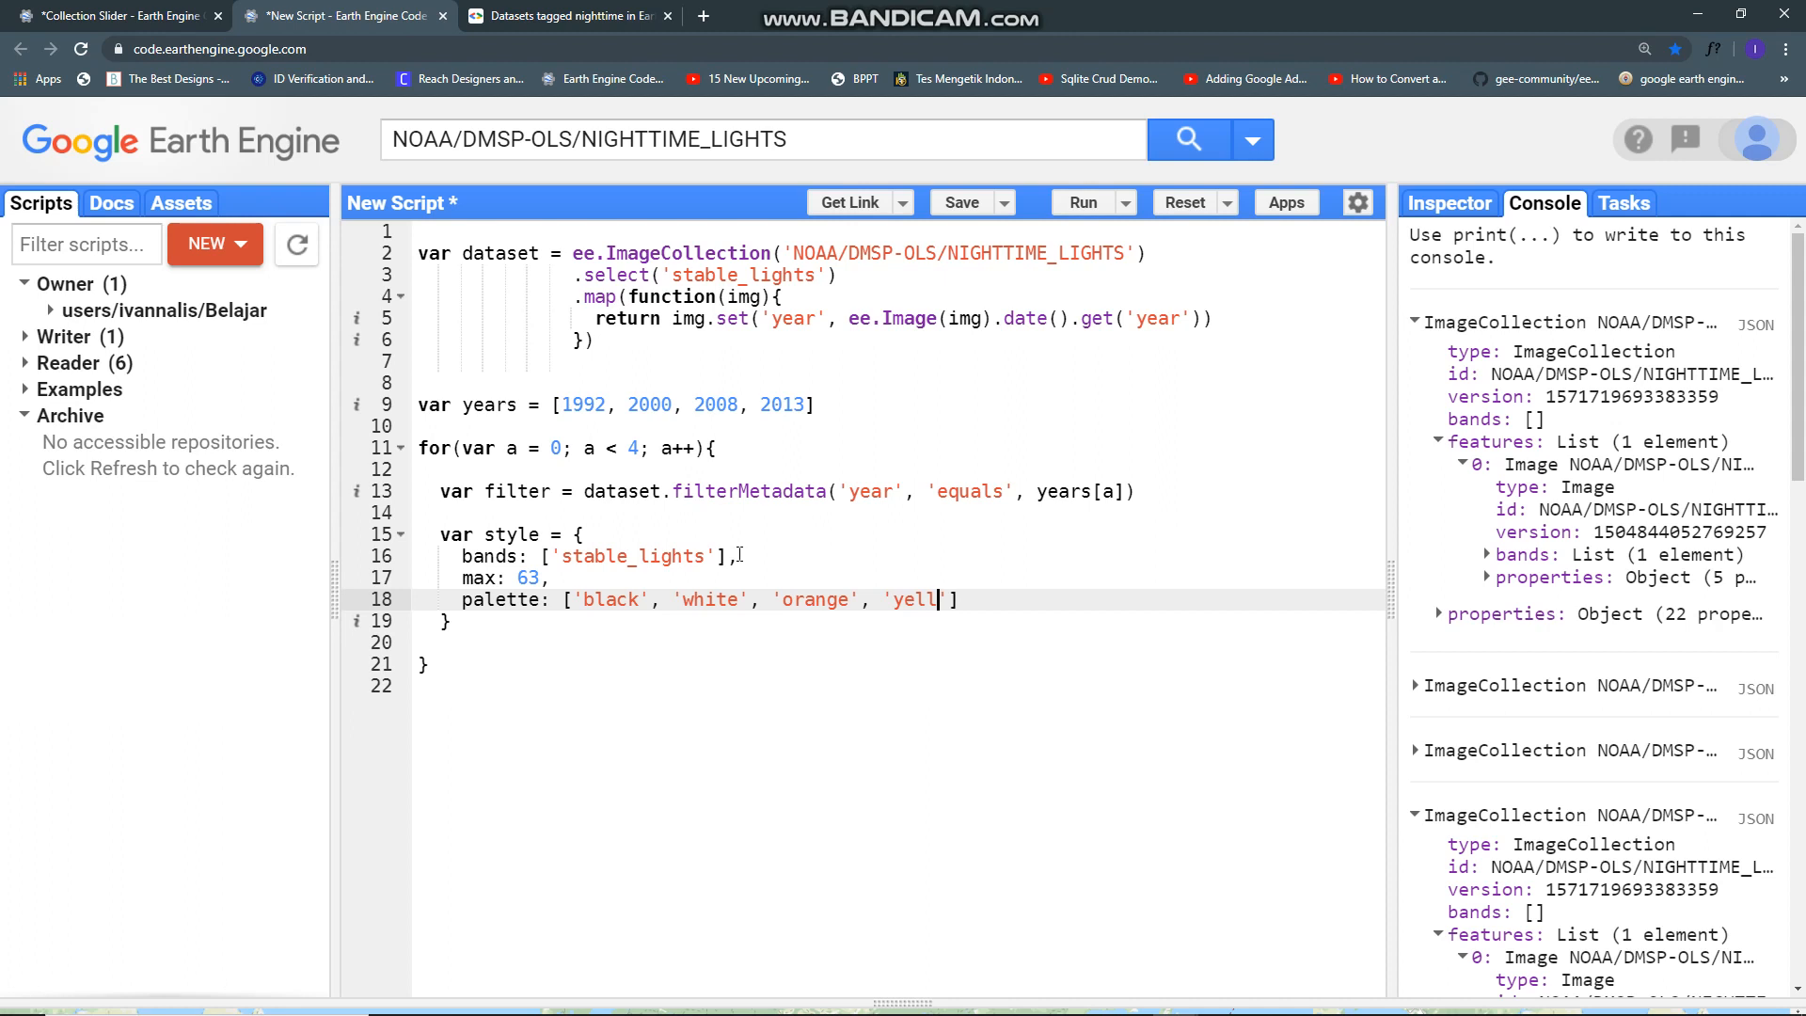
pyautogui.write("ow', '")
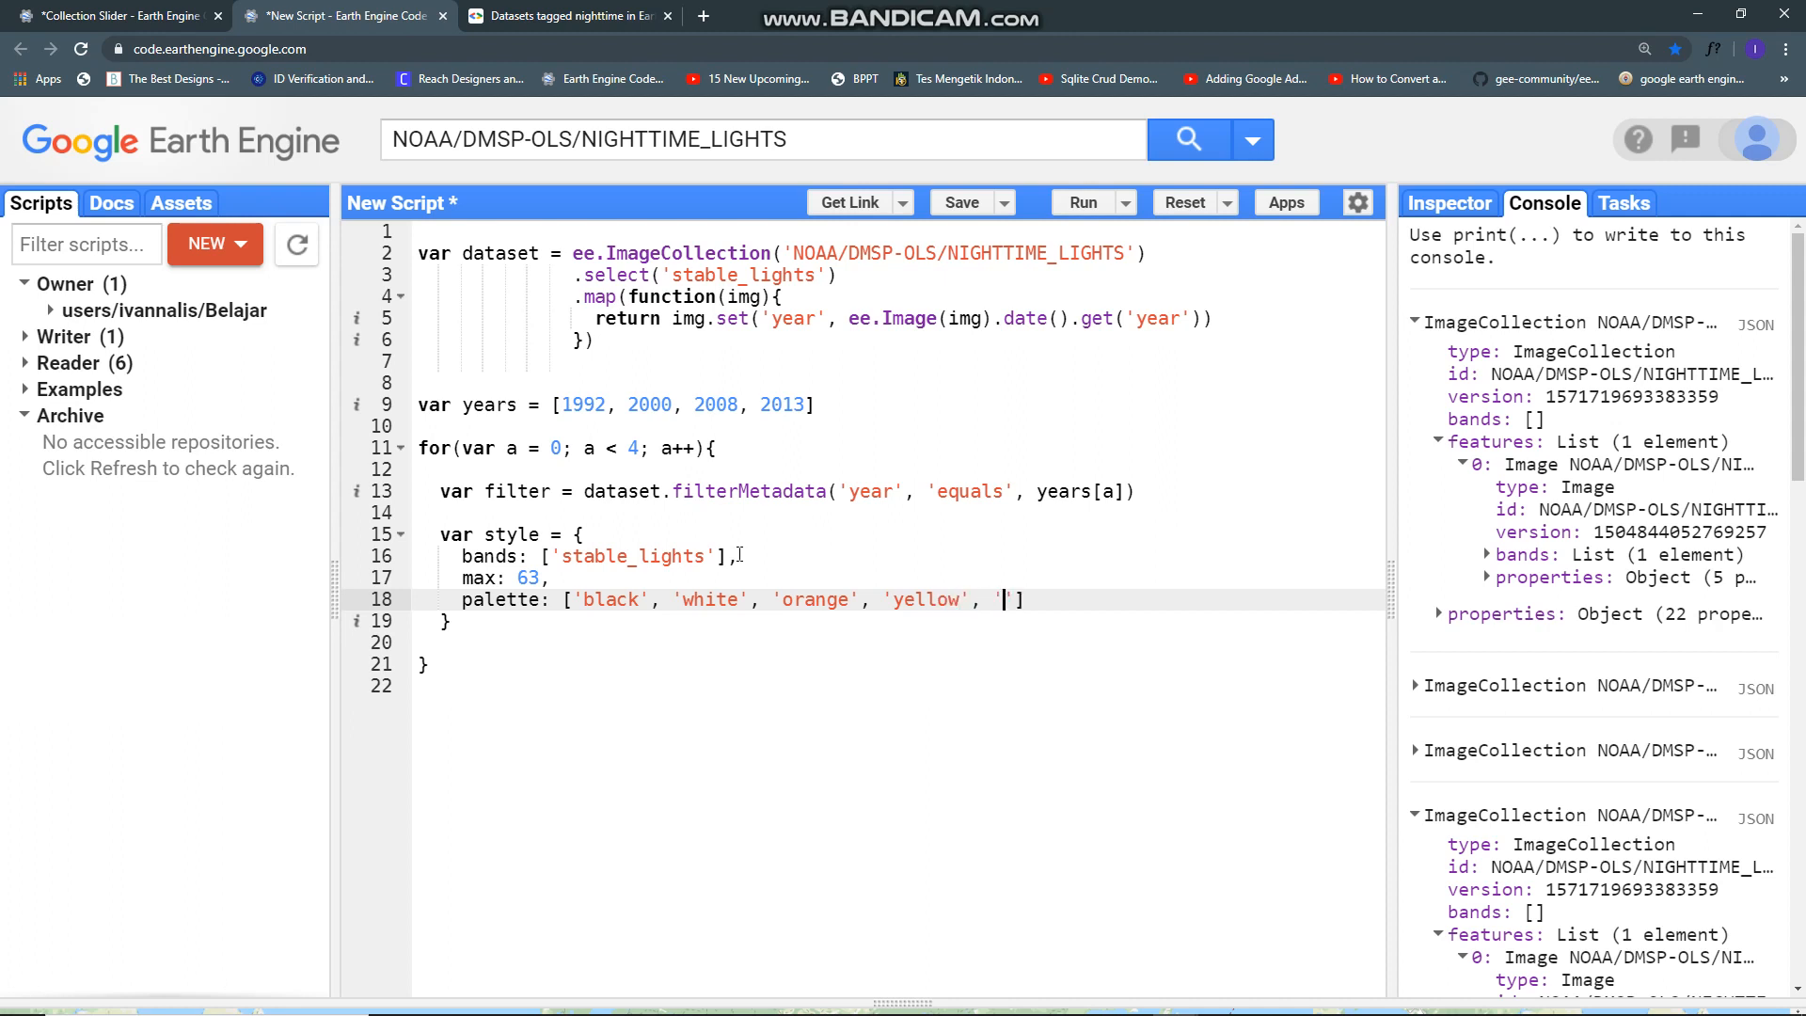
pyautogui.write("red'")
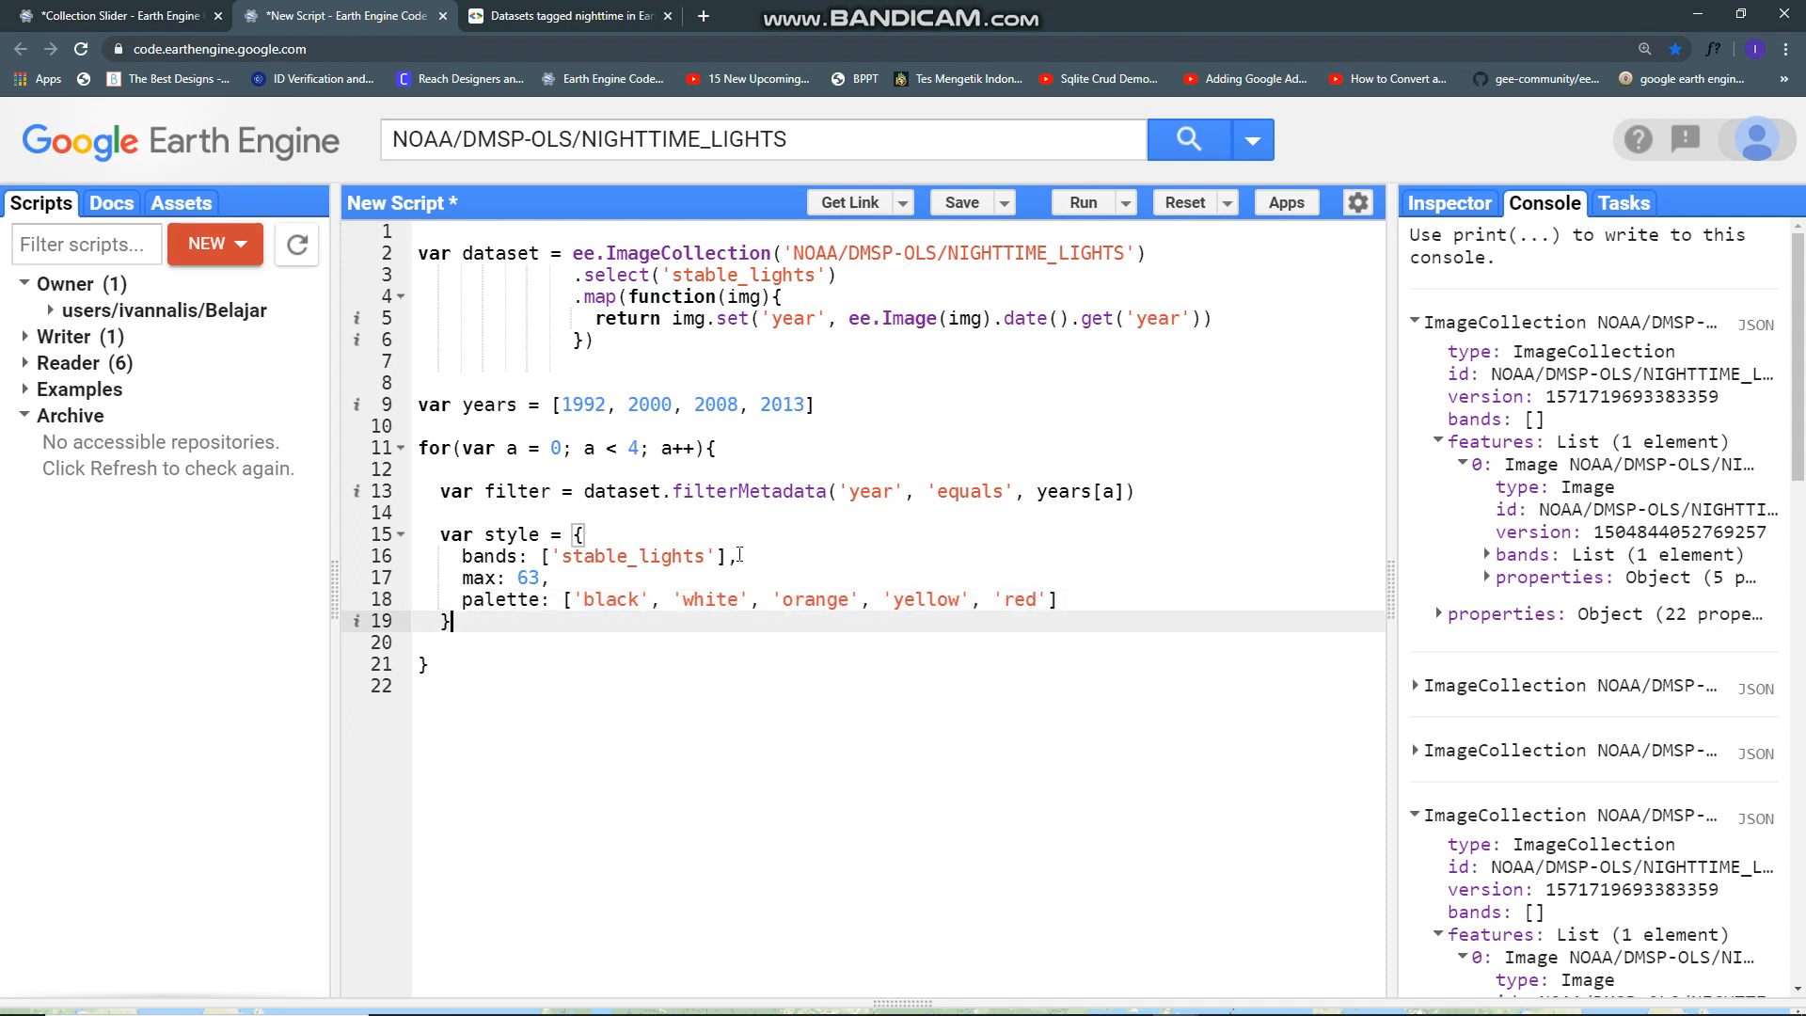
# Step: Write Map.addLayer(filter, style, 'NOAA - YEAR:' + ' ' + years[a], false) inside the loop
pyautogui.write('Map')
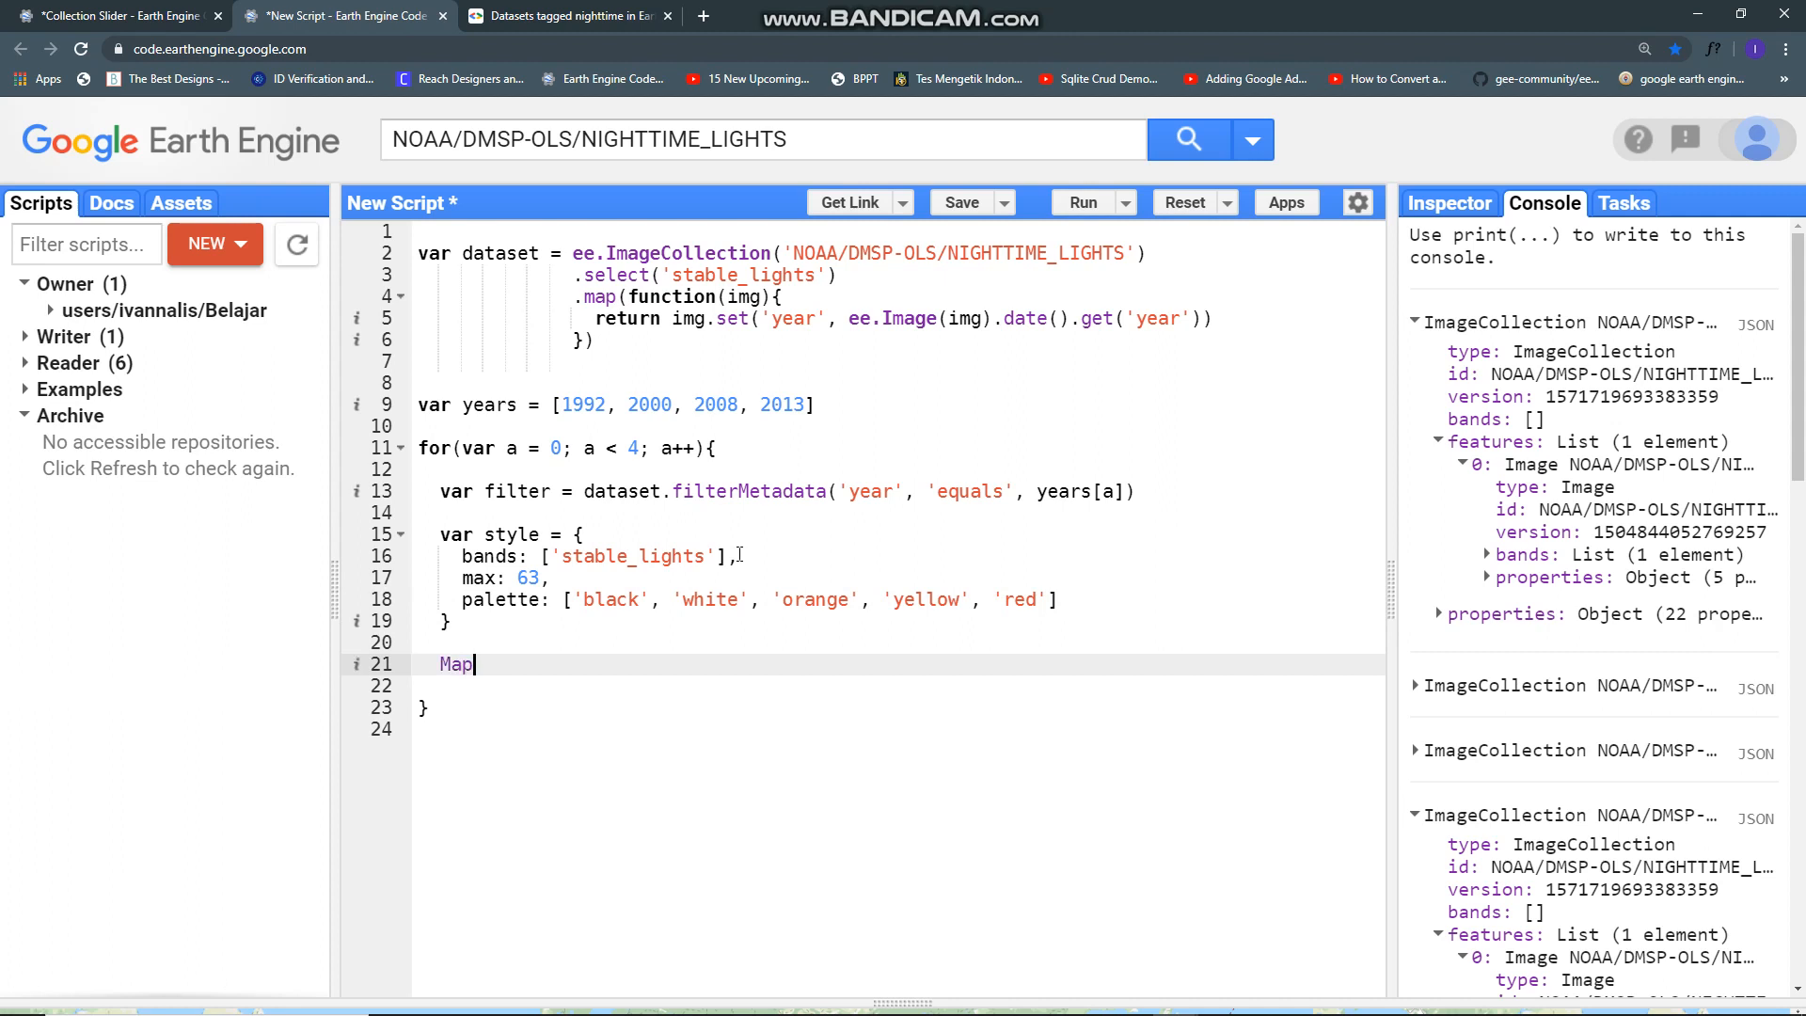
pyautogui.write('.add')
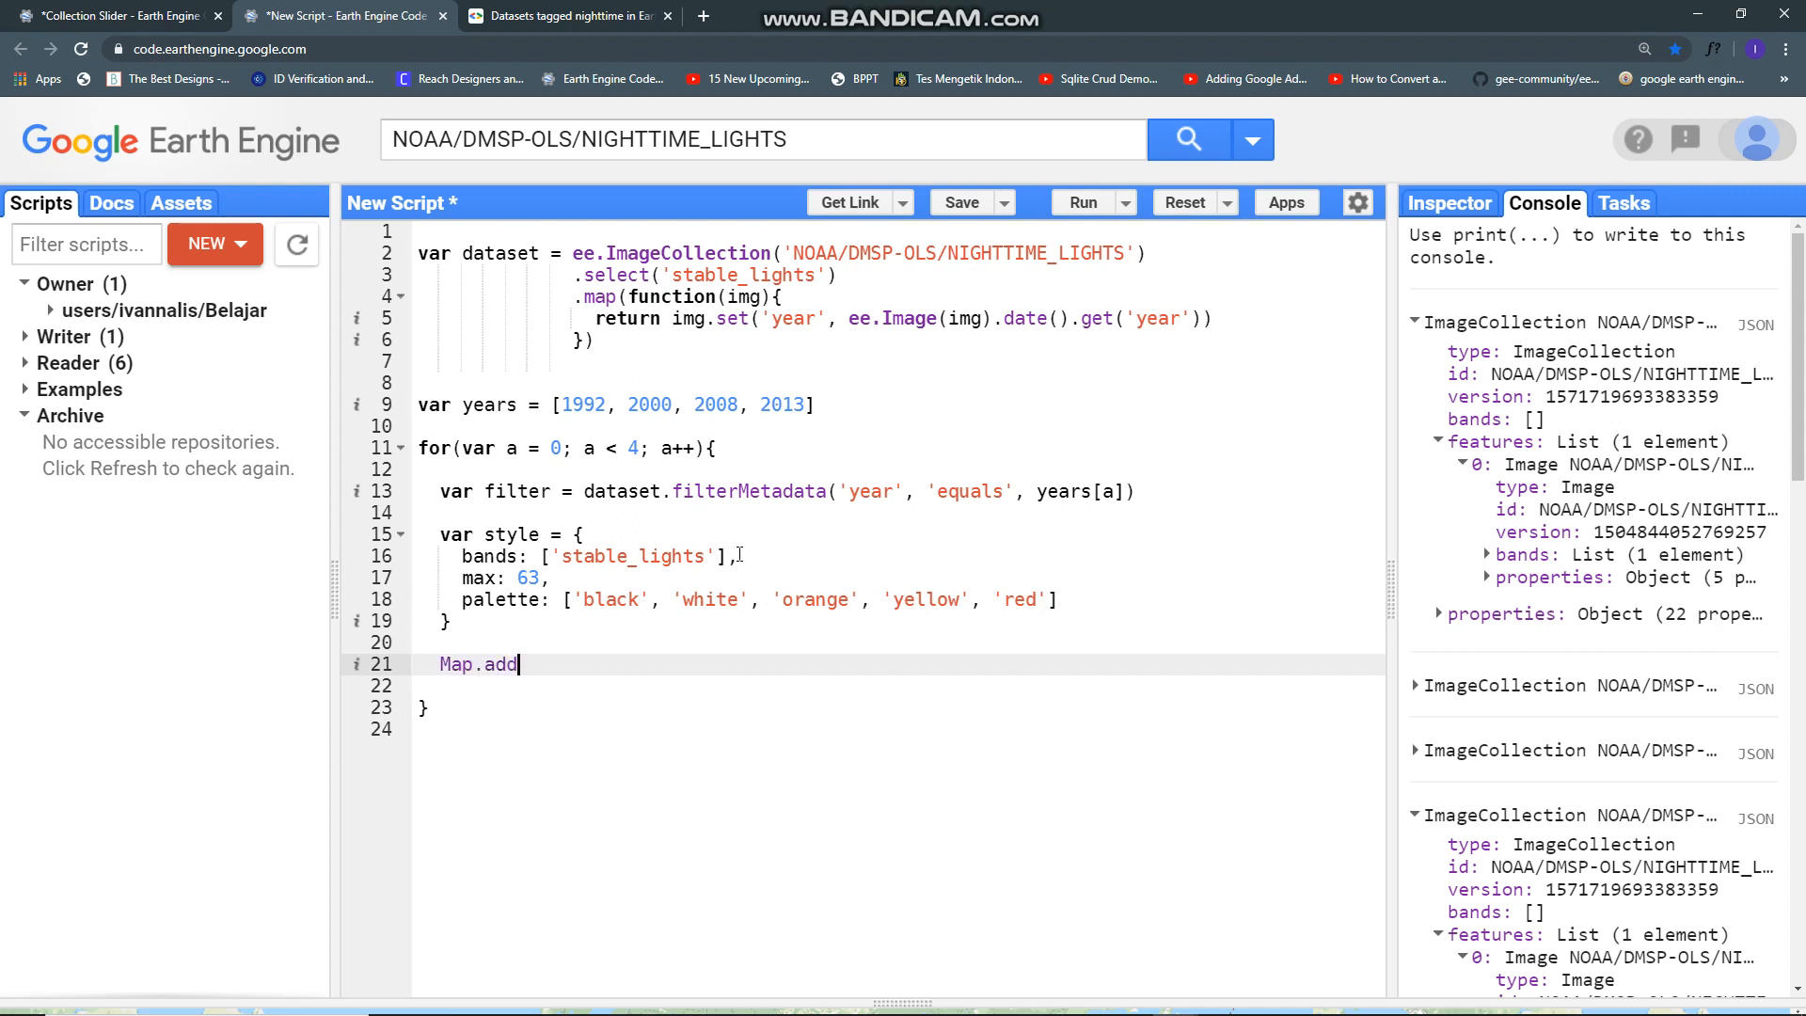
pyautogui.write('Layer(')
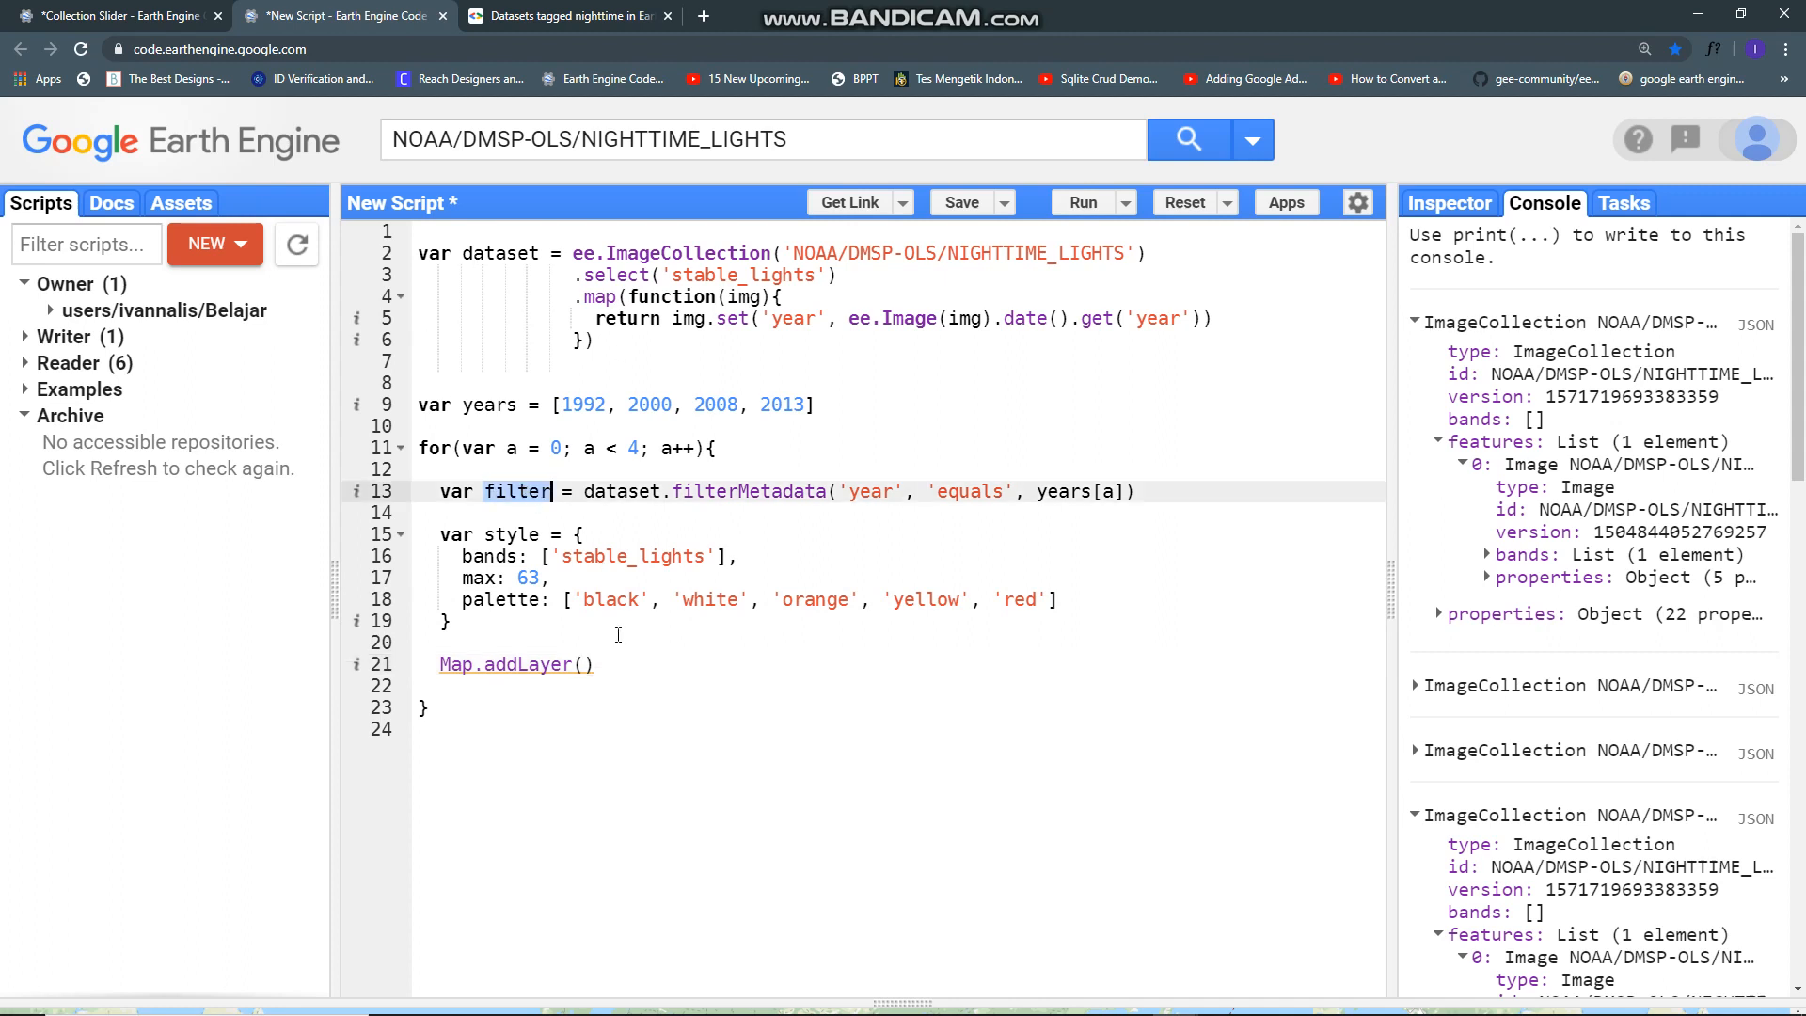
pyautogui.write('filter,')
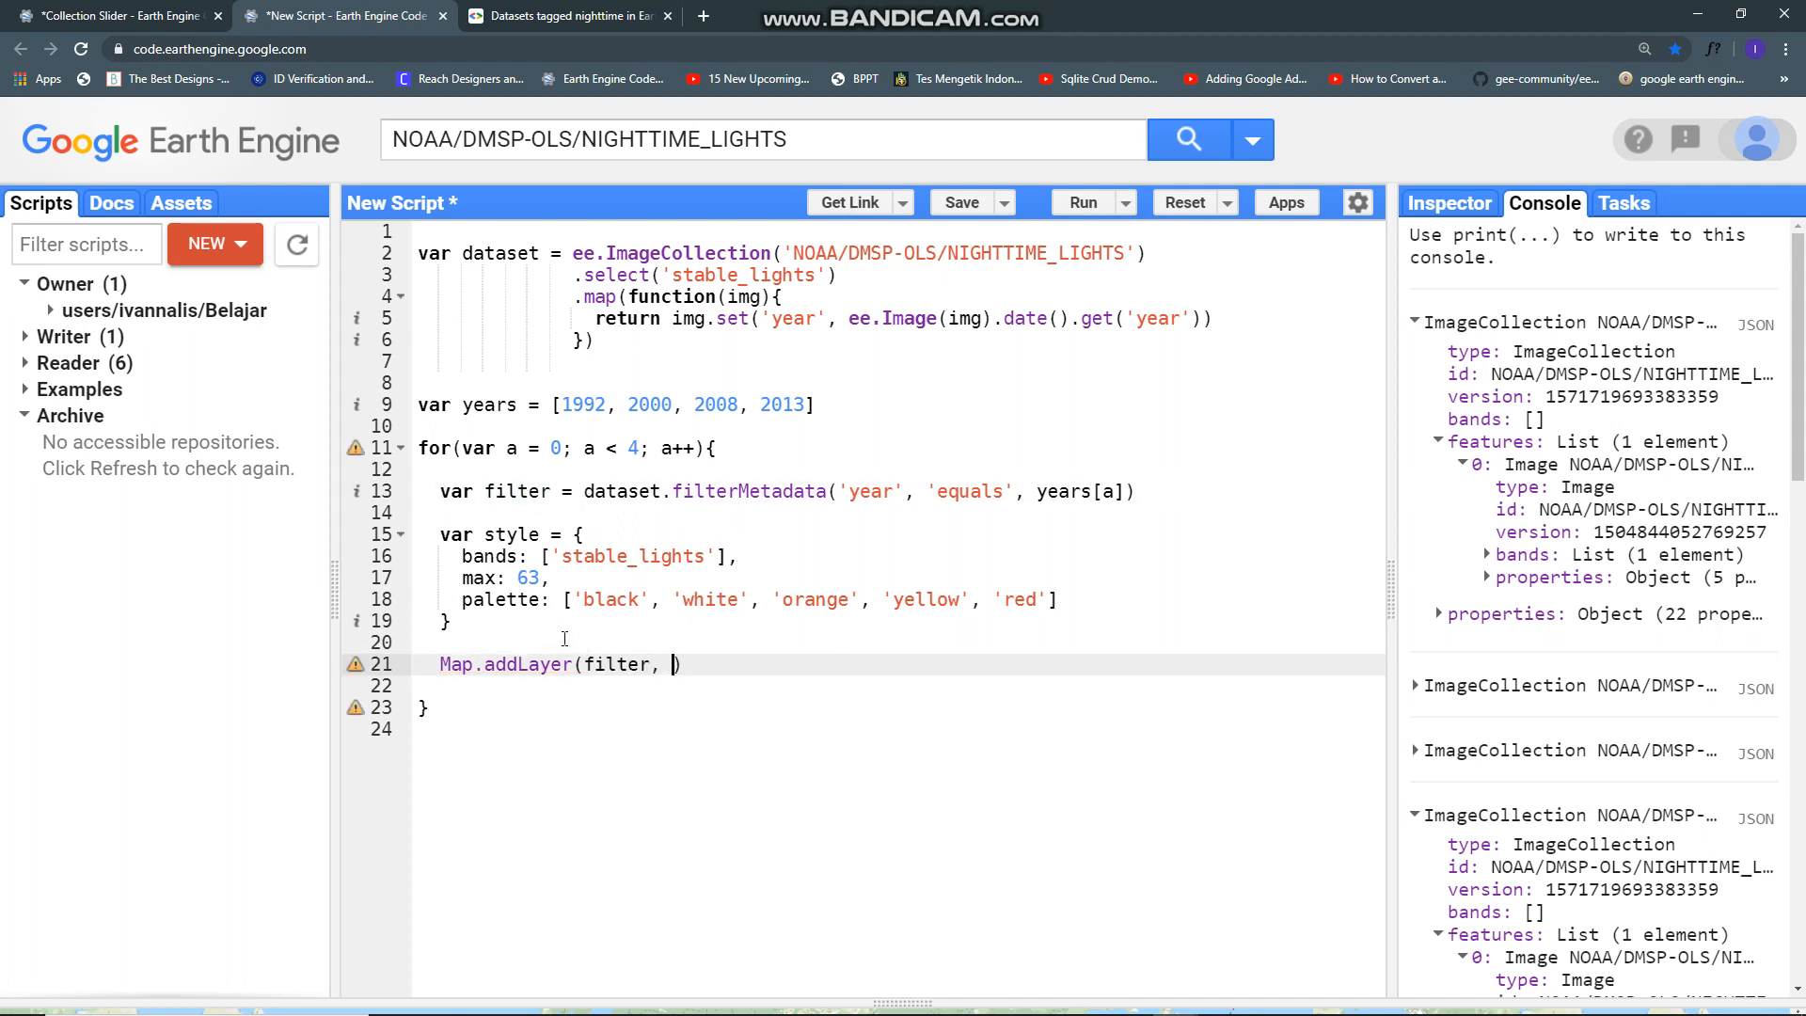
pyautogui.moveTo(694, 679)
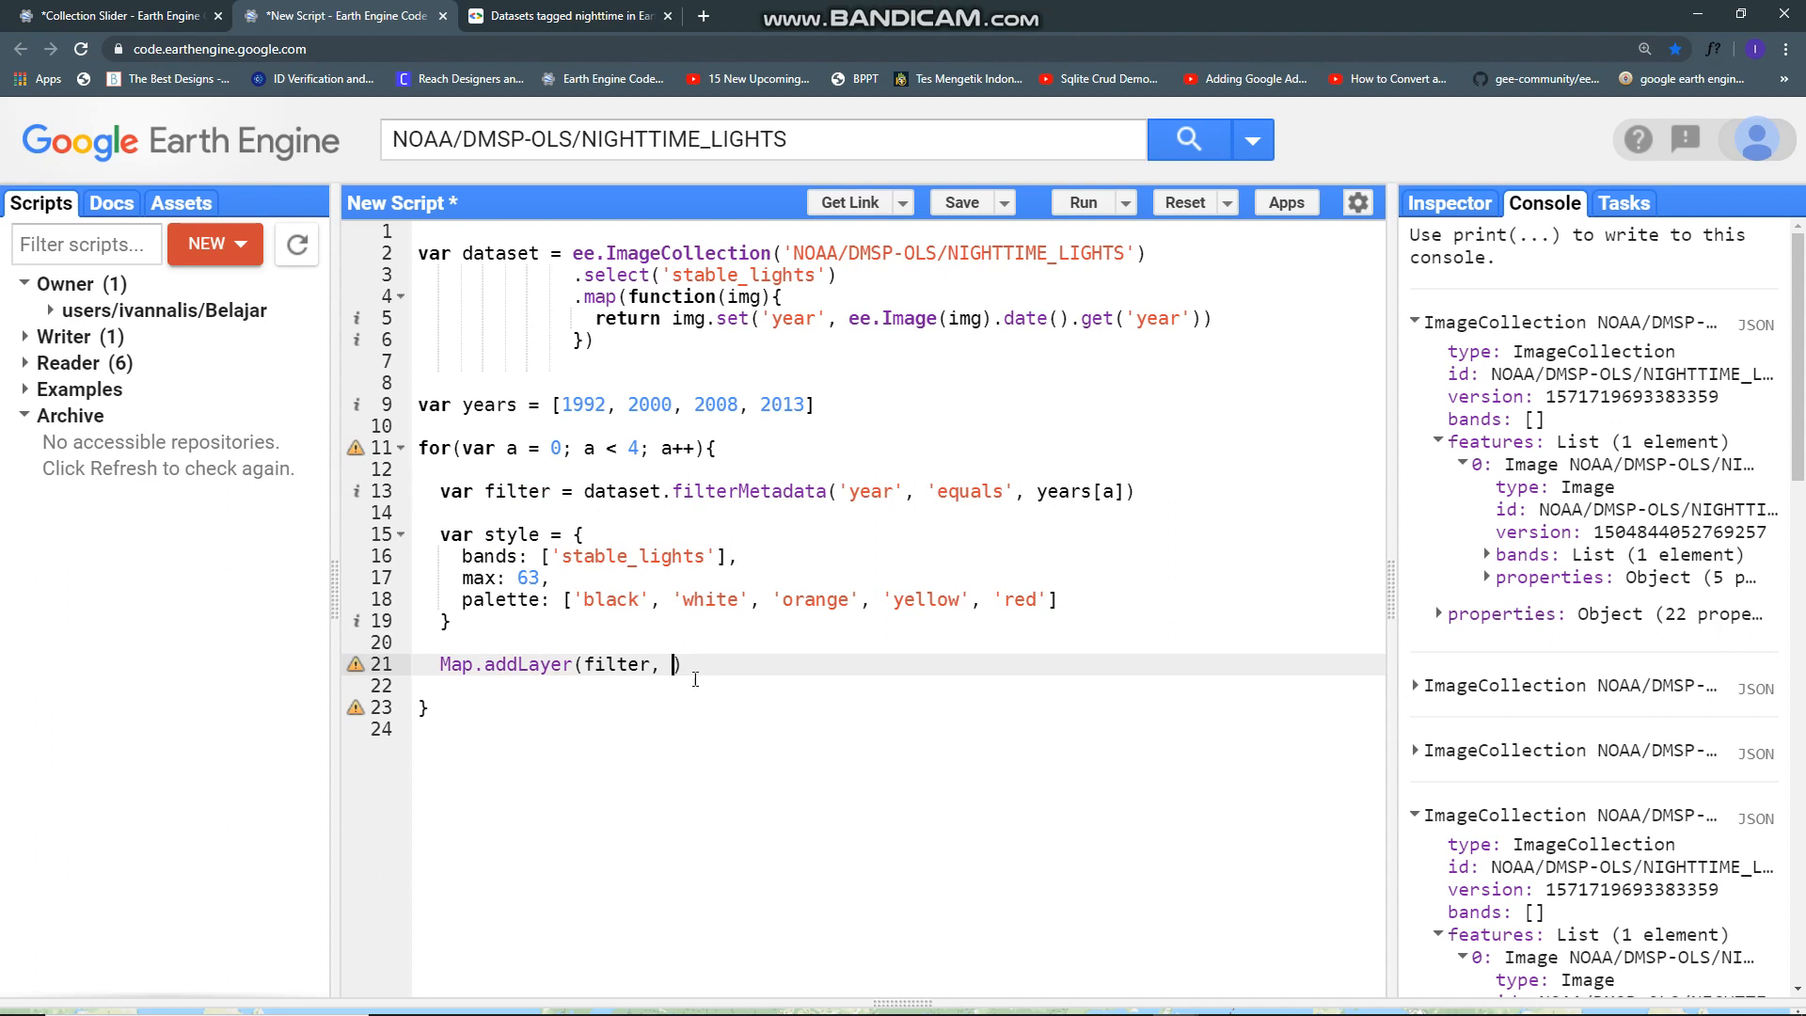
pyautogui.write("style, '")
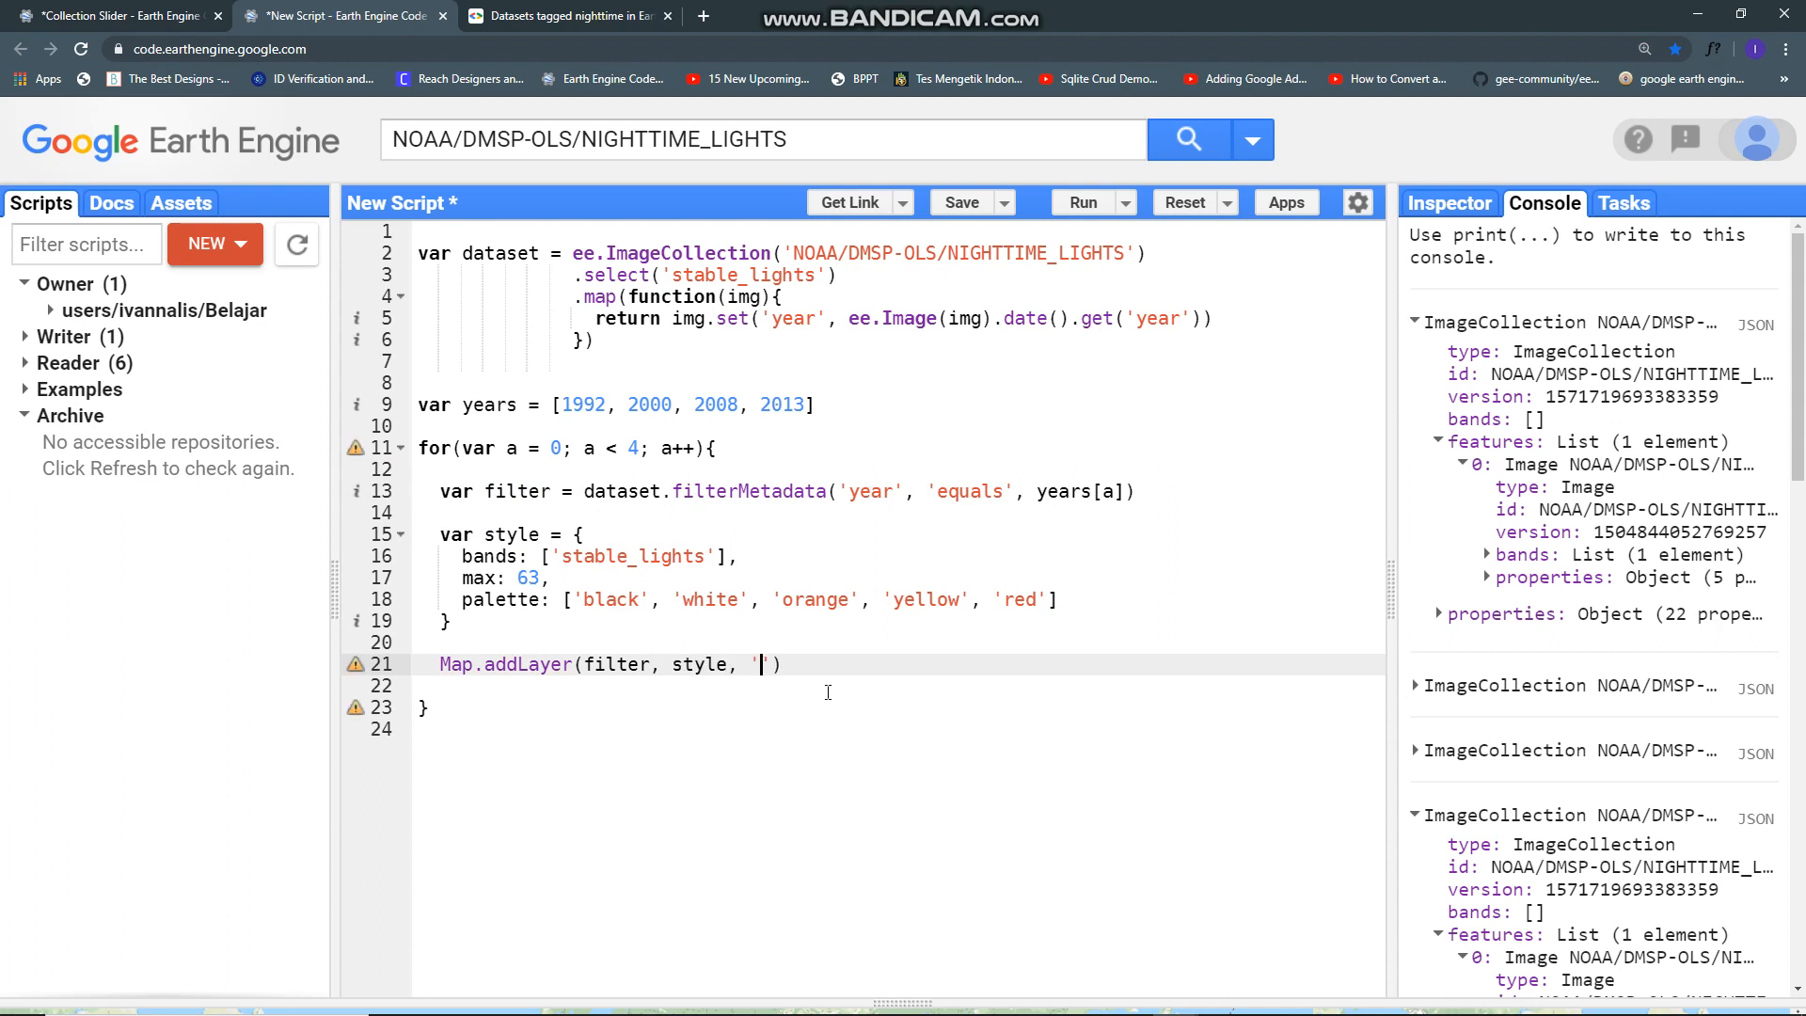
pyautogui.write('NOAA')
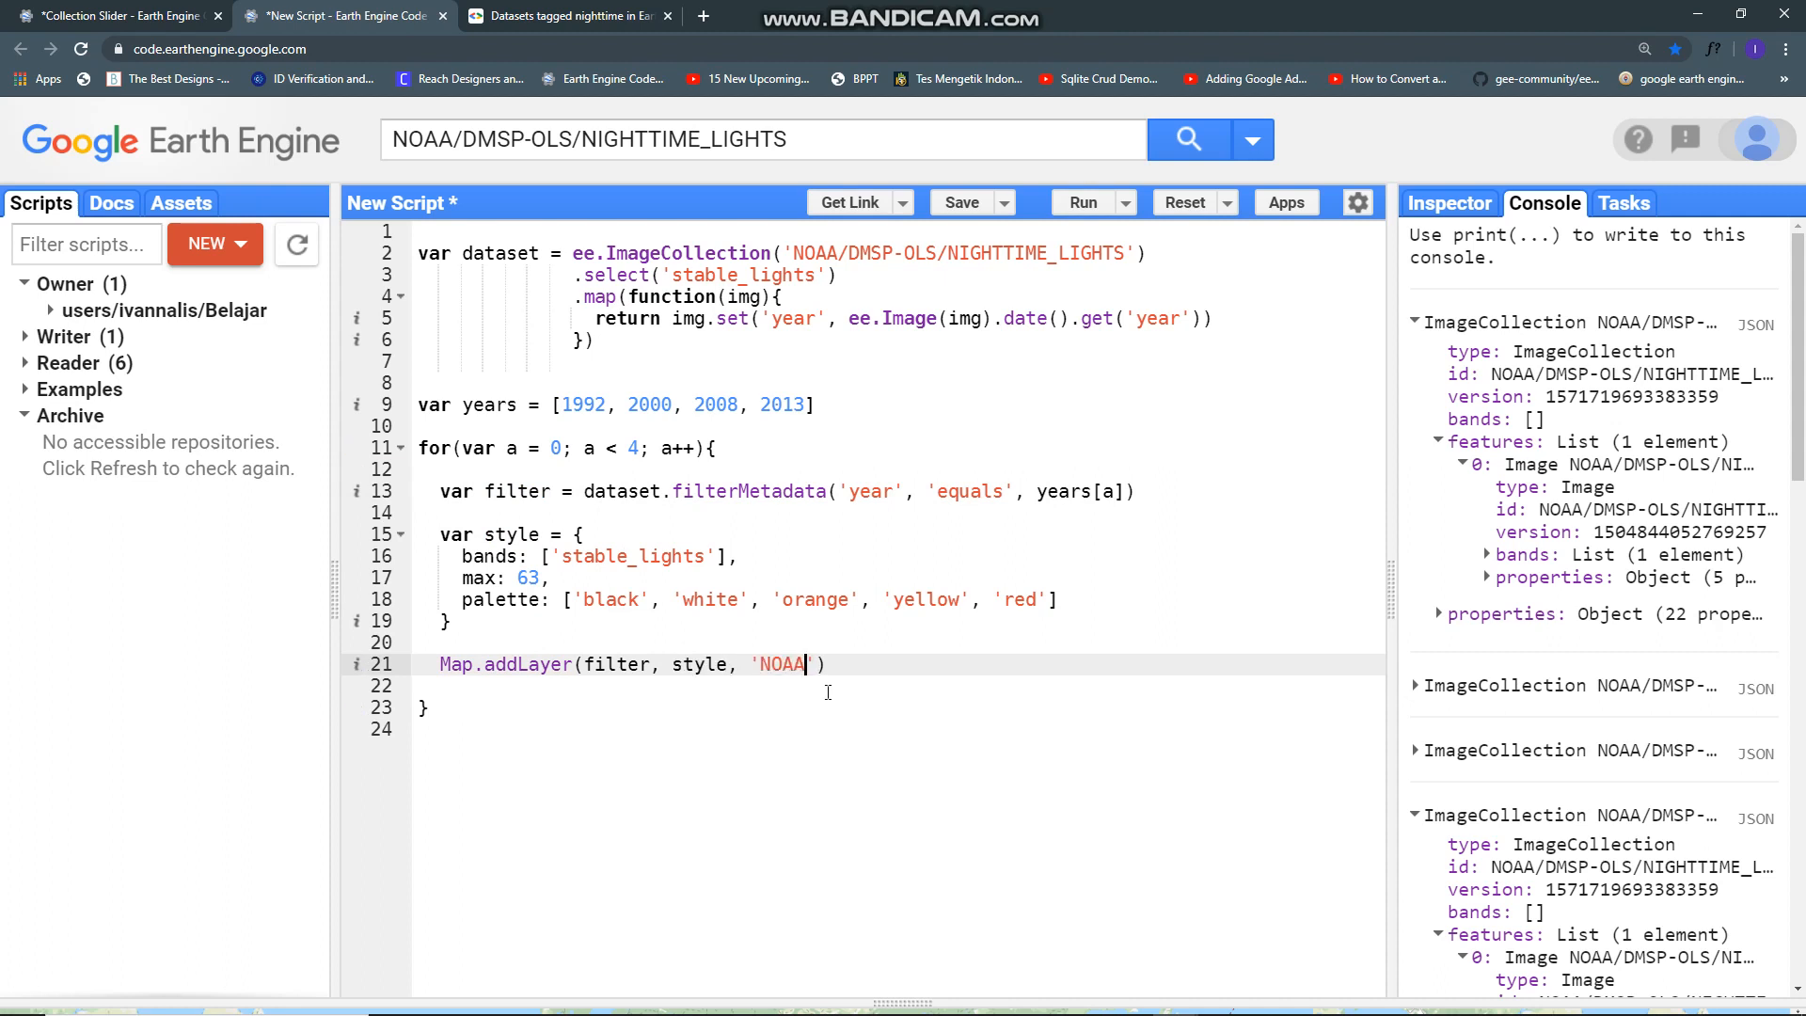
pyautogui.write('- YEAR')
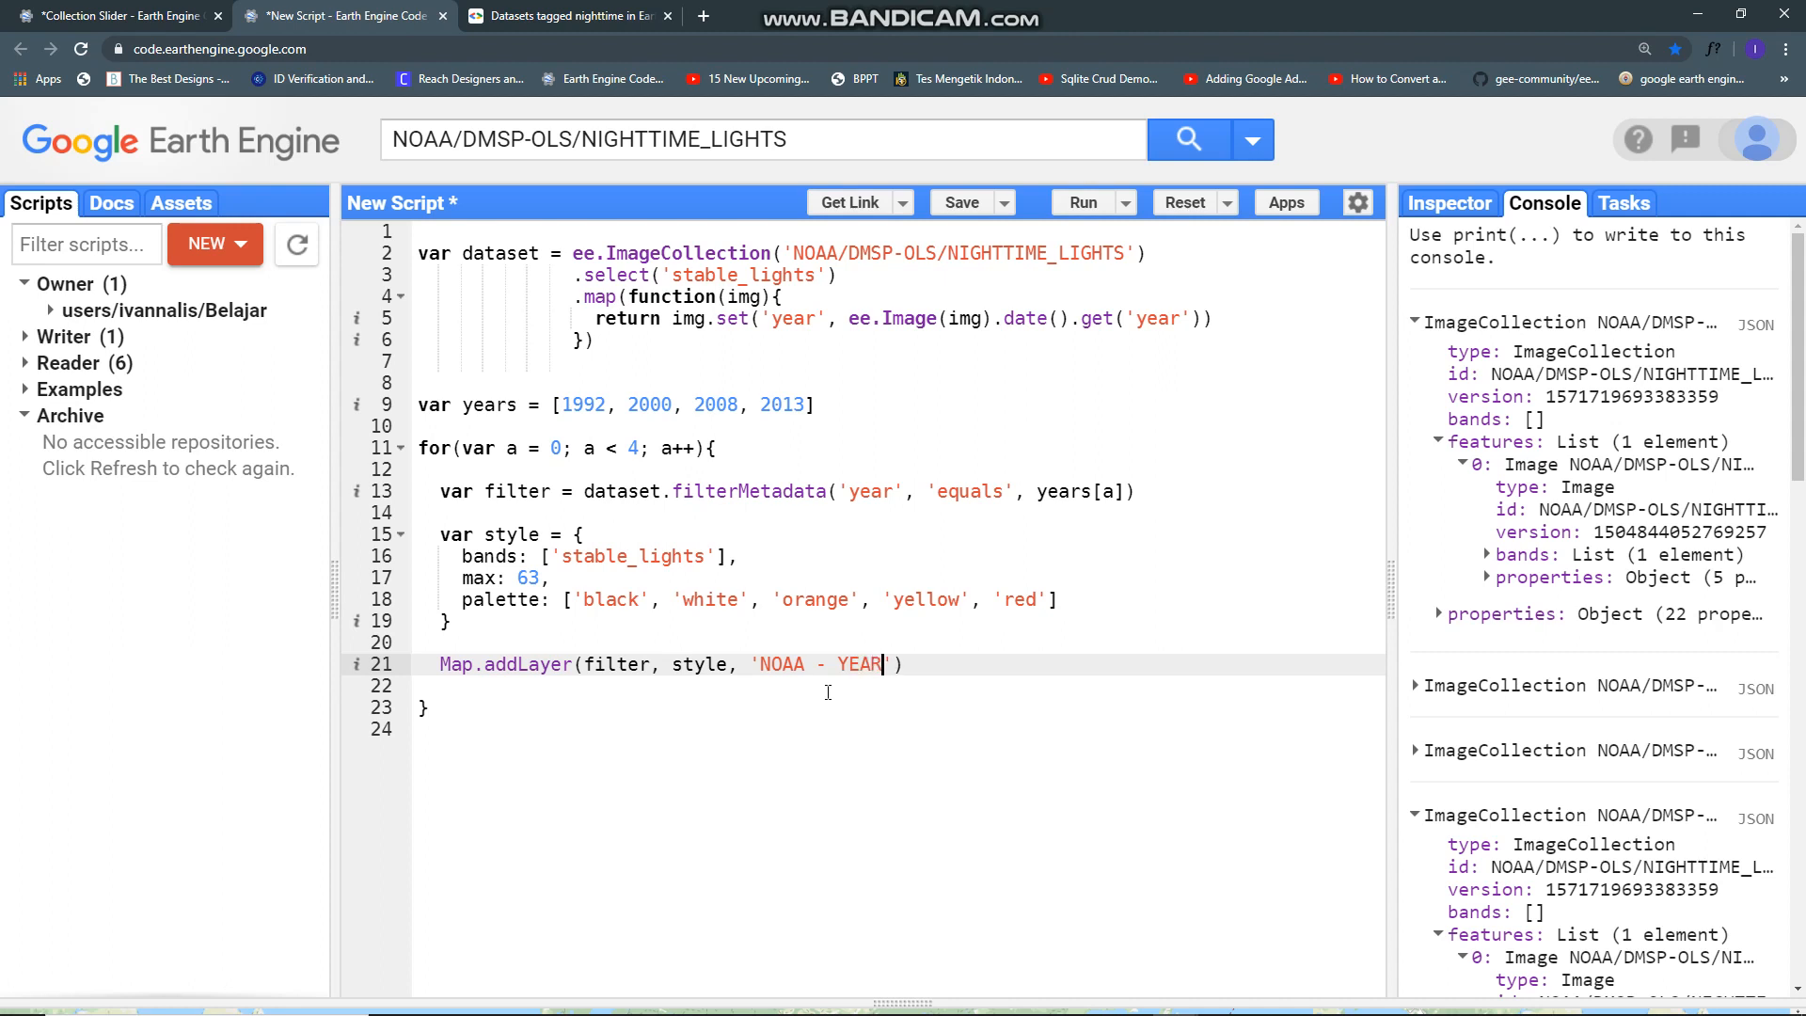
pyautogui.write(': +')
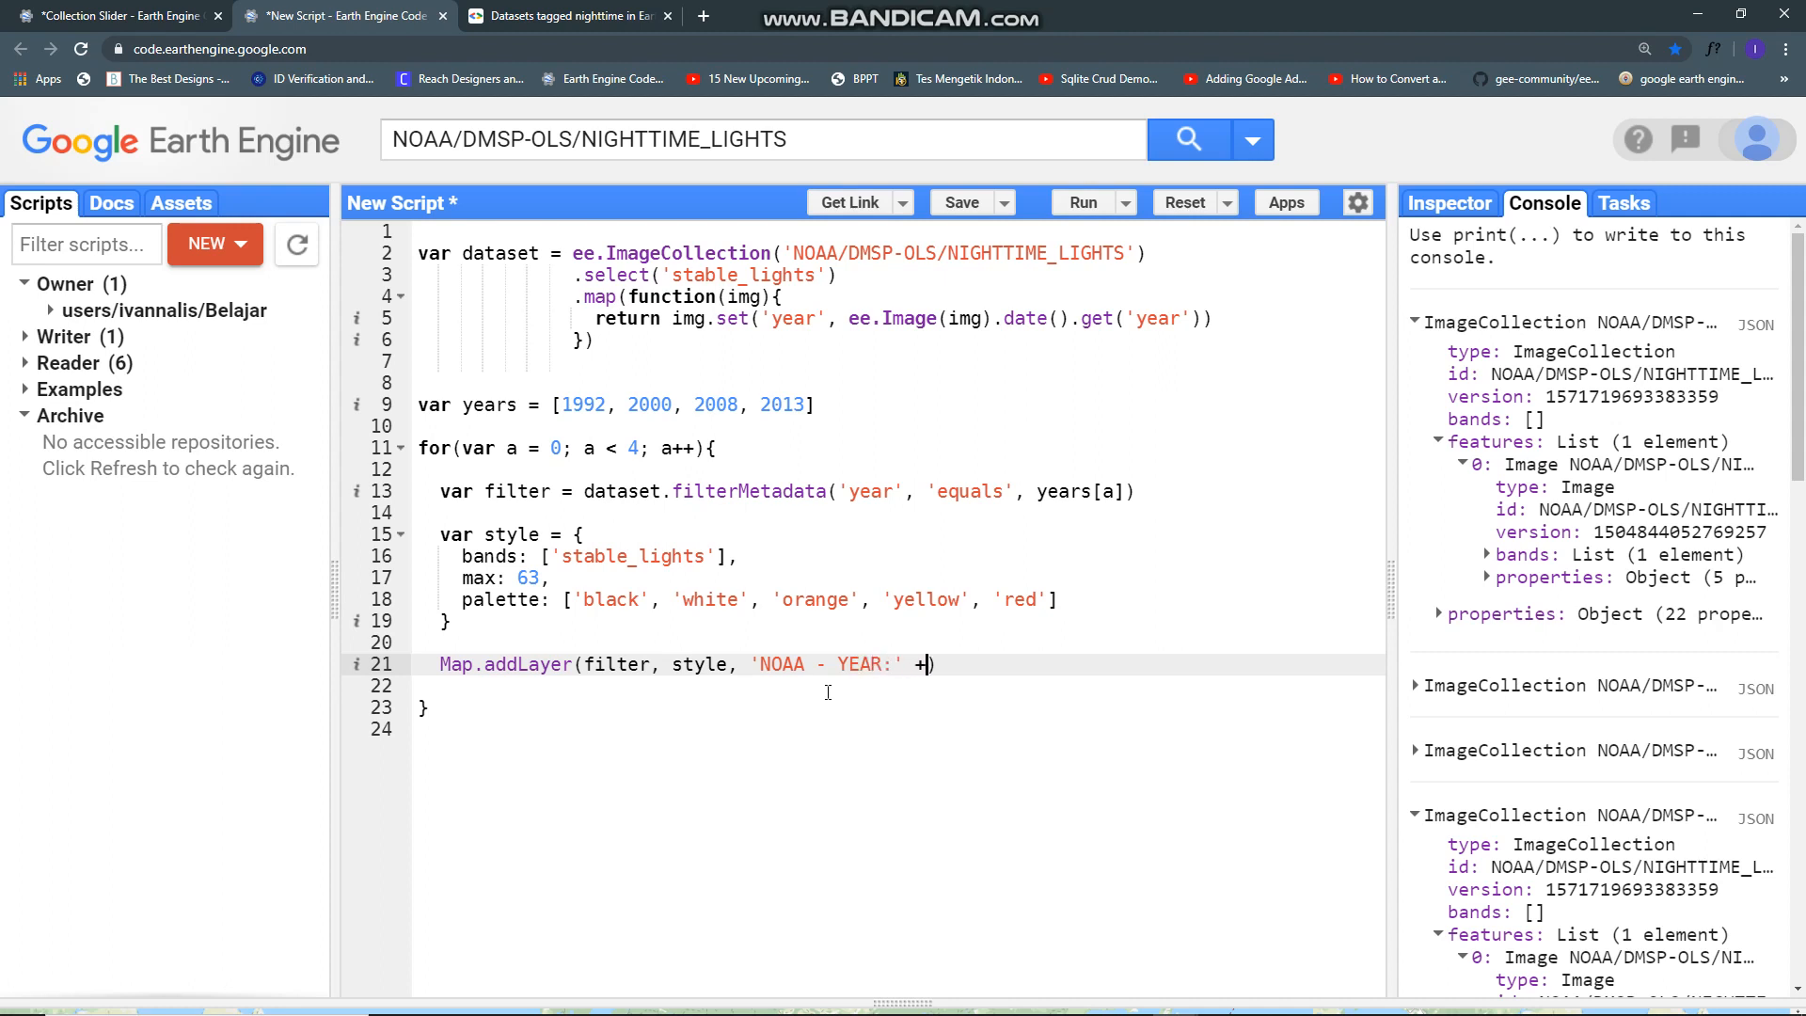
pyautogui.write("' ' +")
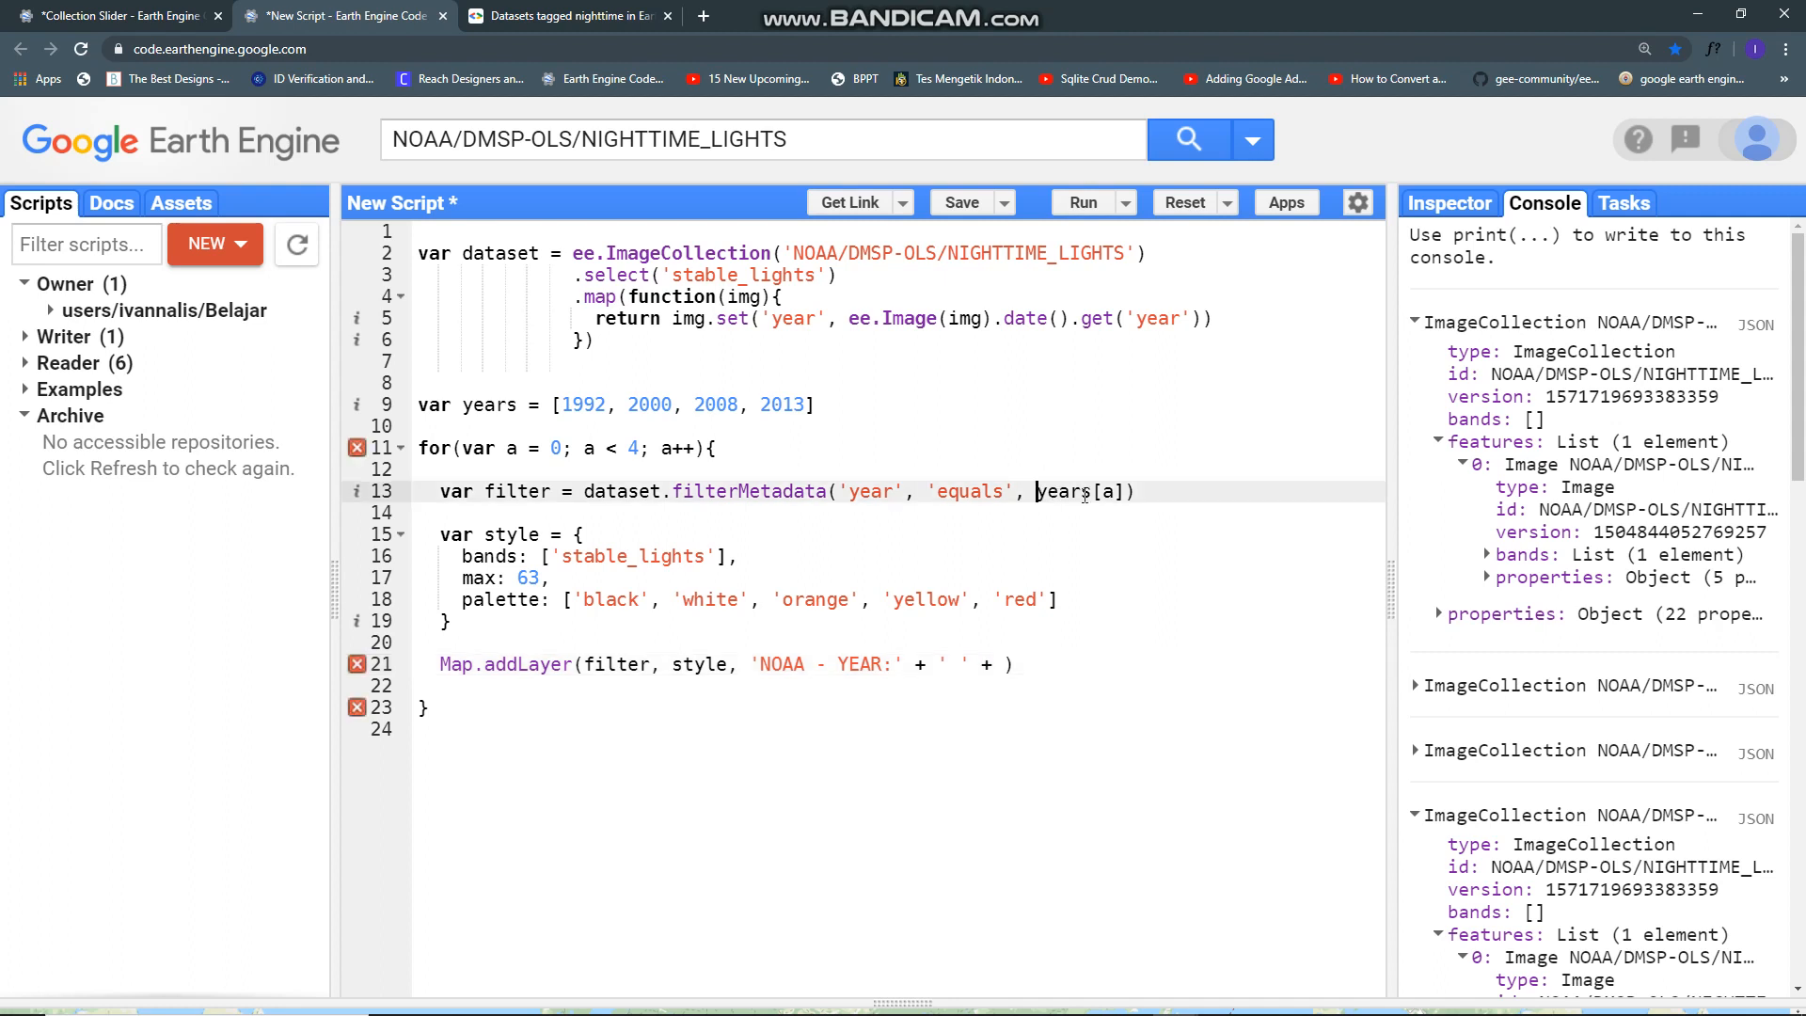
pyautogui.write('years[a]')
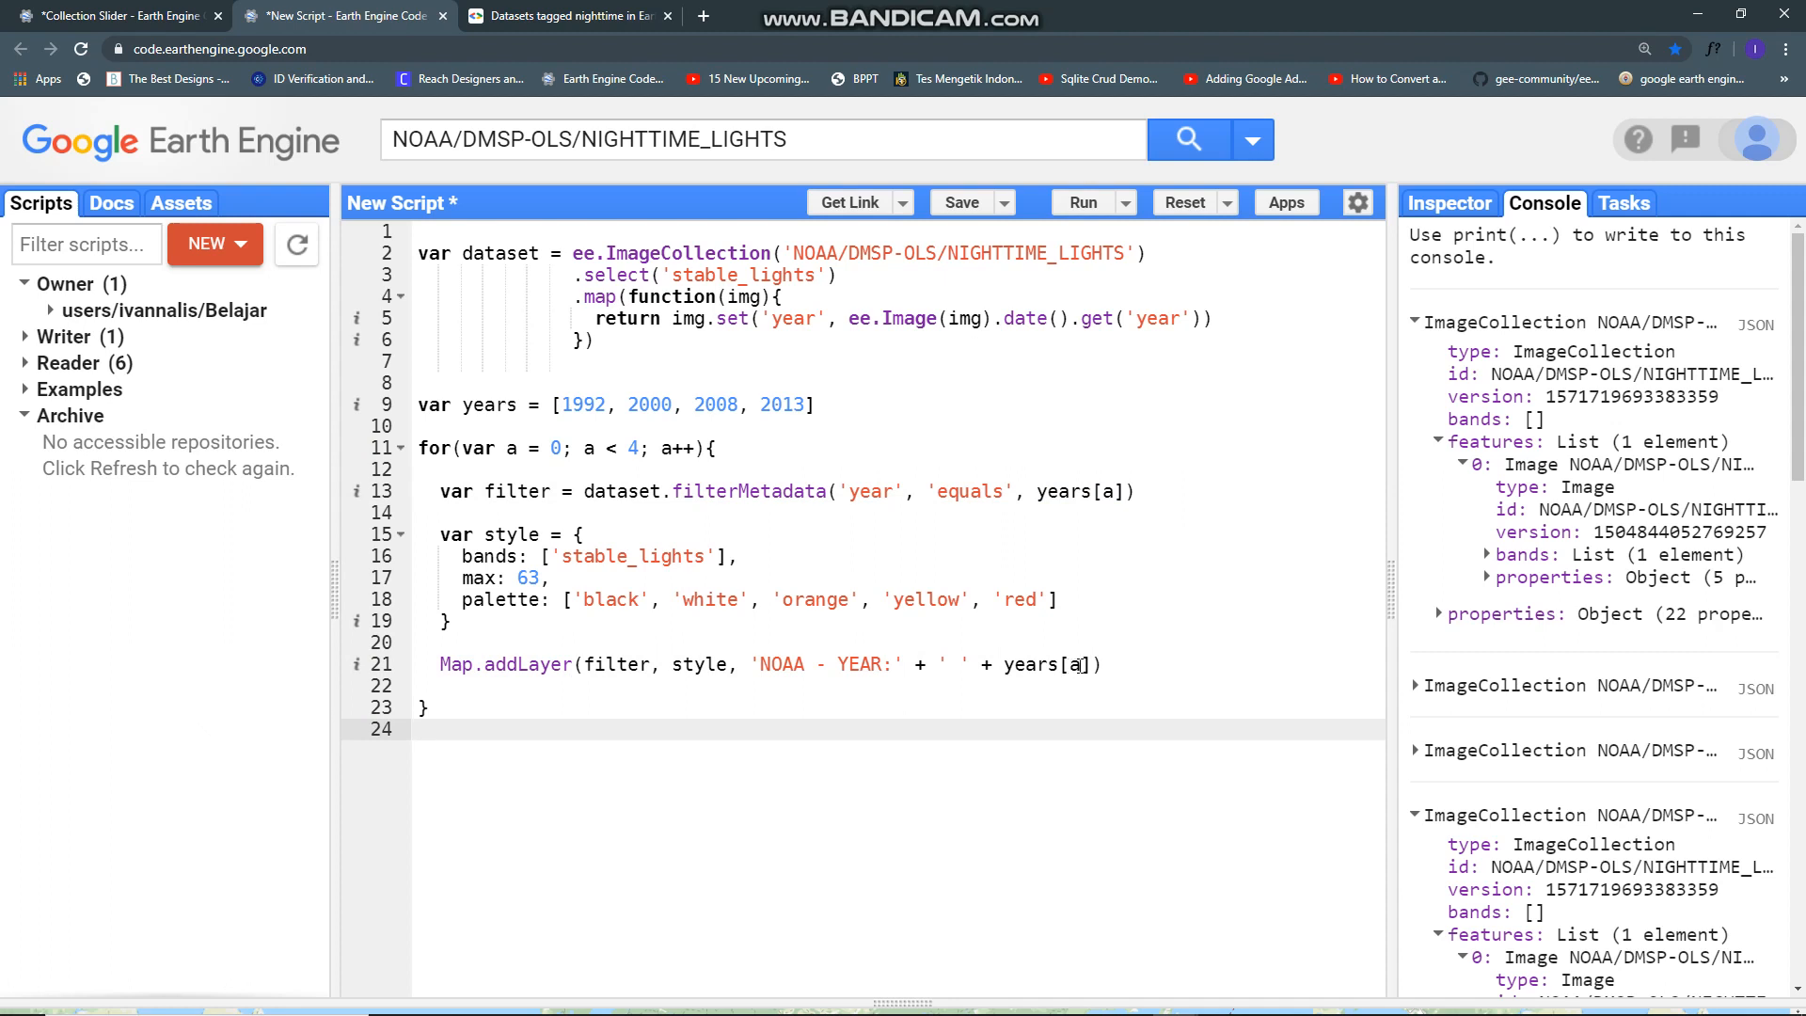
pyautogui.write(', f')
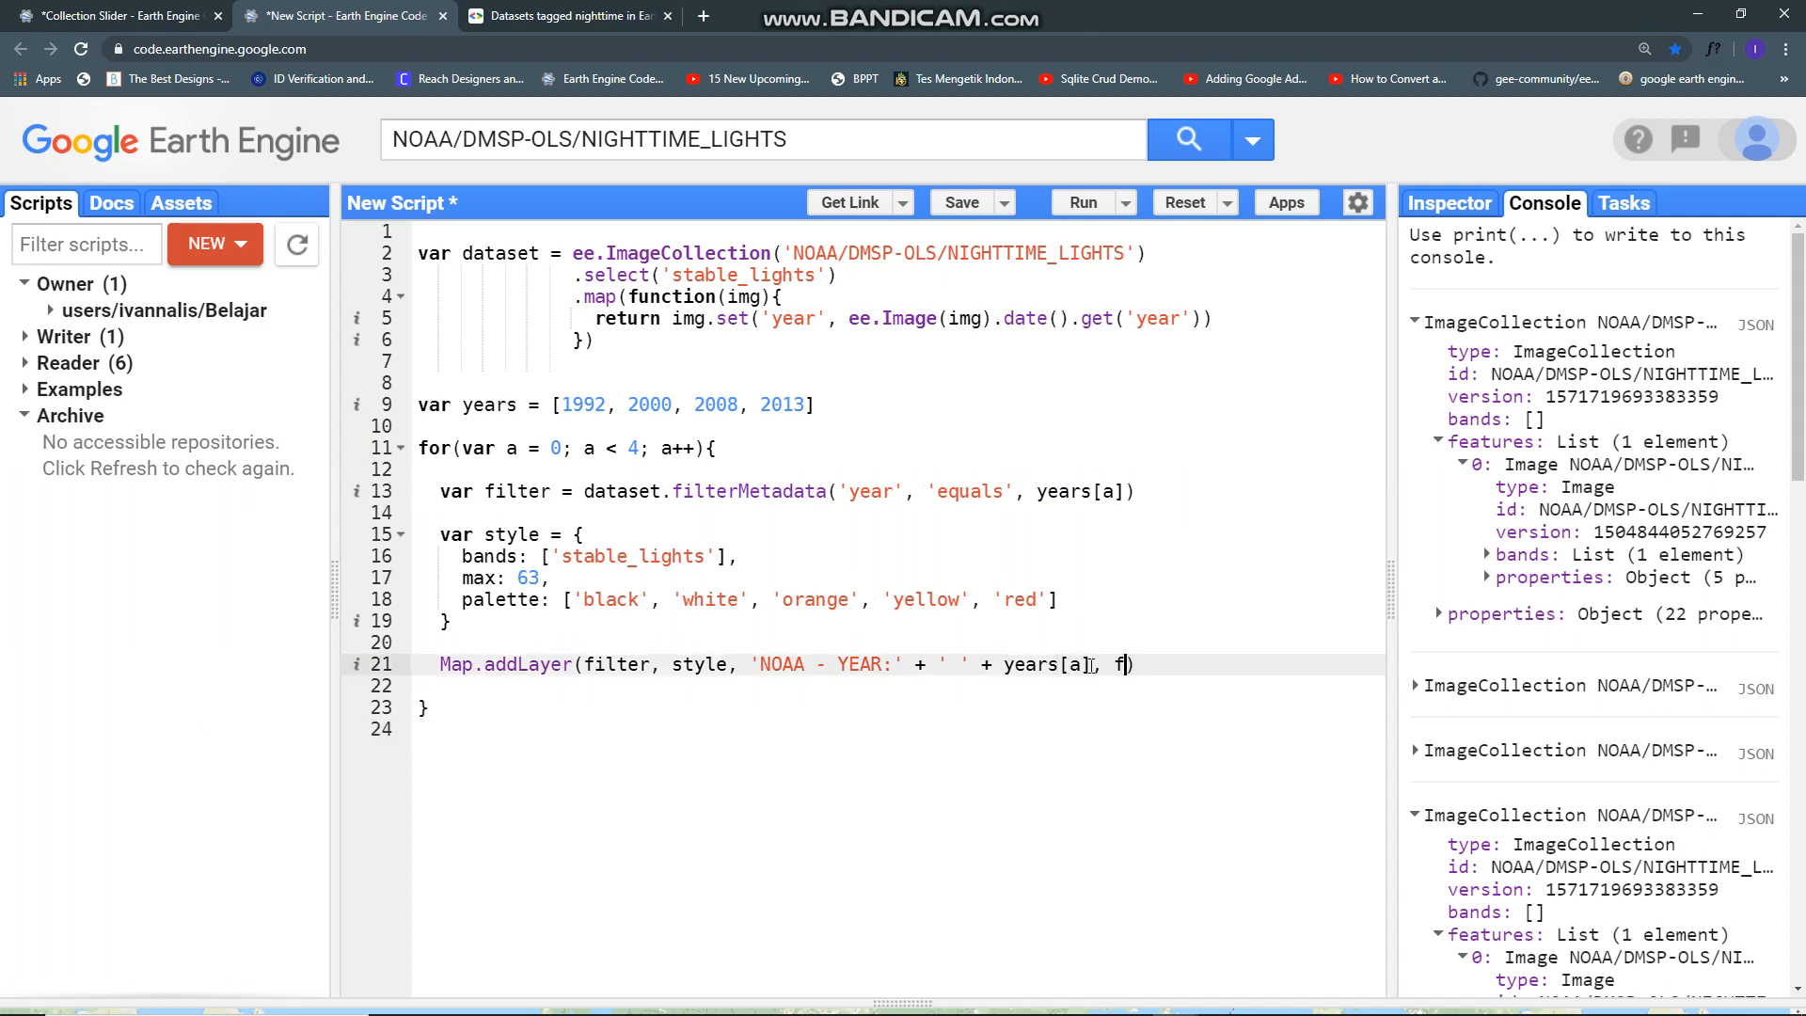
pyautogui.write('alse')
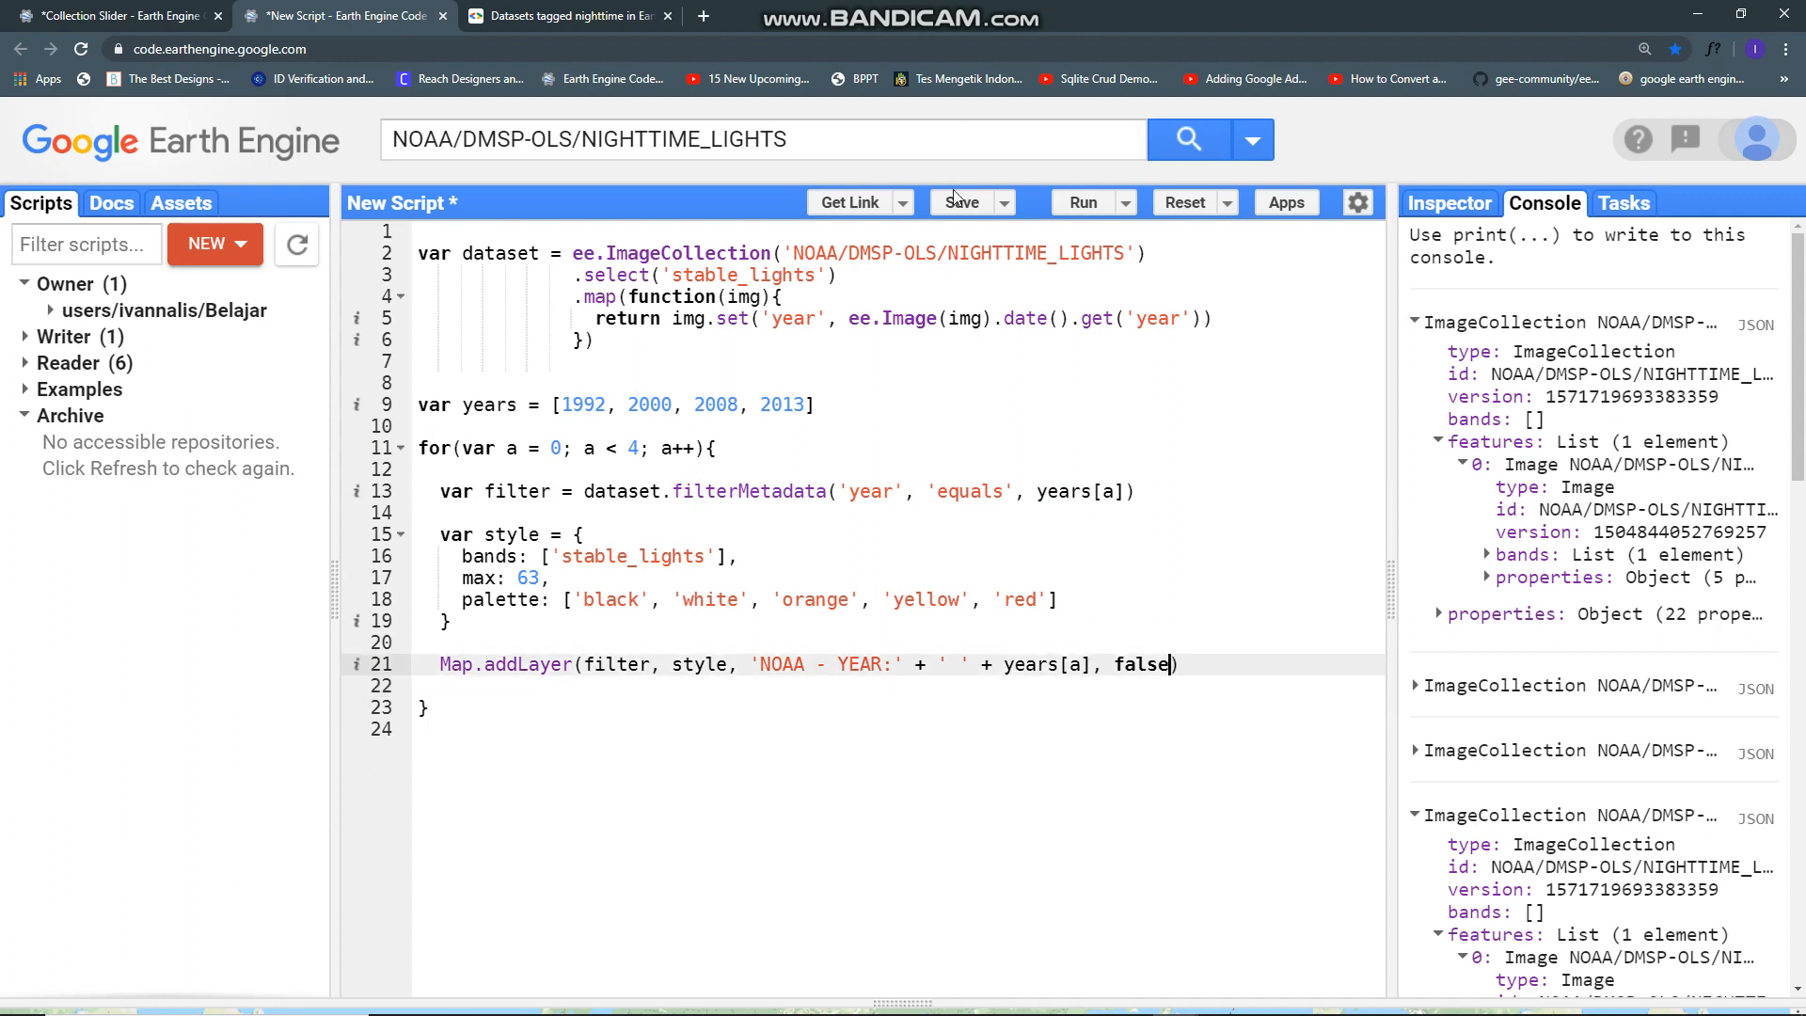
# Step: Run the script, enlarge the map, and show the NOAA - YEAR: 1992 layer from the Layers panel
pyautogui.click(1082, 203)
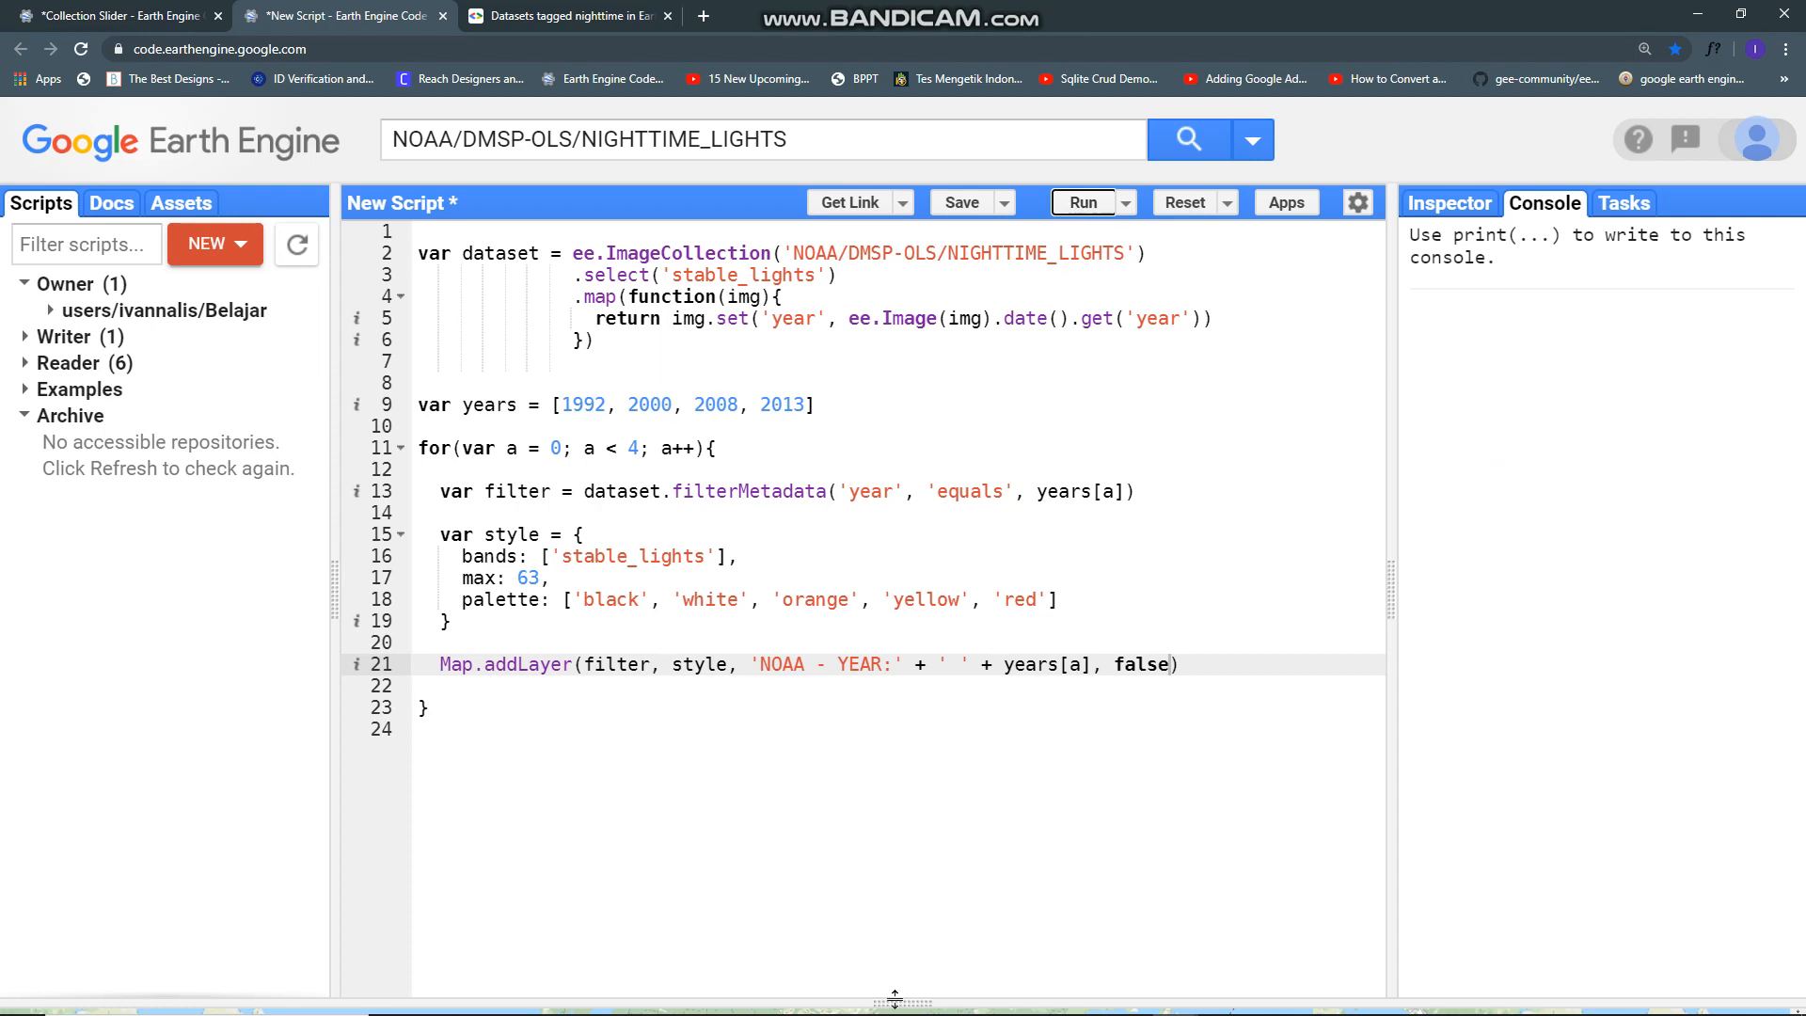
pyautogui.click(1080, 203)
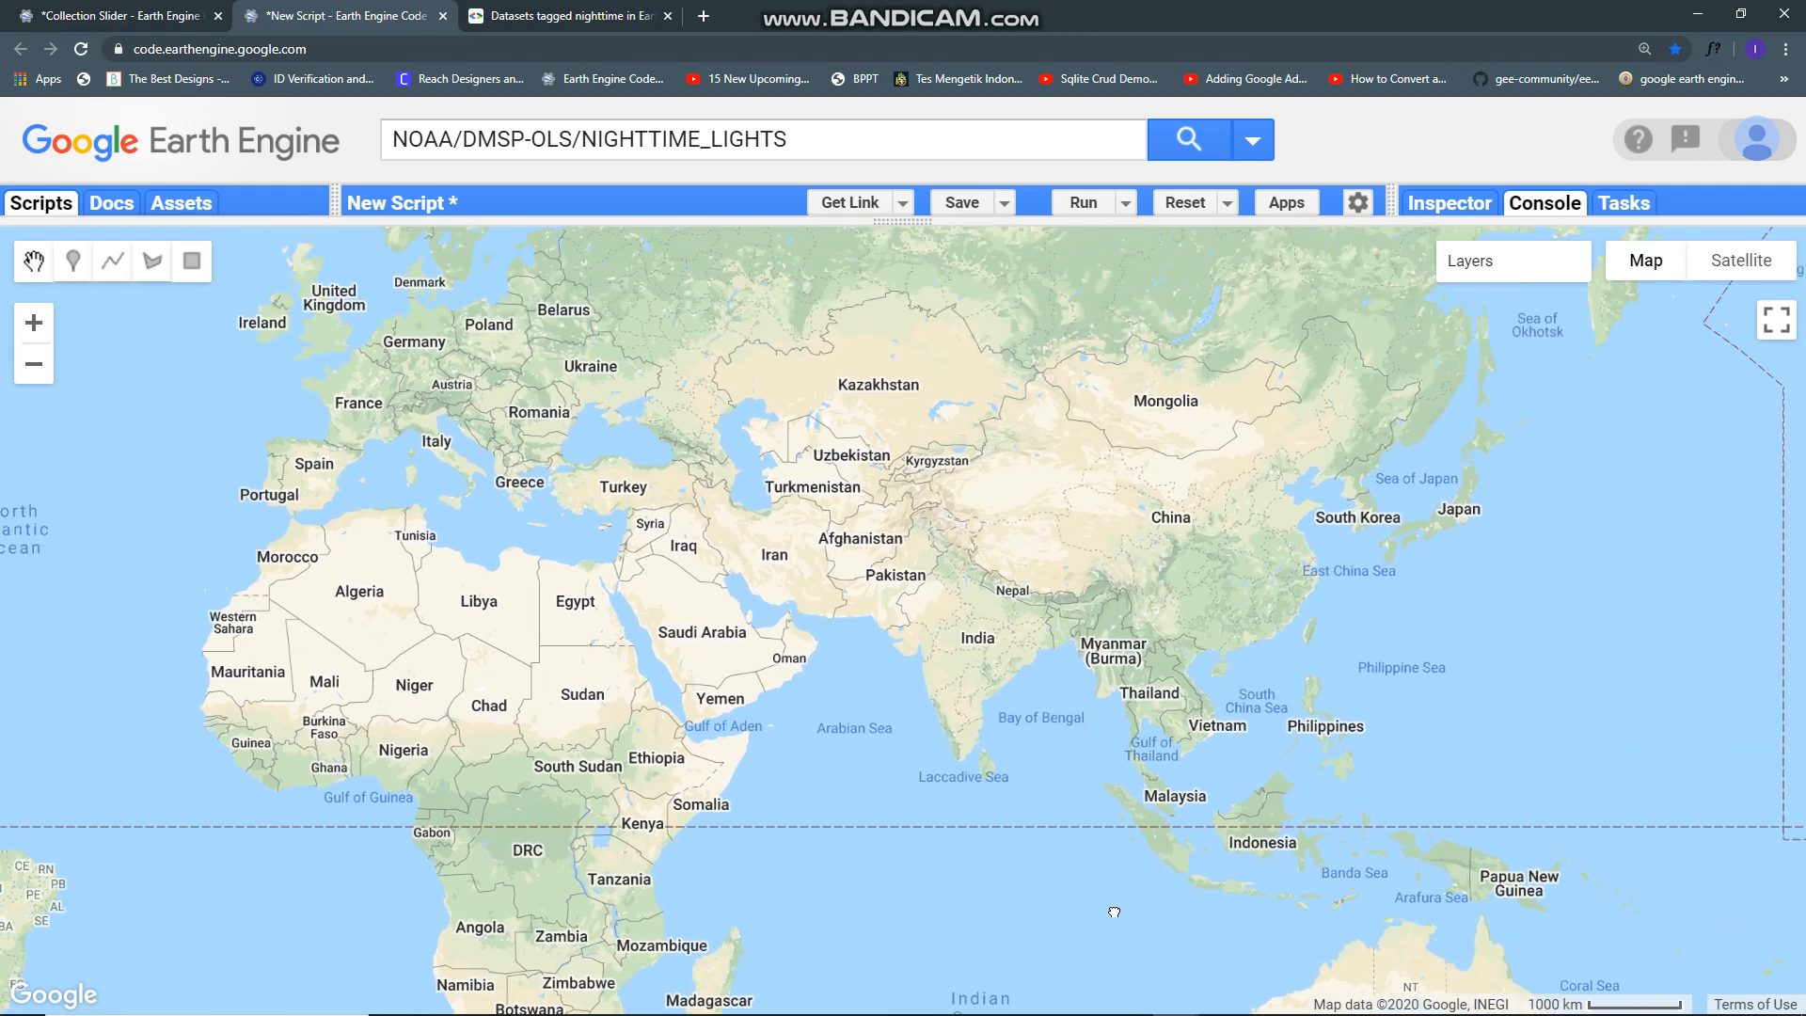
pyautogui.click(1513, 259)
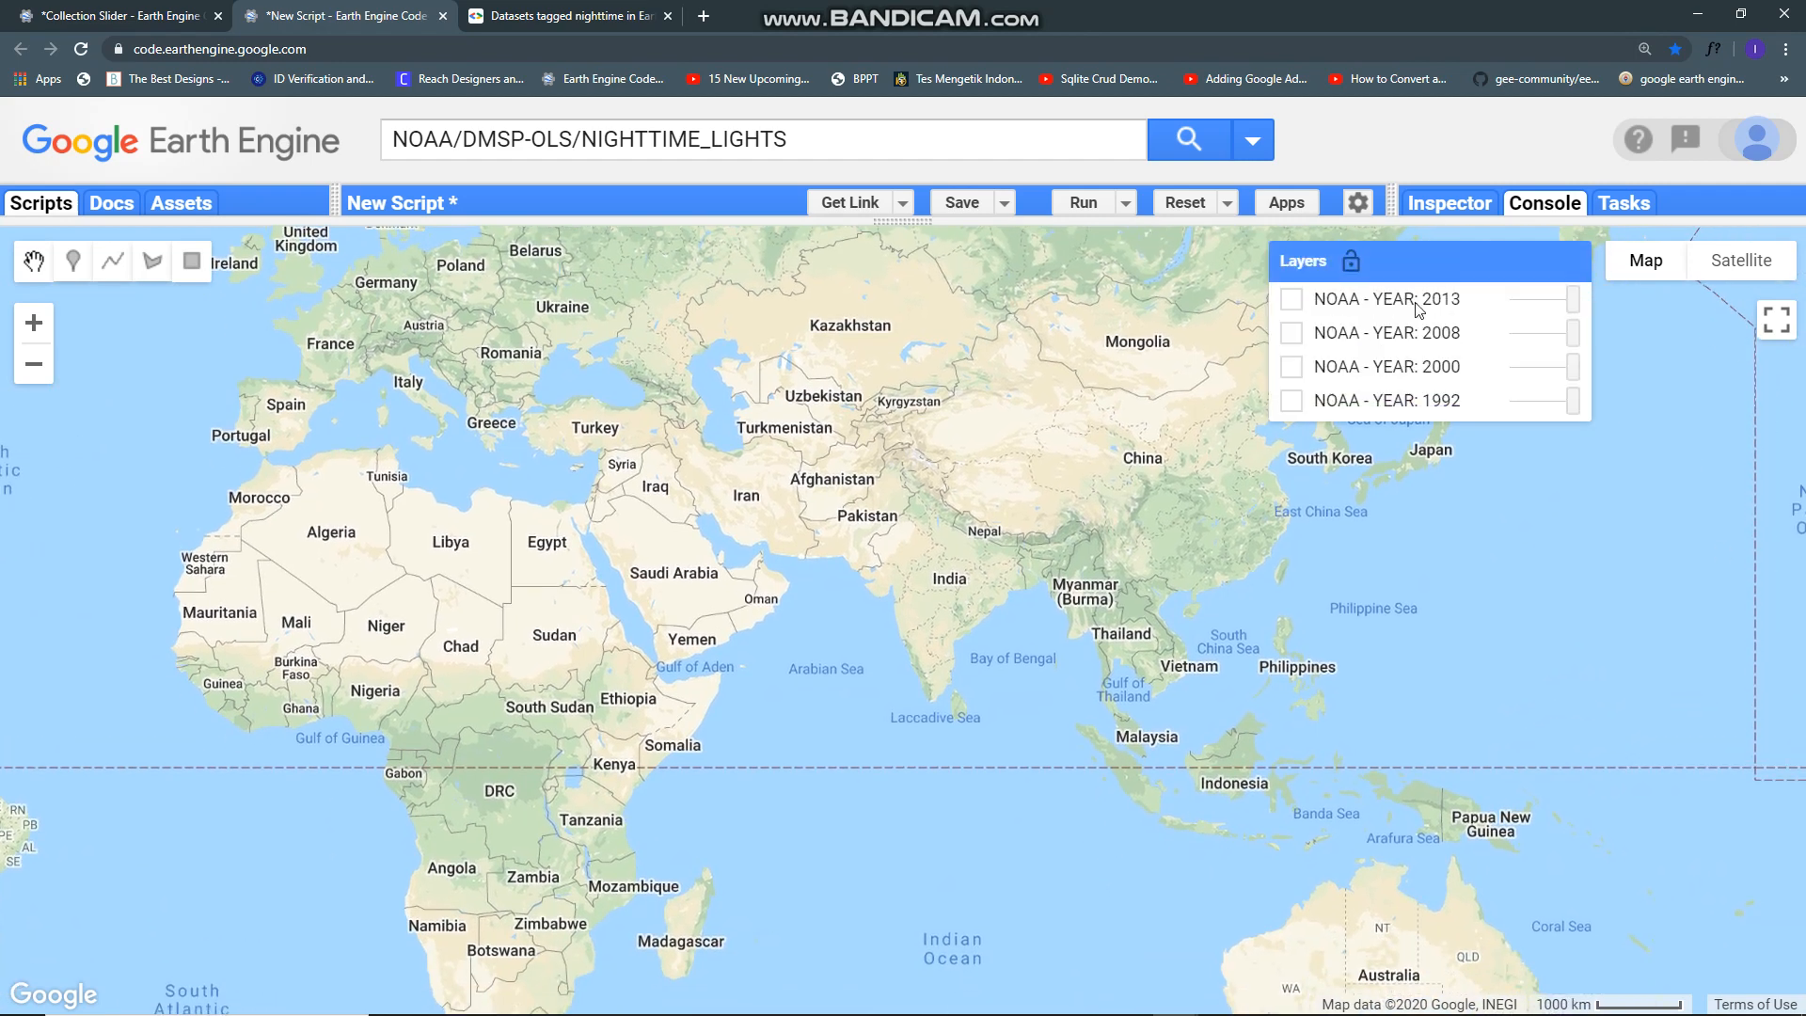
pyautogui.click(1290, 398)
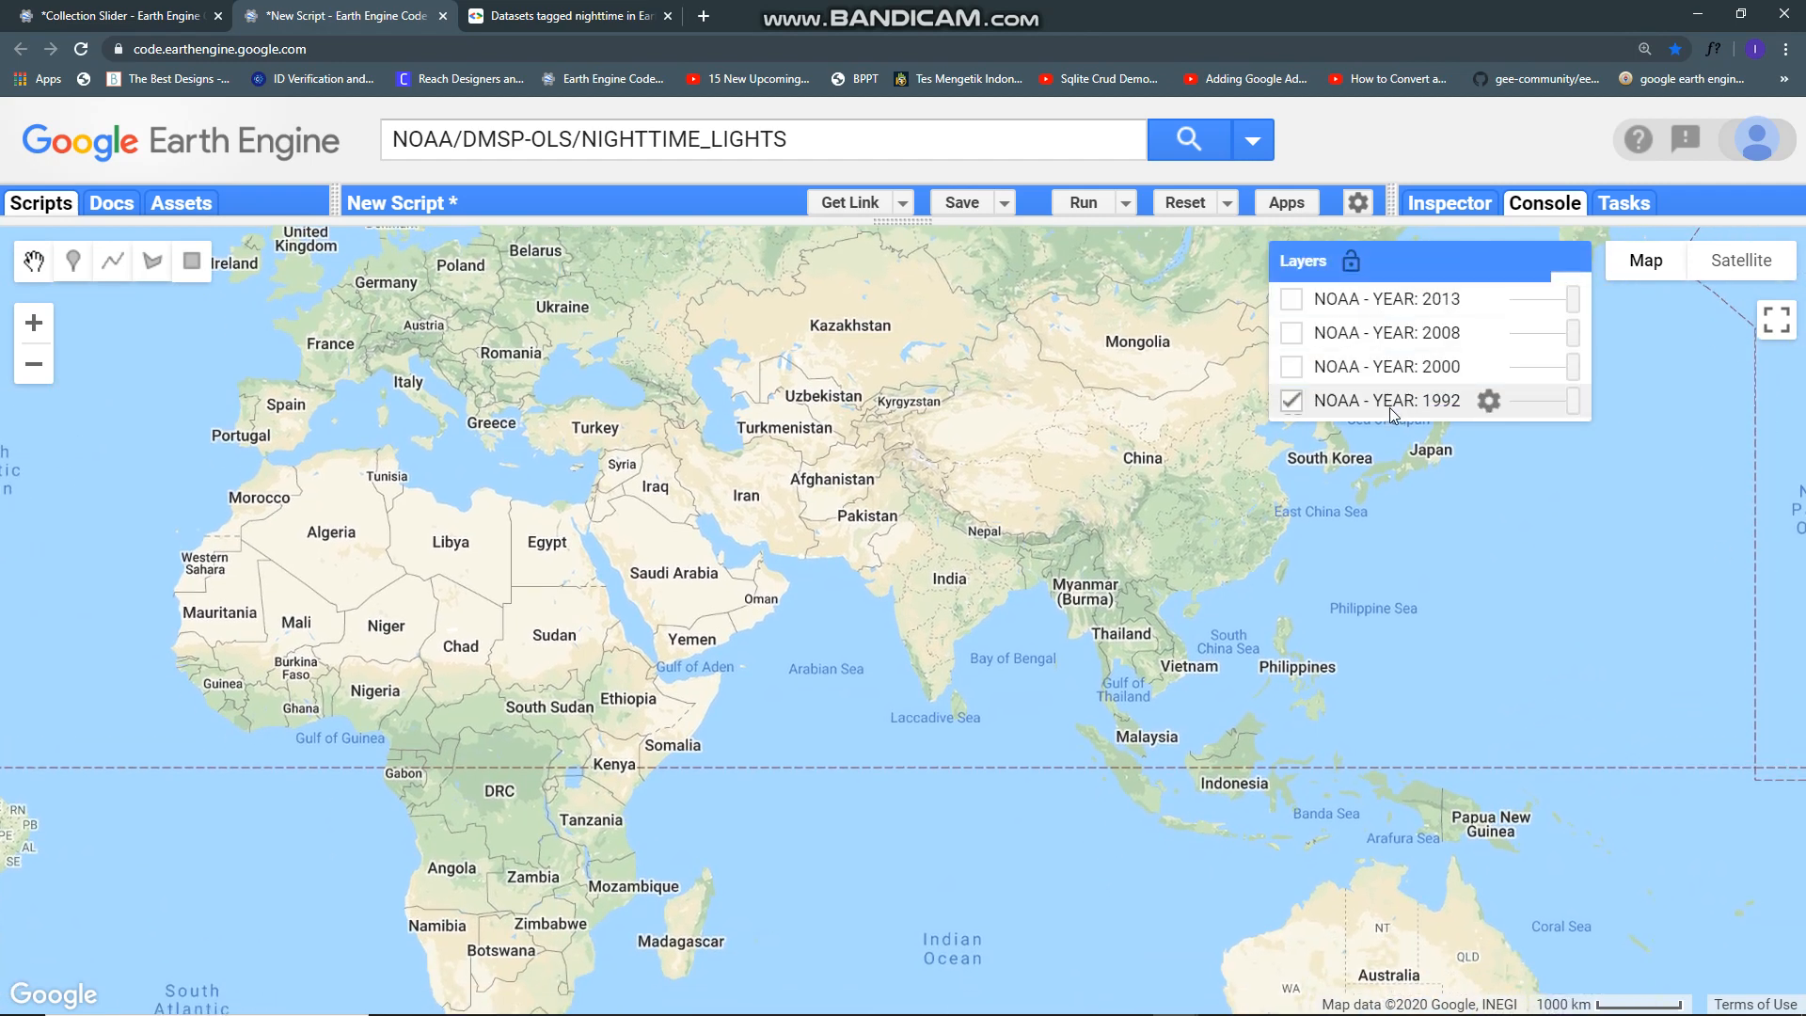
pyautogui.click(1288, 399)
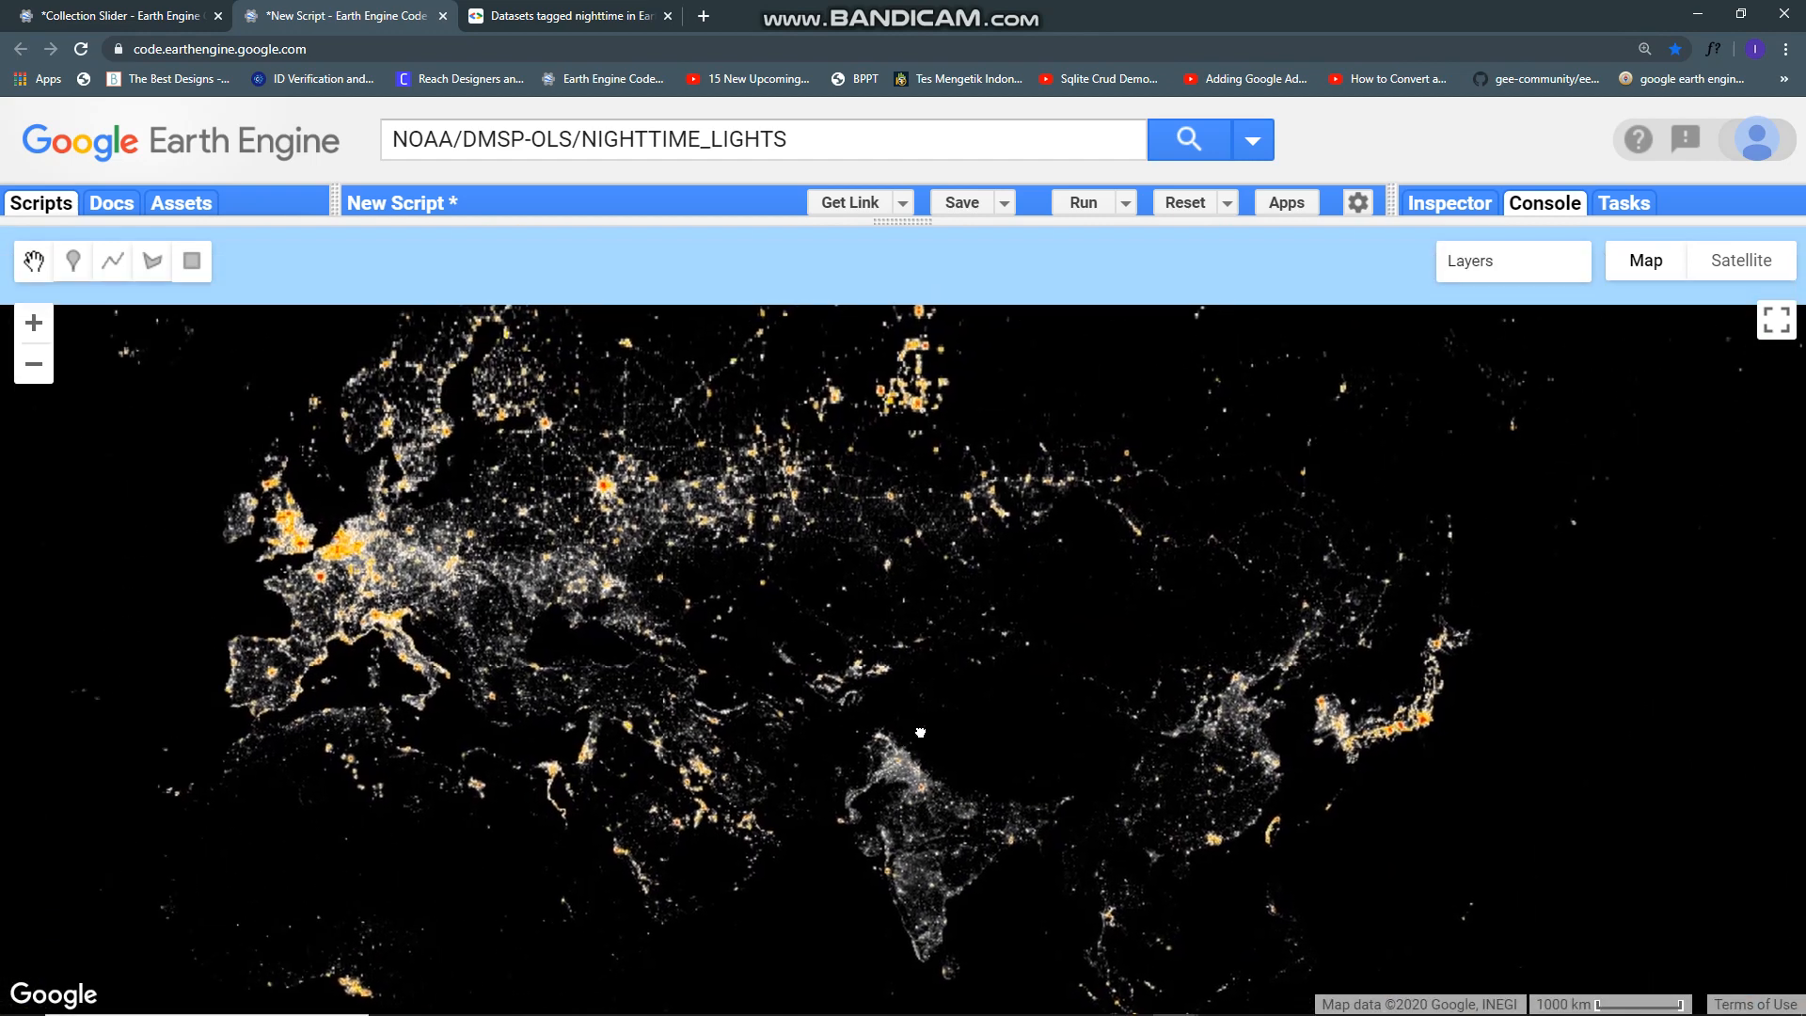
# Step: Toggle the 2000, 2013 and 1992 layers, leaving 2013 and 1992 displayed together
pyautogui.click(1512, 259)
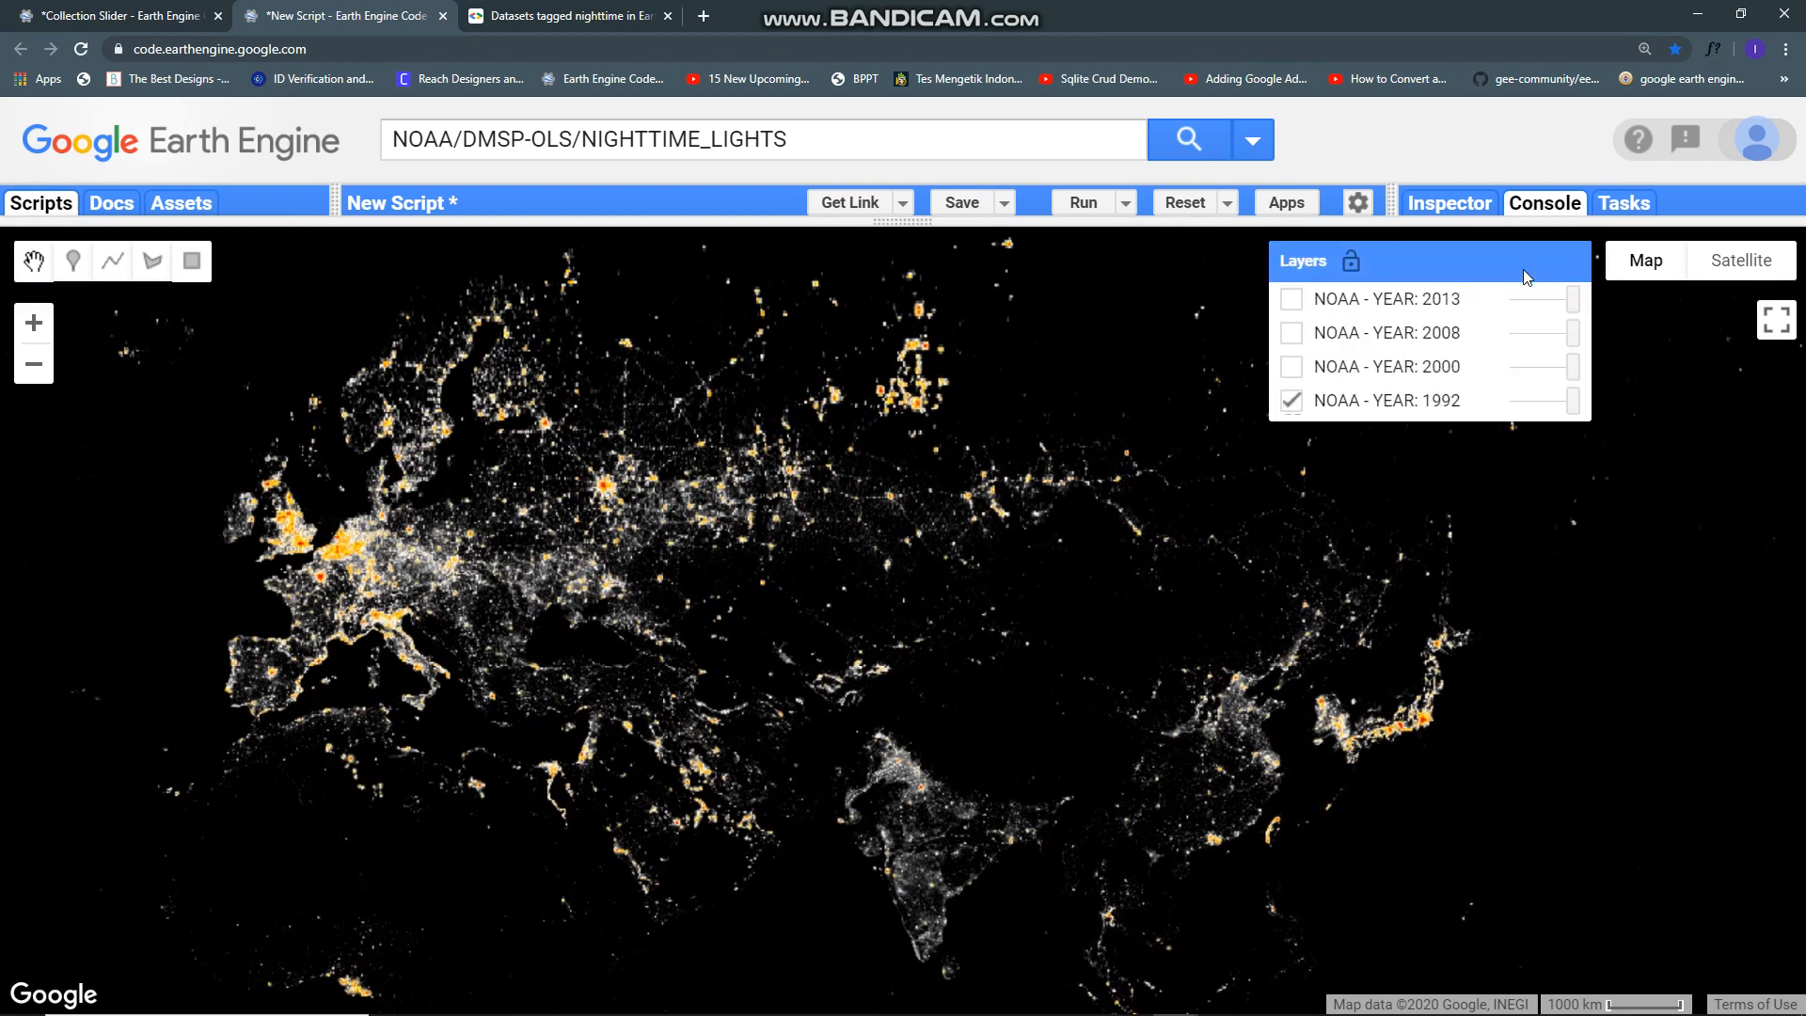
pyautogui.moveTo(1398, 371)
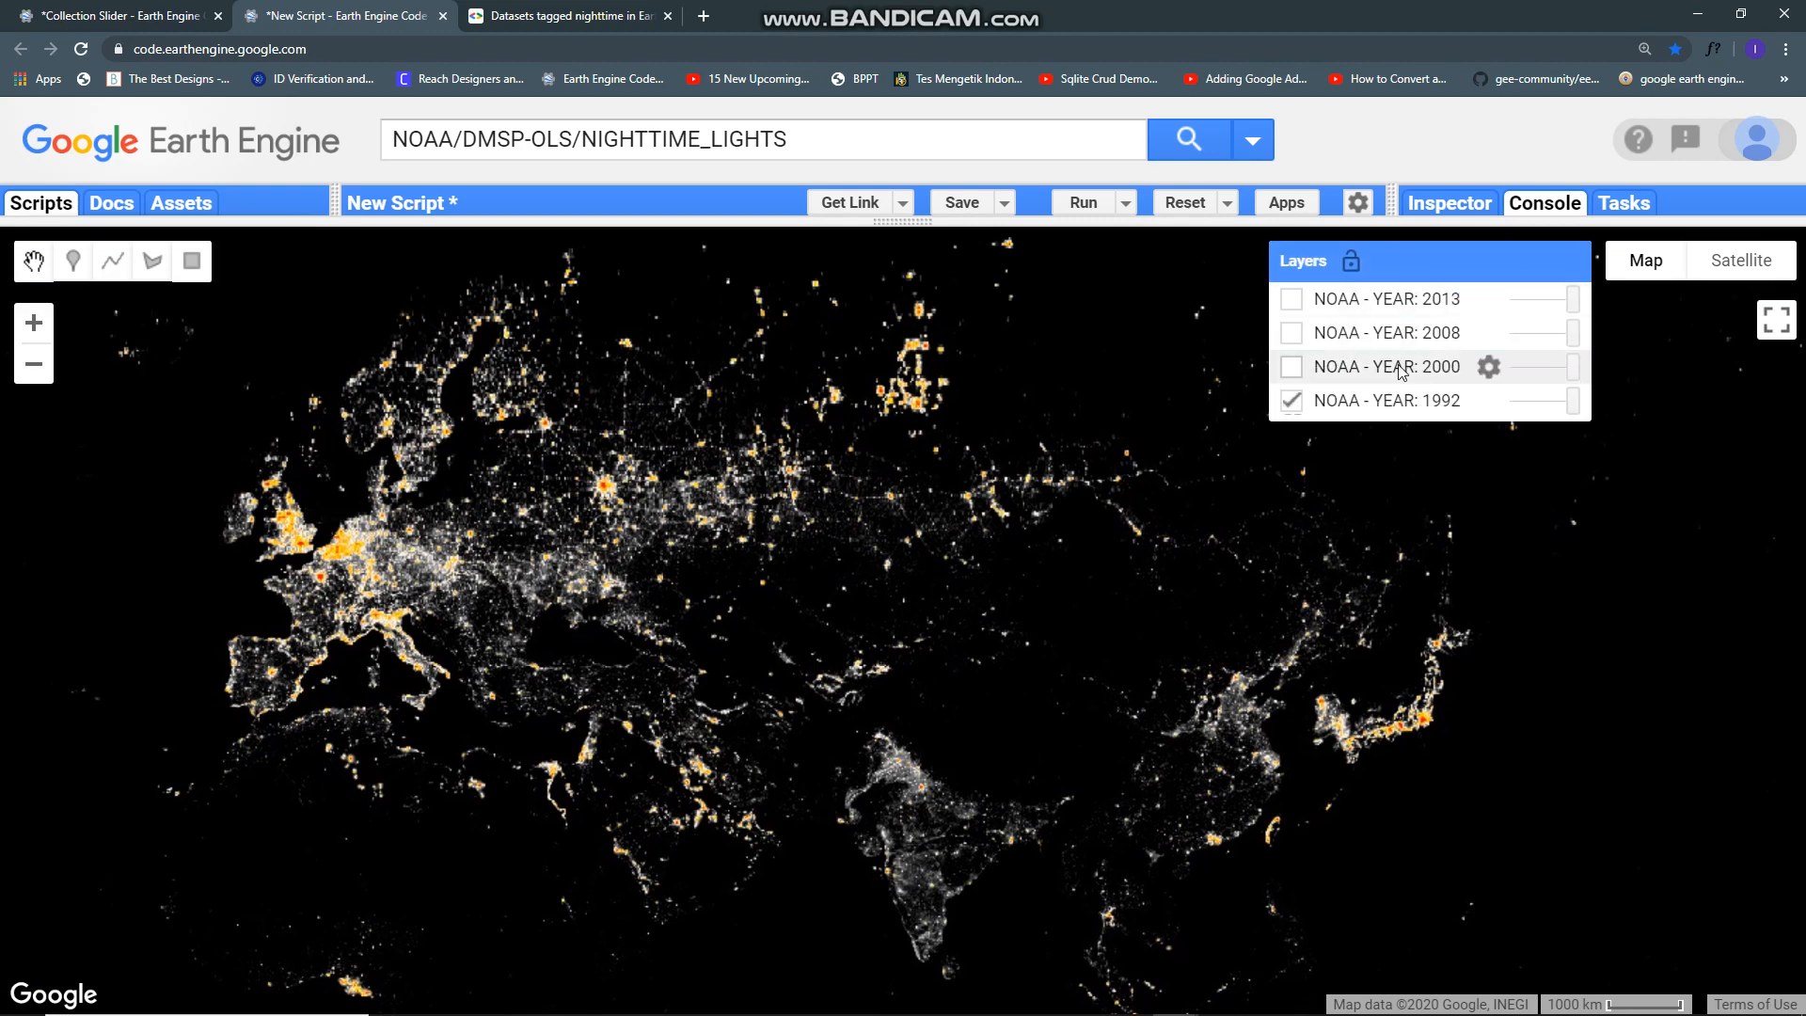
pyautogui.click(1291, 367)
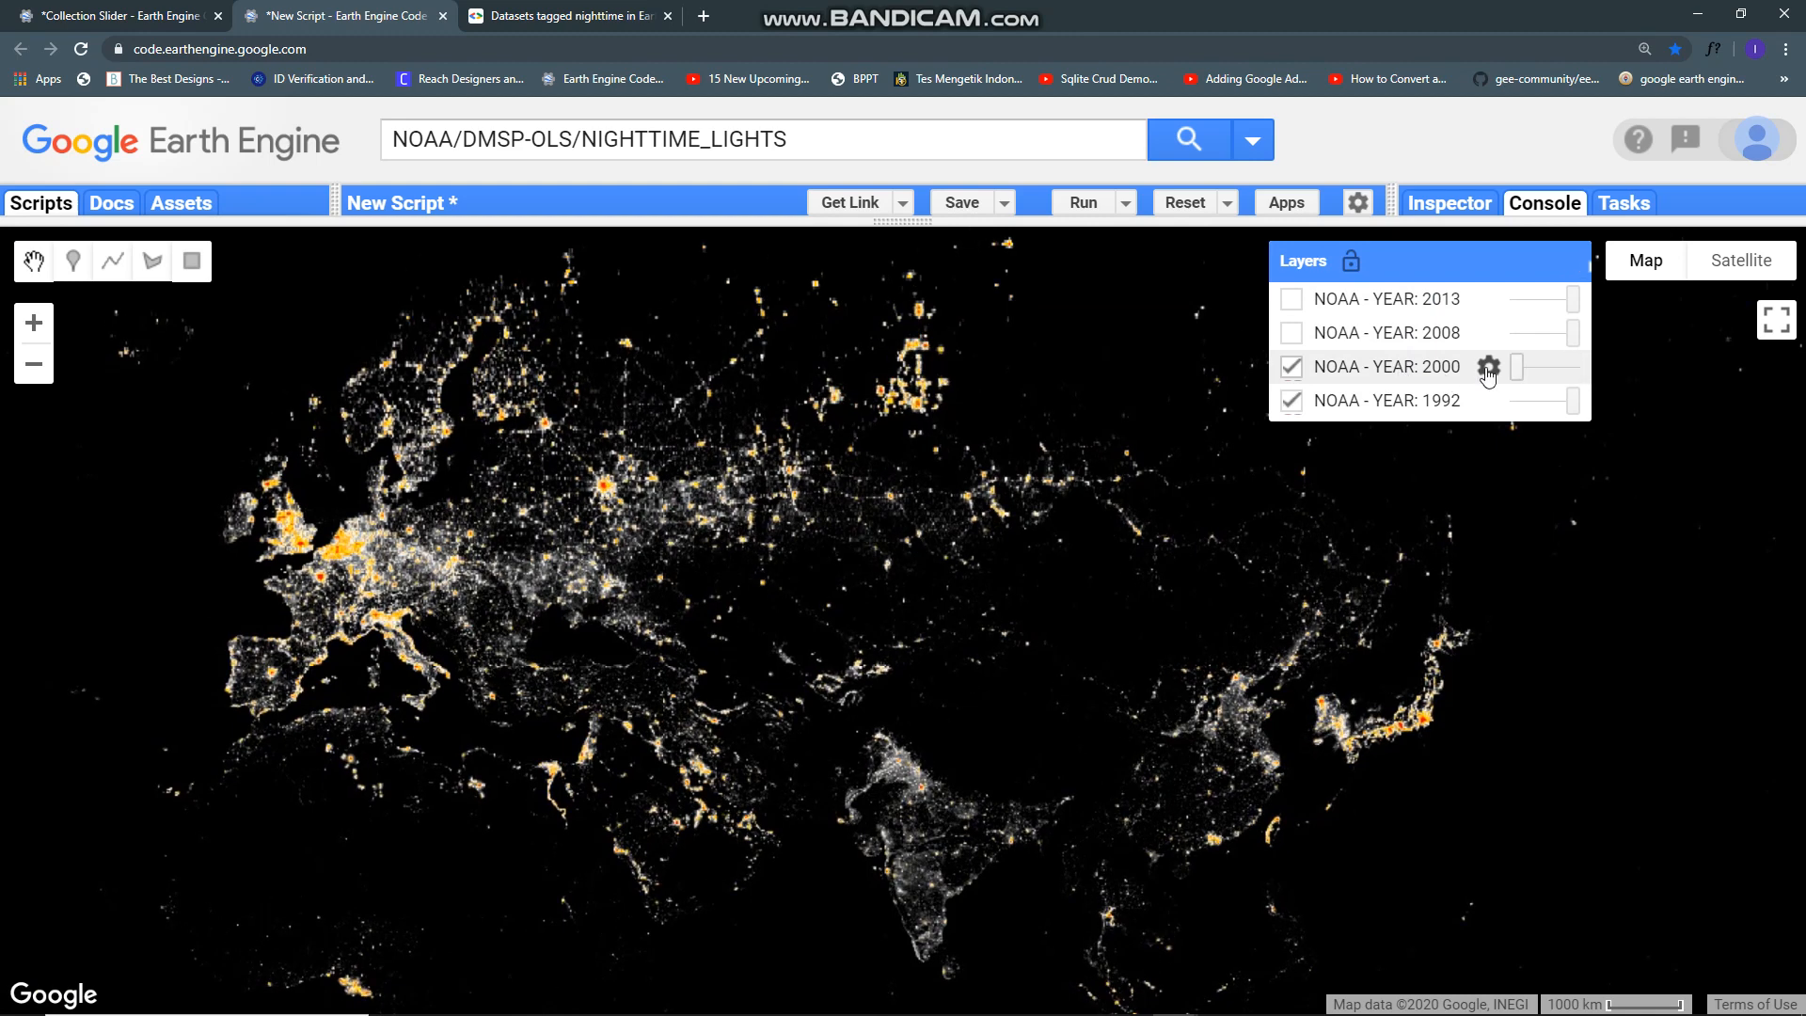
pyautogui.moveTo(1527, 363)
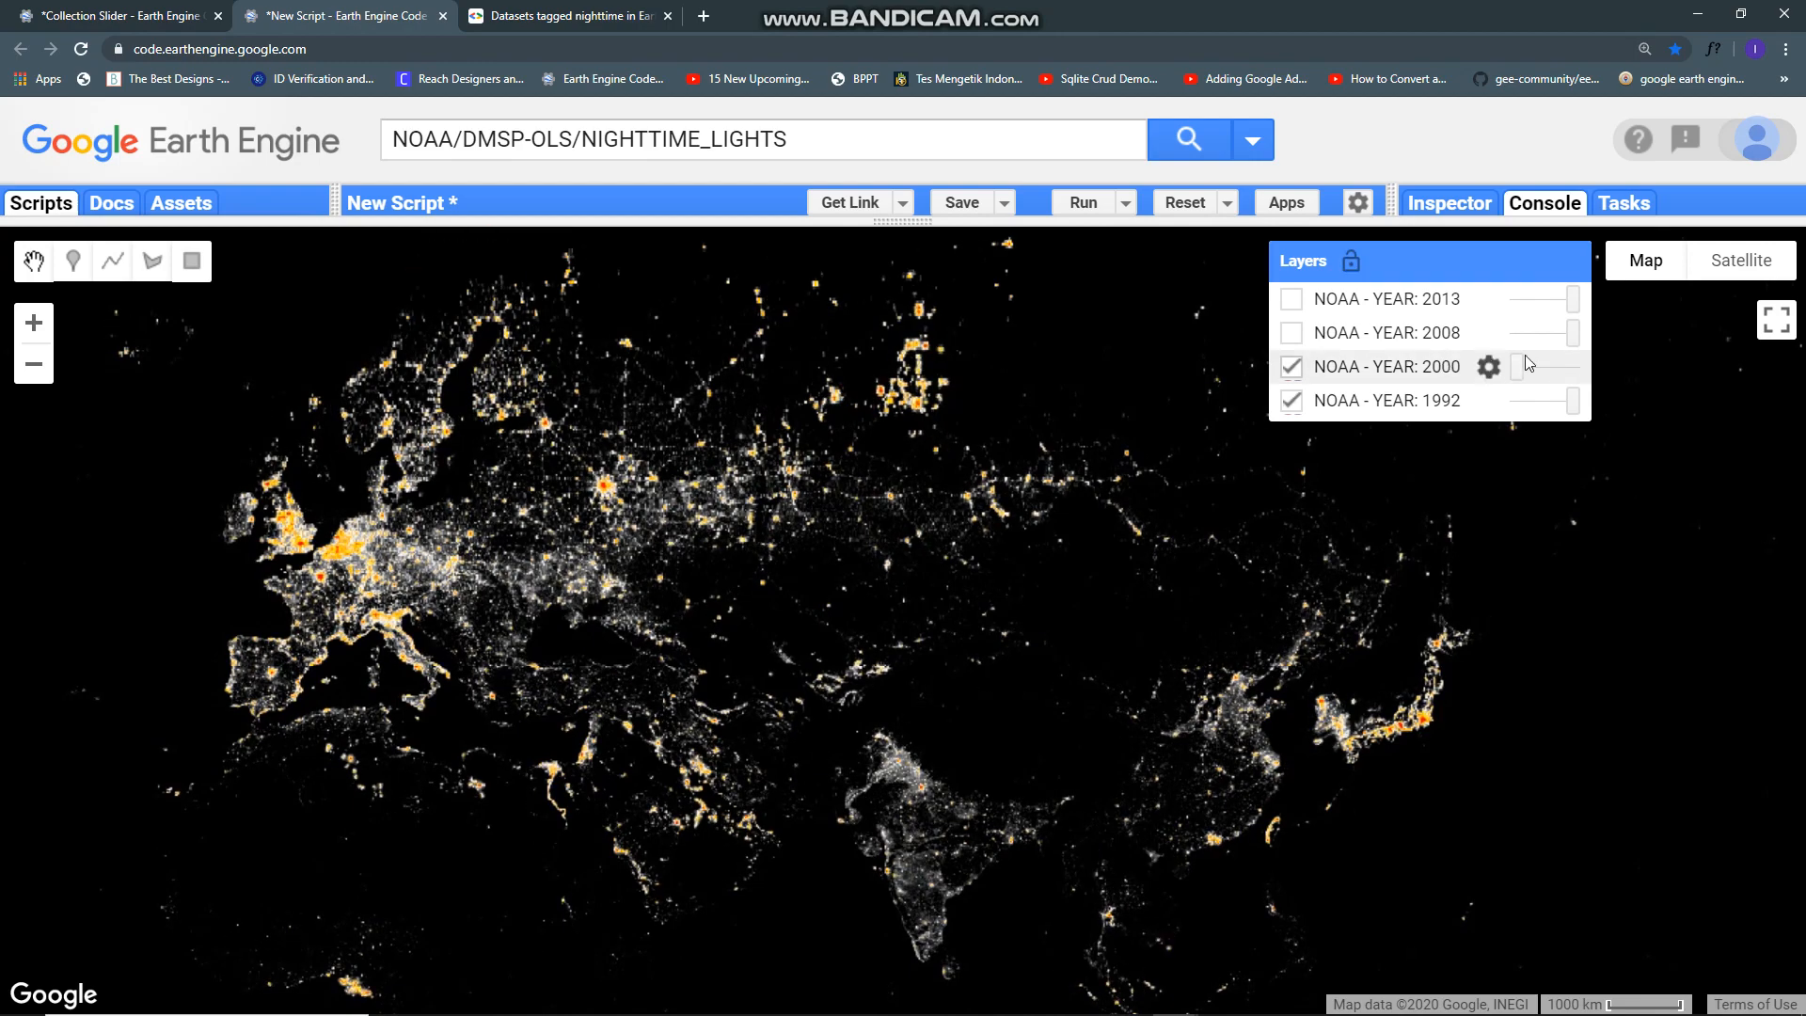
pyautogui.moveTo(1479, 374)
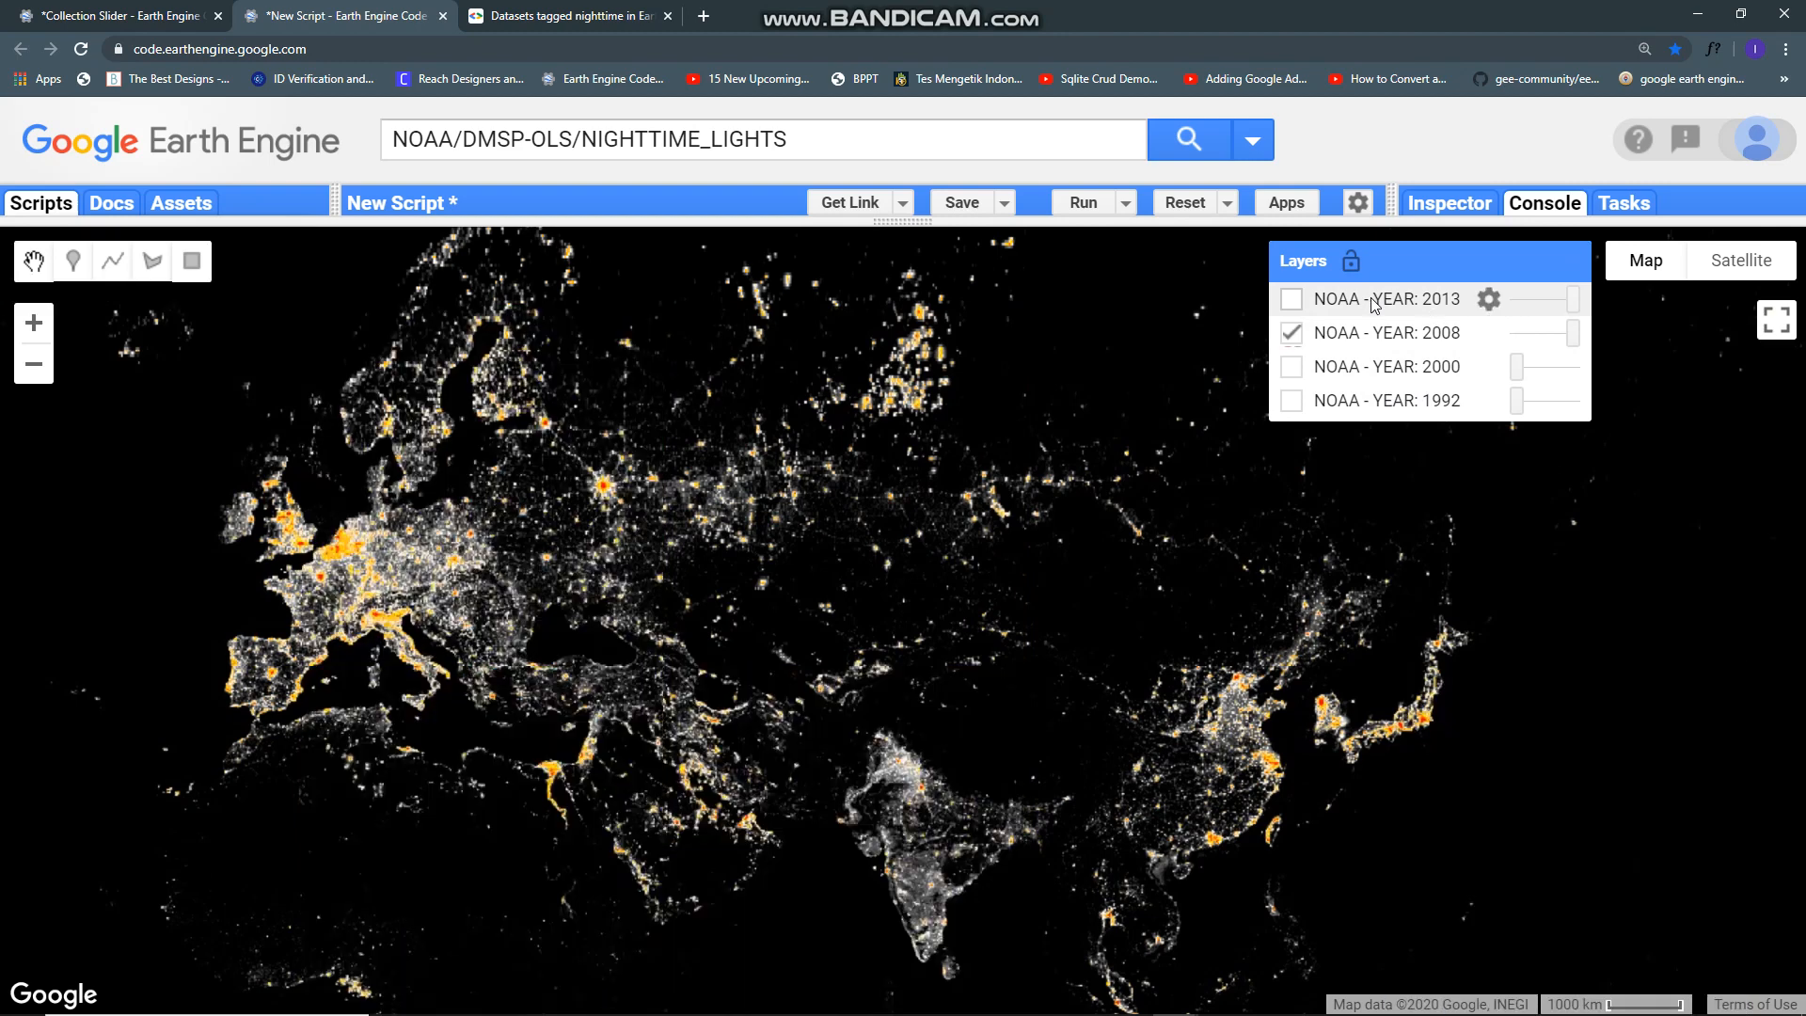
pyautogui.click(1290, 299)
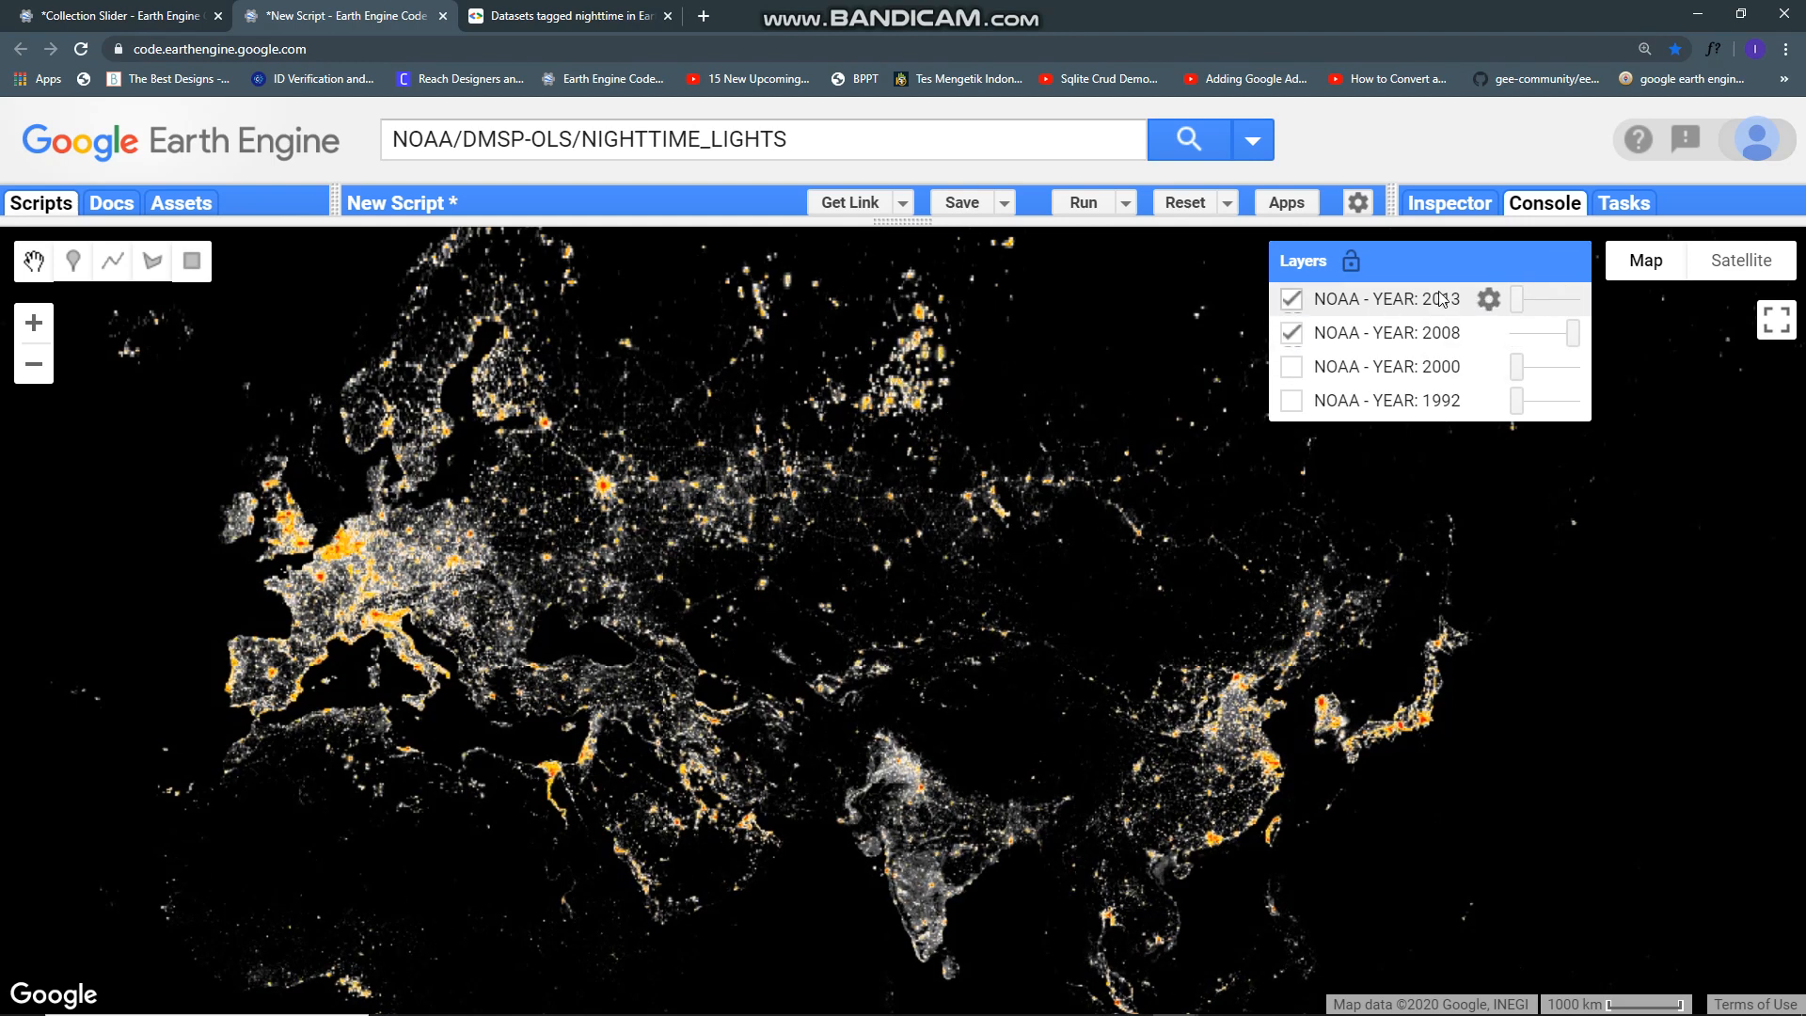
pyautogui.moveTo(1523, 303)
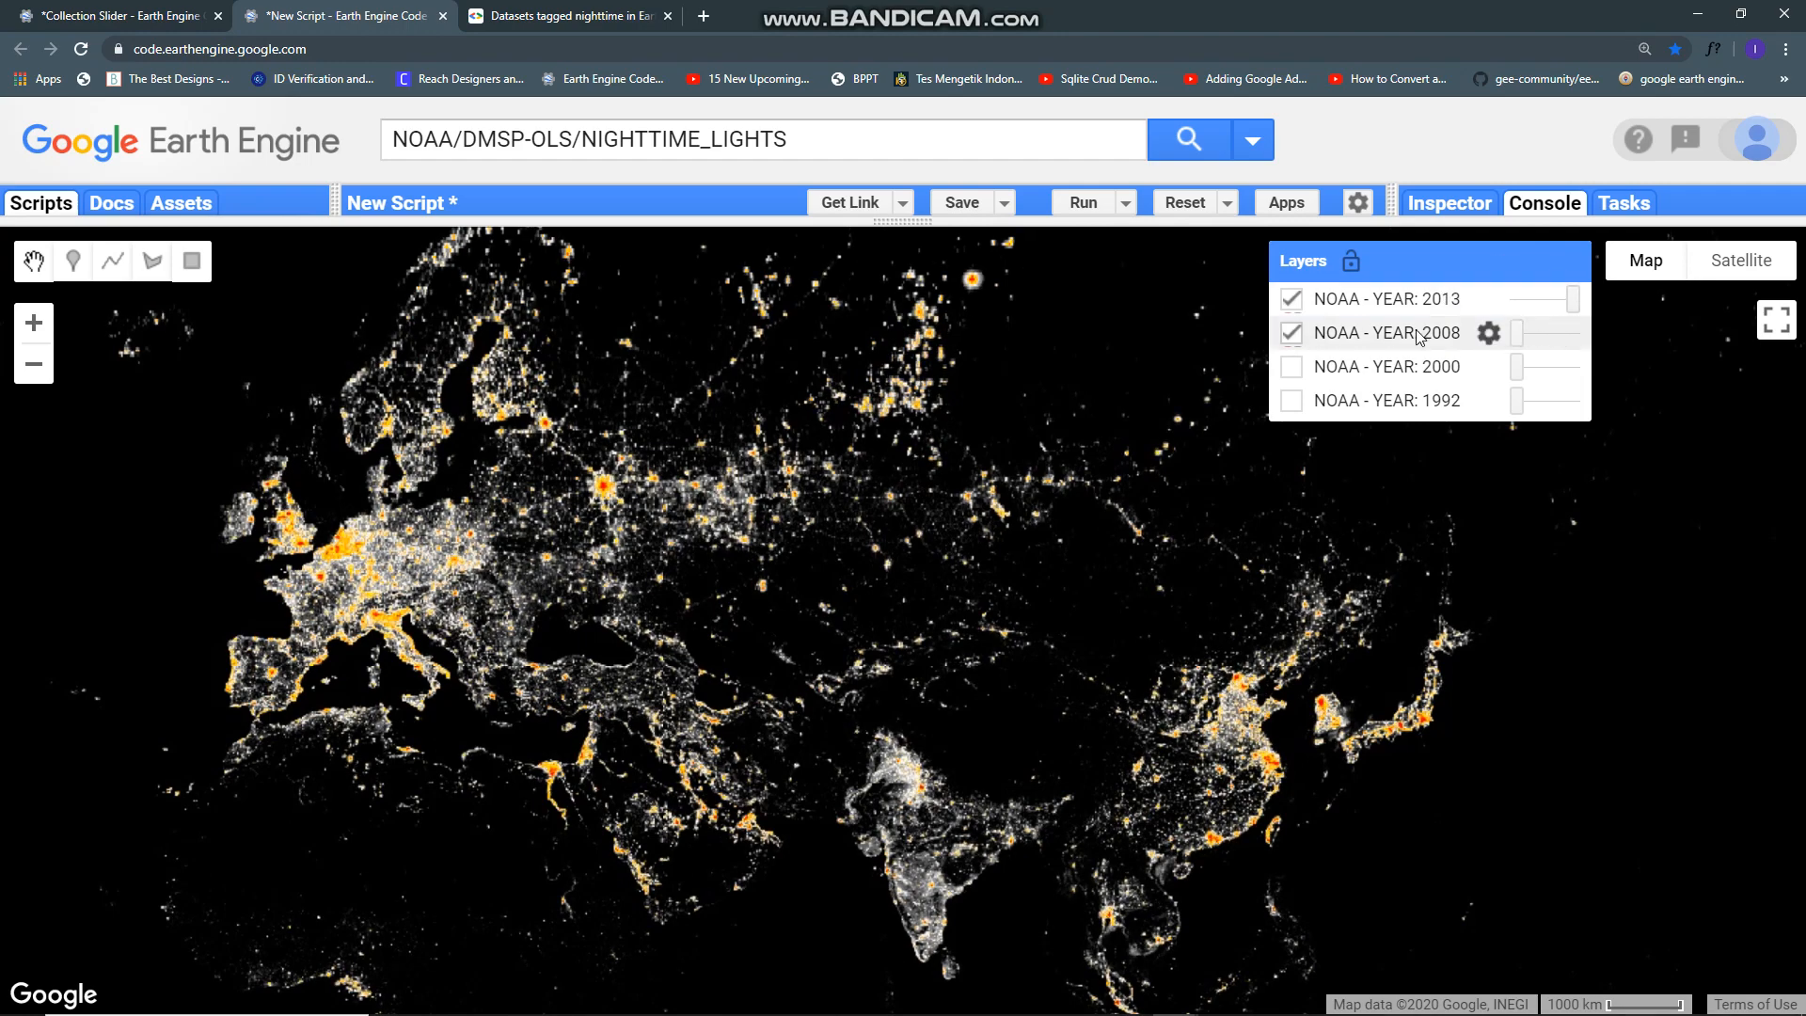
pyautogui.click(1290, 399)
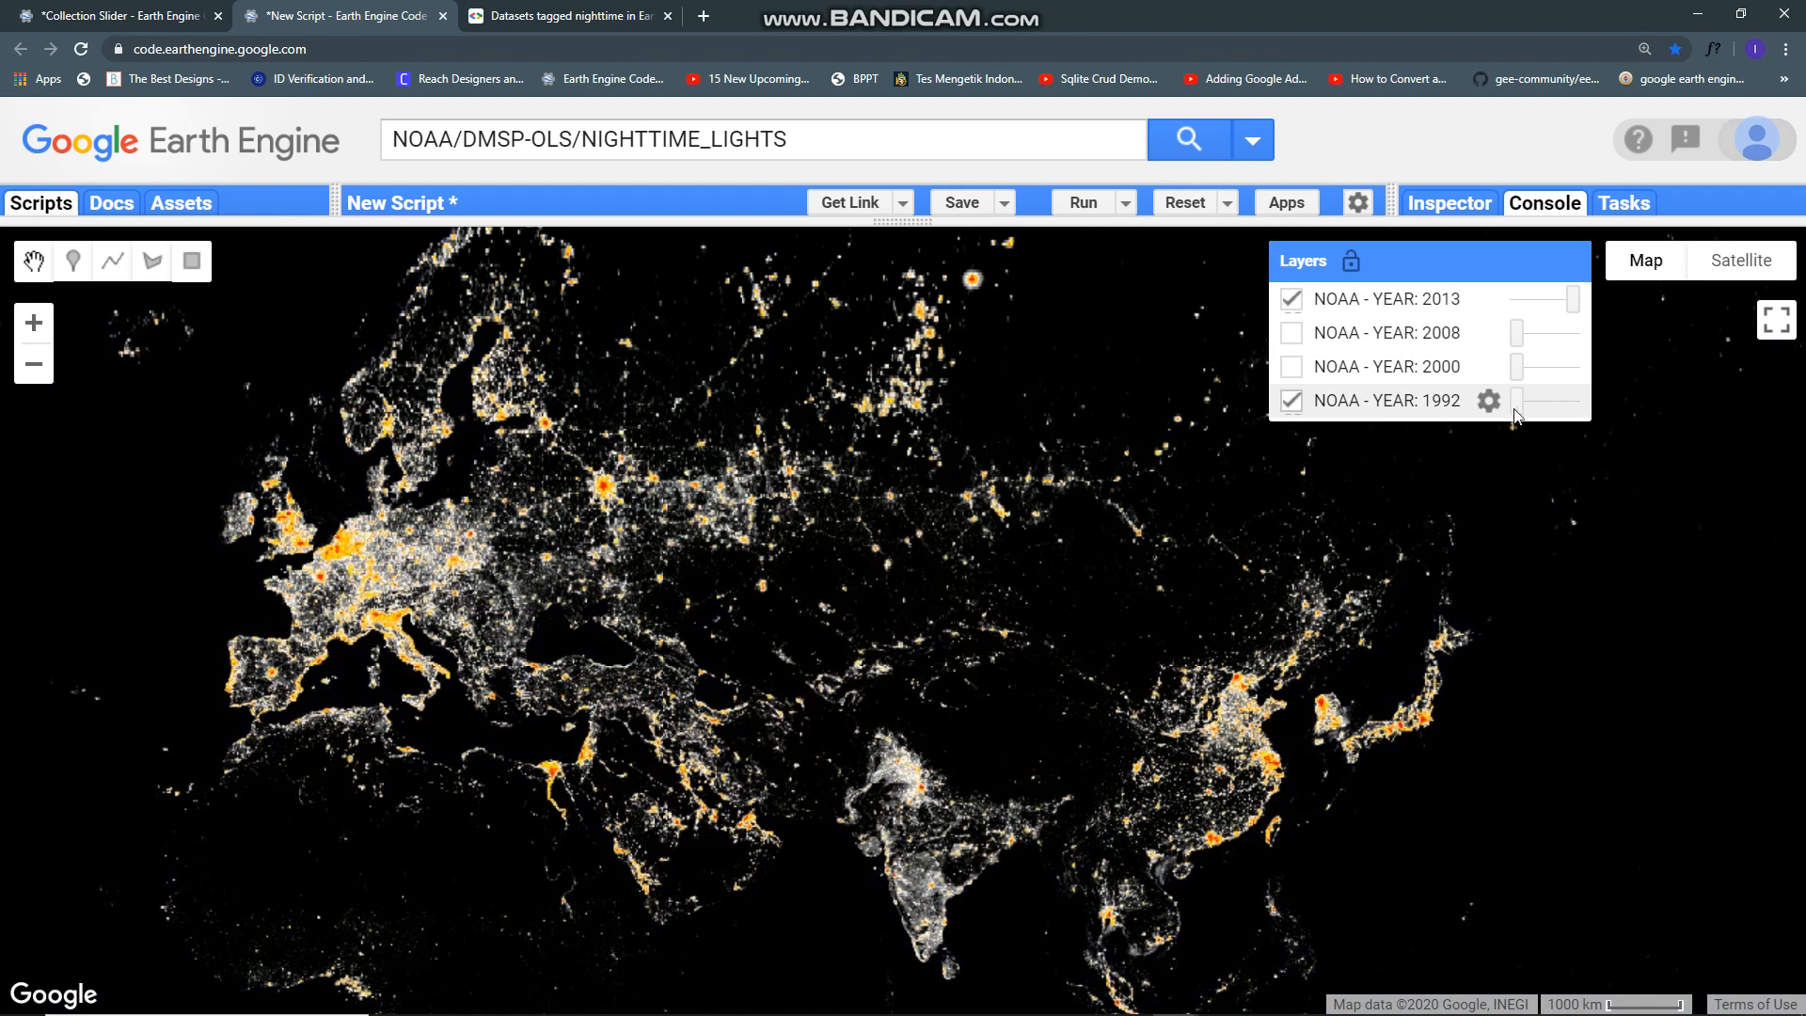
pyautogui.moveTo(1575, 412)
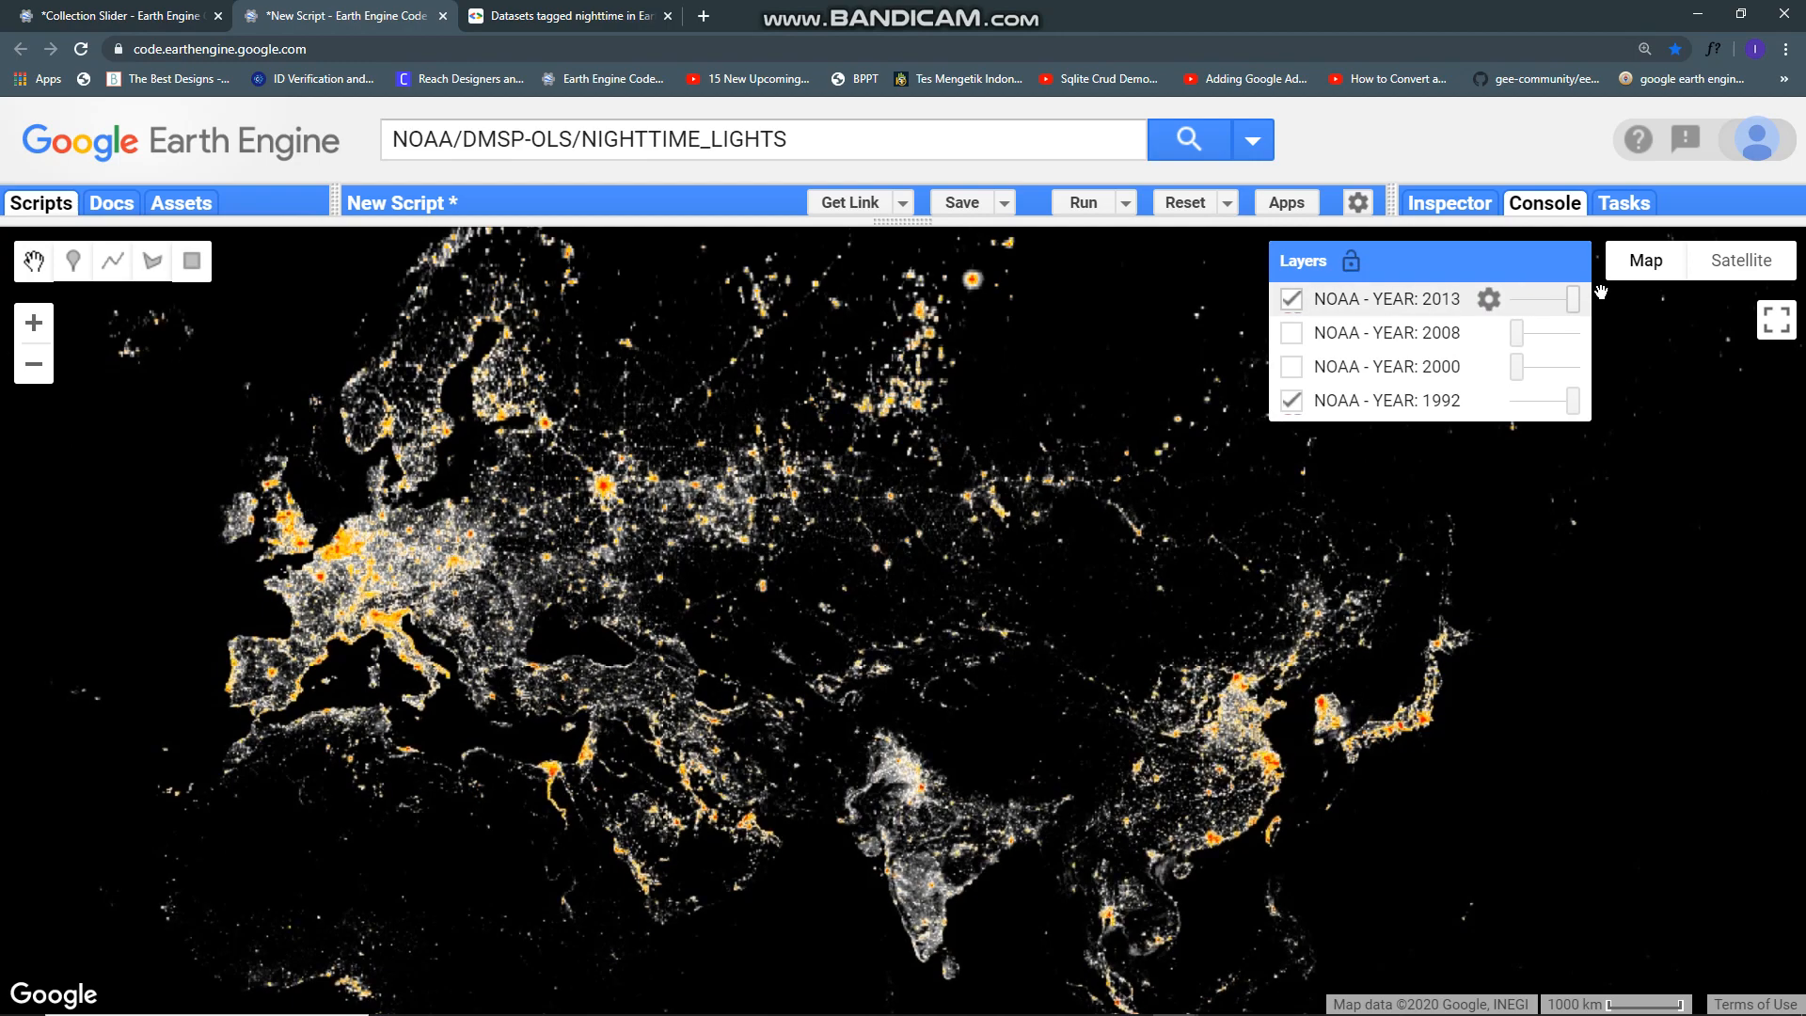
pyautogui.moveTo(1635, 294)
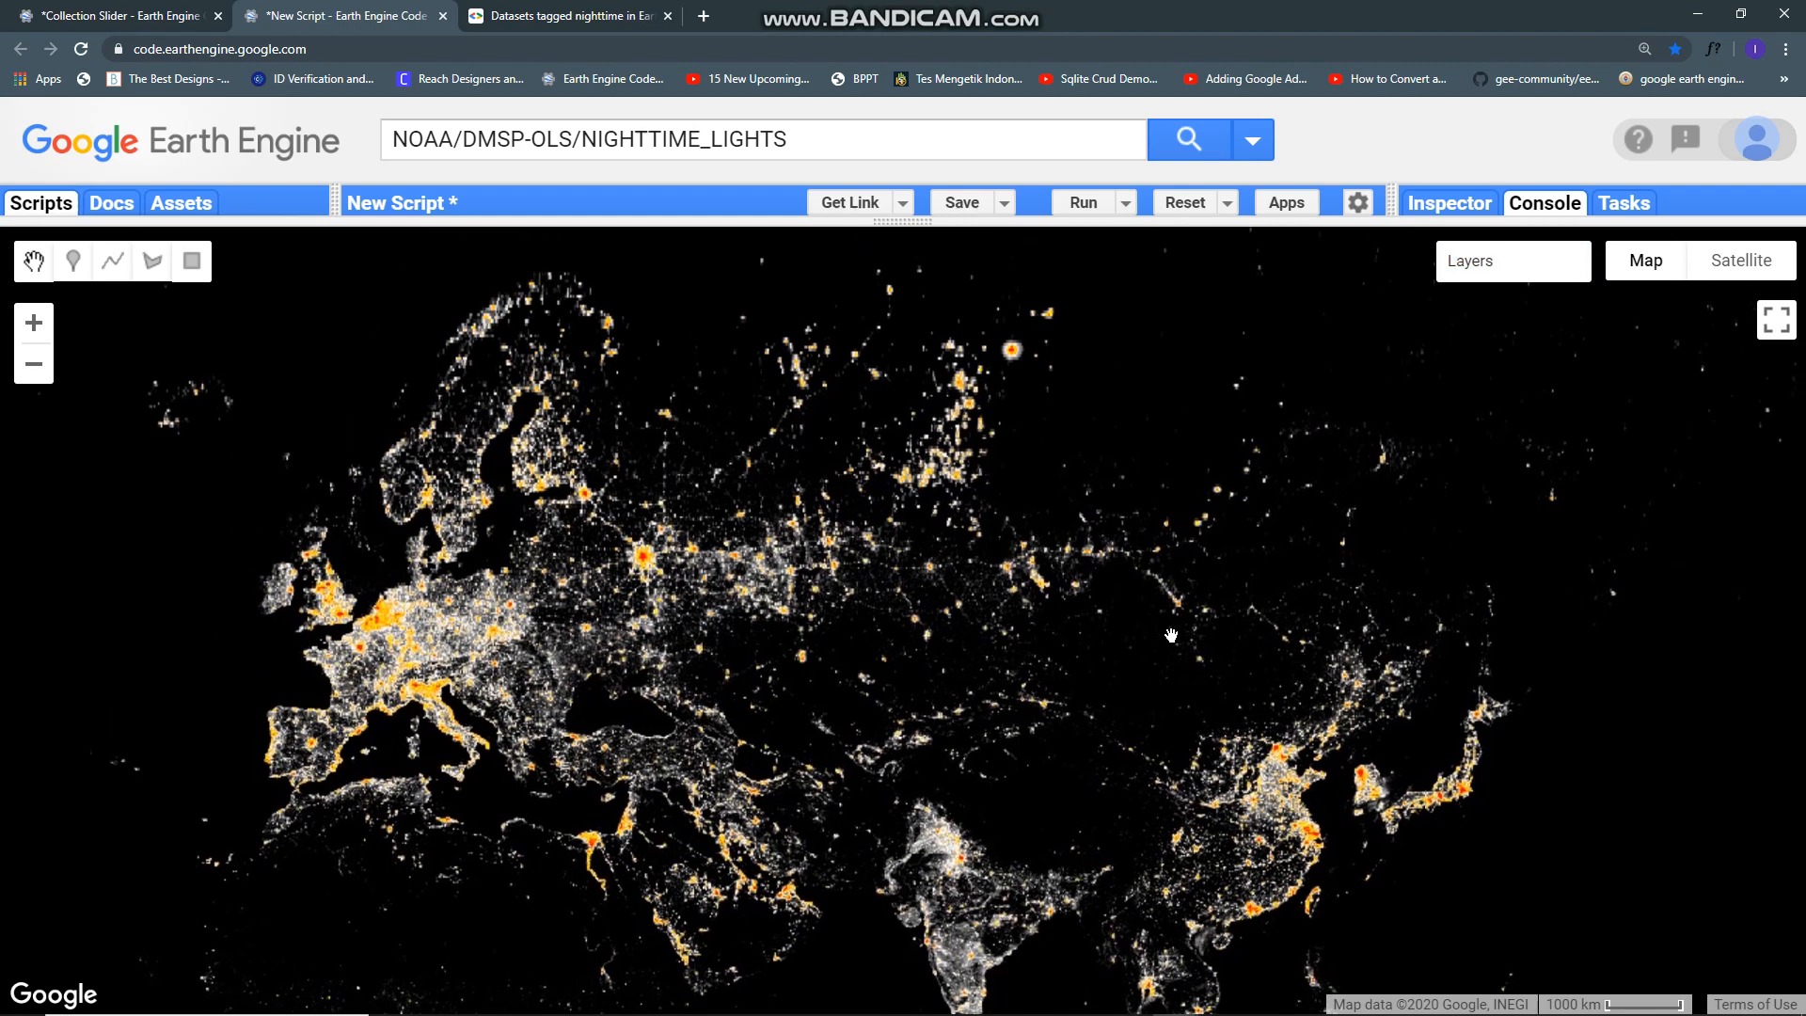
pyautogui.moveTo(1313, 192)
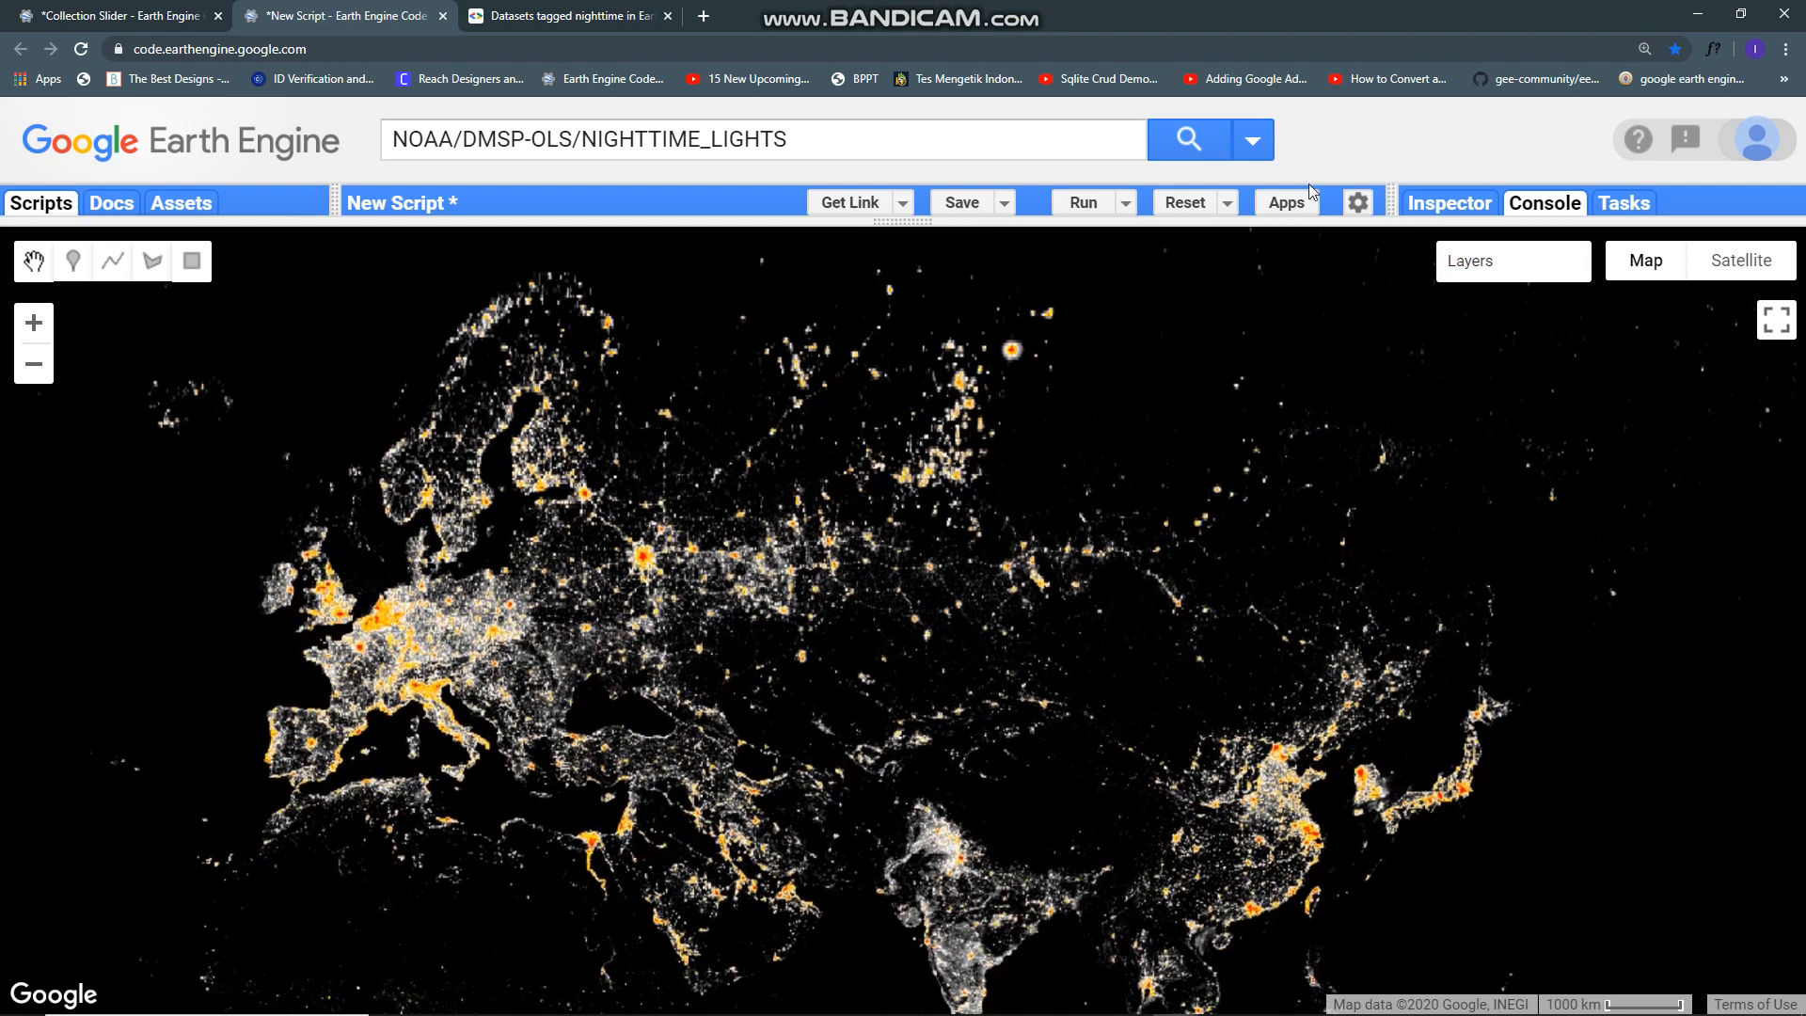